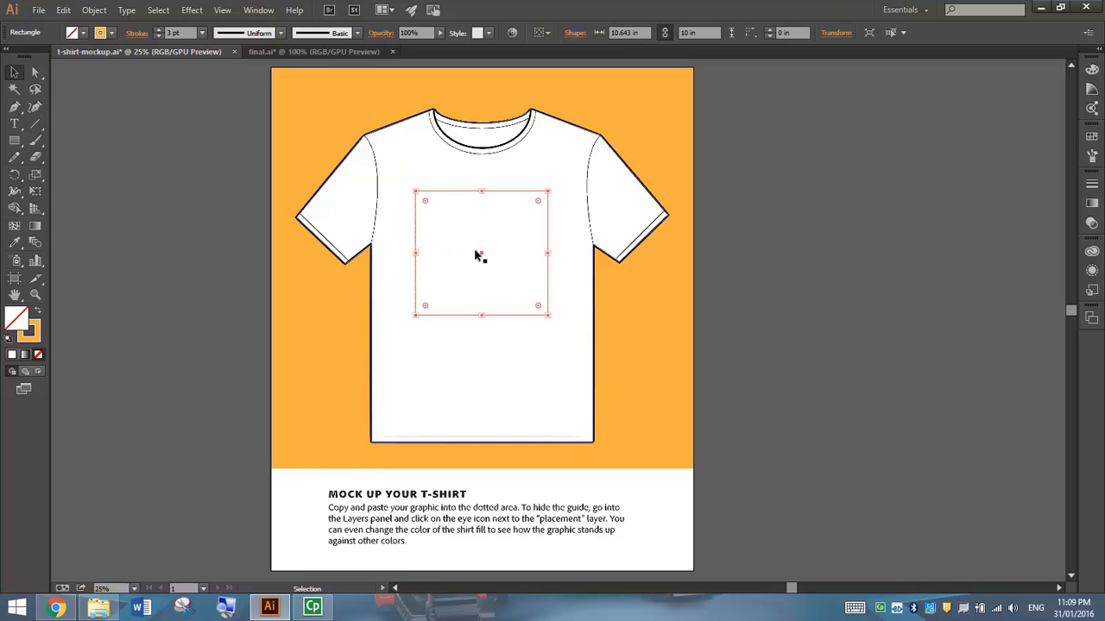
pyautogui.moveTo(319, 86)
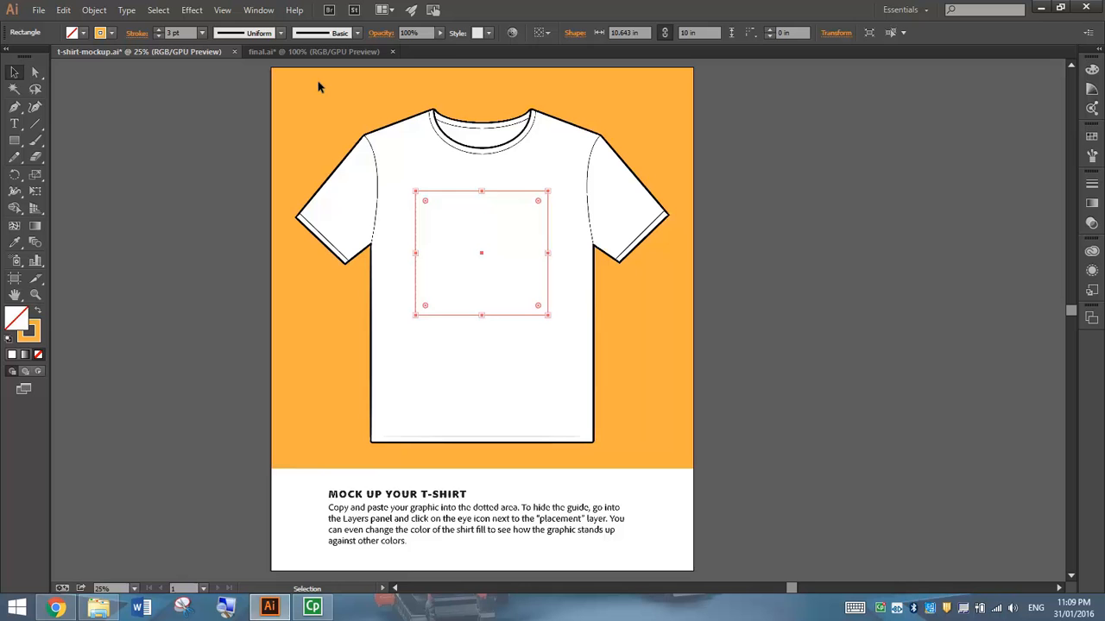
pyautogui.moveTo(325, 104)
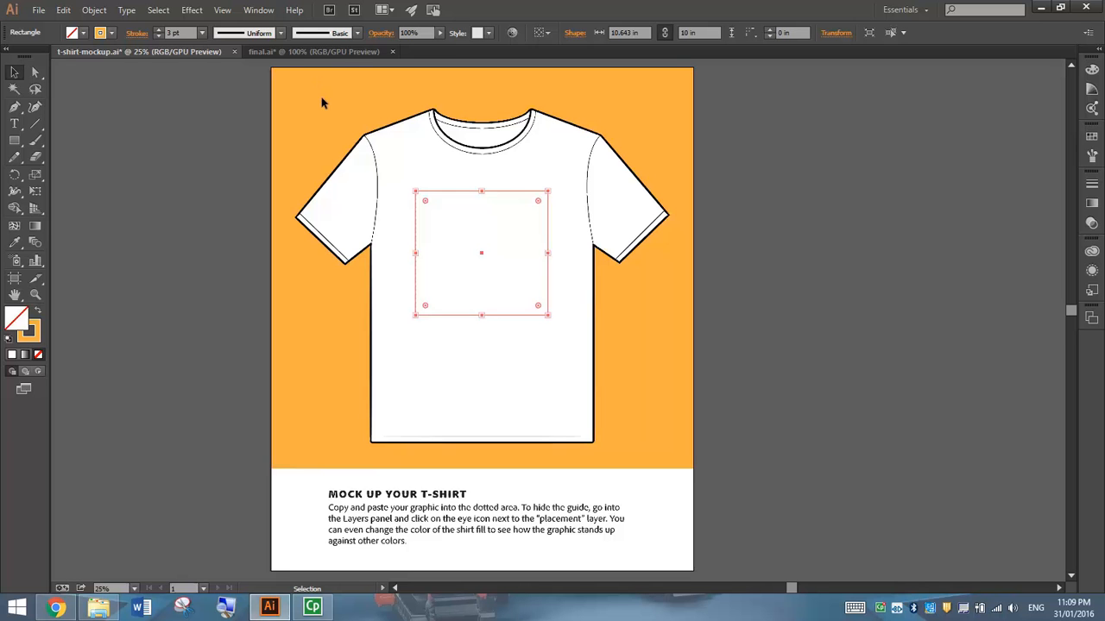
pyautogui.moveTo(483, 210)
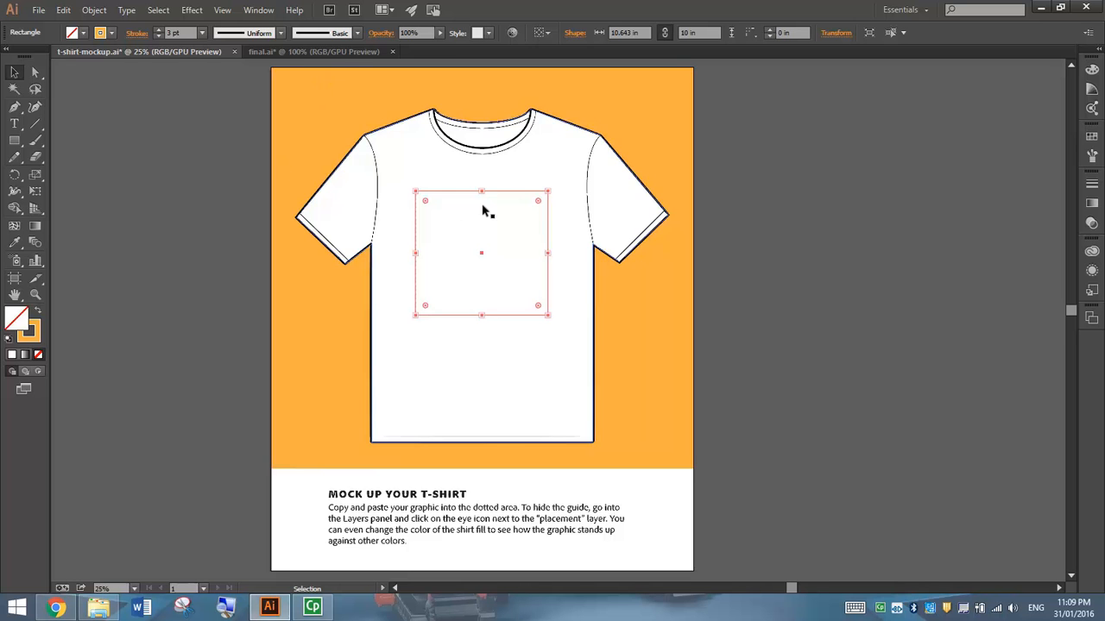
pyautogui.moveTo(510, 266)
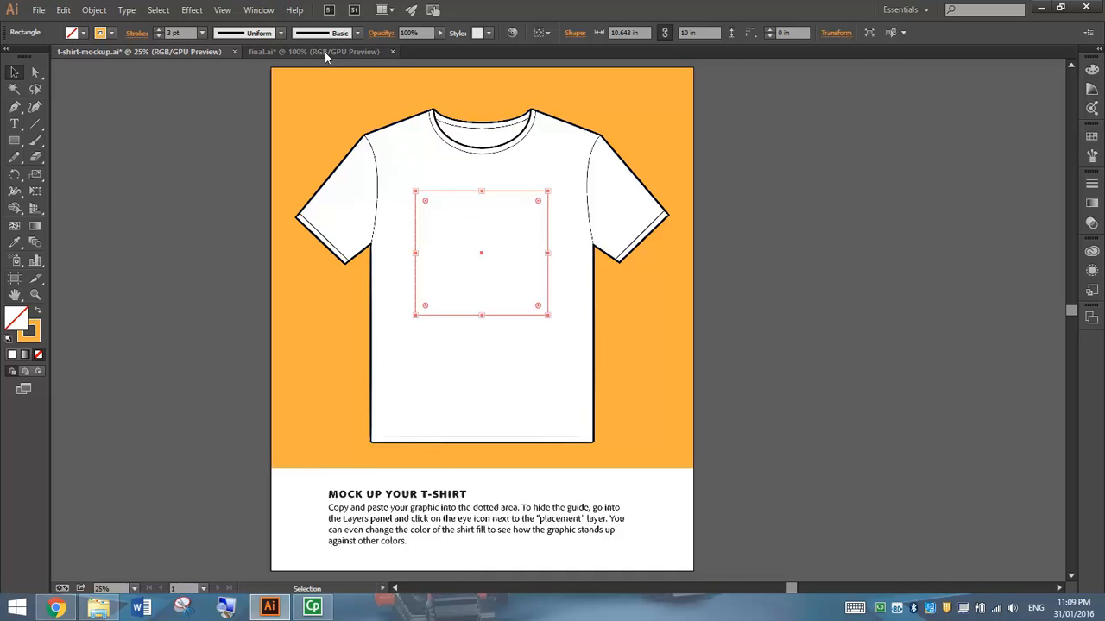
# Switch to the final.ai document that holds the boombox graphic
pyautogui.click(314, 52)
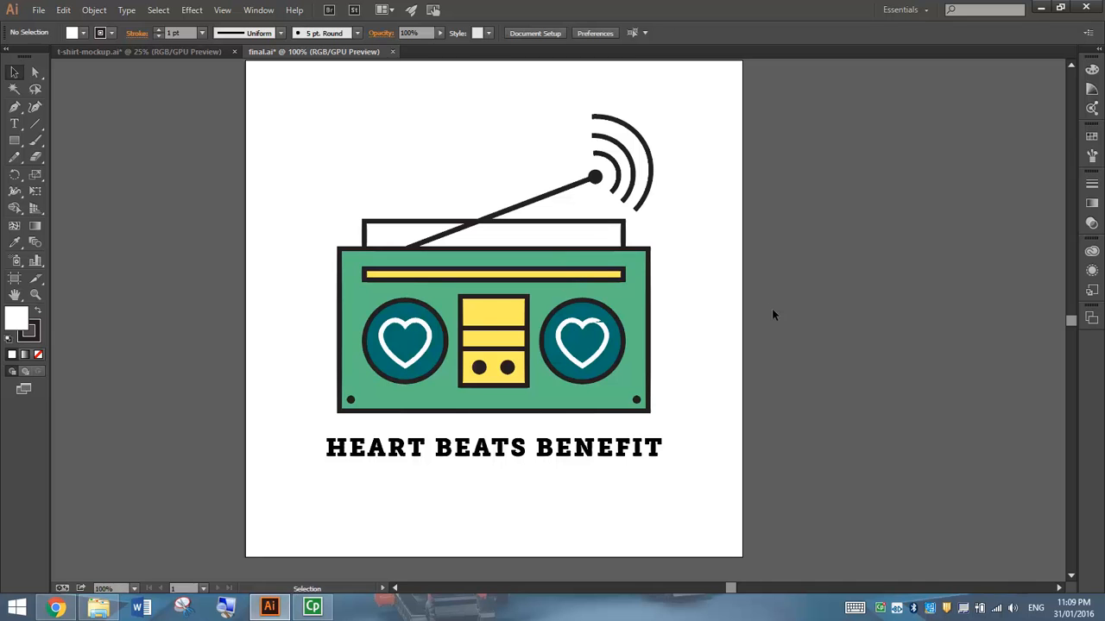
pyautogui.moveTo(780, 242)
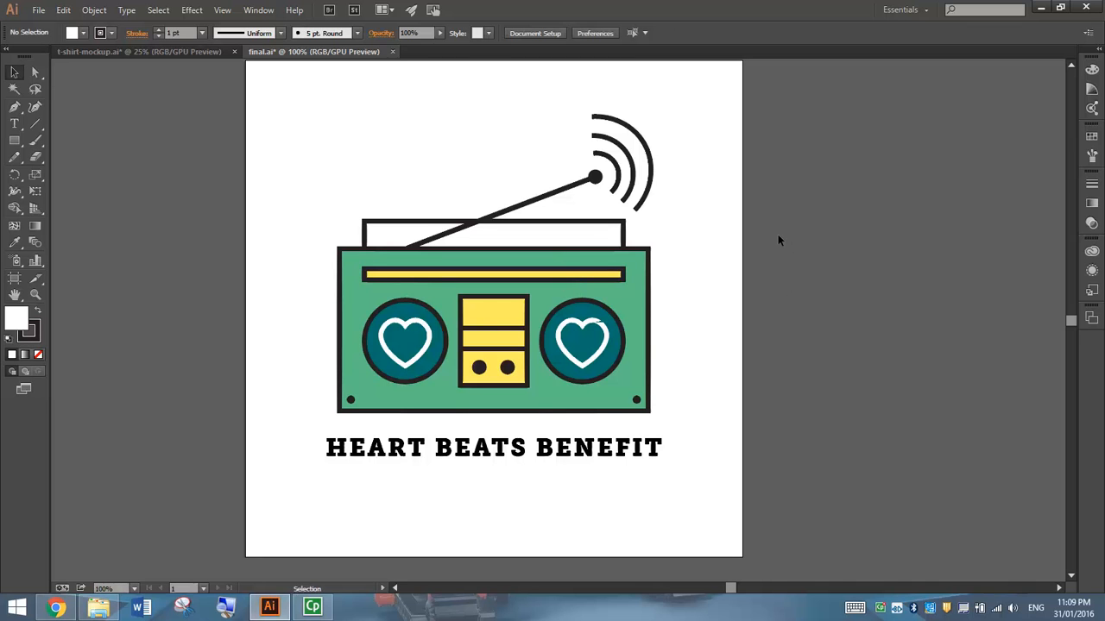
pyautogui.moveTo(771, 245)
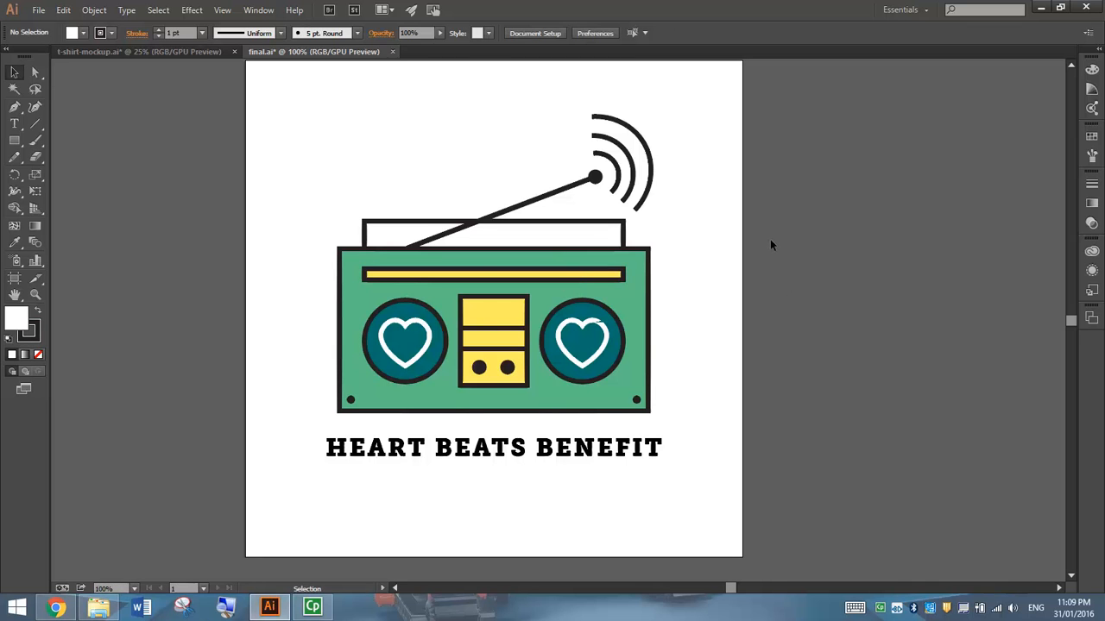
pyautogui.moveTo(684, 307)
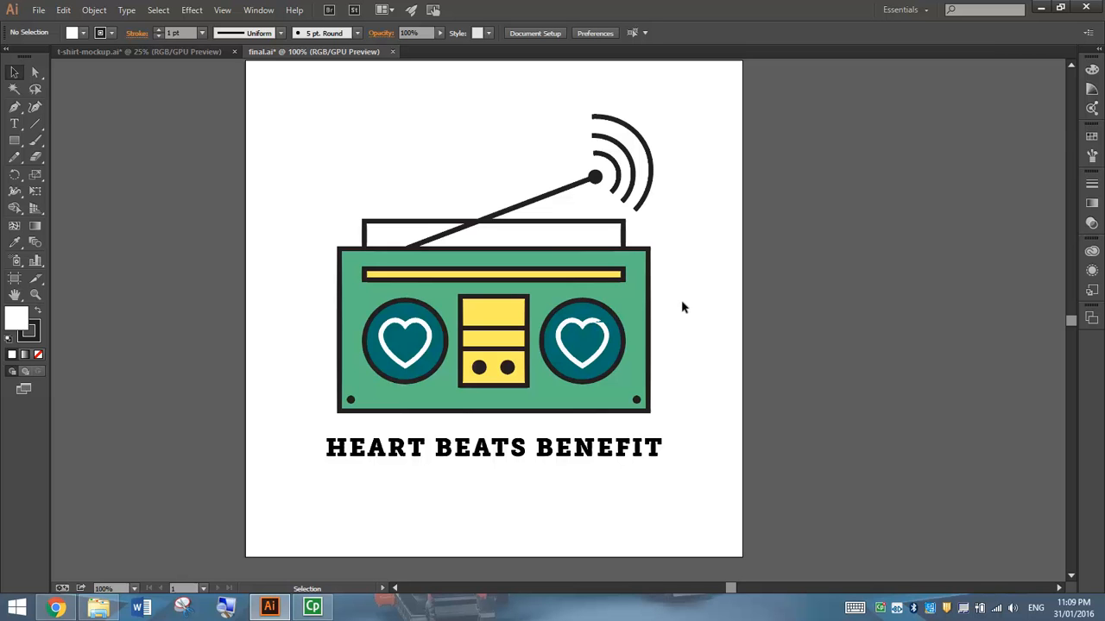
pyautogui.moveTo(673, 223)
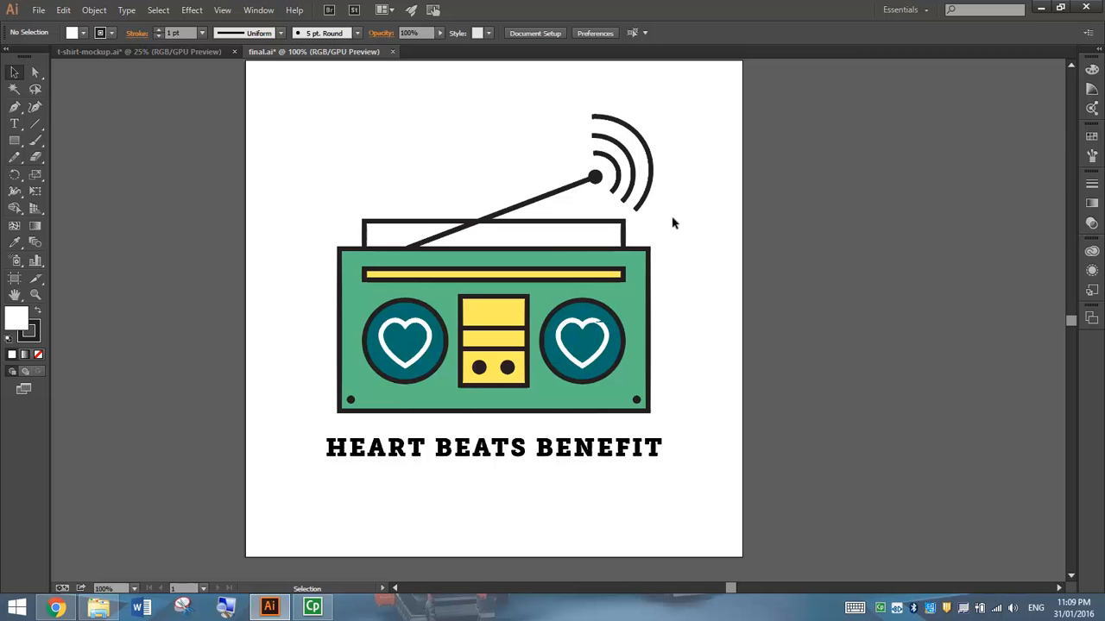
pyautogui.click(55, 608)
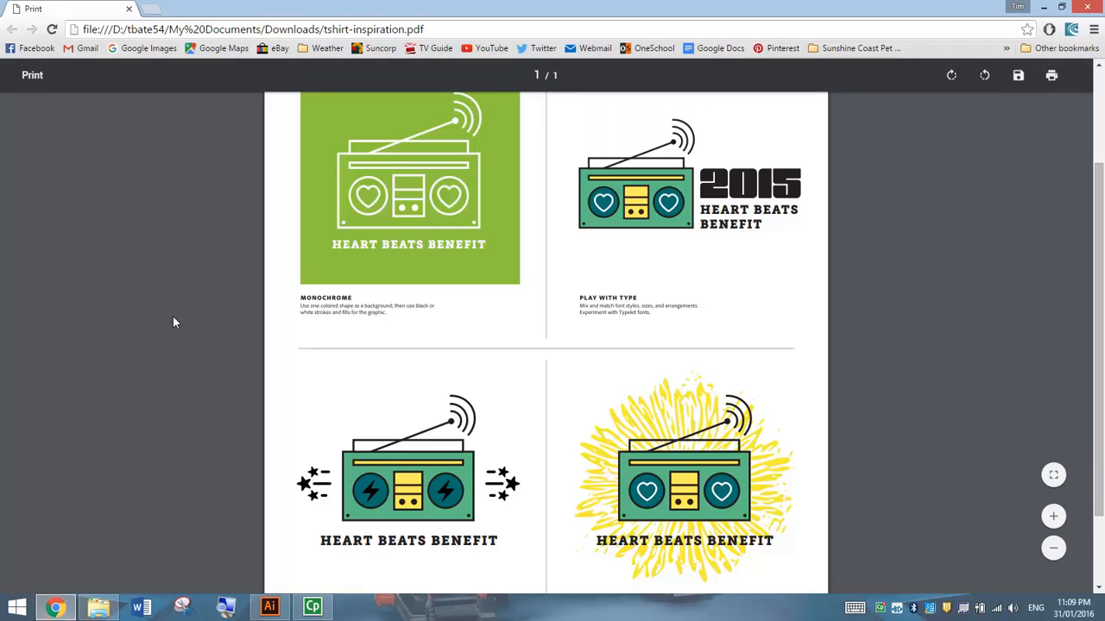
pyautogui.moveTo(351, 193)
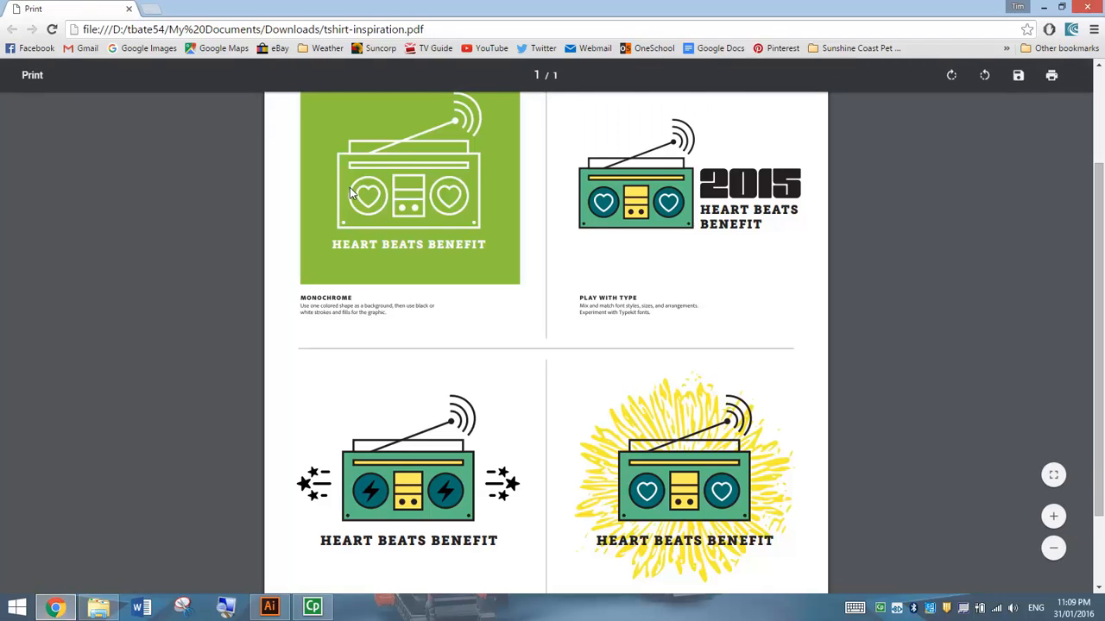
pyautogui.moveTo(784, 197)
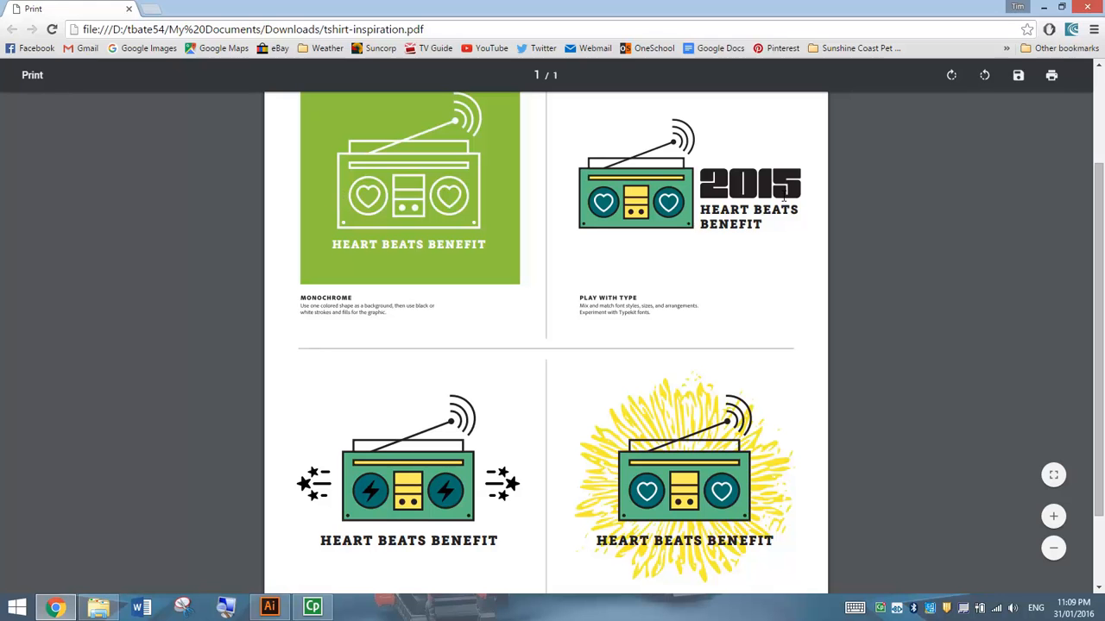
pyautogui.moveTo(508, 470)
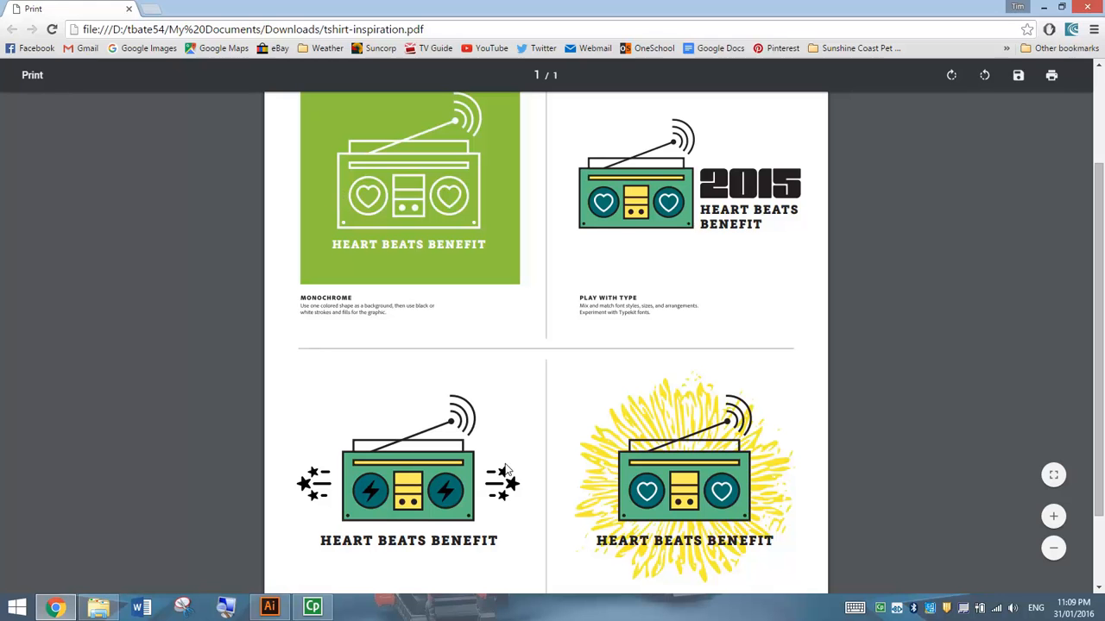
pyautogui.moveTo(815, 428)
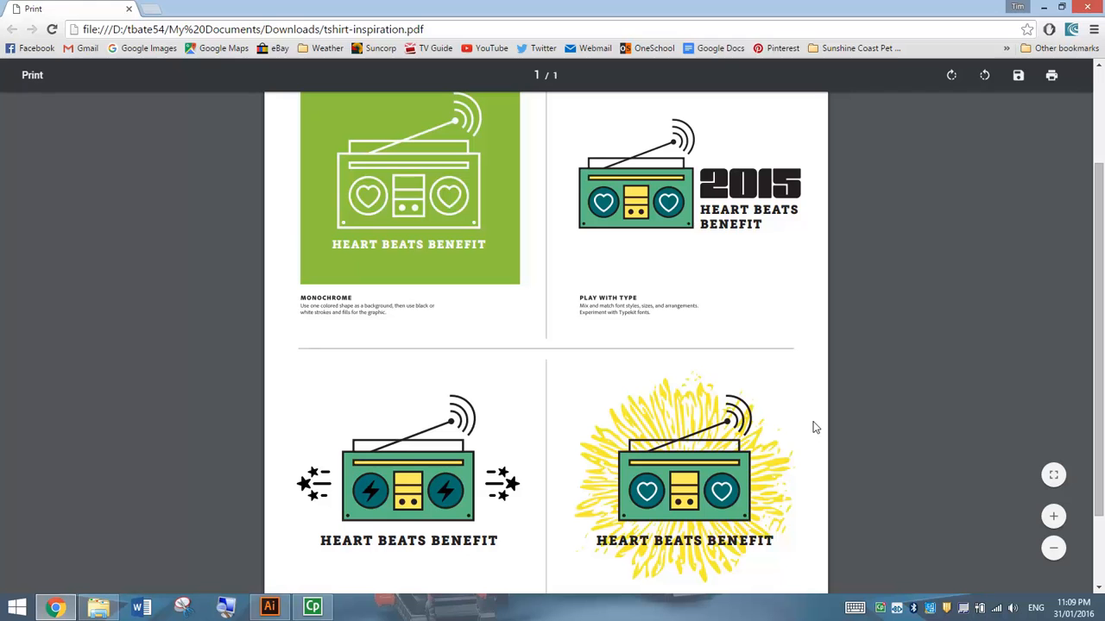
pyautogui.moveTo(759, 413)
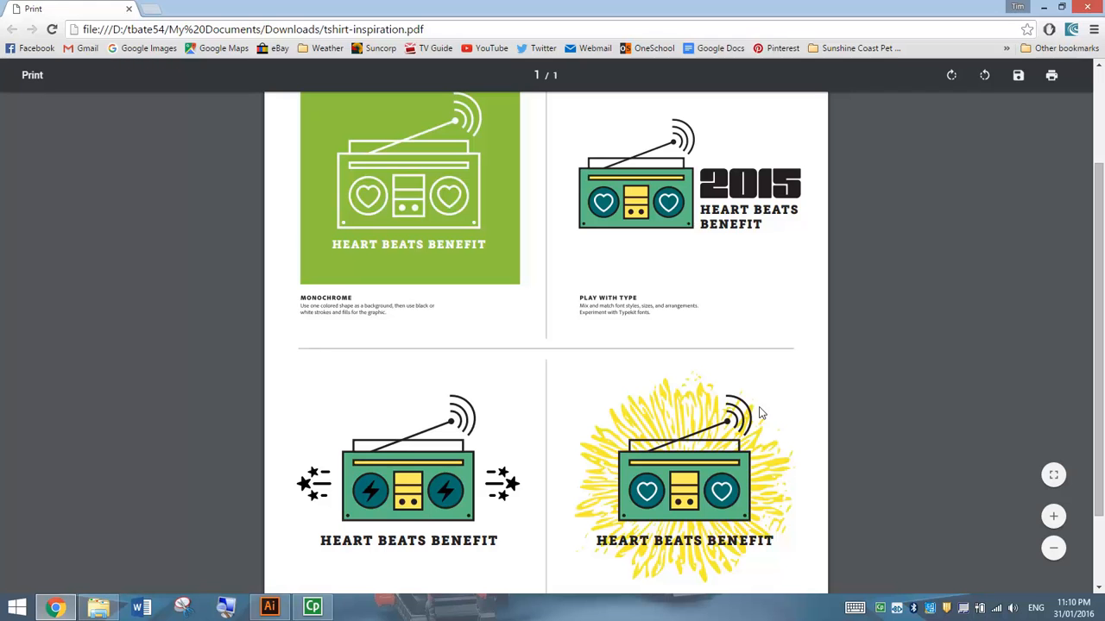
pyautogui.moveTo(270, 608)
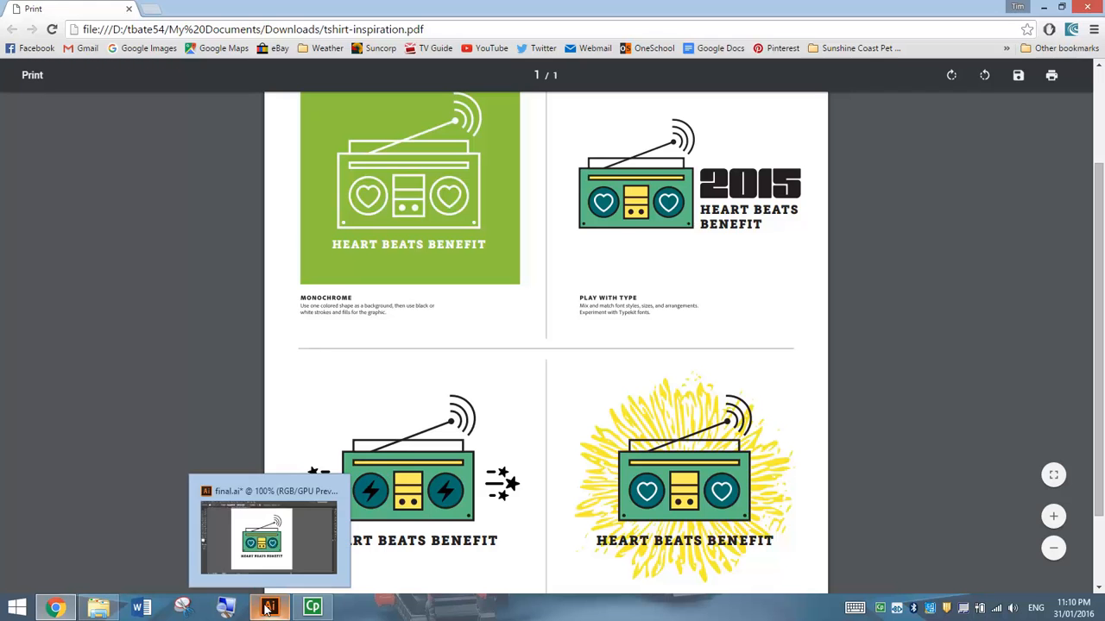
pyautogui.click(270, 607)
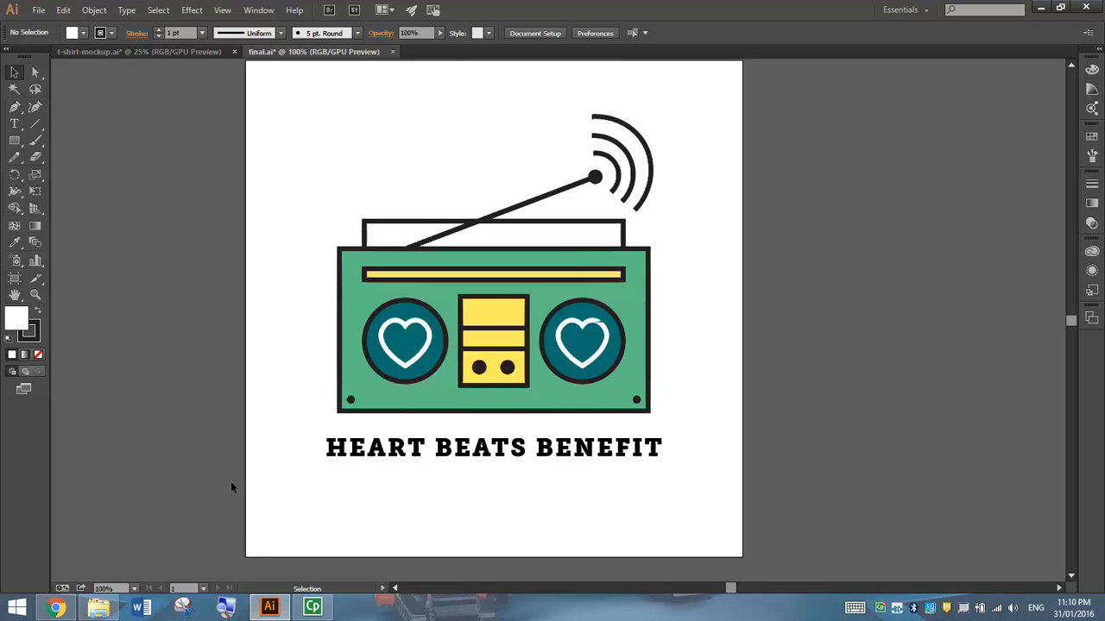
pyautogui.moveTo(224, 79)
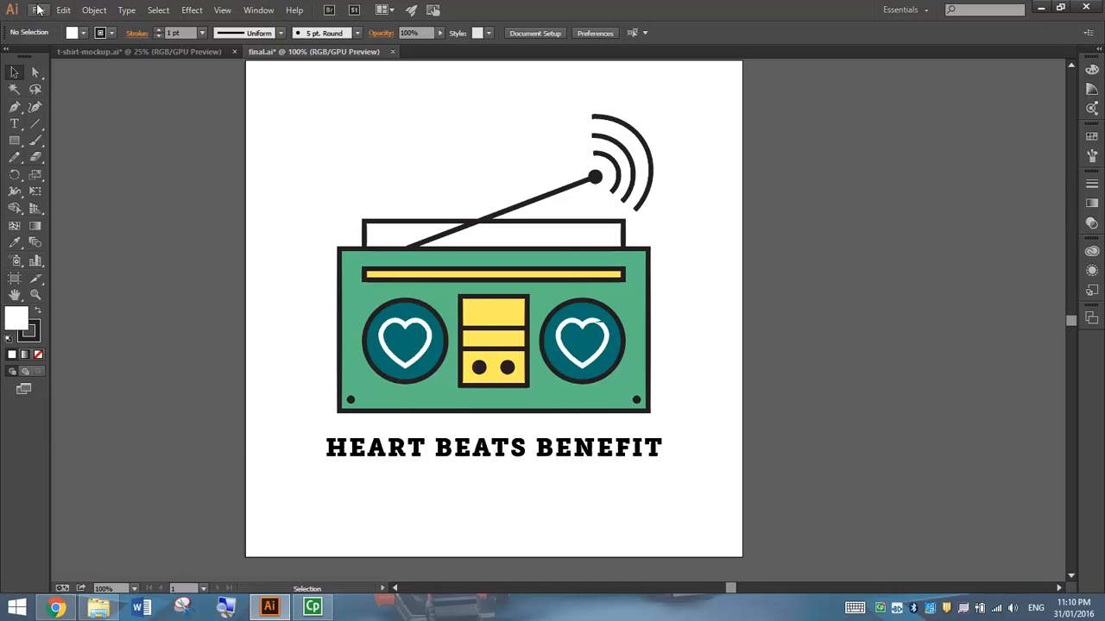
# Create a new 150 × 150 mm CMYK document named 'T-Shirt Design'
pyautogui.click(38, 11)
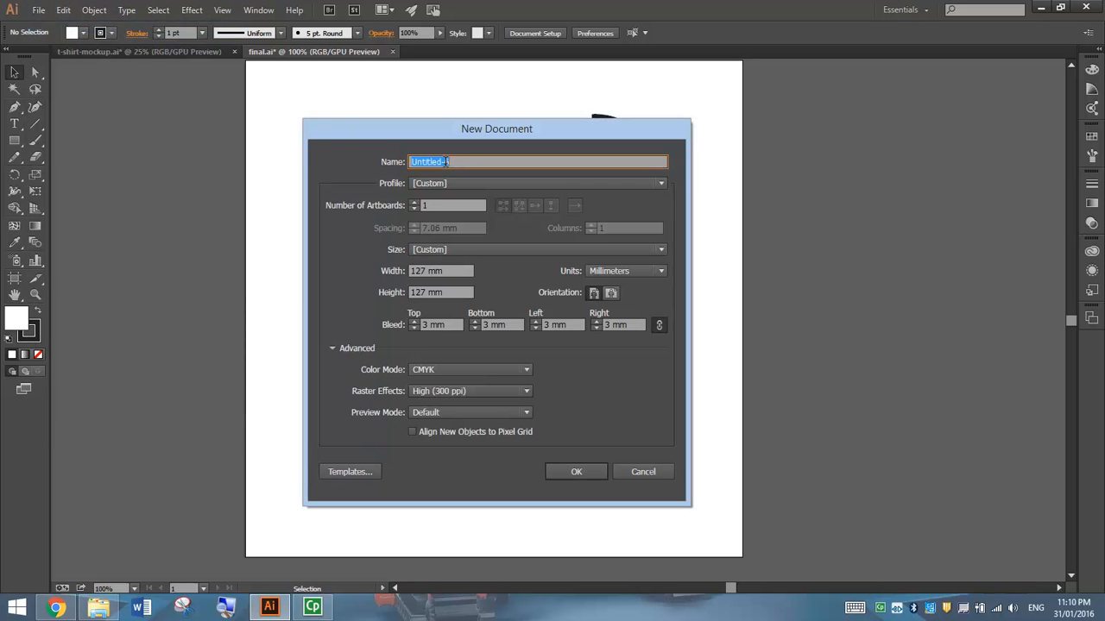
pyautogui.write('T-Shirt')
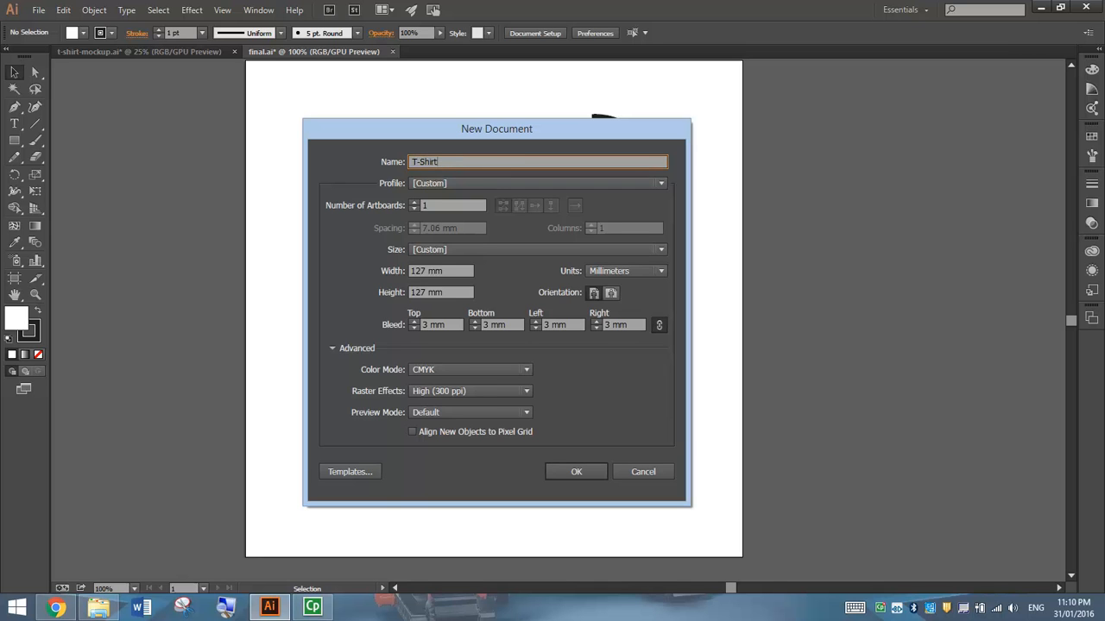
pyautogui.write('Design')
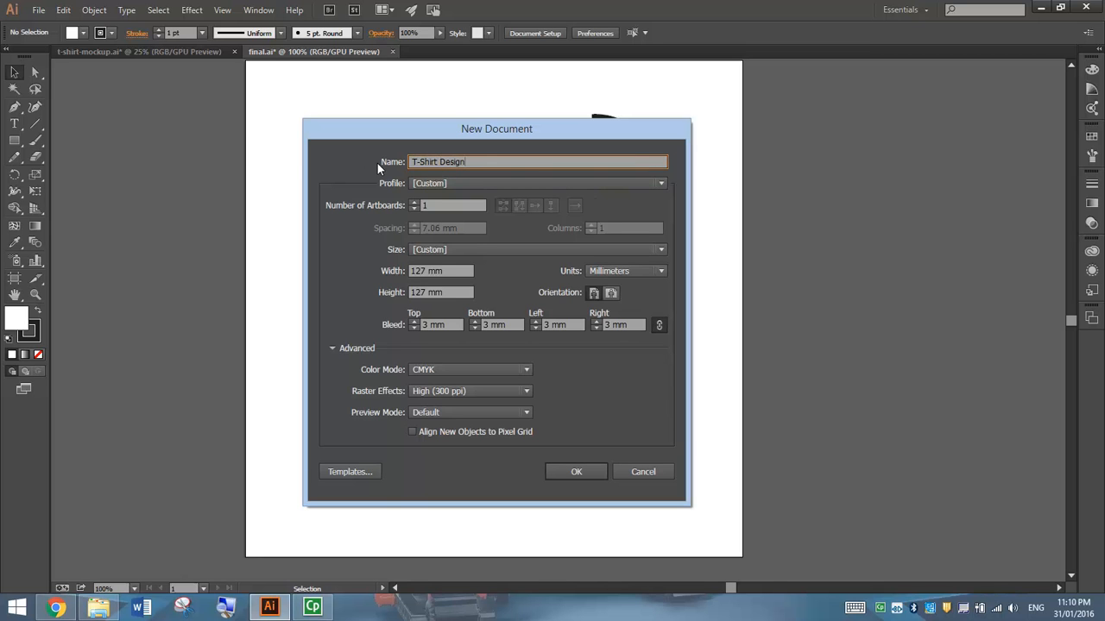
pyautogui.moveTo(440, 204)
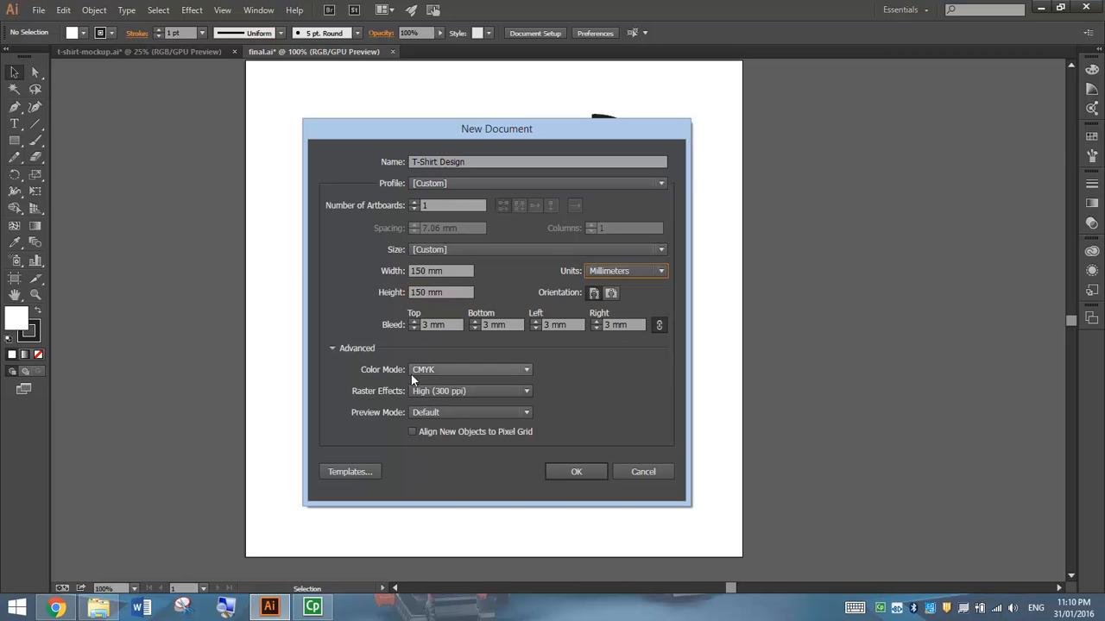
pyautogui.moveTo(458, 397)
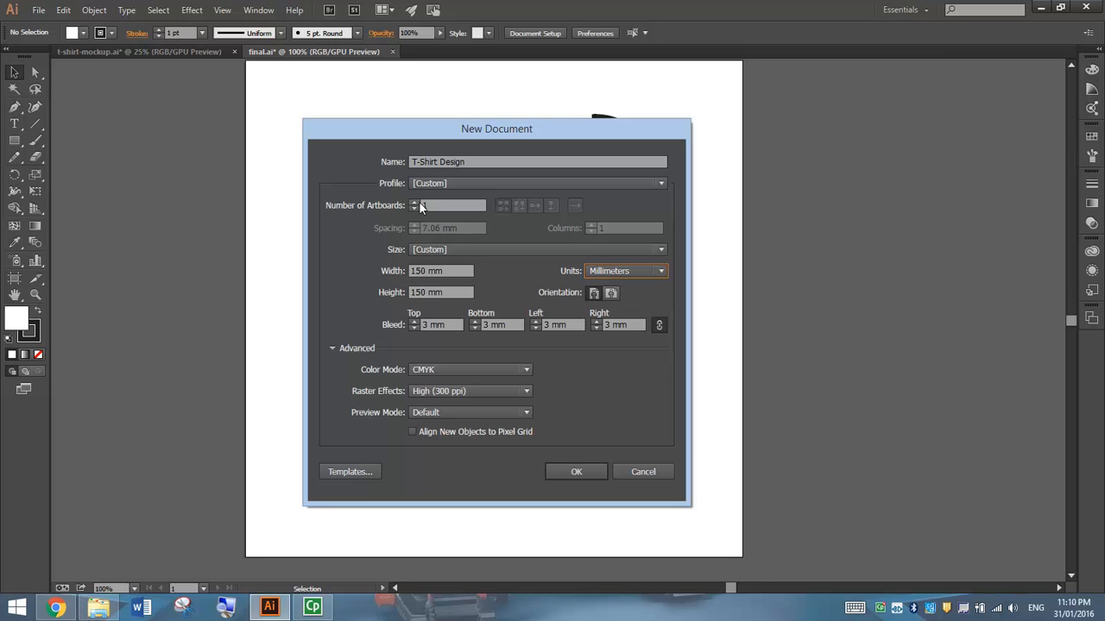
pyautogui.moveTo(576, 472)
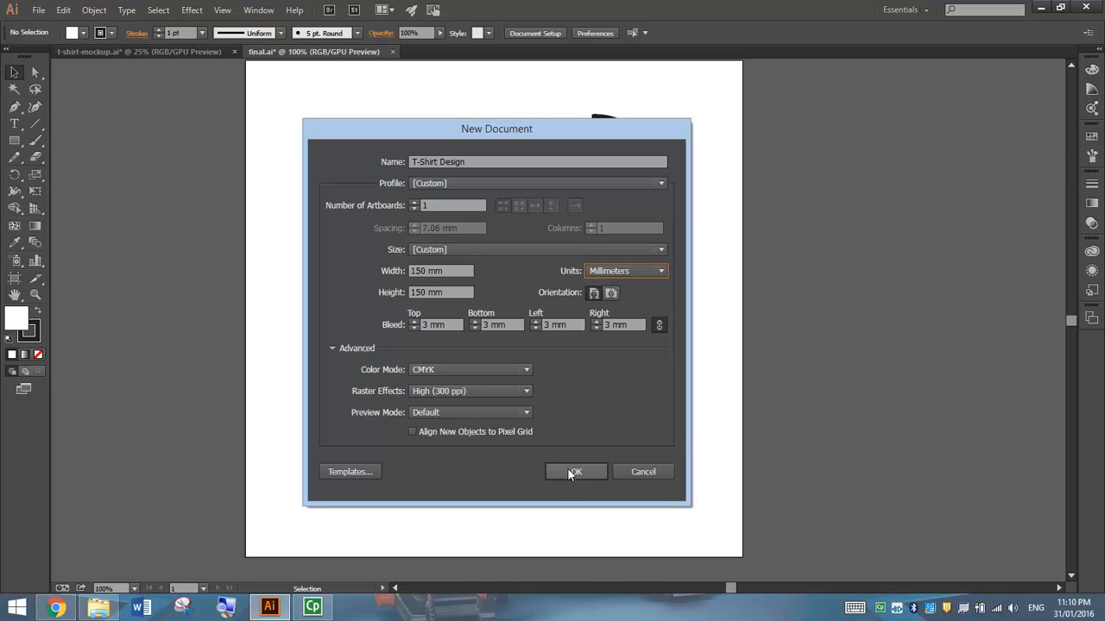
pyautogui.click(575, 471)
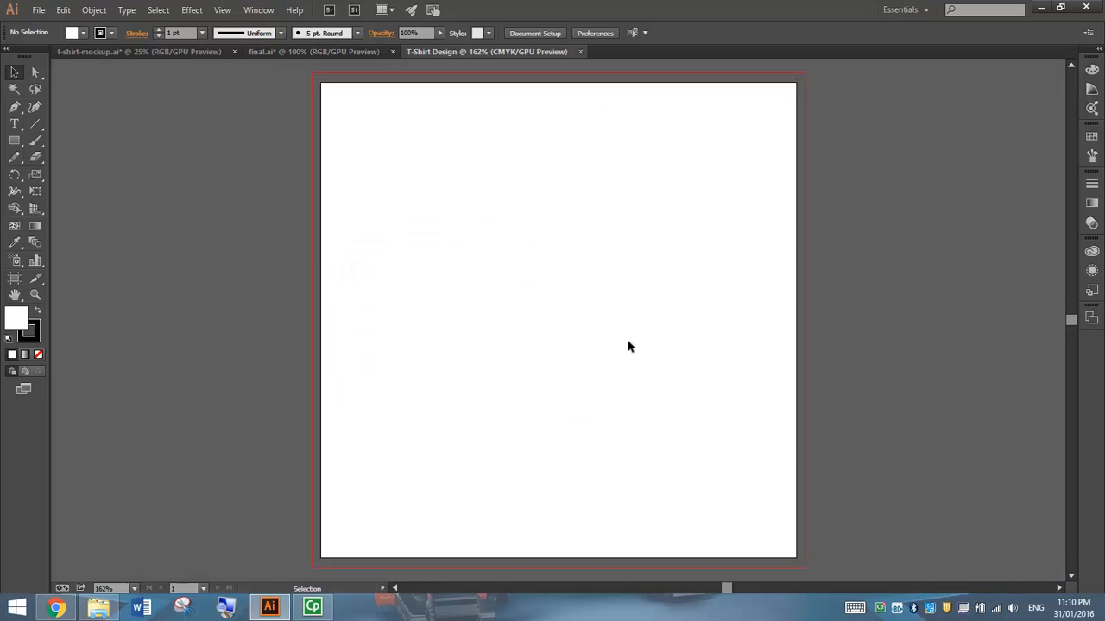
pyautogui.moveTo(578, 231)
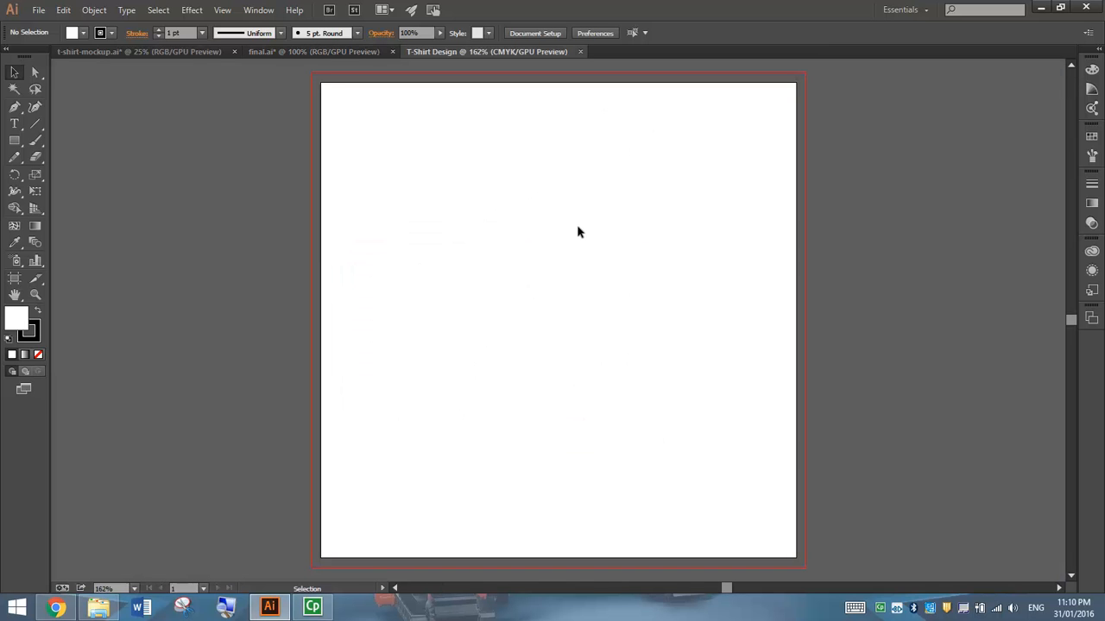
pyautogui.moveTo(337, 52)
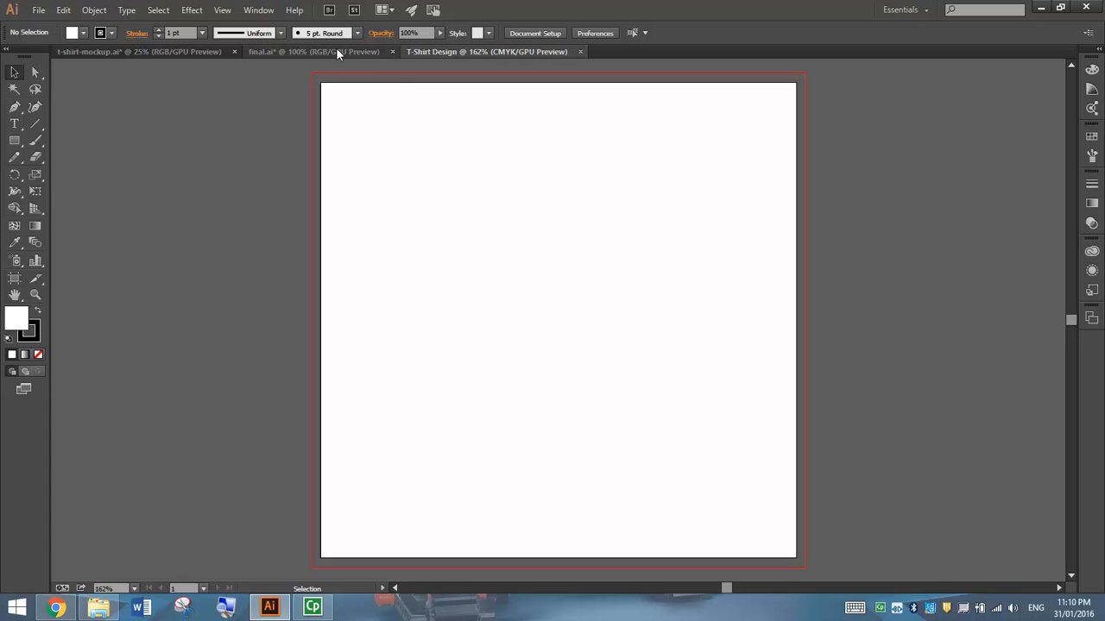
# Bring the boombox reference graphic into the T-Shirt Design artboard and place it at the top-left
pyautogui.click(314, 52)
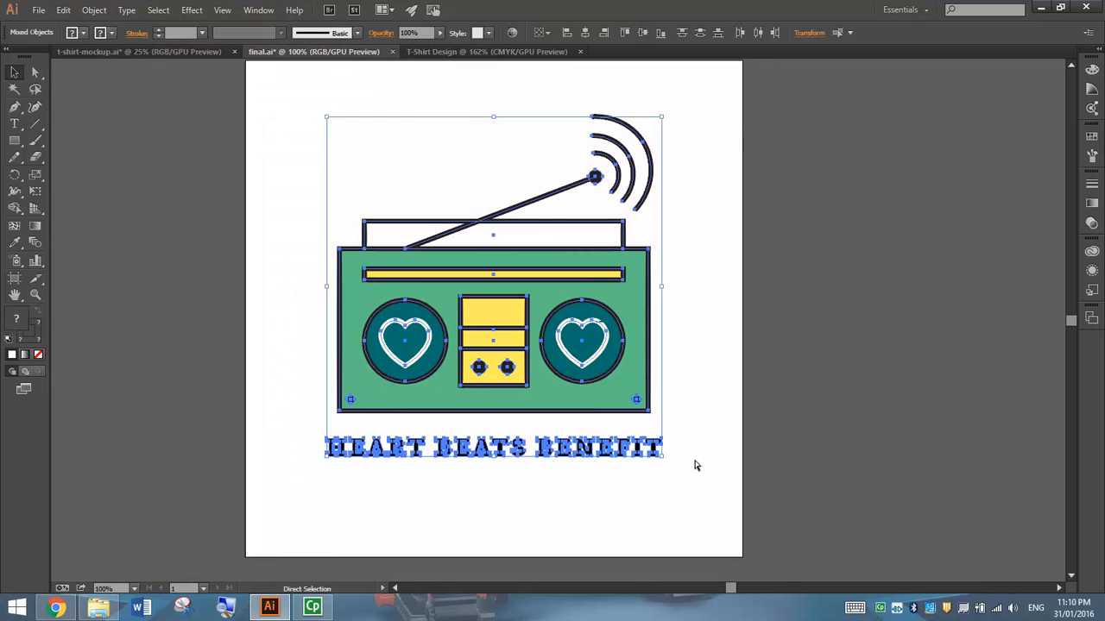
pyautogui.click(487, 52)
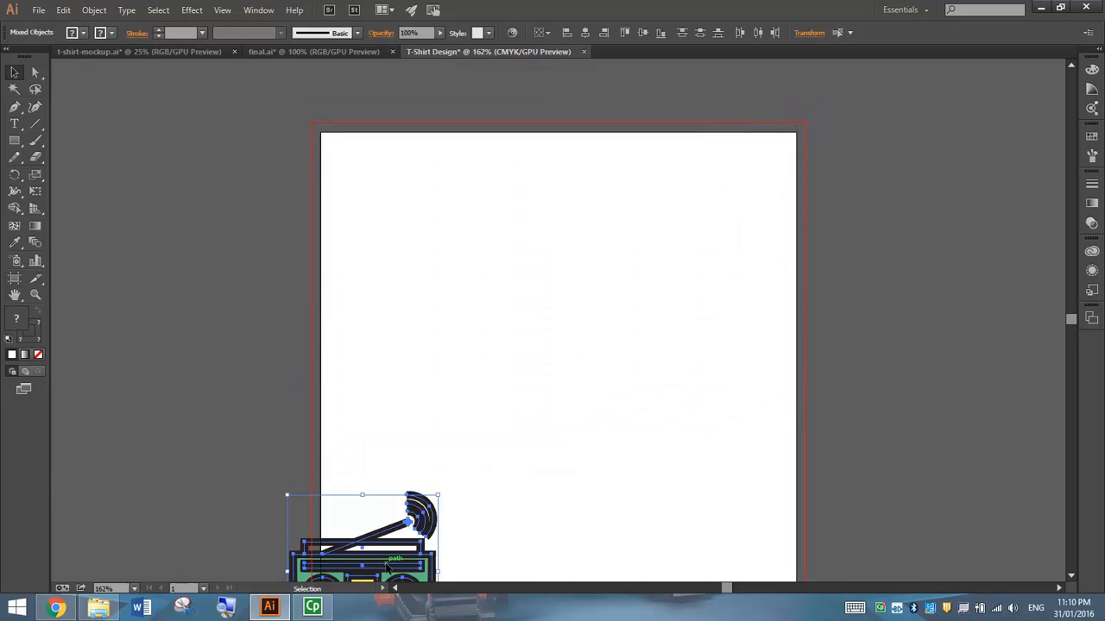
pyautogui.moveTo(388, 535); pyautogui.dragTo(397, 211)
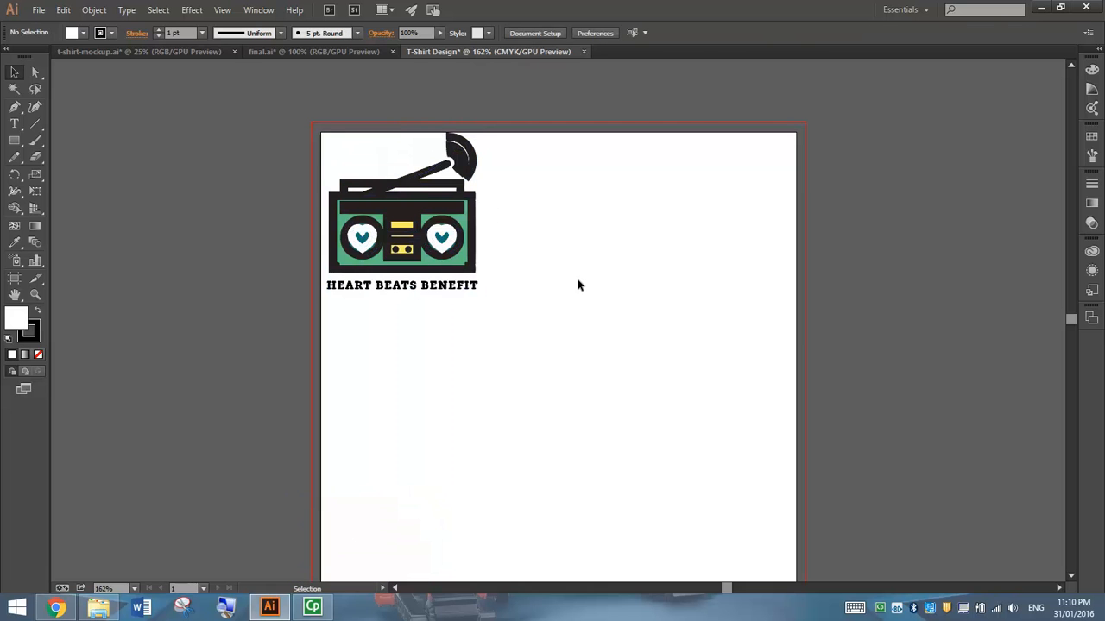
pyautogui.press('ctrl+a')
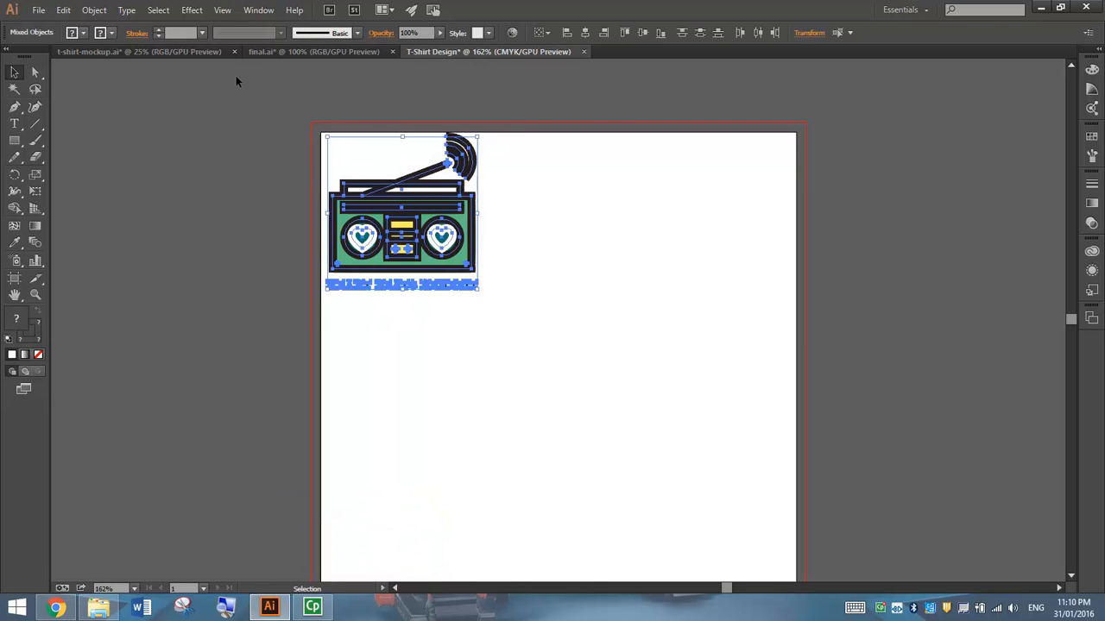
pyautogui.moveTo(159, 32)
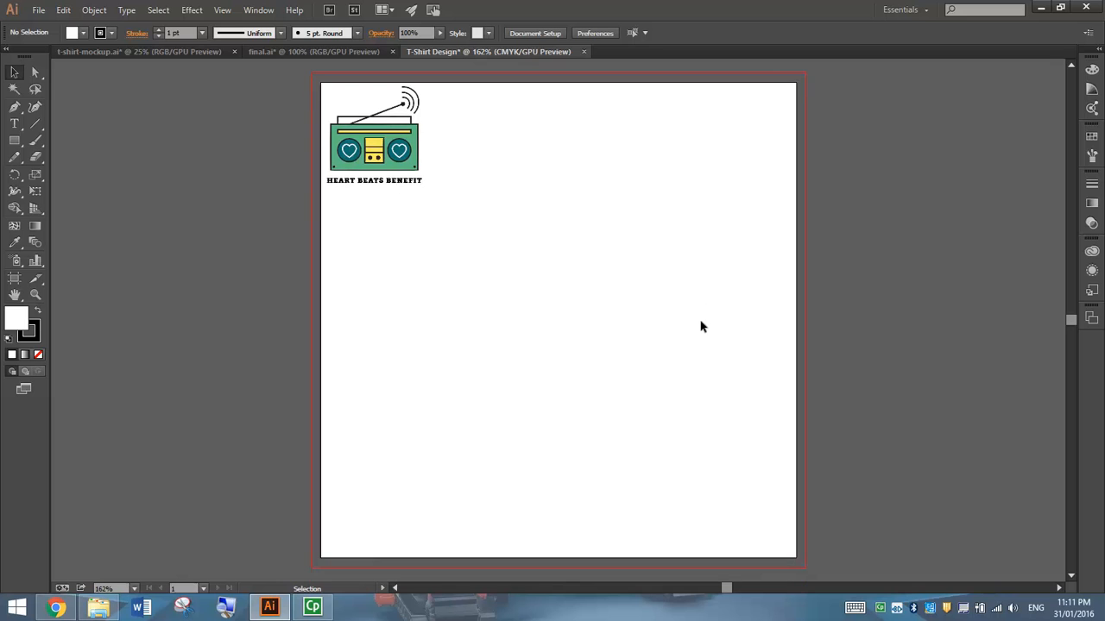
pyautogui.moveTo(546, 314)
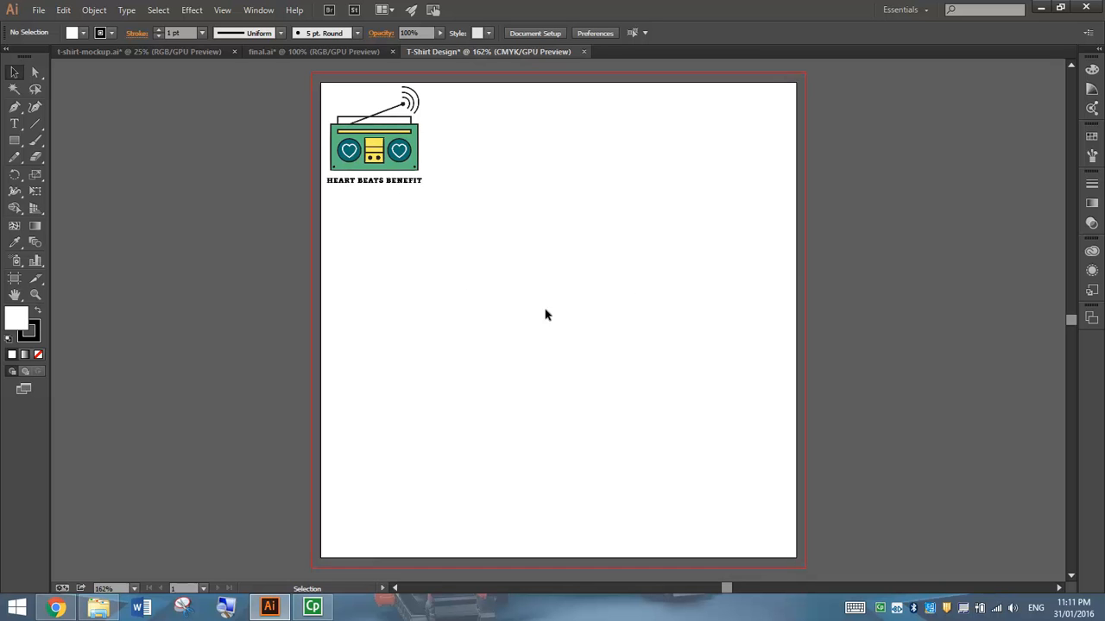
pyautogui.moveTo(95, 124)
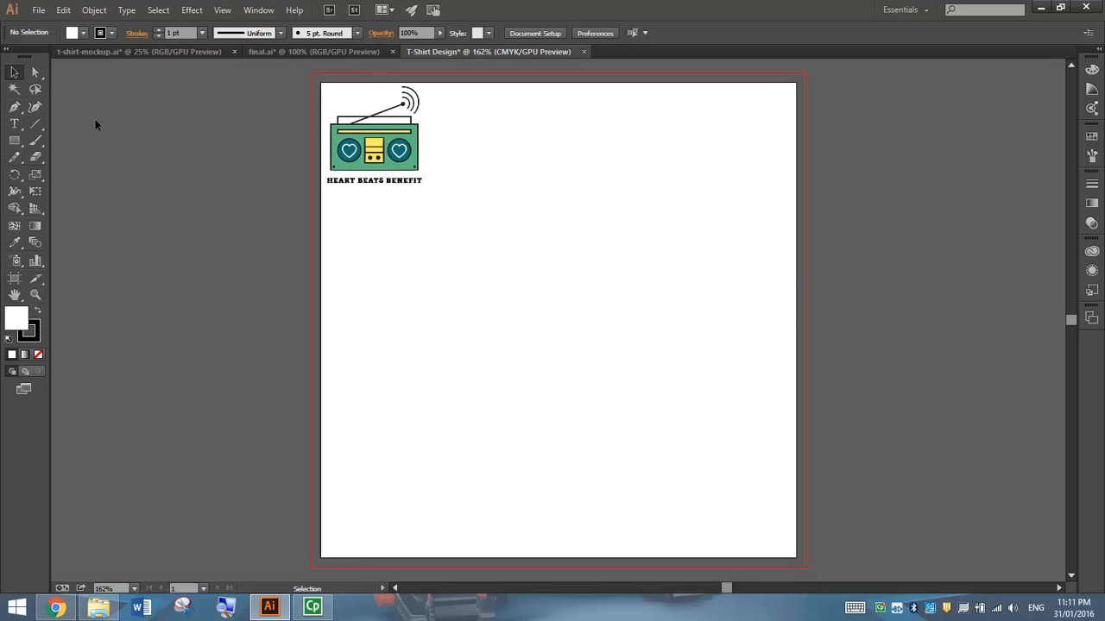
# Choose the Rectangle Tool with a green fill colour
pyautogui.click(14, 142)
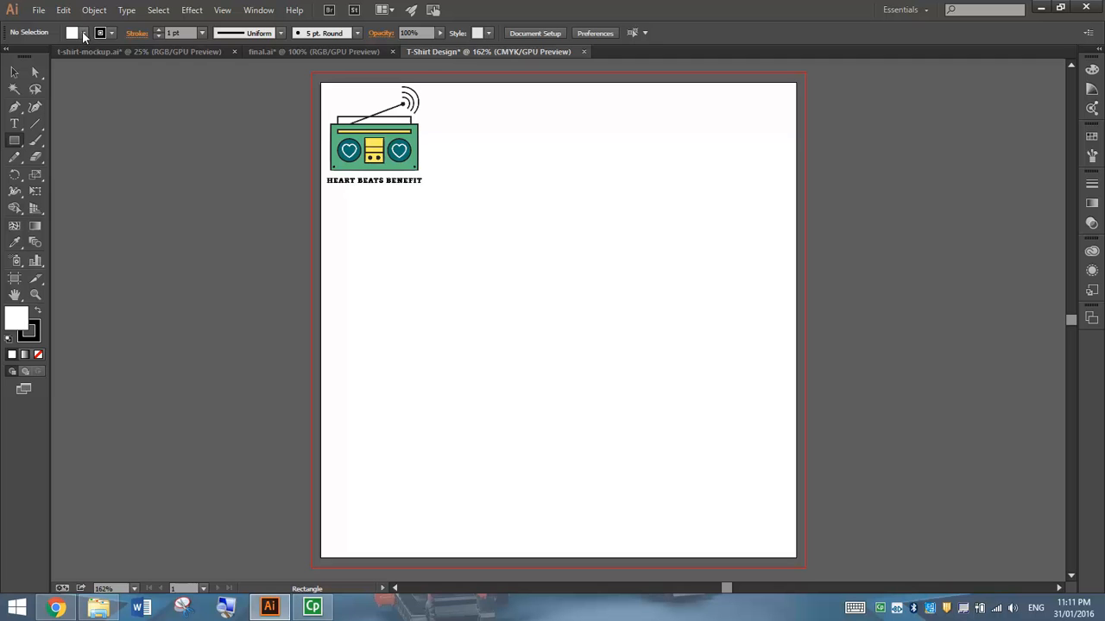
pyautogui.click(84, 33)
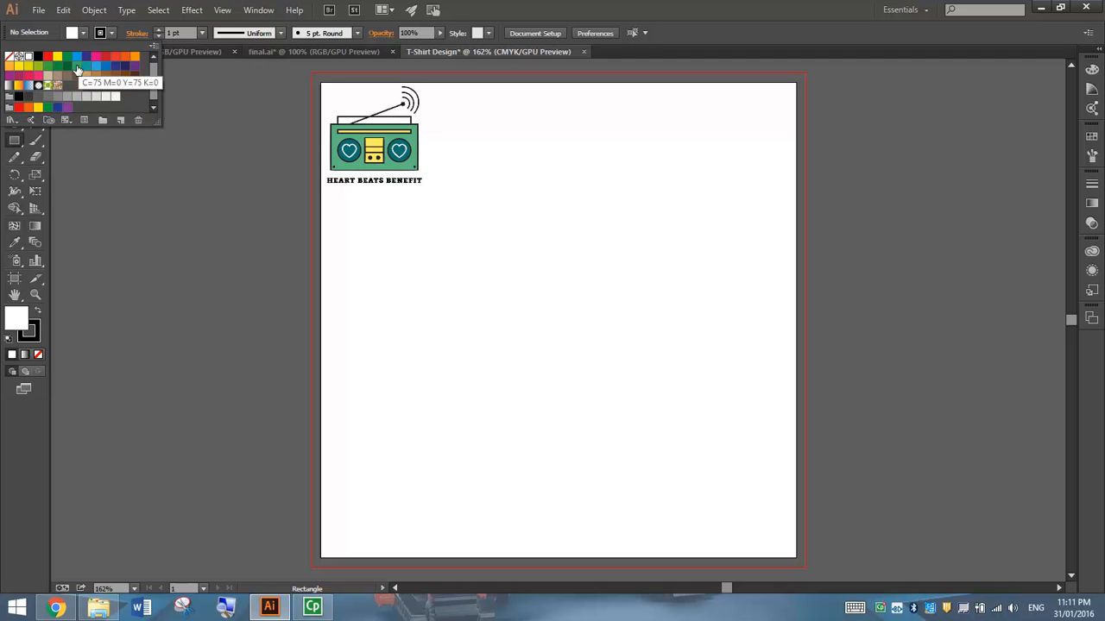
pyautogui.moveTo(41, 69)
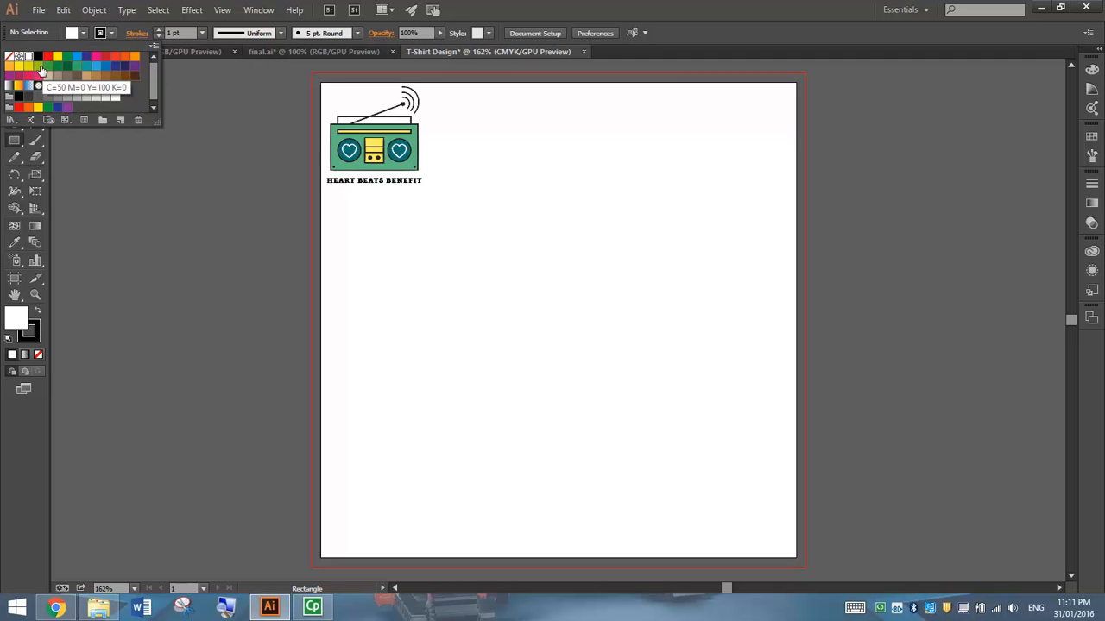
pyautogui.click(78, 68)
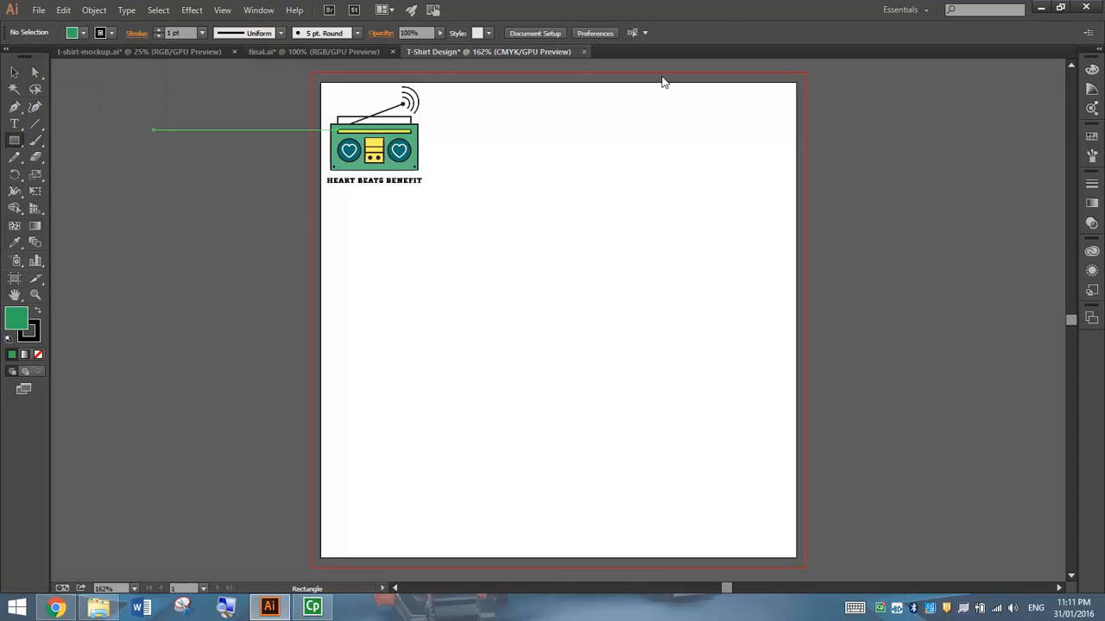
# Draw the large green boombox body rectangle and thicken its outline to 3 pt
pyautogui.moveTo(354, 251); pyautogui.dragTo(632, 357)
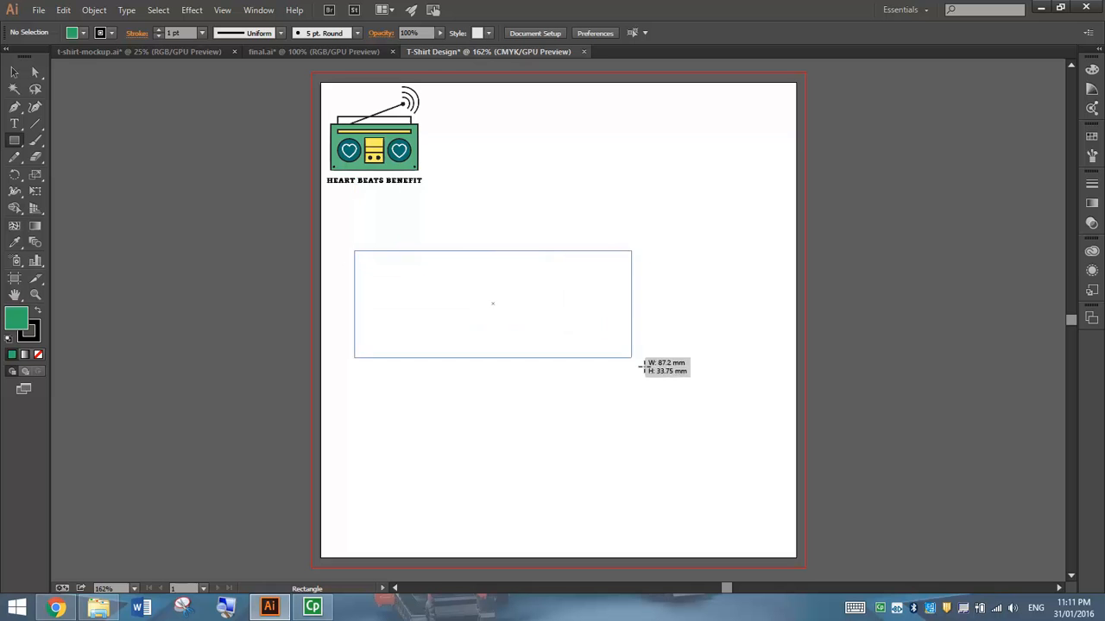
pyautogui.moveTo(631, 356); pyautogui.dragTo(748, 438)
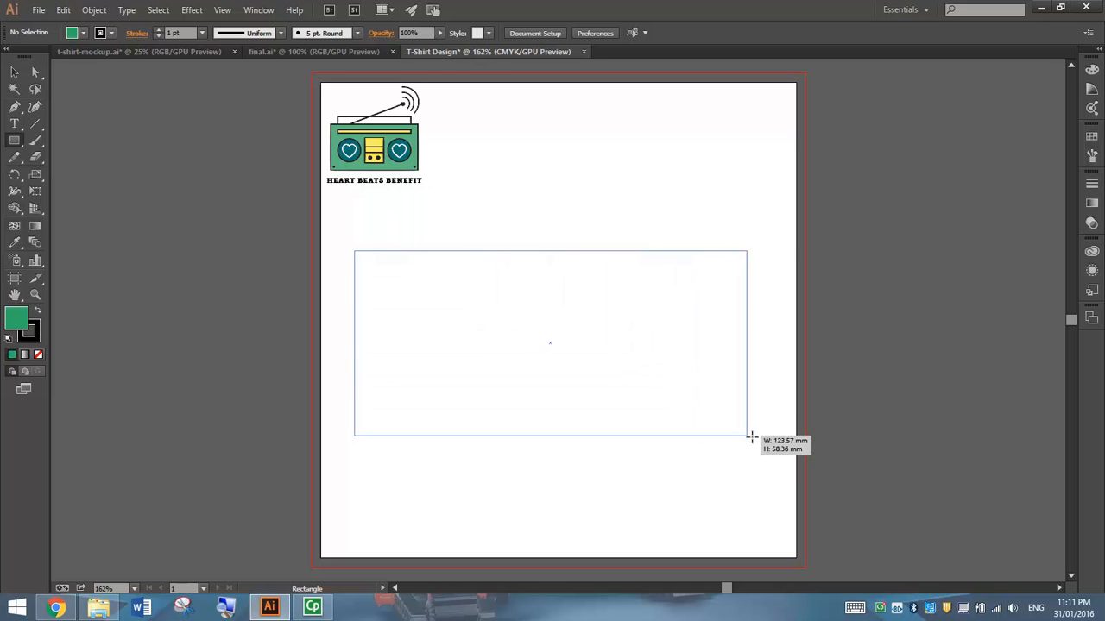
pyautogui.moveTo(354, 250); pyautogui.dragTo(756, 446)
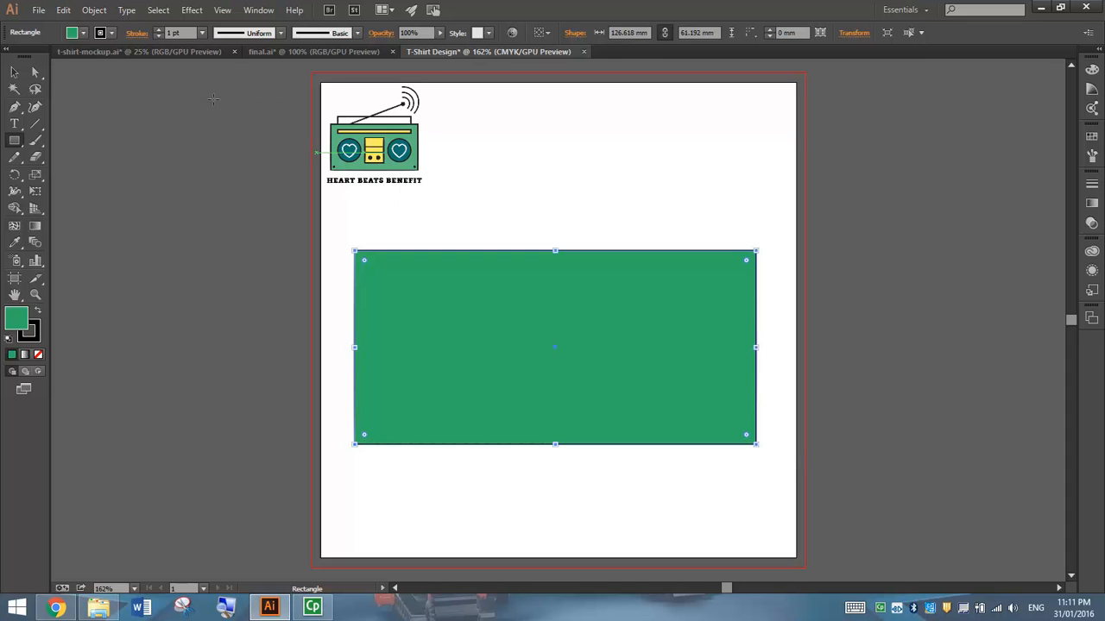
pyautogui.moveTo(107, 38)
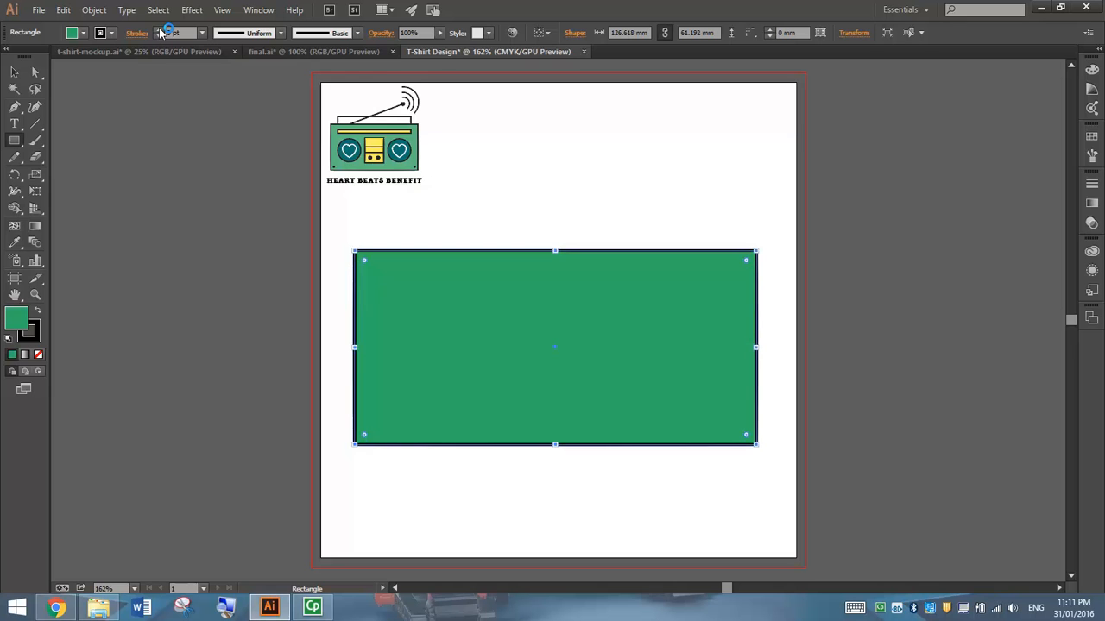
pyautogui.click(181, 171)
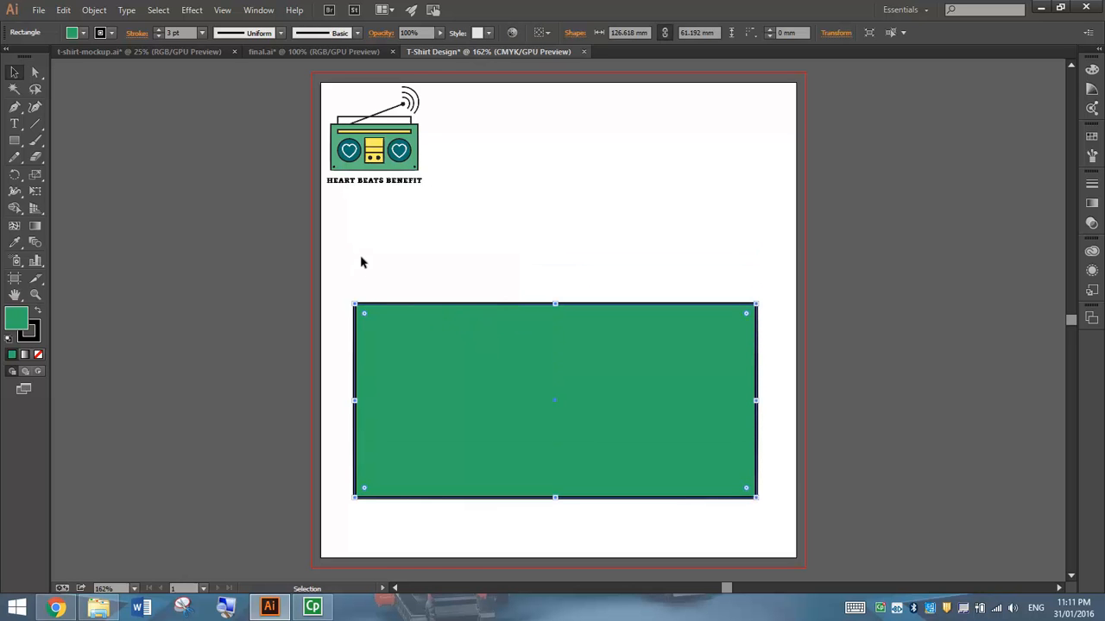
pyautogui.moveTo(126, 298)
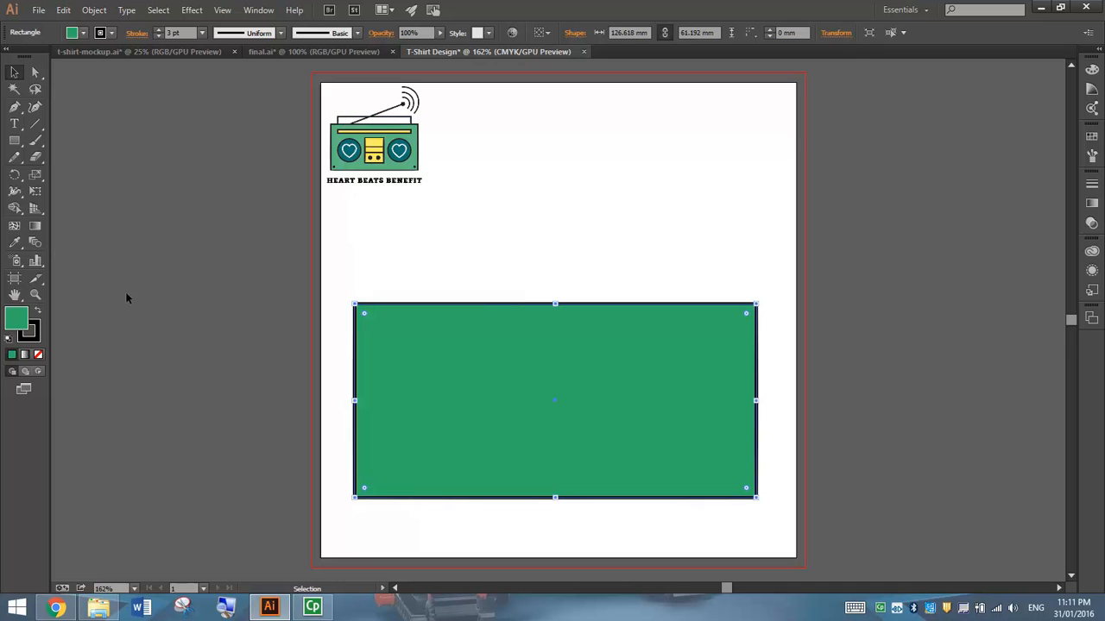
pyautogui.moveTo(14, 142)
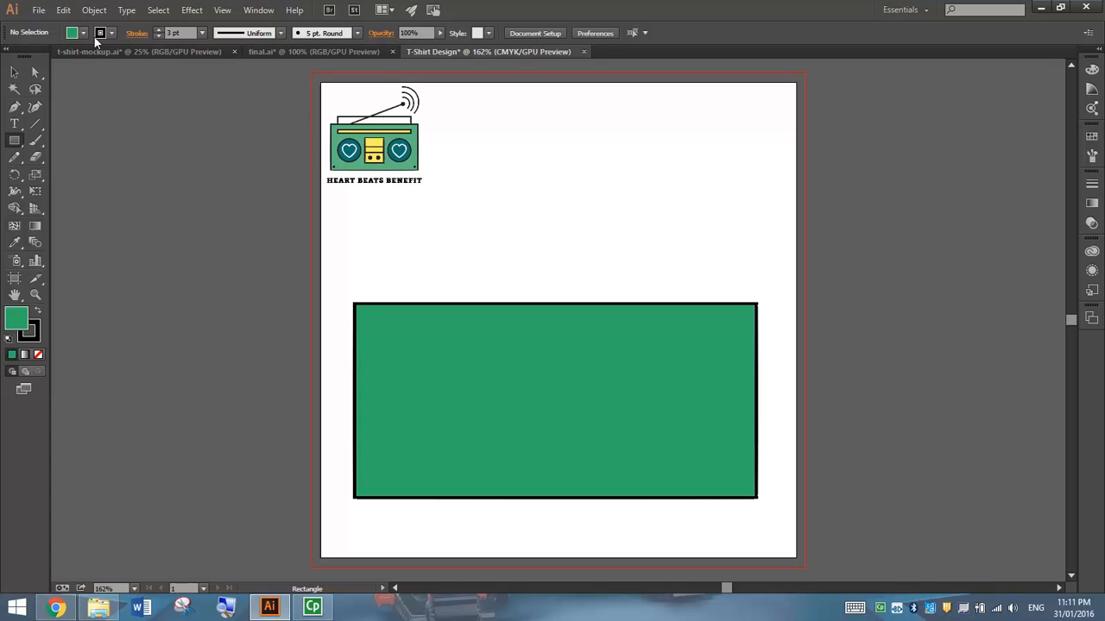
# Draw an unfilled outlined handle rectangle on top of the green body and make it taller
pyautogui.click(83, 33)
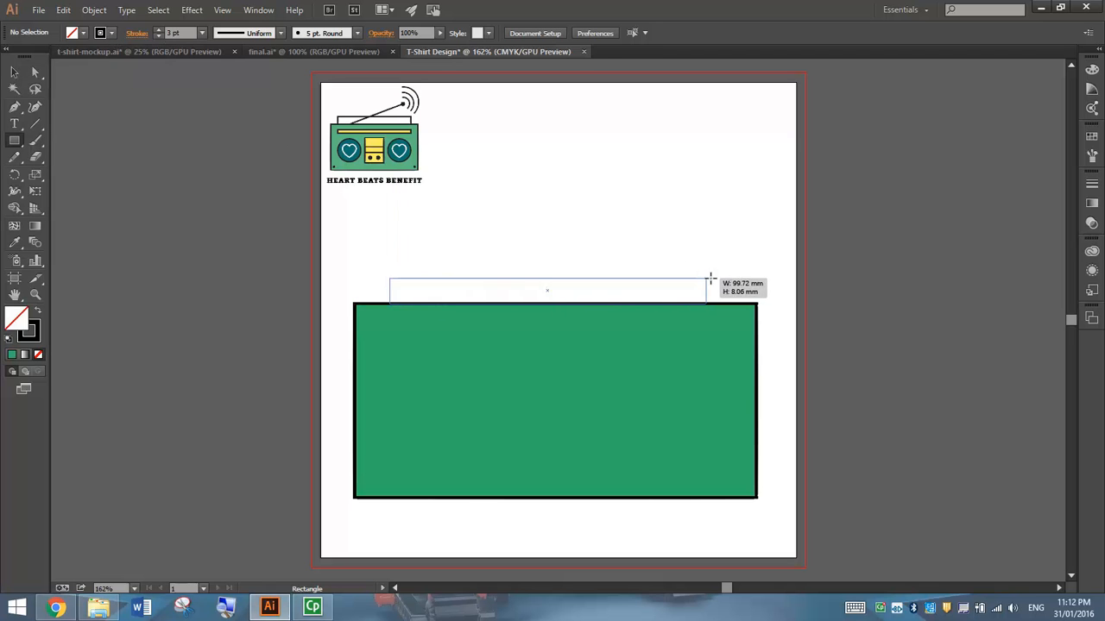
pyautogui.moveTo(710, 279); pyautogui.dragTo(722, 280)
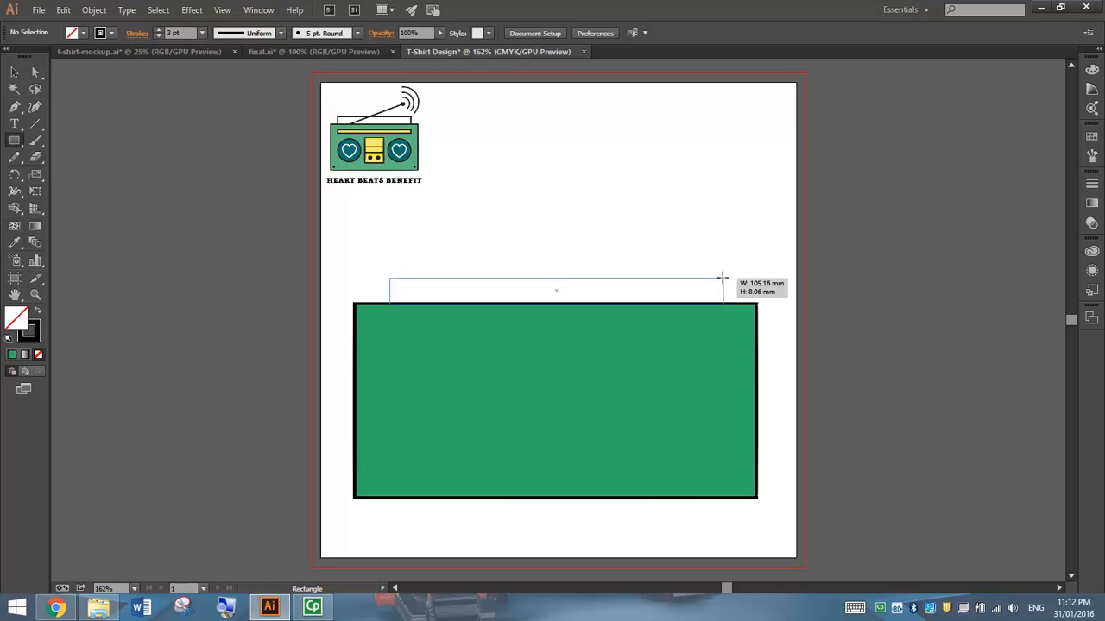
pyautogui.moveTo(390, 278); pyautogui.dragTo(722, 304)
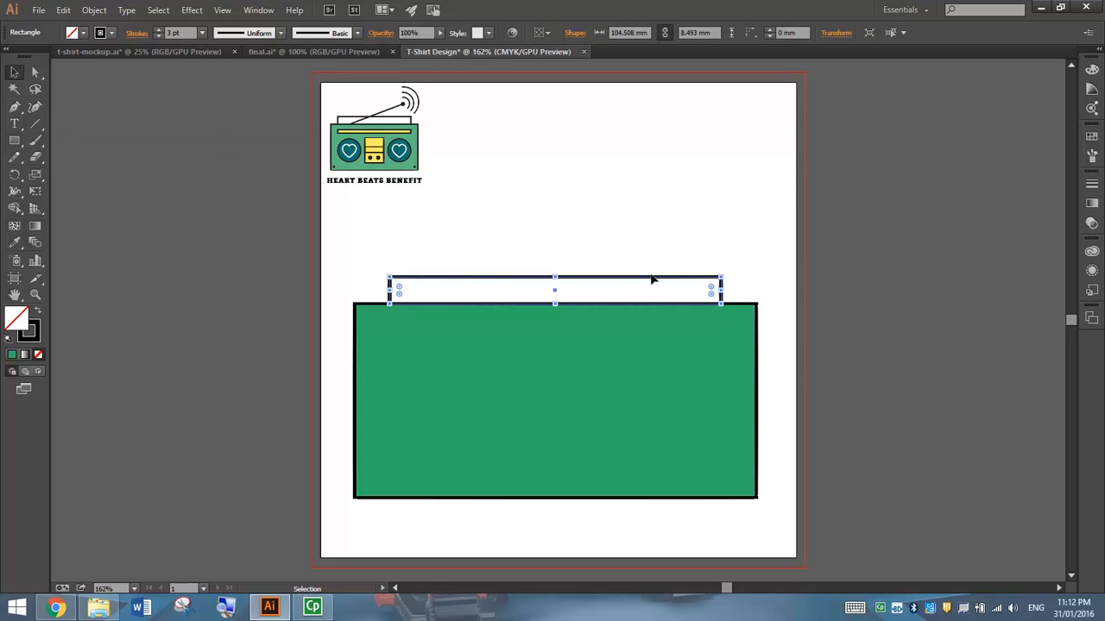
pyautogui.moveTo(556, 290); pyautogui.dragTo(656, 280)
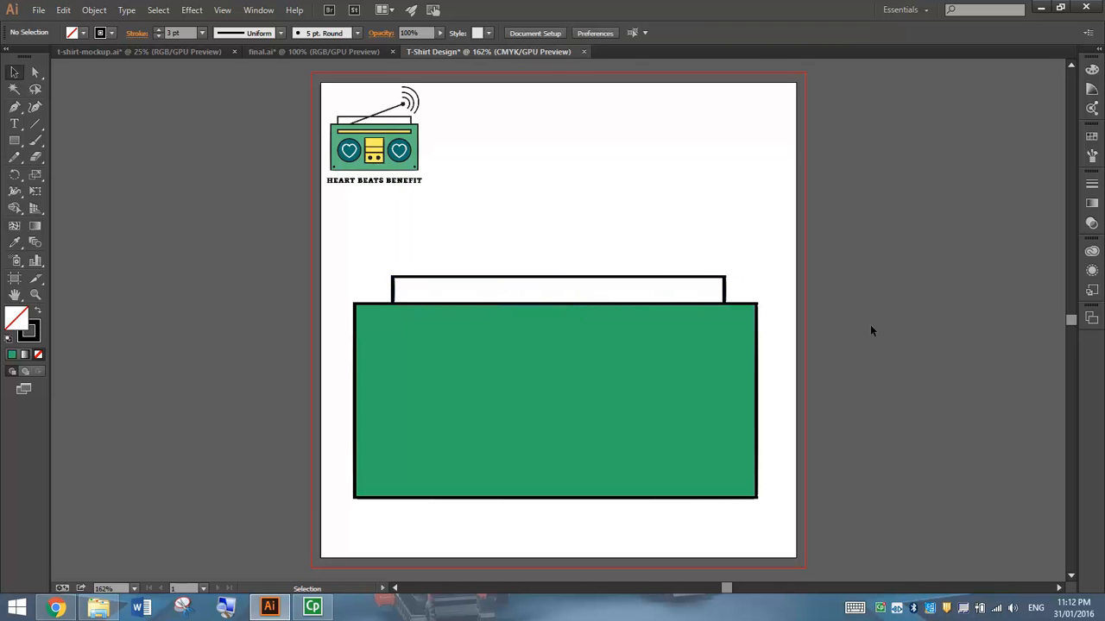
pyautogui.moveTo(110, 200)
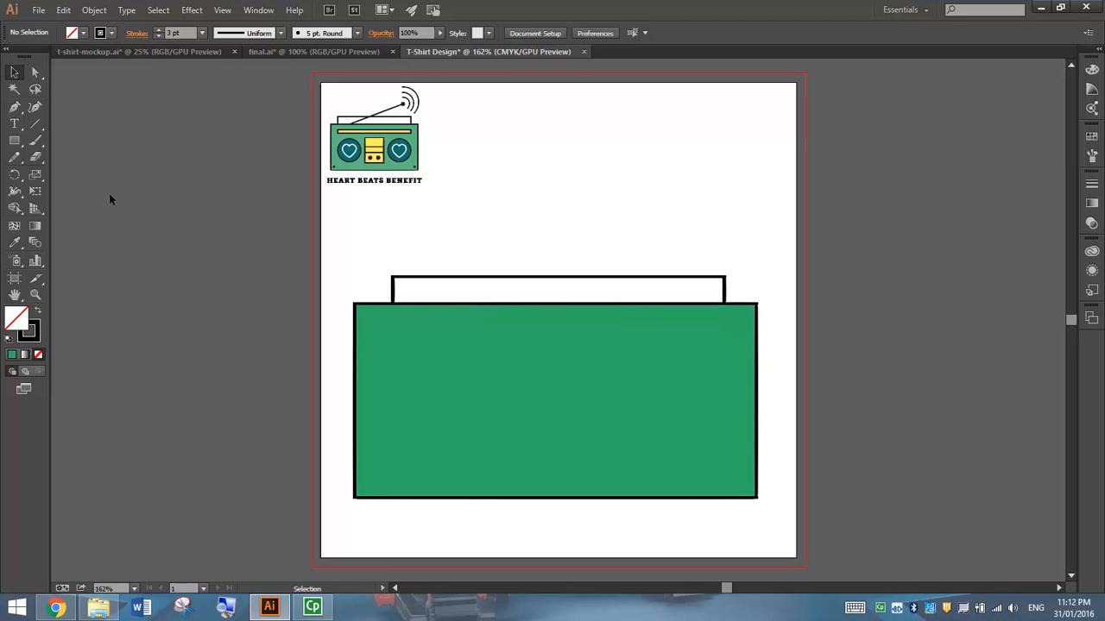
pyautogui.moveTo(14, 141)
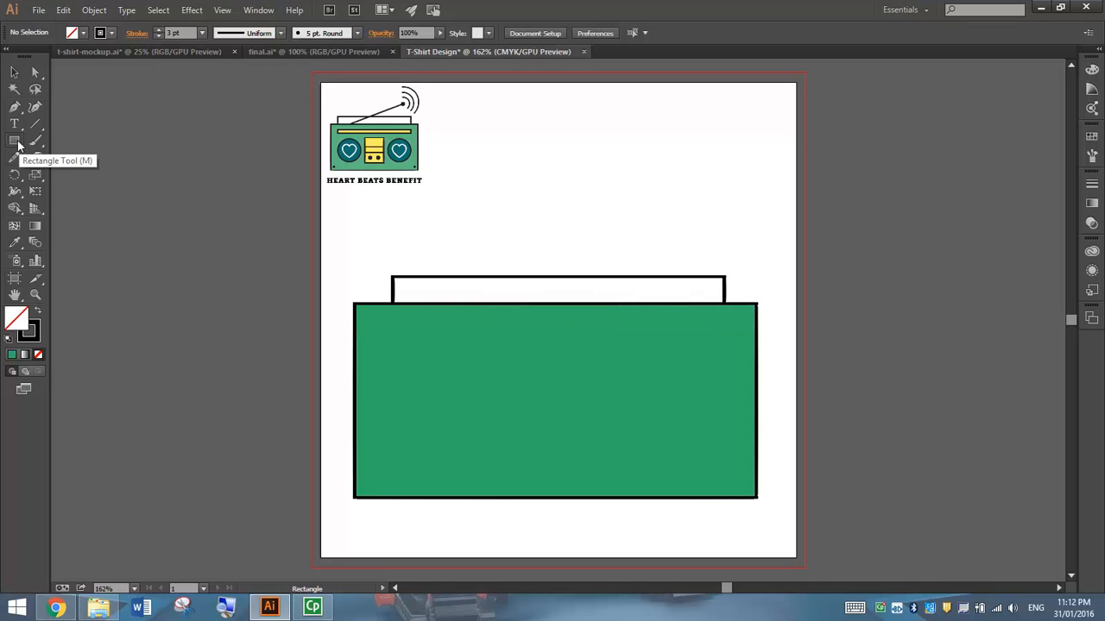
# Set the fill to a lightened CMYK yellow
pyautogui.click(73, 32)
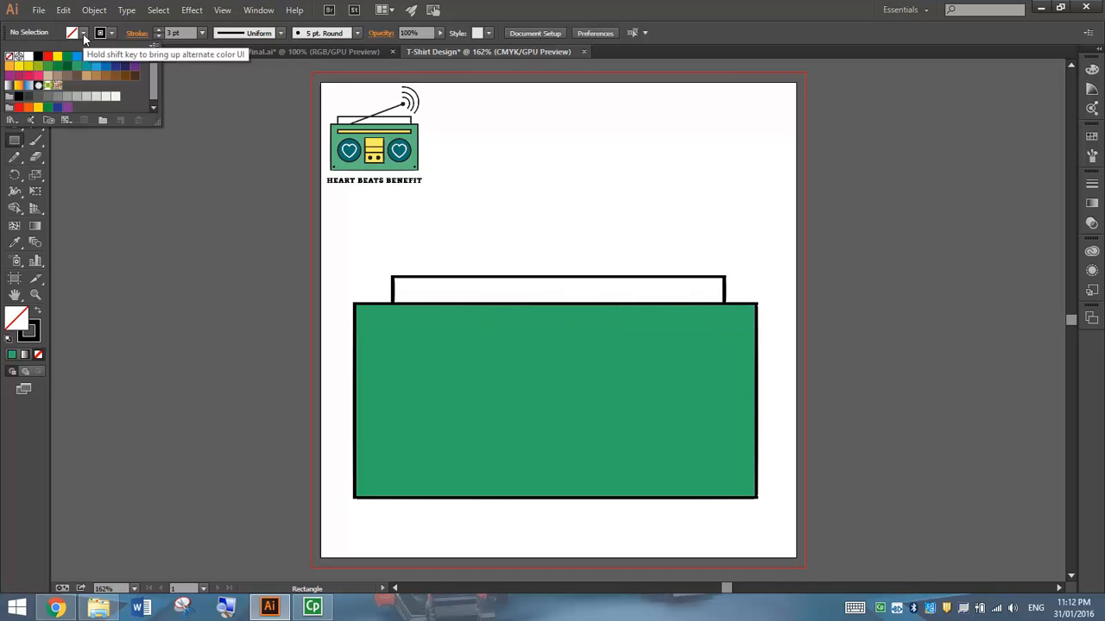
pyautogui.moveTo(57, 59)
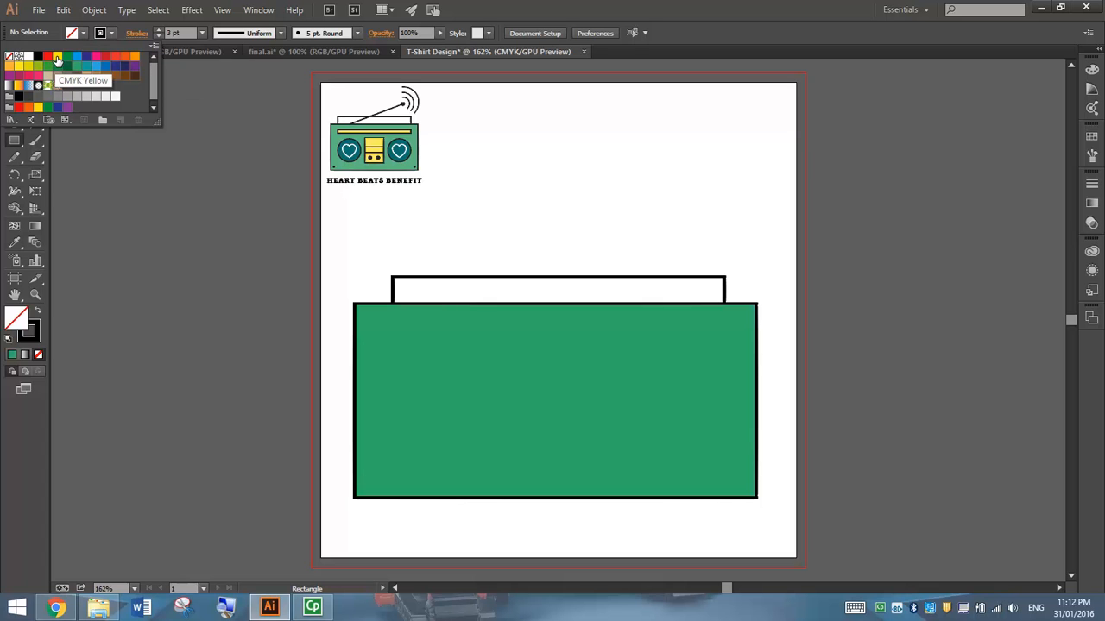
pyautogui.click(57, 57)
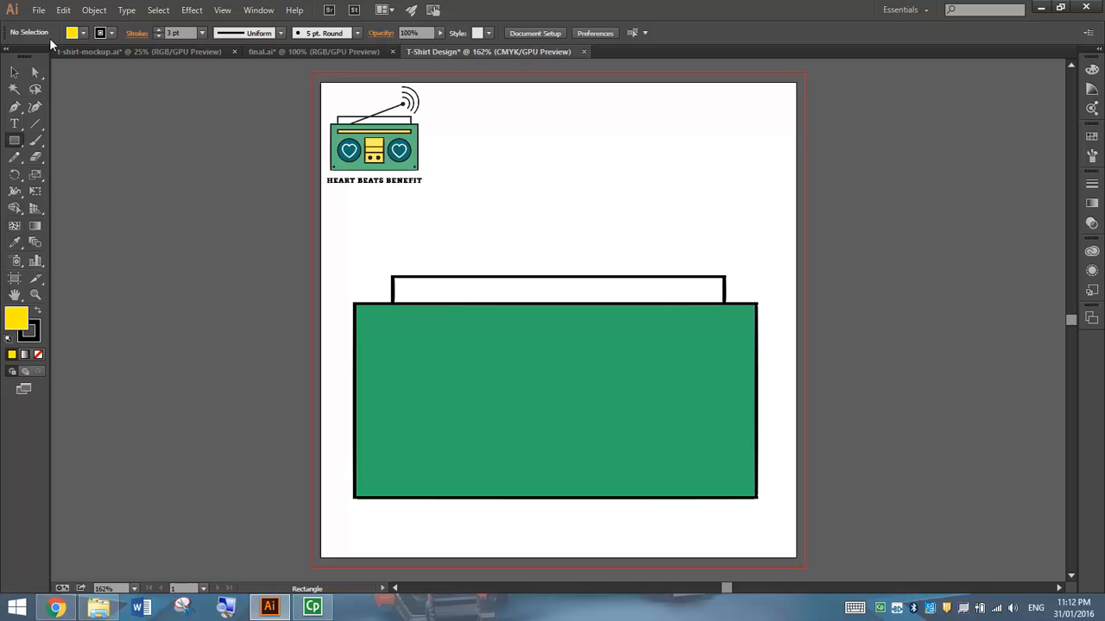
pyautogui.moveTo(73, 33)
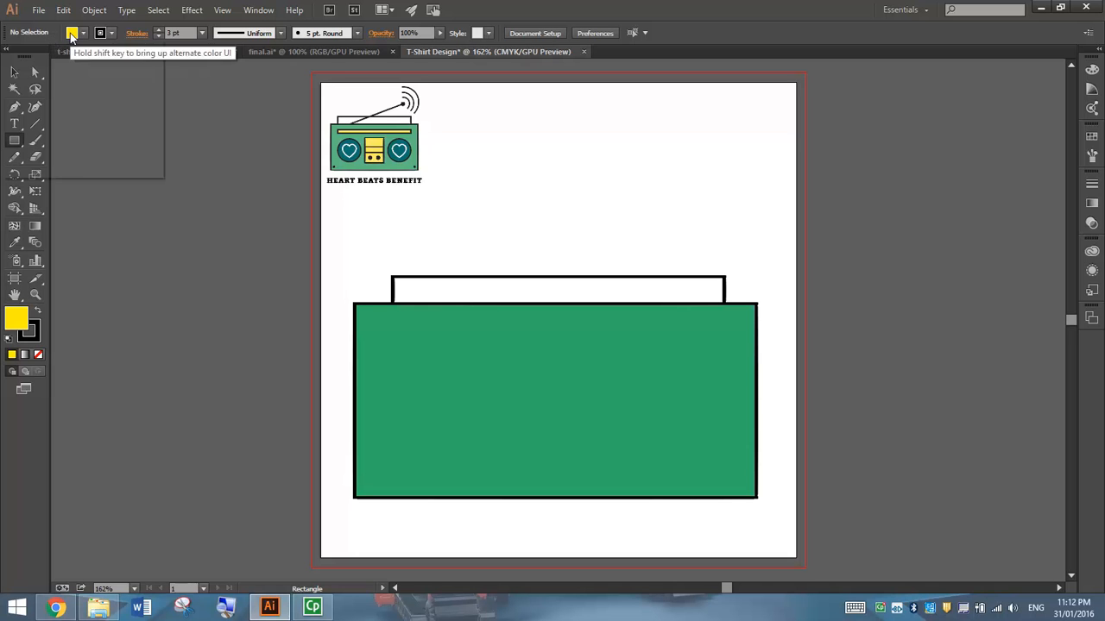
pyautogui.click(73, 32)
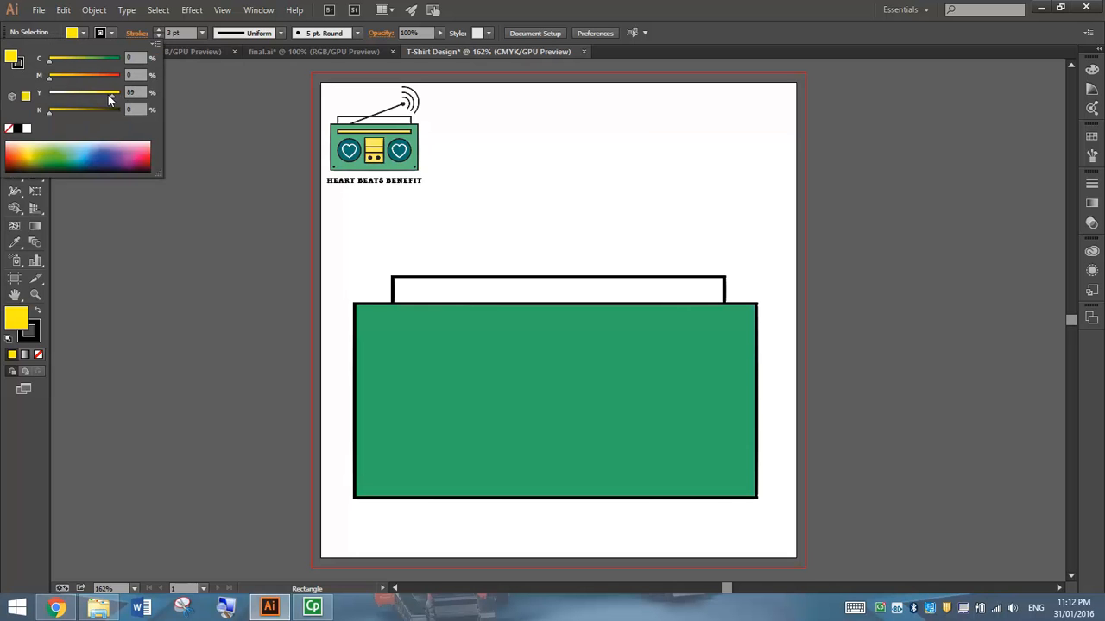
pyautogui.moveTo(107, 93); pyautogui.dragTo(93, 94)
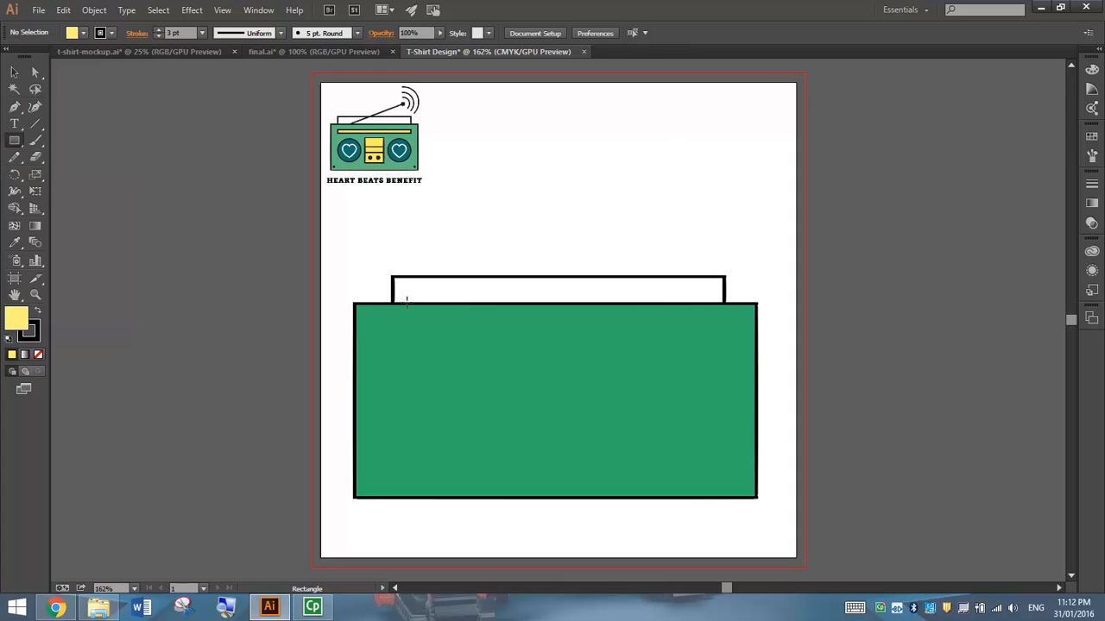
pyautogui.moveTo(391, 321)
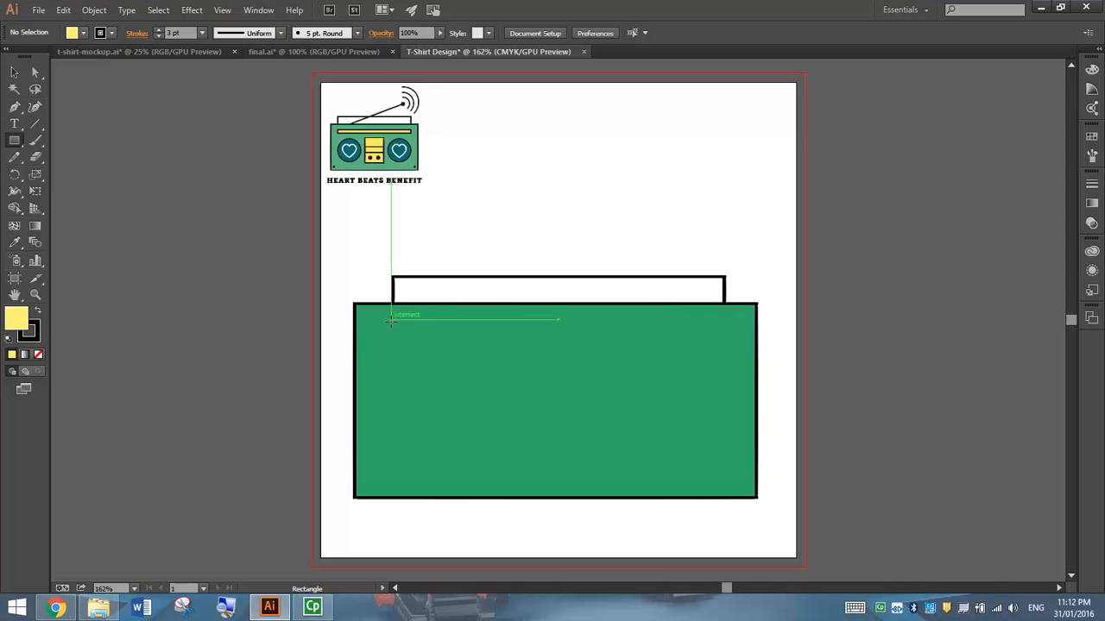
# Draw a thin pale-yellow strip across the upper part of the green body
pyautogui.moveTo(390, 318); pyautogui.dragTo(579, 332)
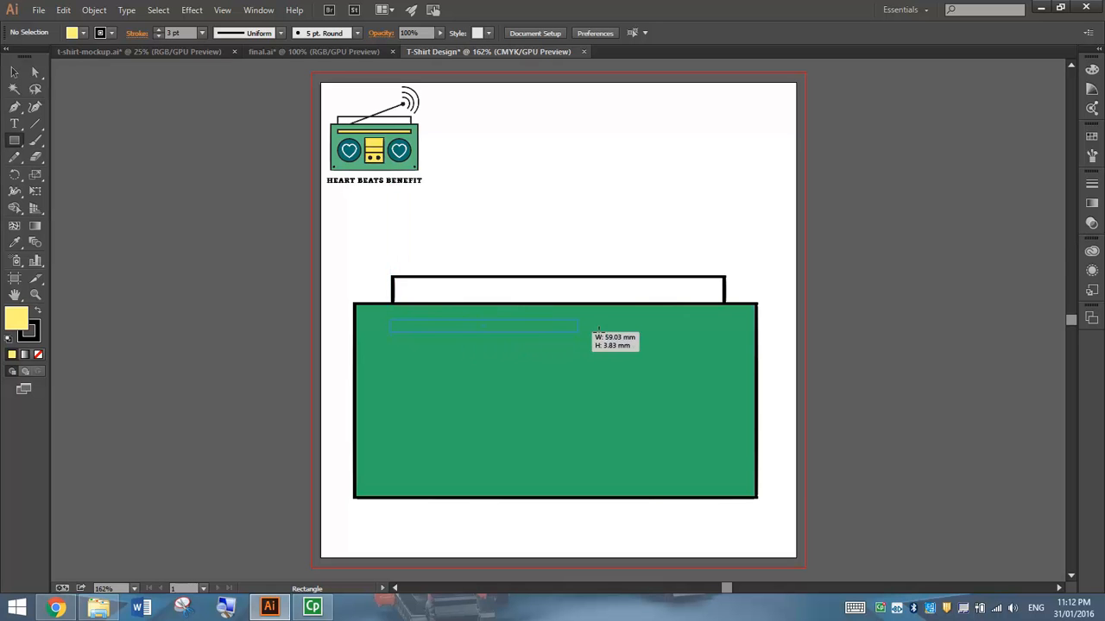
pyautogui.moveTo(578, 327); pyautogui.dragTo(724, 335)
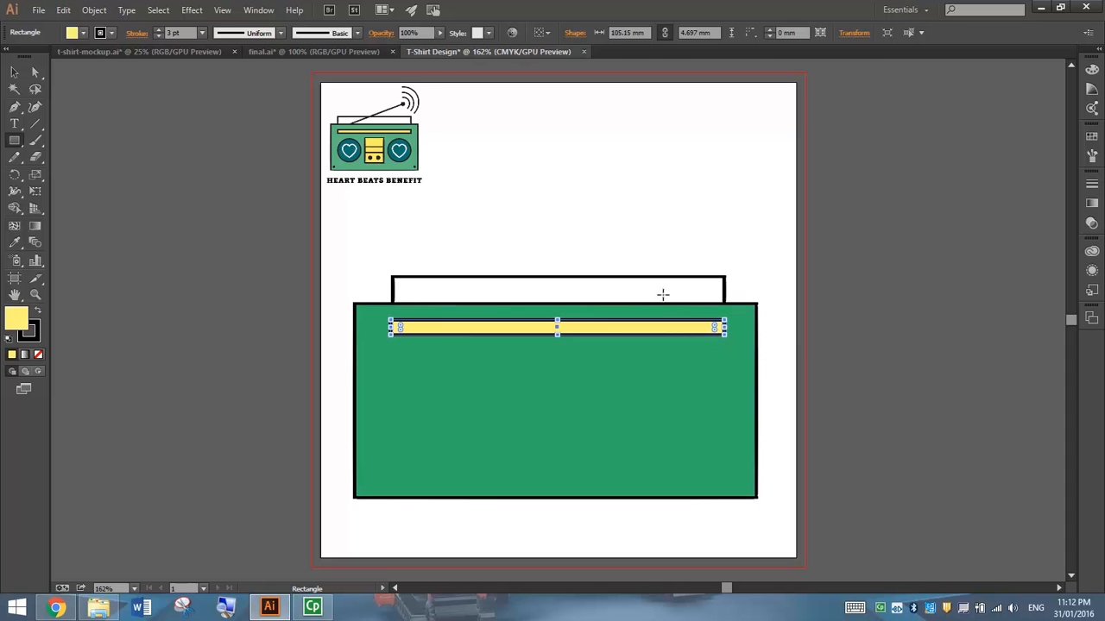
pyautogui.click(133, 135)
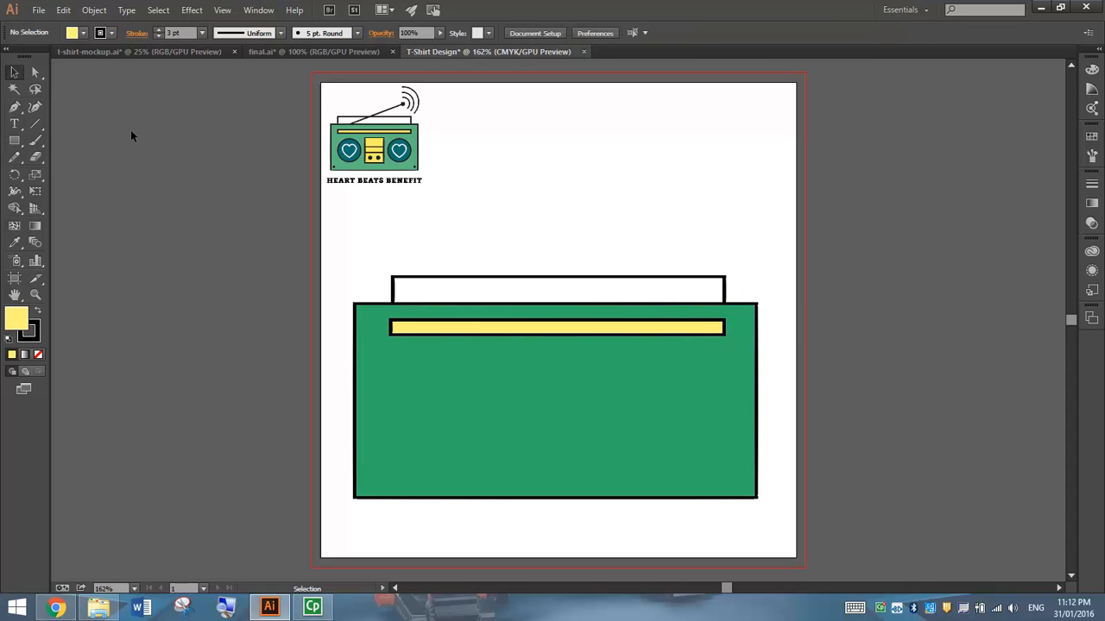
pyautogui.moveTo(97, 242)
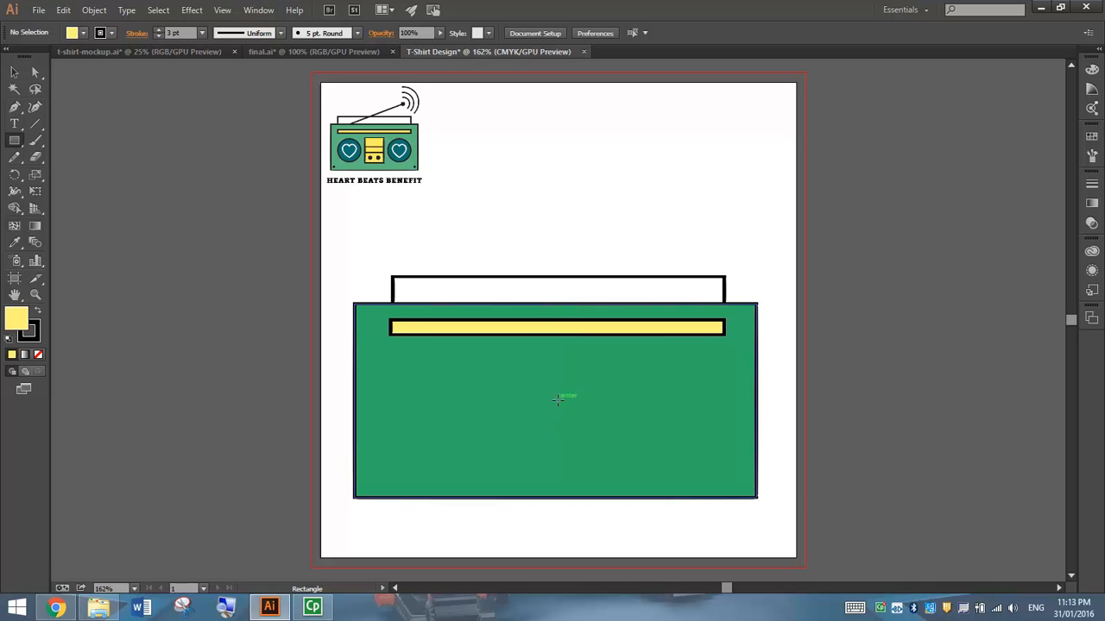
# Draw a tall yellow panel in the body centre and split it with two horizontal lines
pyautogui.moveTo(560, 400); pyautogui.dragTo(587, 446)
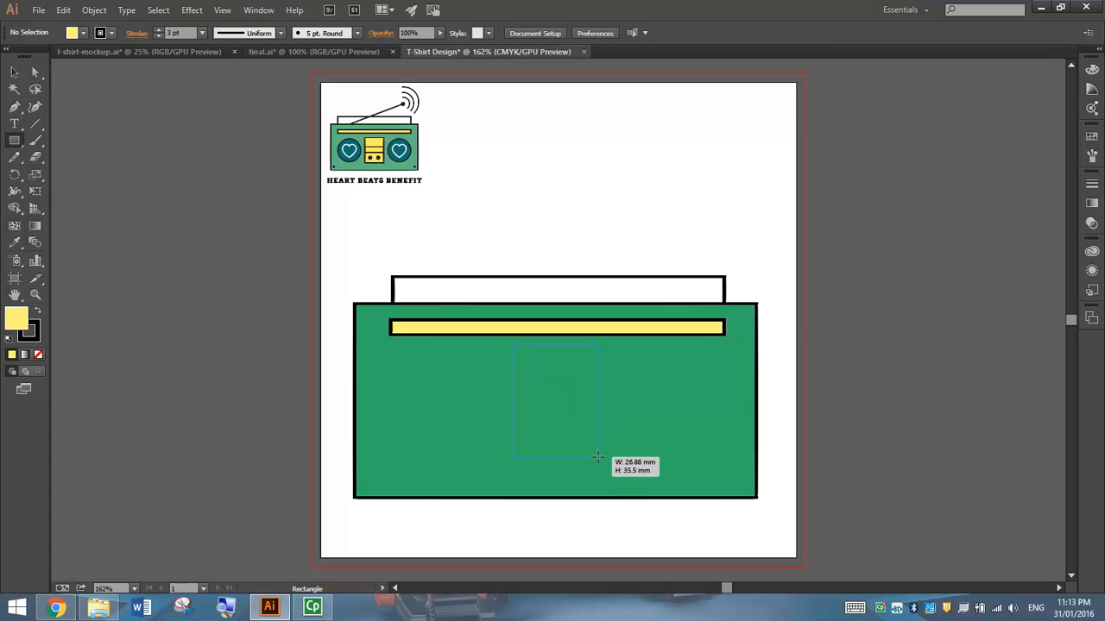
pyautogui.moveTo(511, 345); pyautogui.dragTo(597, 456)
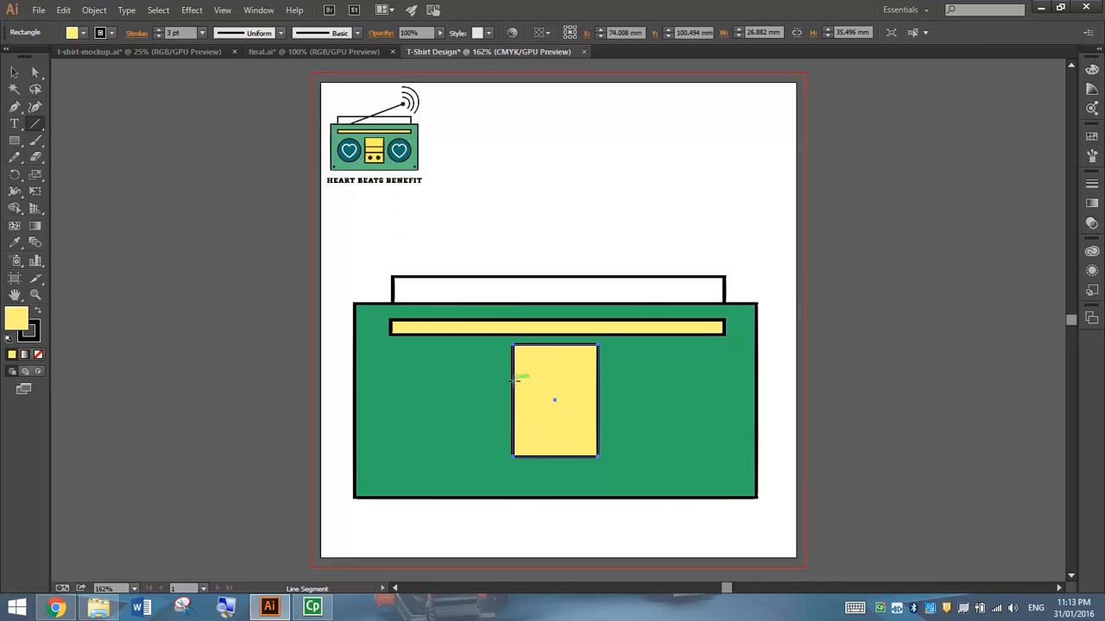
pyautogui.moveTo(512, 381); pyautogui.dragTo(584, 382)
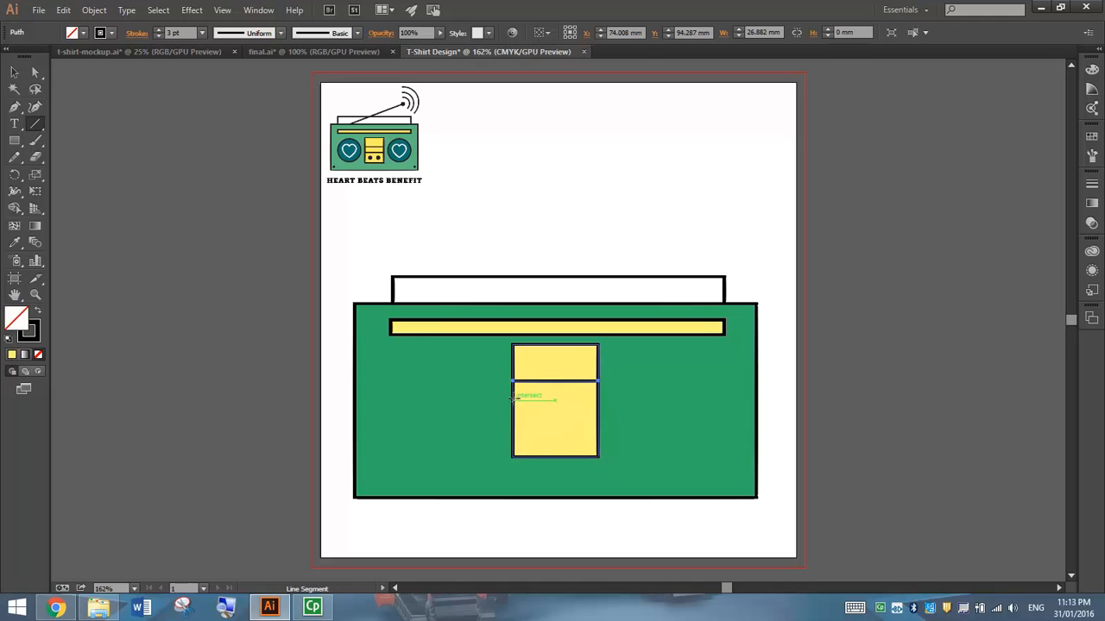
pyautogui.moveTo(514, 404)
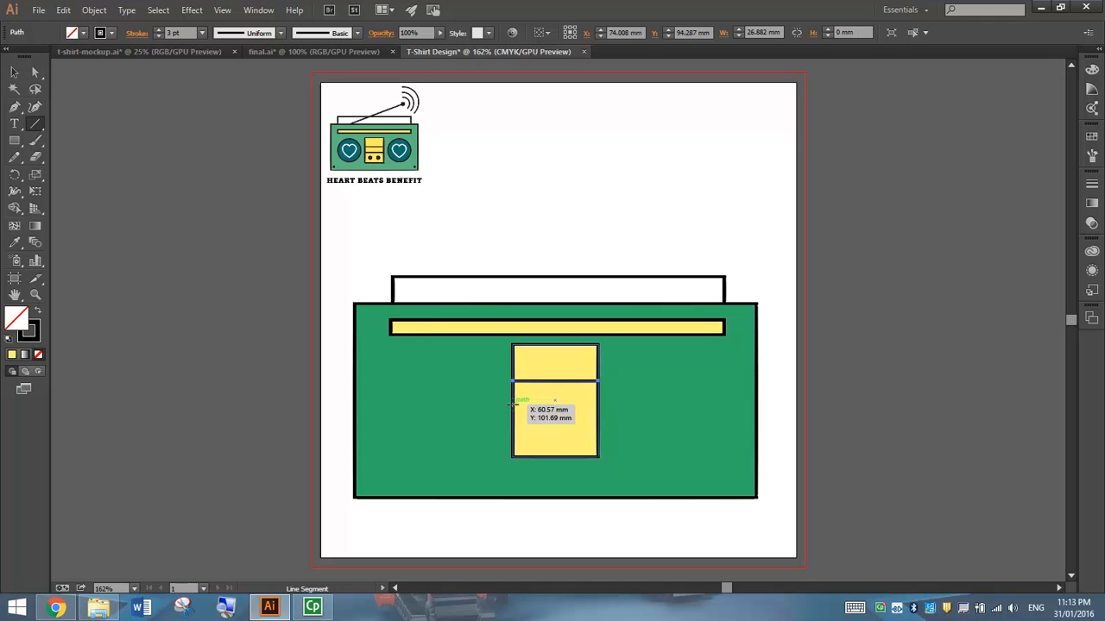
pyautogui.moveTo(511, 401); pyautogui.dragTo(599, 400)
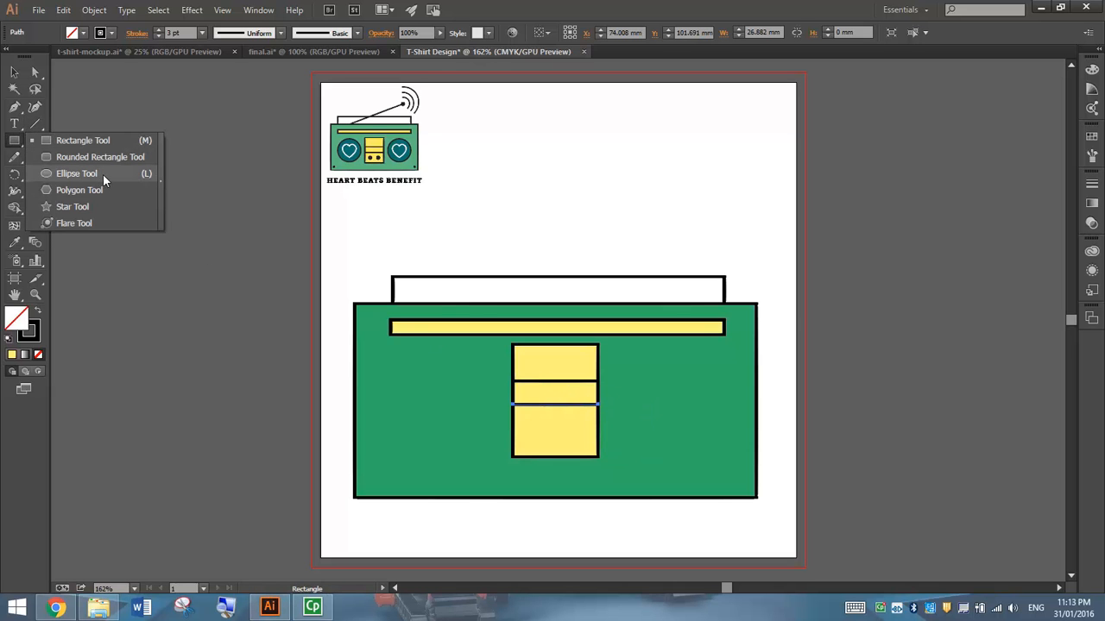
# Draw a small black-filled circle with no outline in the lowest yellow section
pyautogui.click(76, 172)
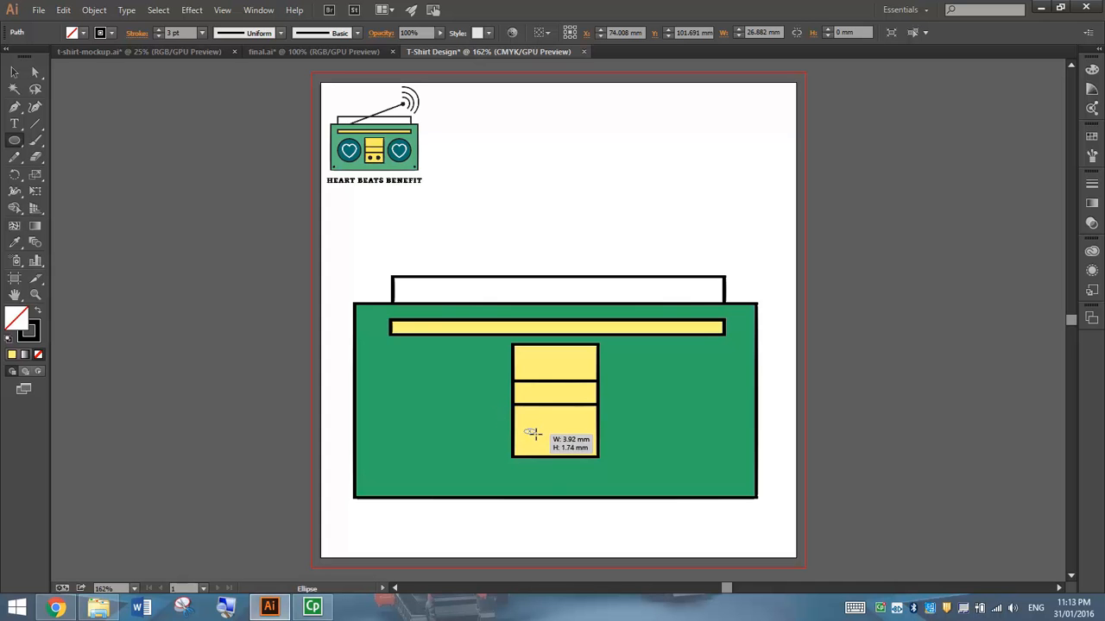
pyautogui.moveTo(530, 431); pyautogui.dragTo(549, 449)
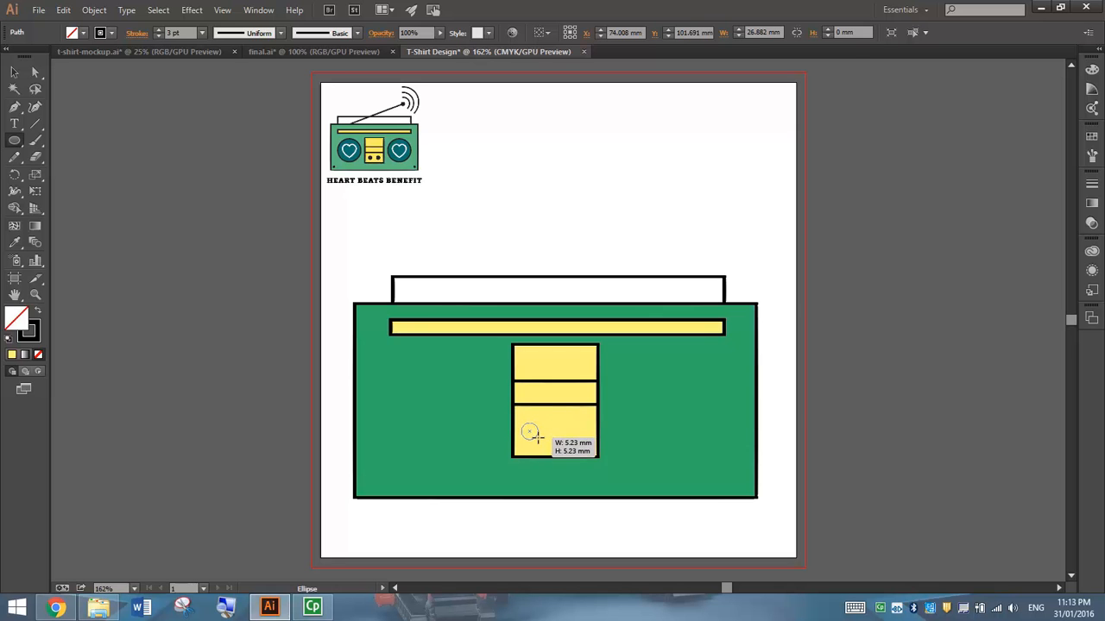
pyautogui.moveTo(528, 431); pyautogui.dragTo(538, 435)
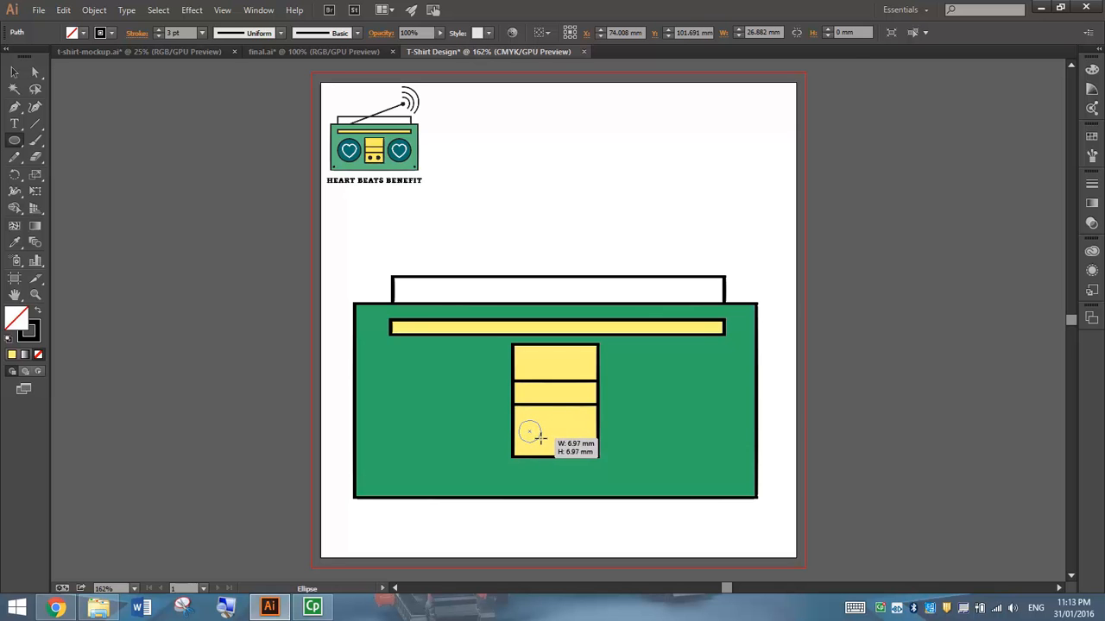
pyautogui.moveTo(524, 430); pyautogui.dragTo(532, 435)
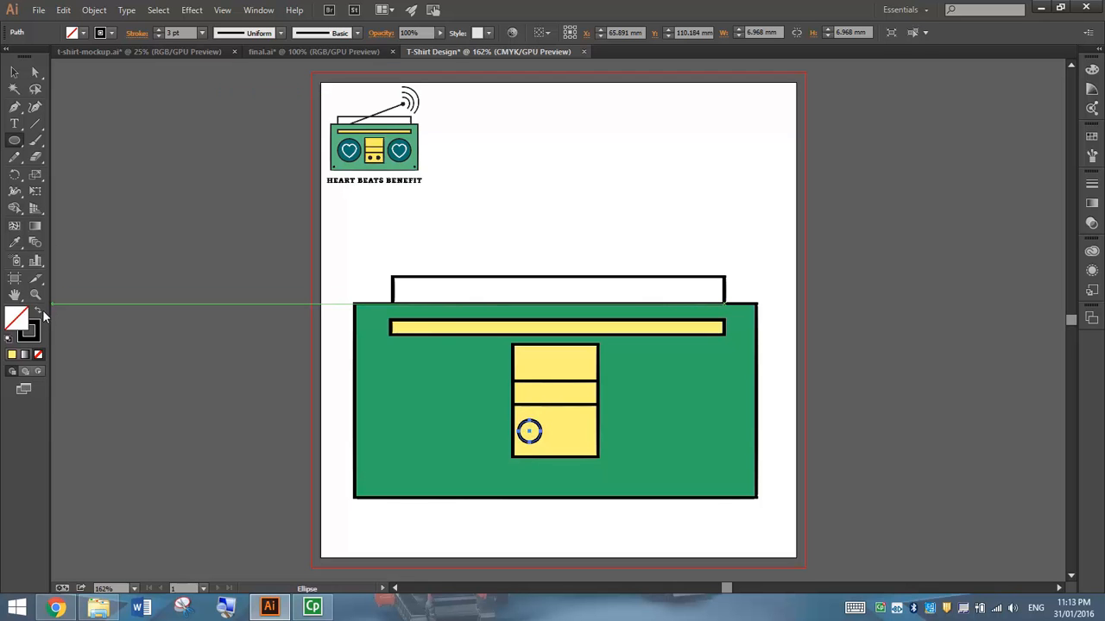
pyautogui.click(25, 318)
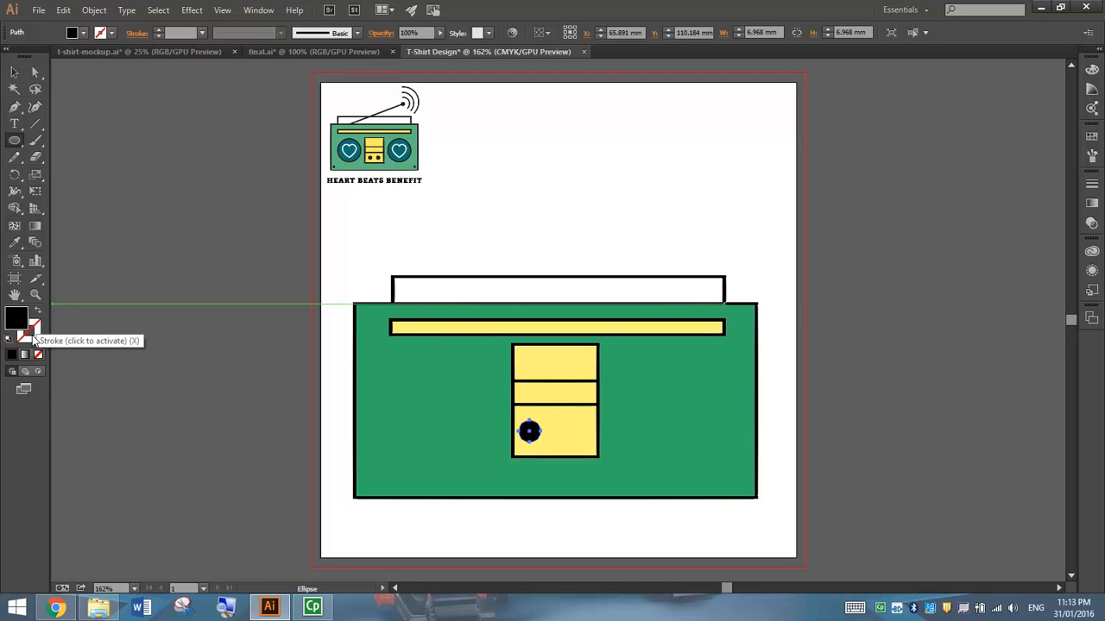
pyautogui.click(528, 432)
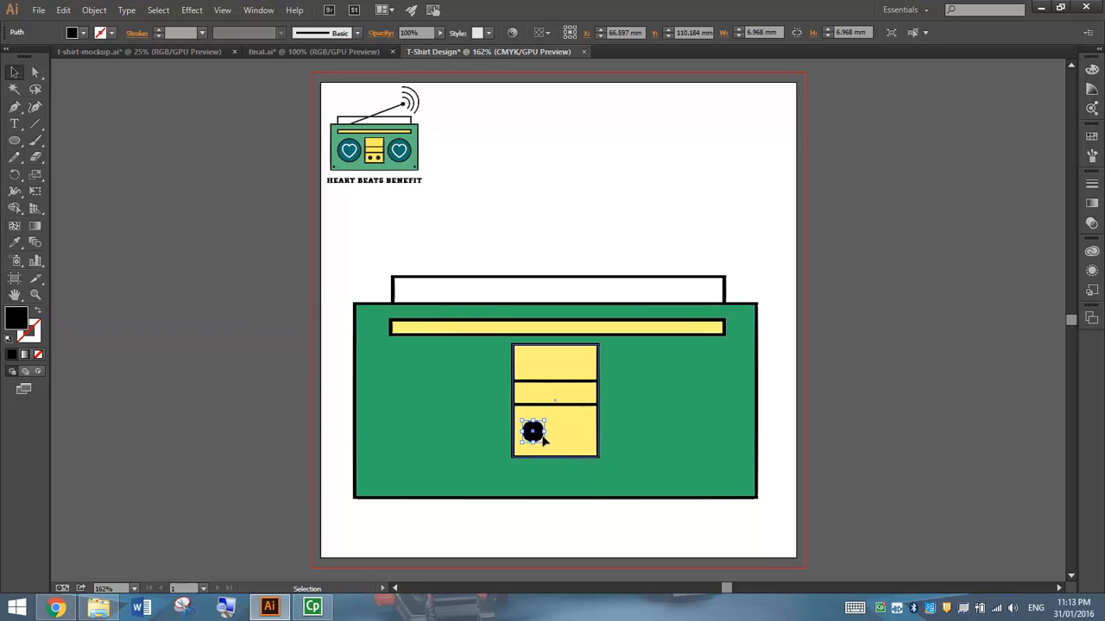
pyautogui.click(809, 411)
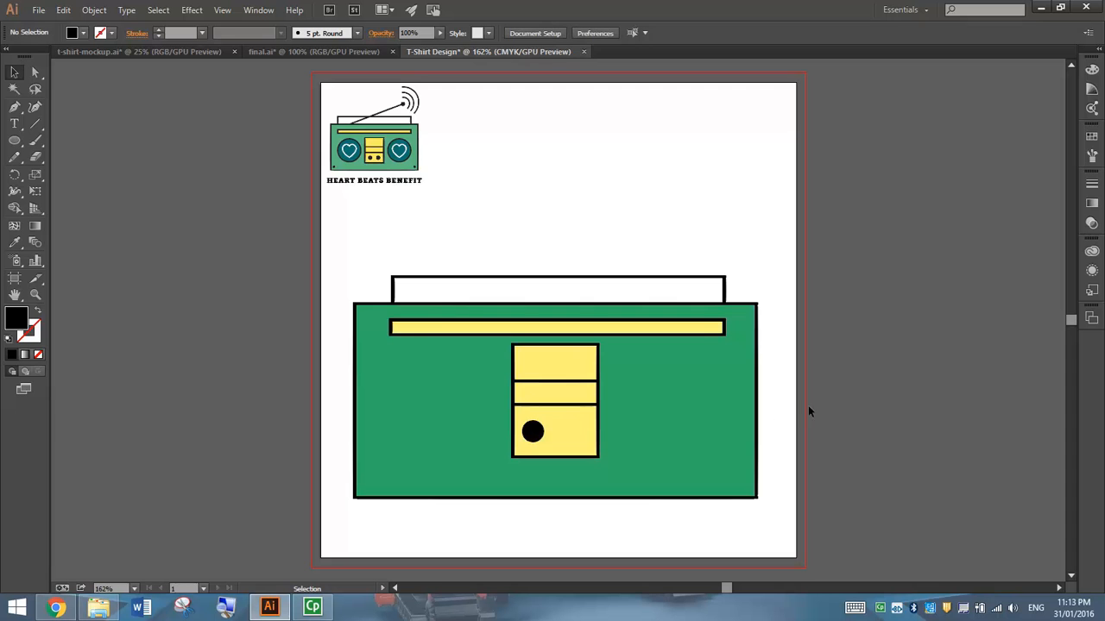
# Duplicate the black circle to its right to form the second speaker dot
pyautogui.click(532, 431)
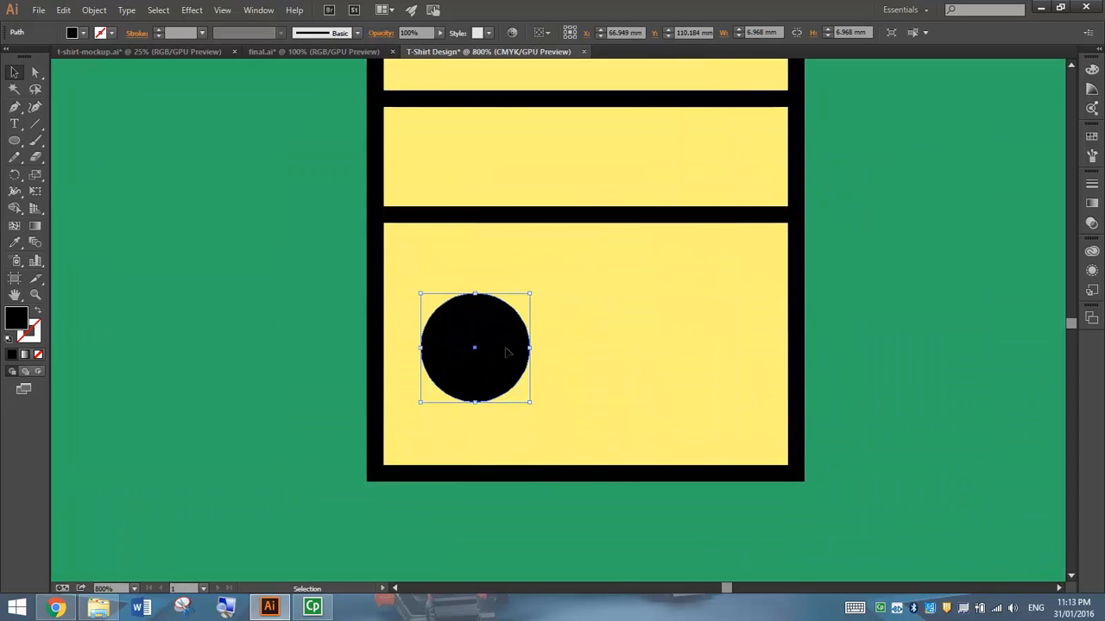
pyautogui.moveTo(501, 349)
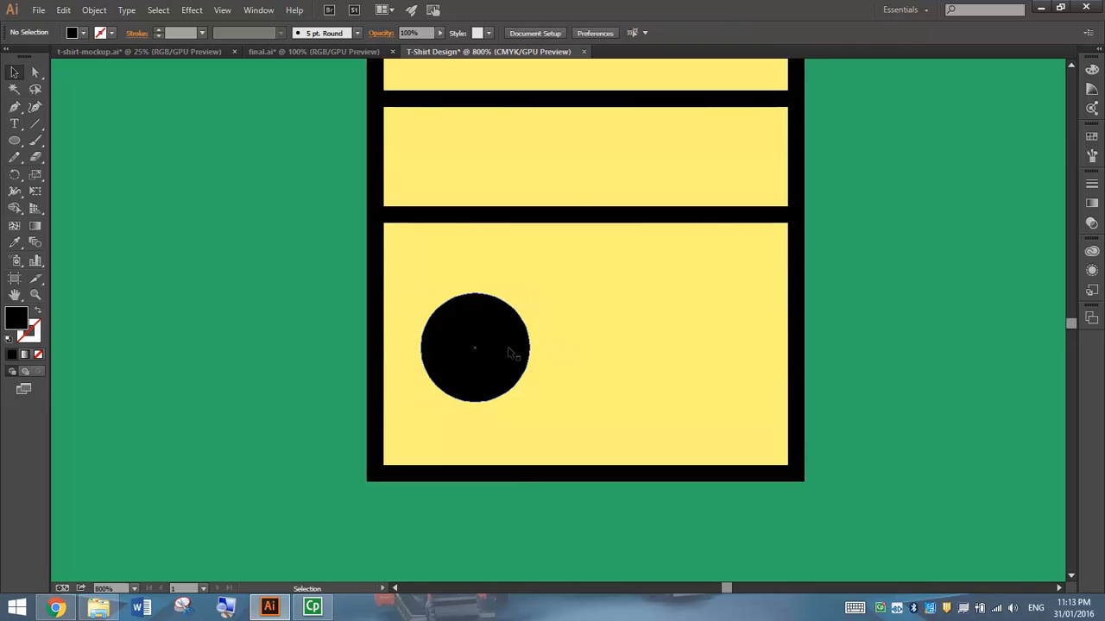
pyautogui.moveTo(474, 347); pyautogui.dragTo(594, 355)
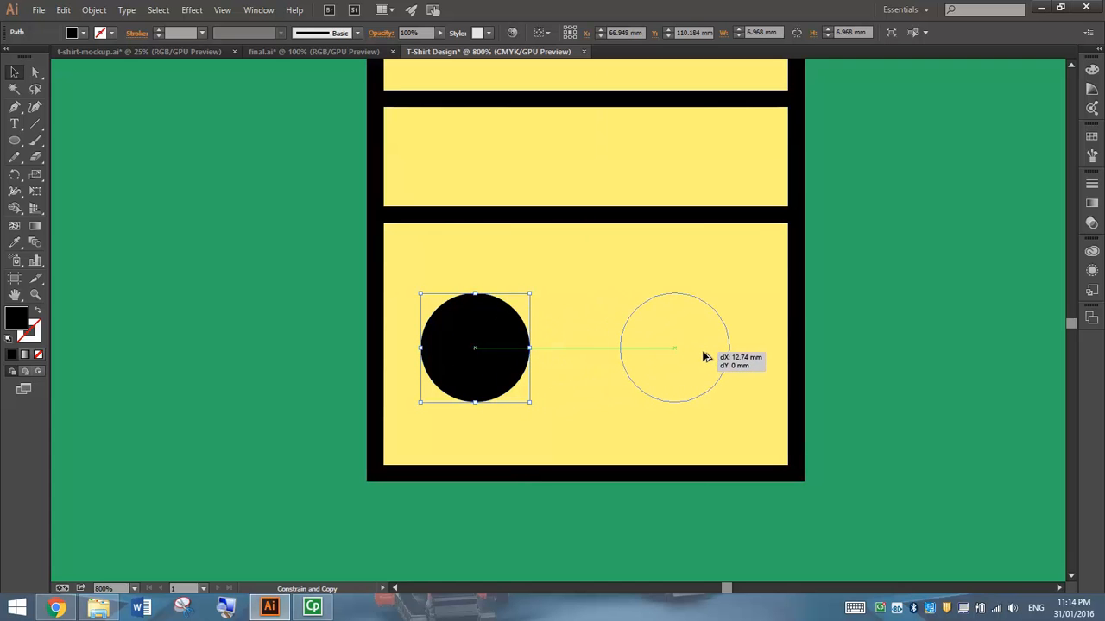
pyautogui.moveTo(474, 347); pyautogui.dragTo(673, 347)
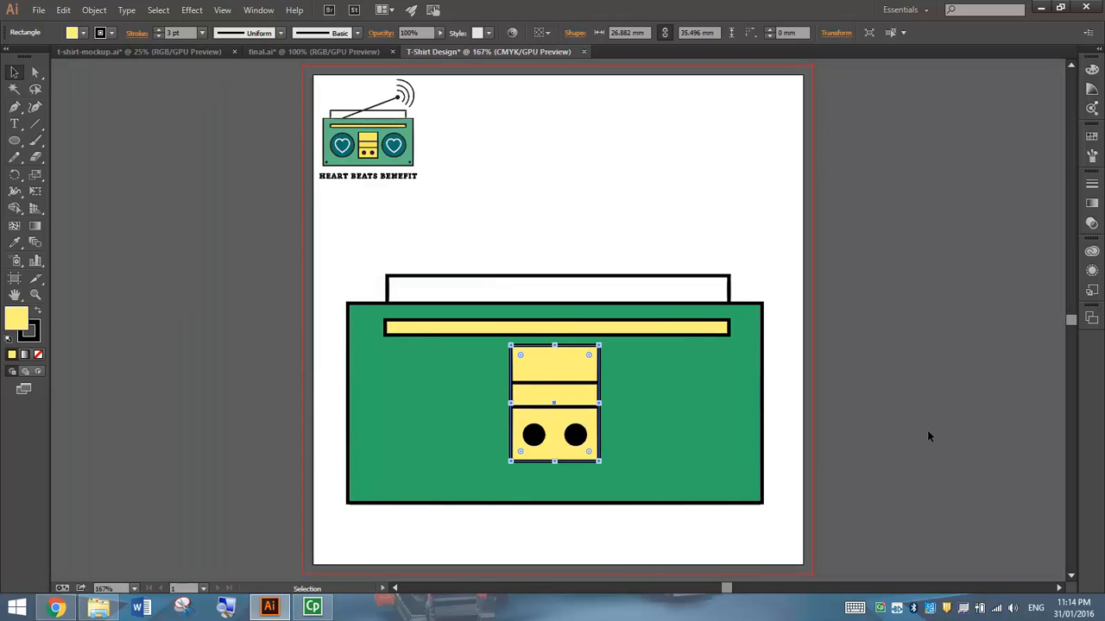
# Group the yellow panel with its circles and nudge the group slightly lower in the body
pyautogui.click(466, 387)
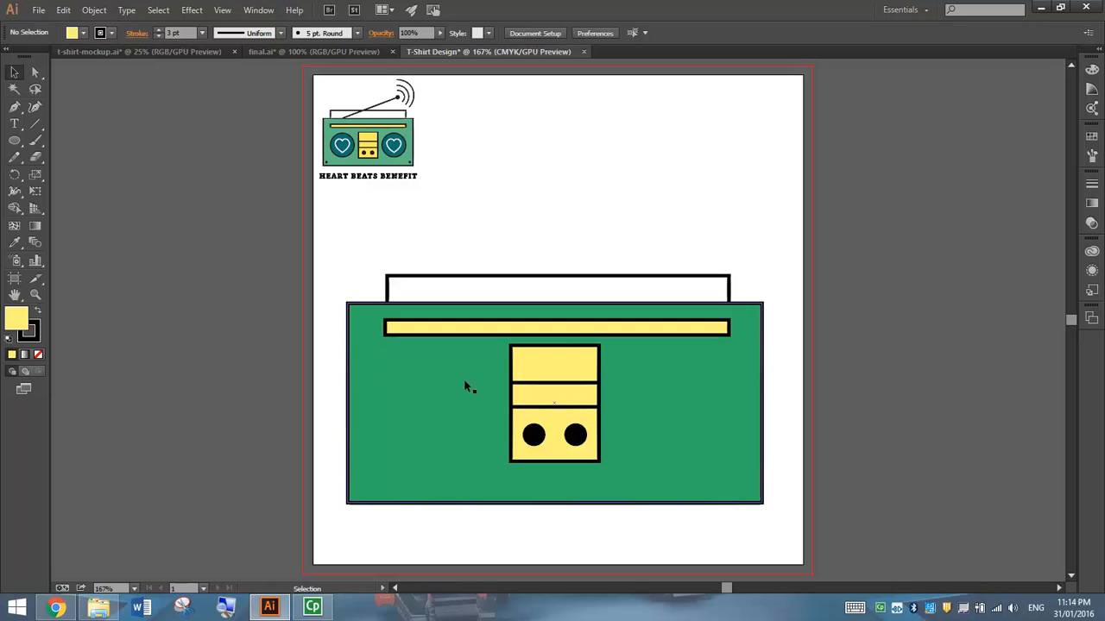
pyautogui.moveTo(490, 373)
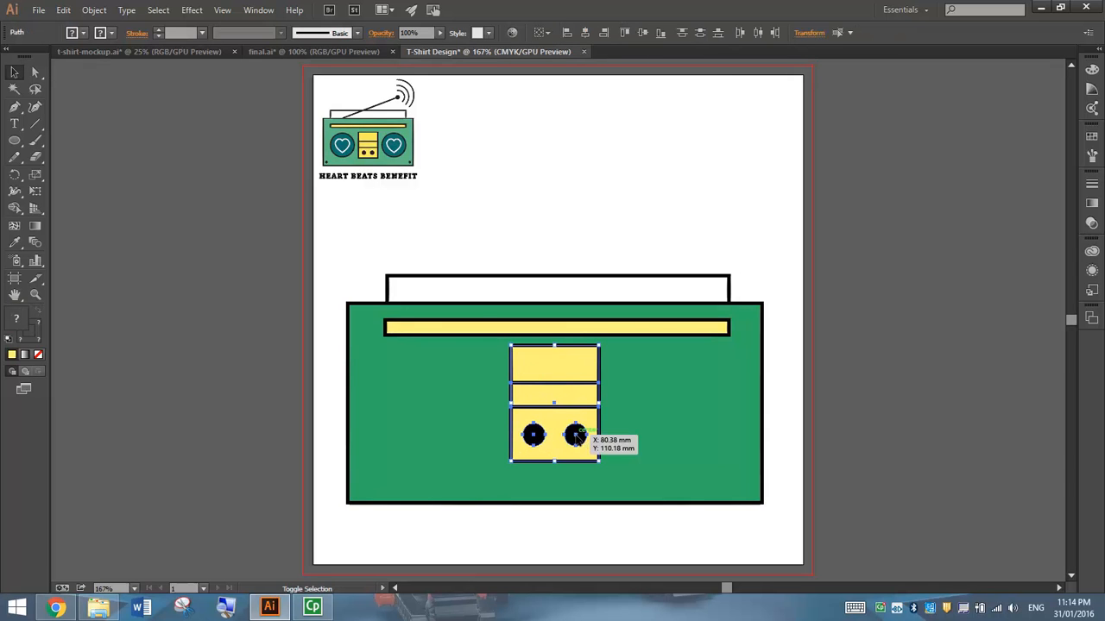
pyautogui.click(93, 11)
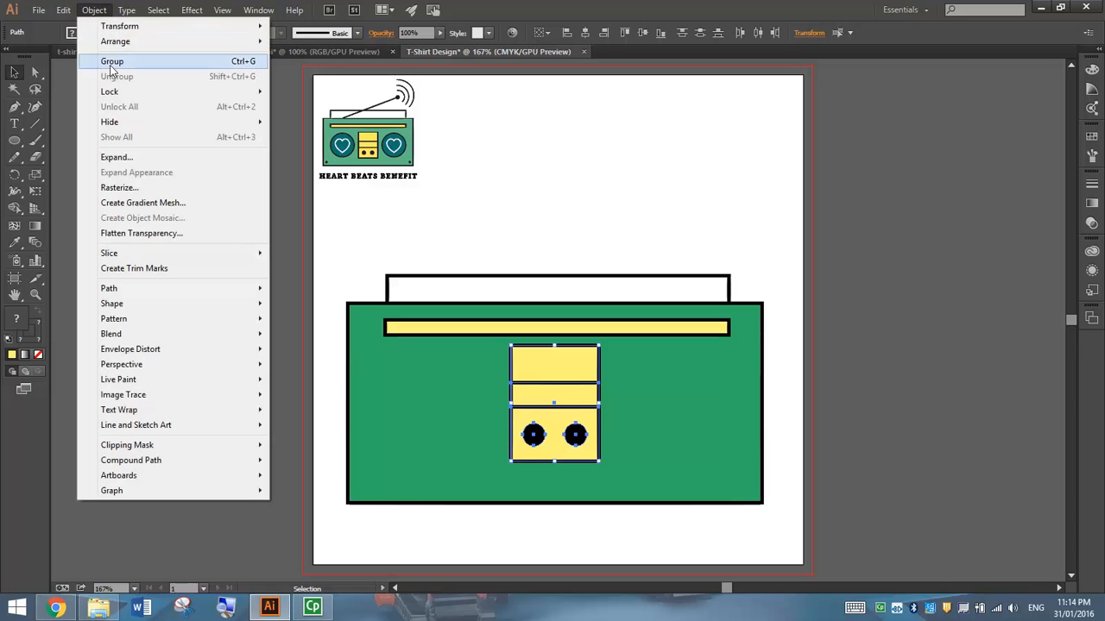
pyautogui.click(112, 60)
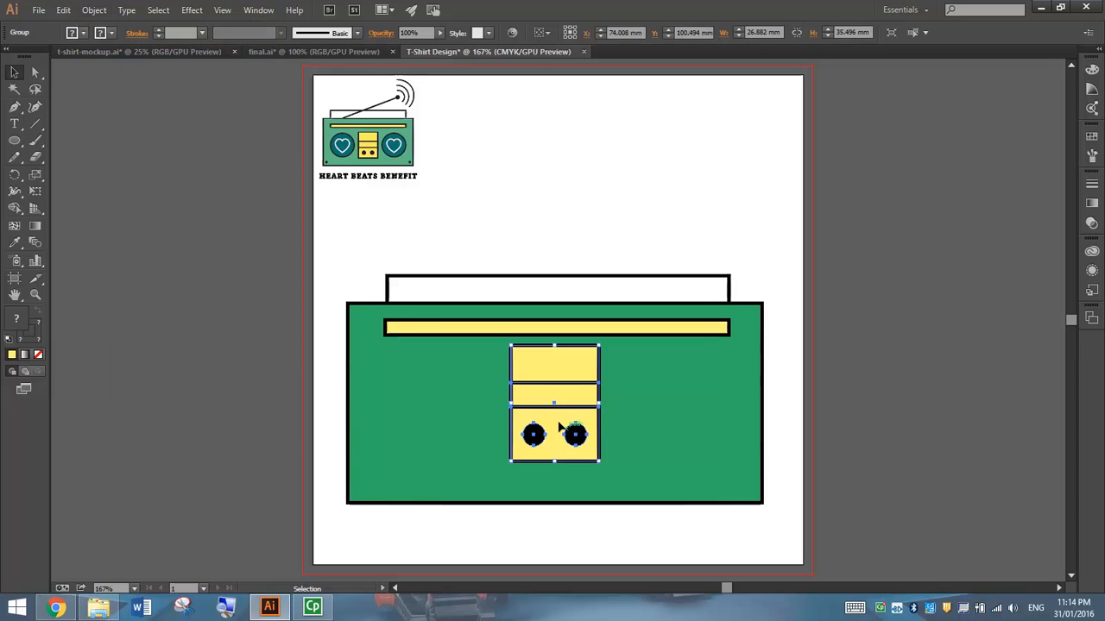
pyautogui.moveTo(552, 431); pyautogui.dragTo(552, 440)
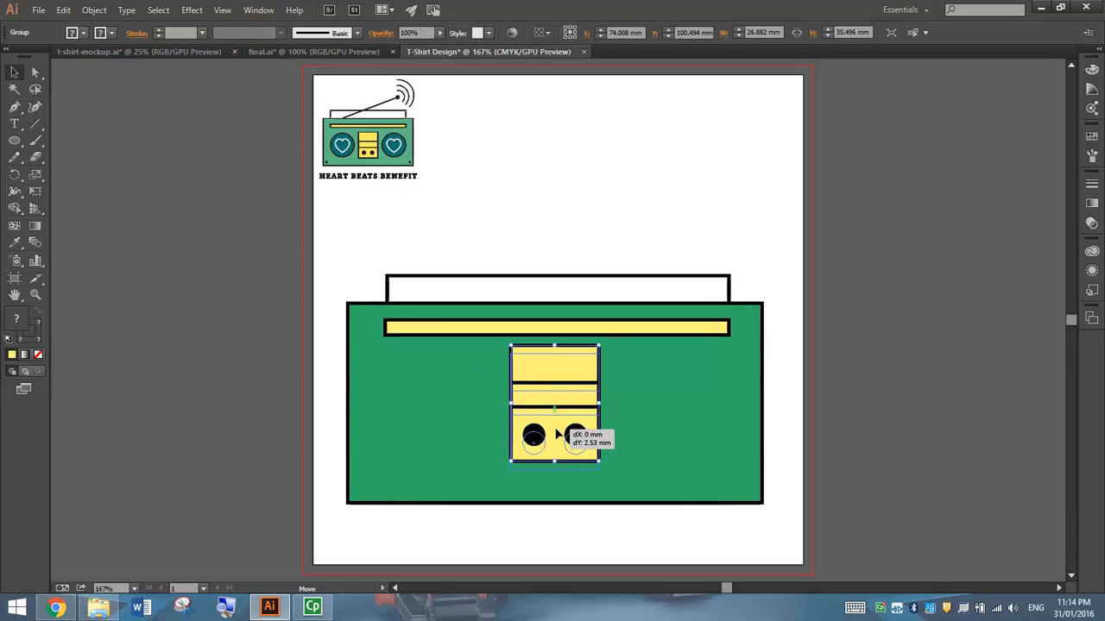
pyautogui.moveTo(556, 423); pyautogui.dragTo(556, 441)
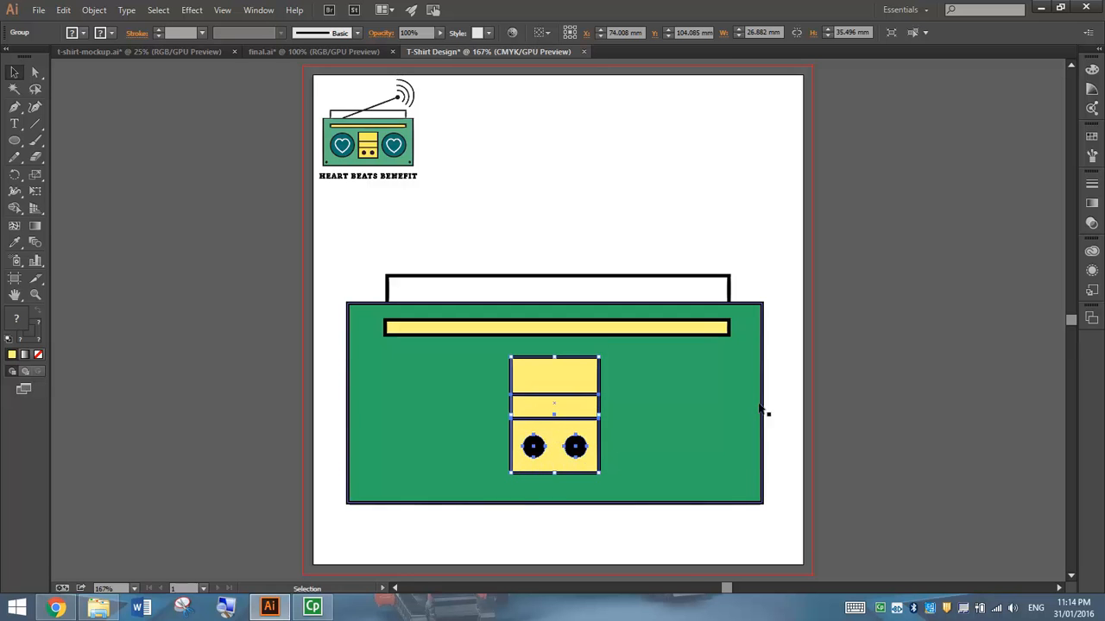
pyautogui.click(851, 330)
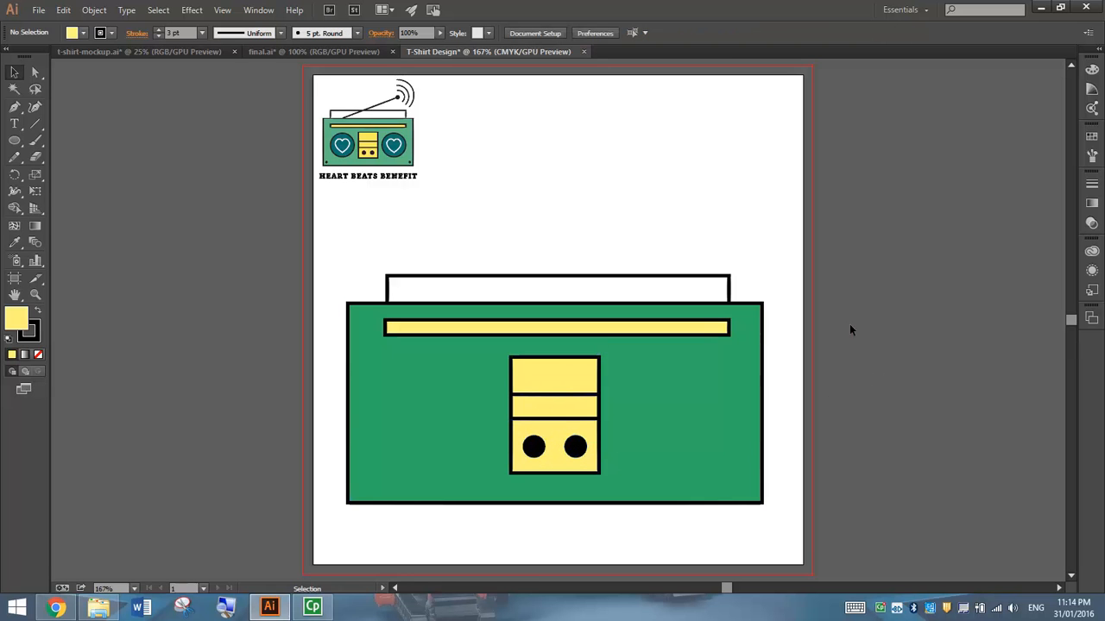
pyautogui.moveTo(394, 251)
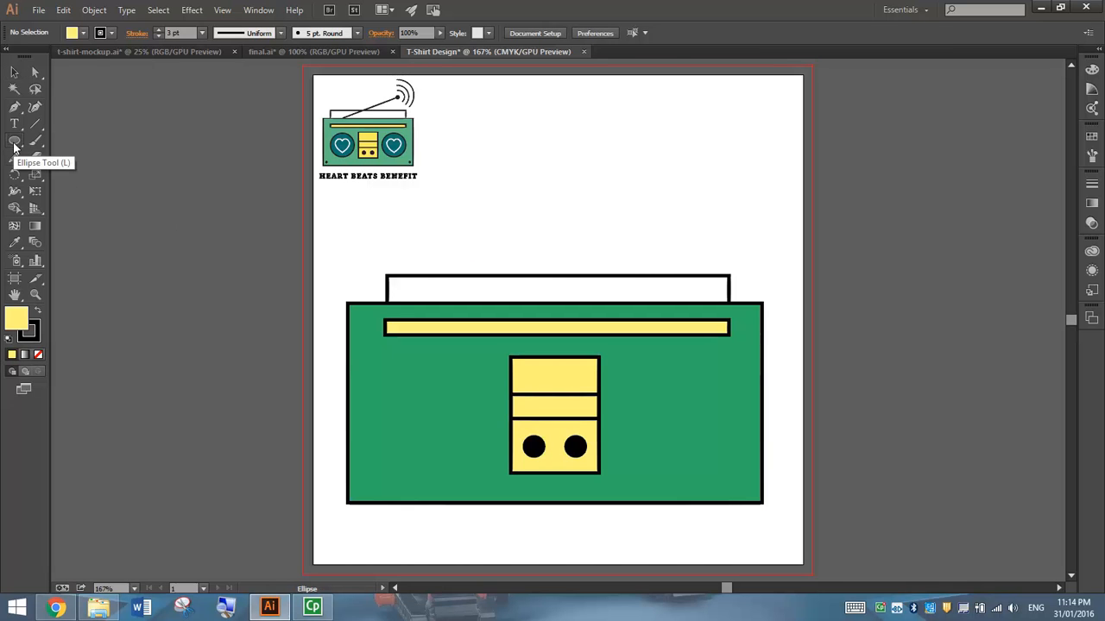
pyautogui.moveTo(34, 90)
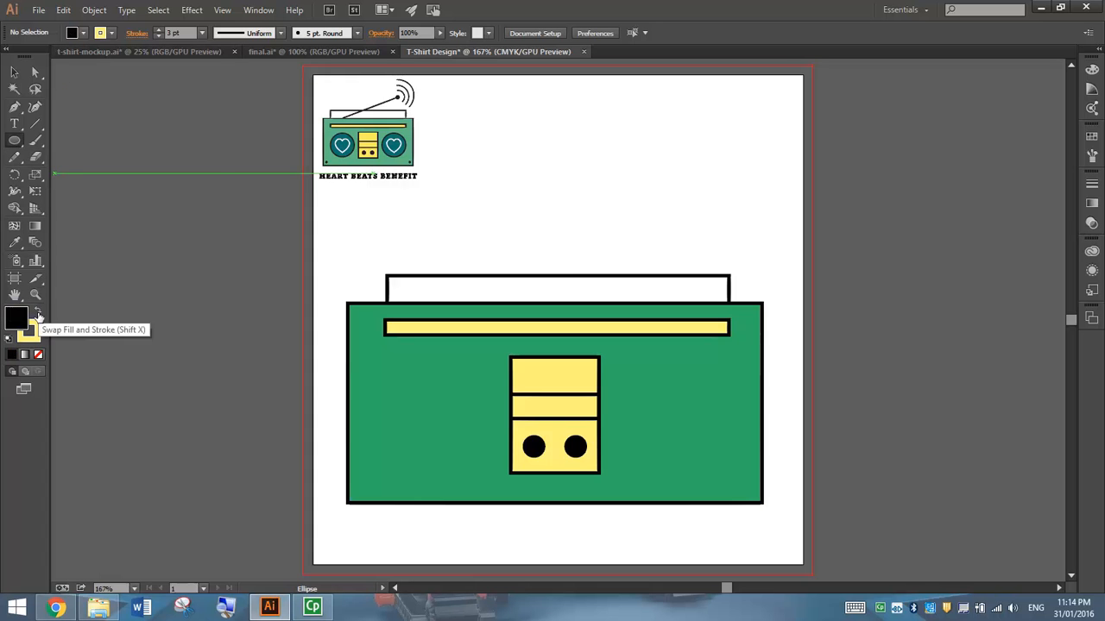
# Set the drawing colours to a black fill with no outline for the corner dot
pyautogui.click(18, 318)
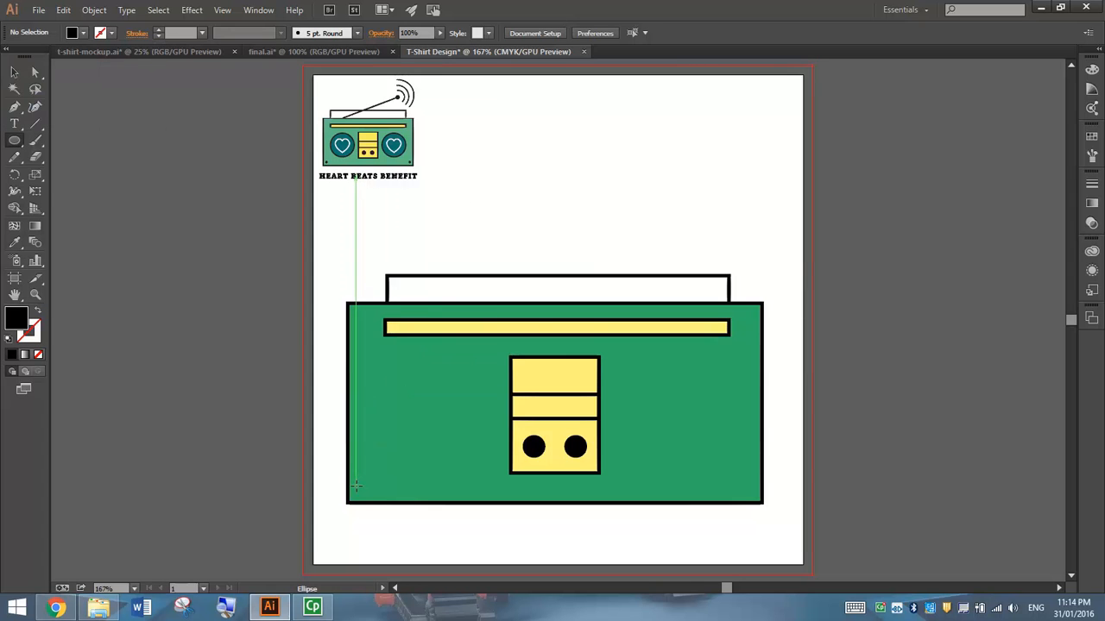
pyautogui.moveTo(355, 491)
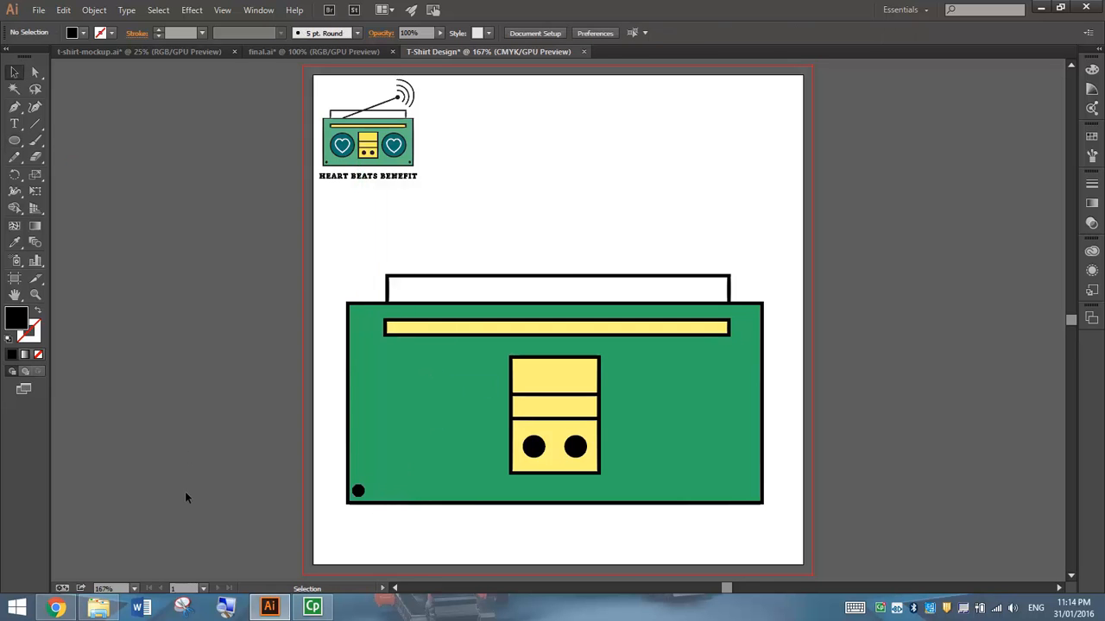
# Copy the bottom-left black dot and paste a duplicate for the bottom-right corner
pyautogui.click(359, 490)
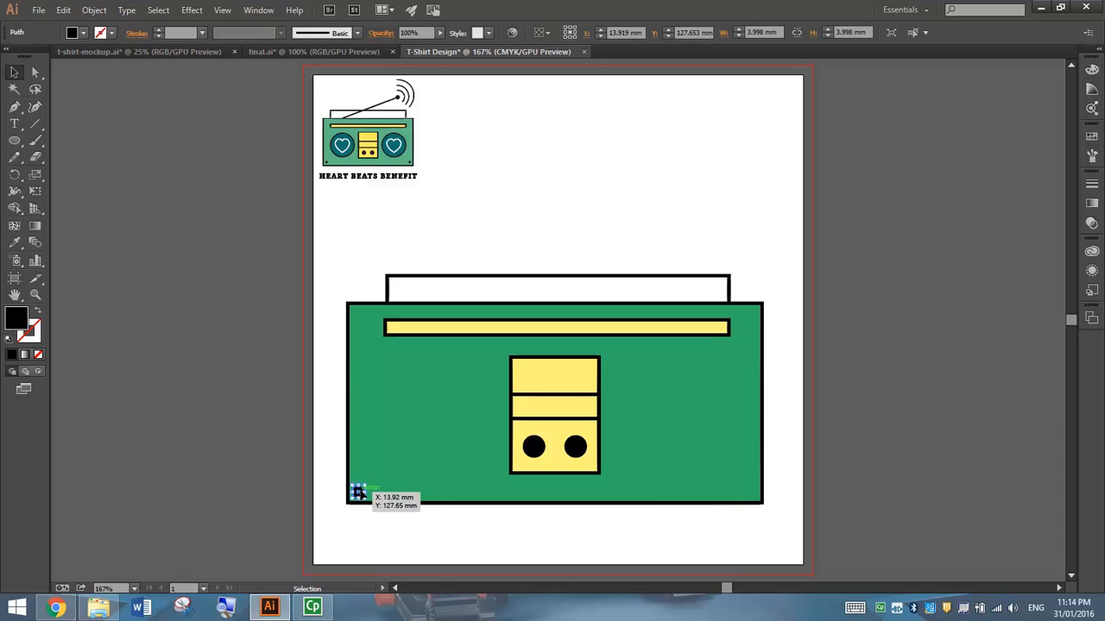
pyautogui.click(62, 11)
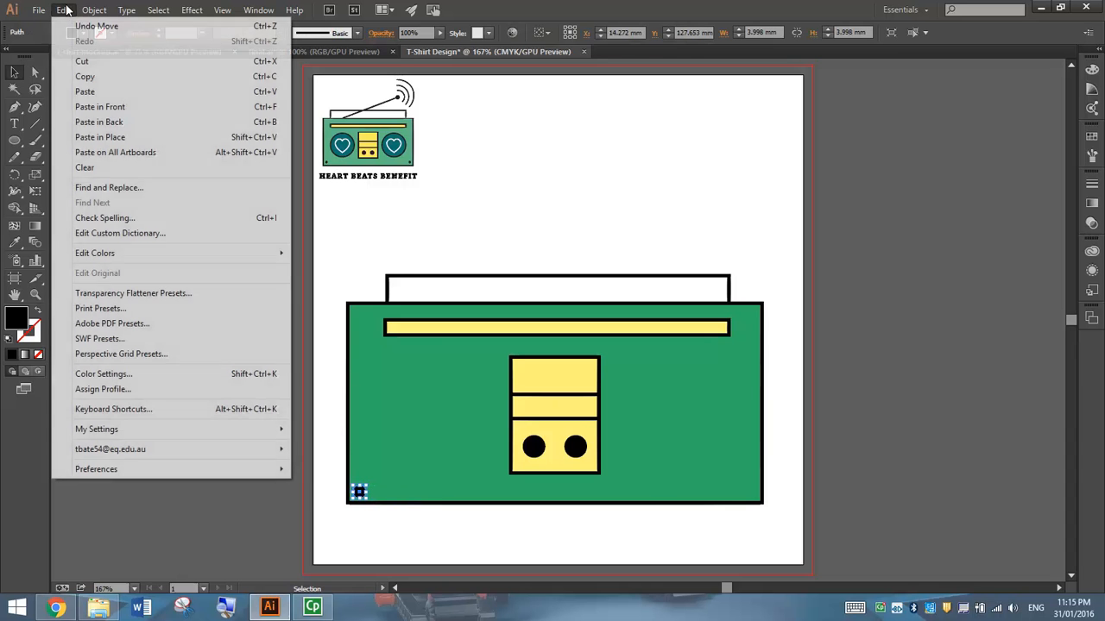
pyautogui.moveTo(84, 91)
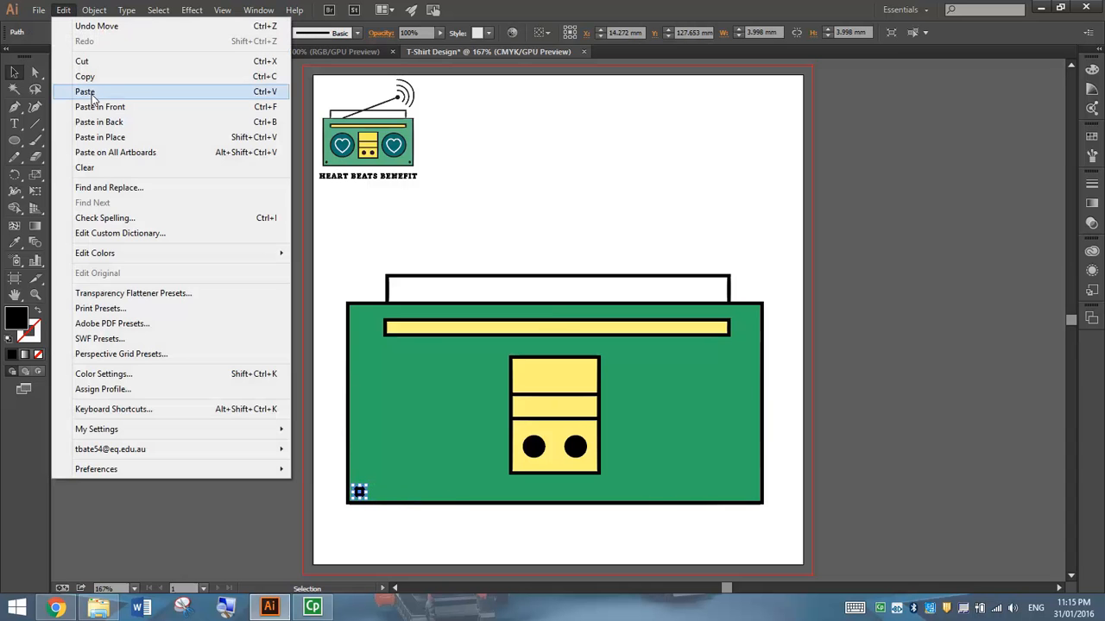
pyautogui.click(85, 92)
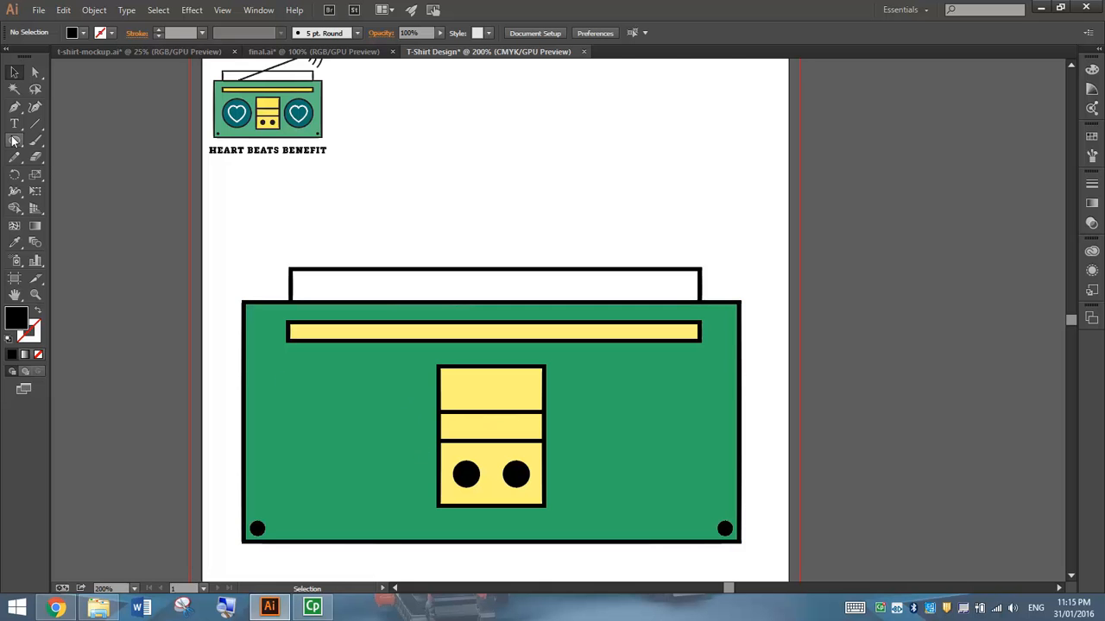
# Set a black stroke and a deep teal fill for the speaker shape
pyautogui.click(35, 72)
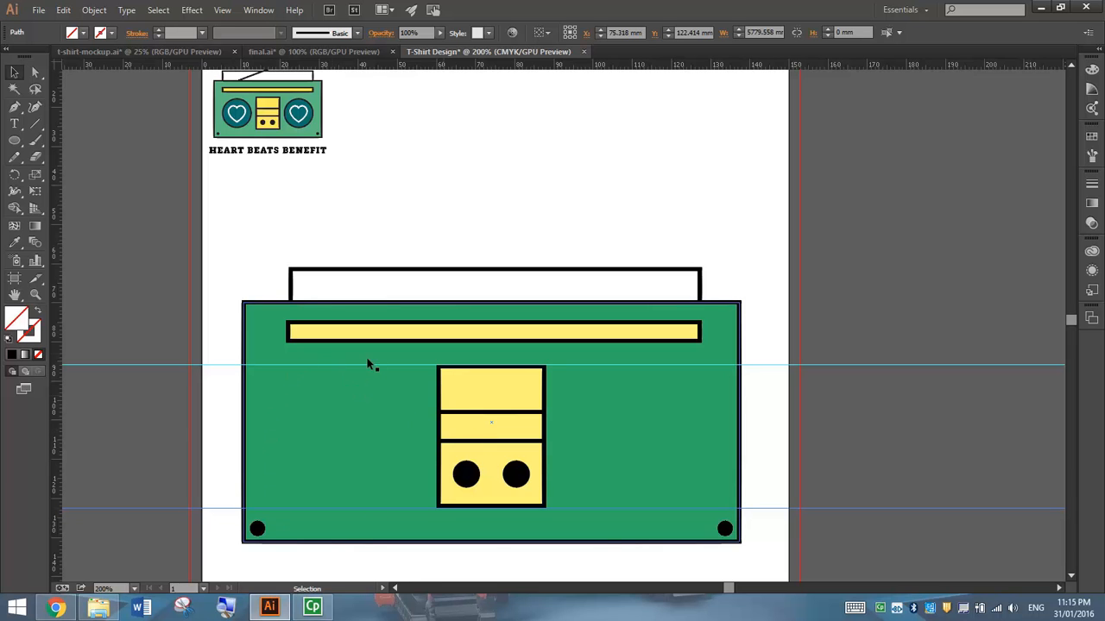
pyautogui.moveTo(35, 188)
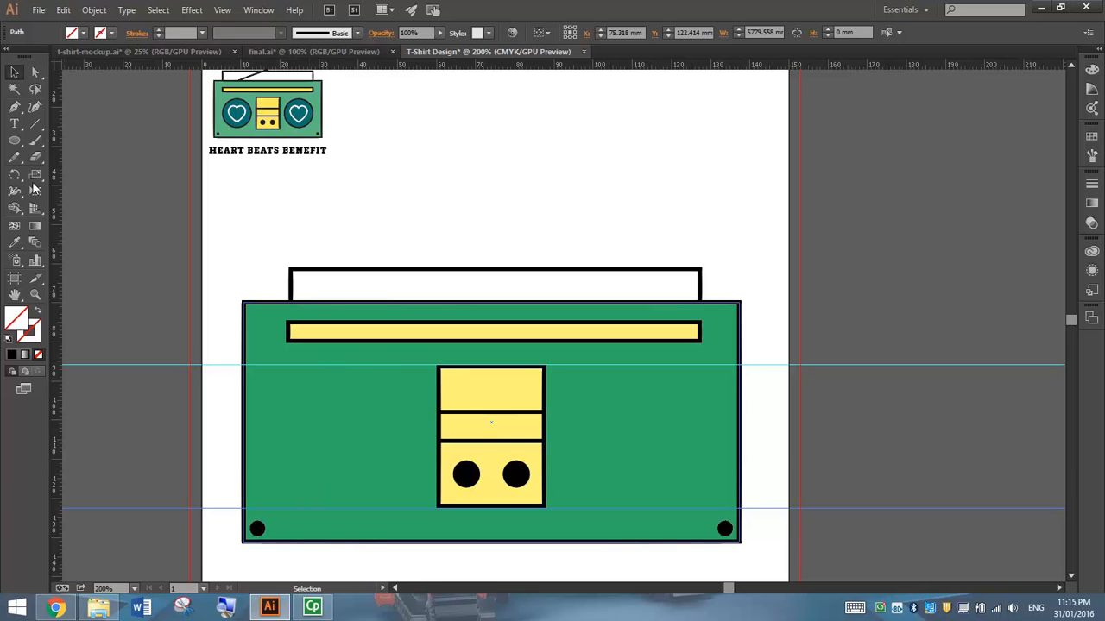
pyautogui.click(14, 142)
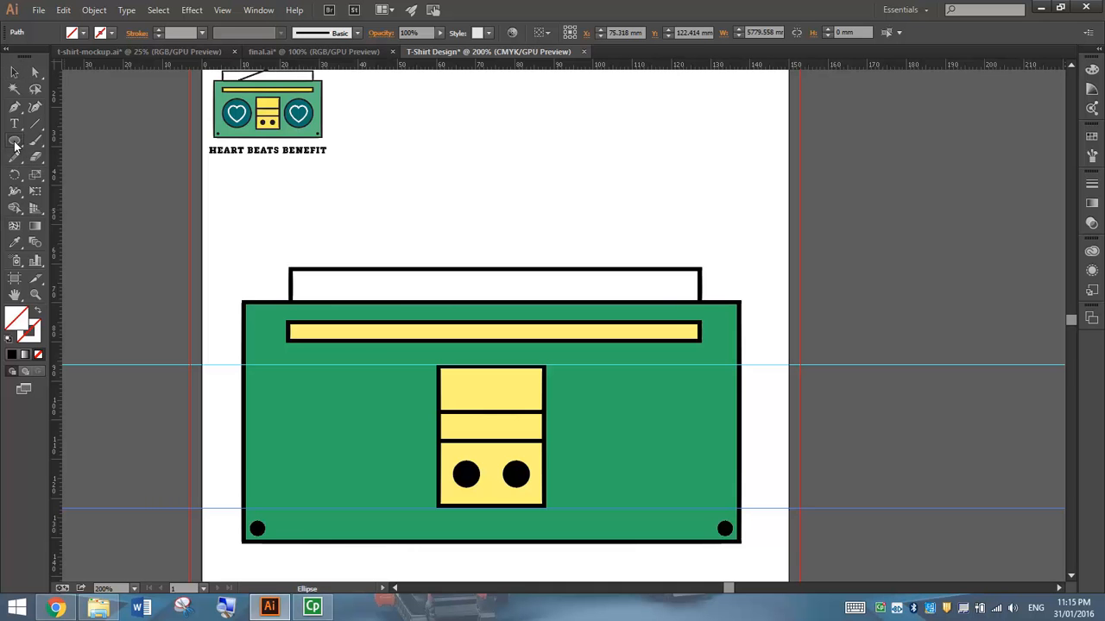
pyautogui.click(100, 33)
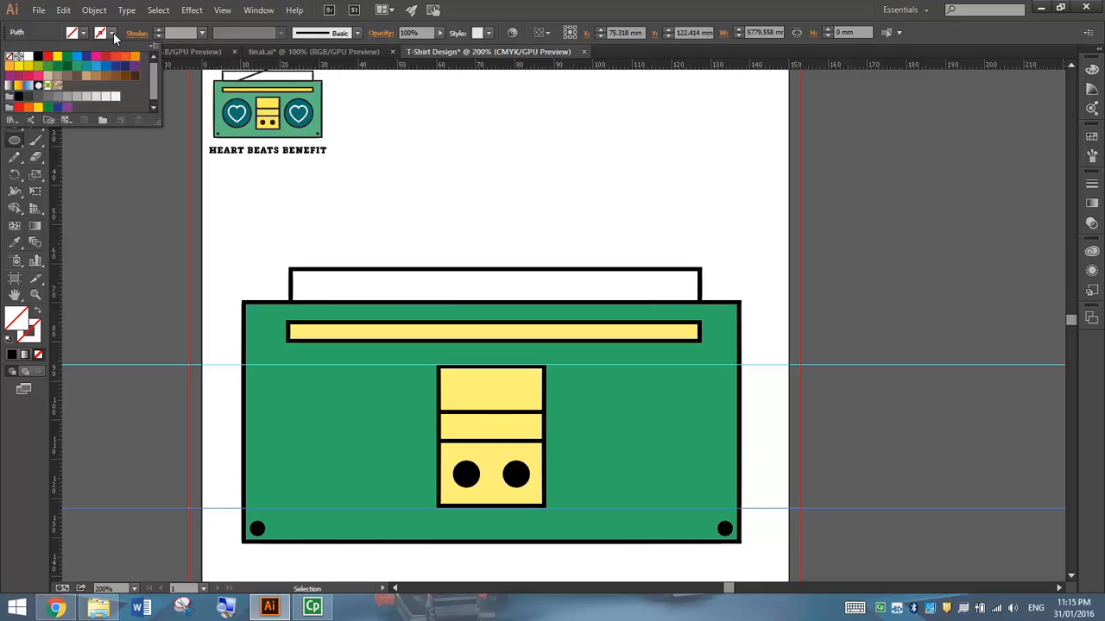
pyautogui.click(100, 33)
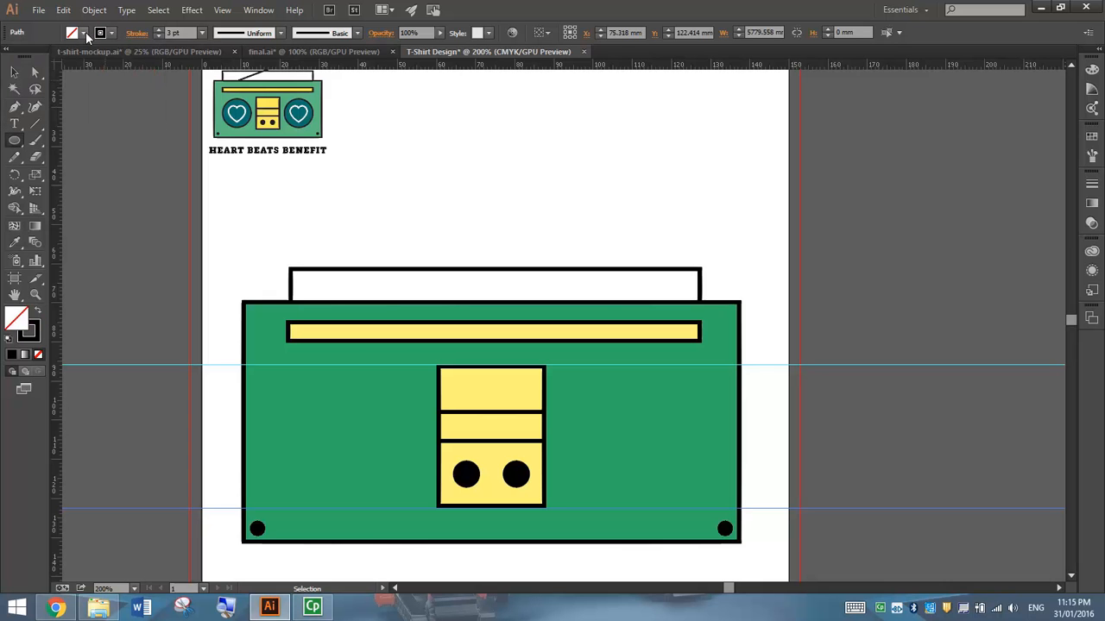
pyautogui.click(72, 33)
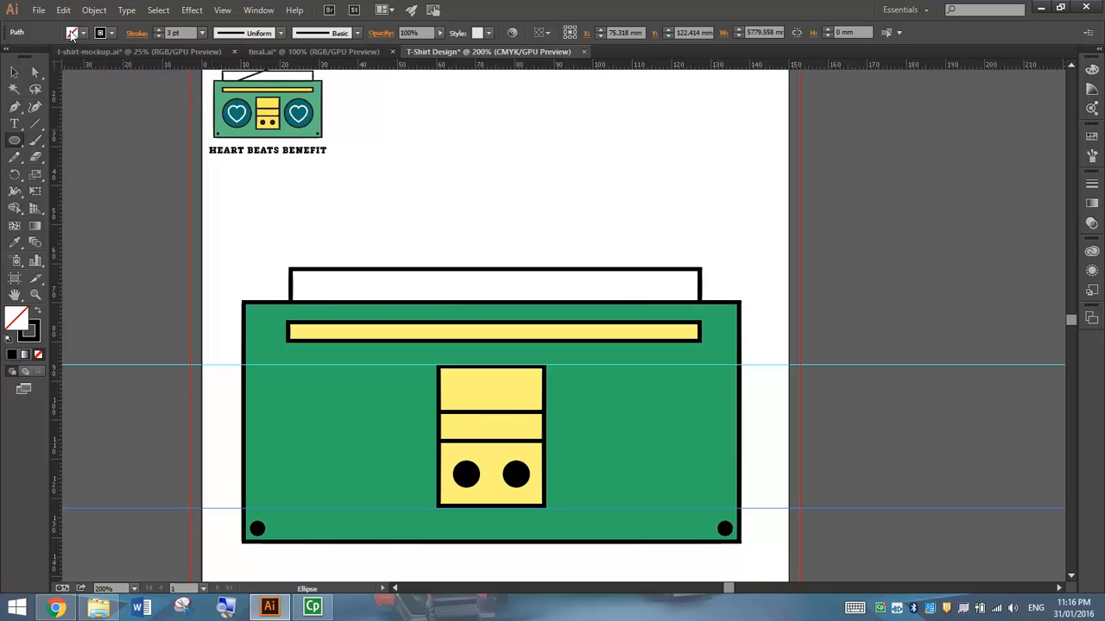
pyautogui.click(17, 317)
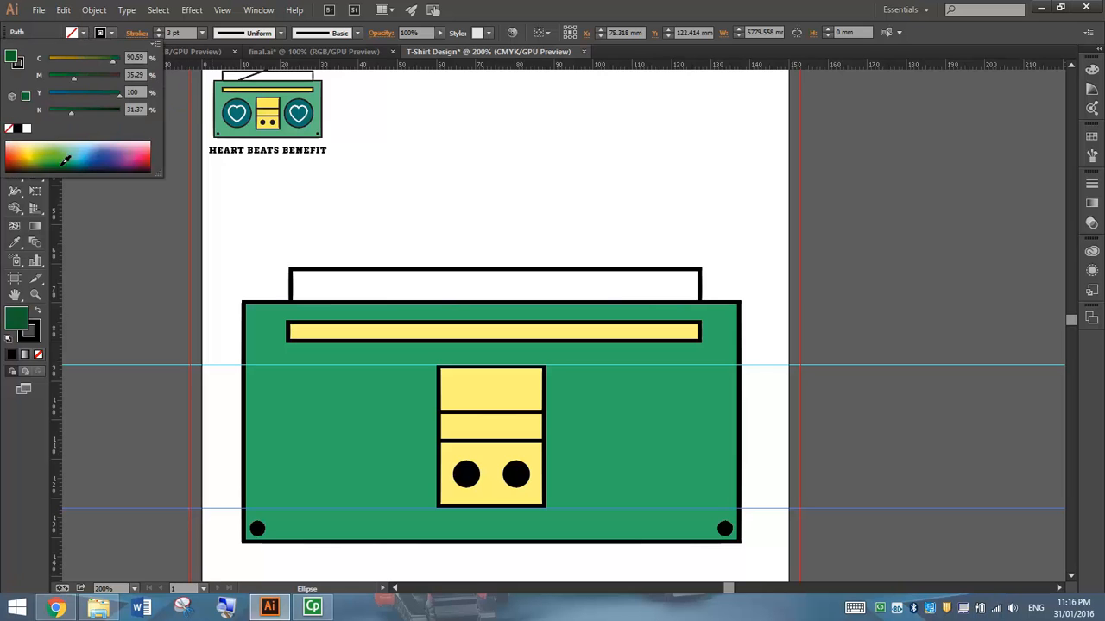
pyautogui.click(72, 157)
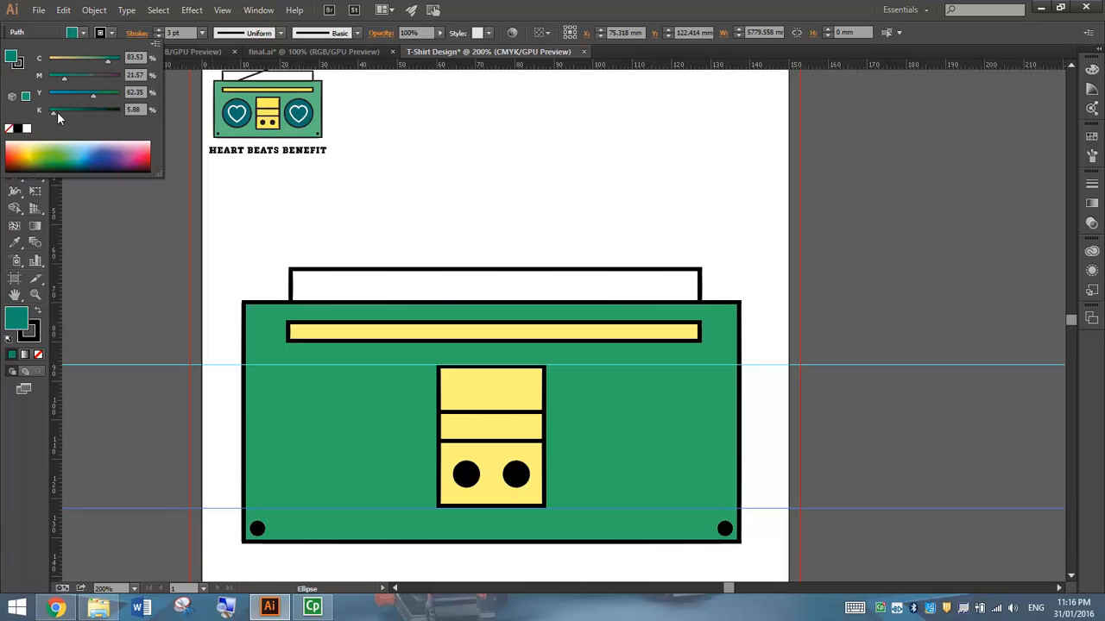
pyautogui.moveTo(54, 112); pyautogui.dragTo(94, 113)
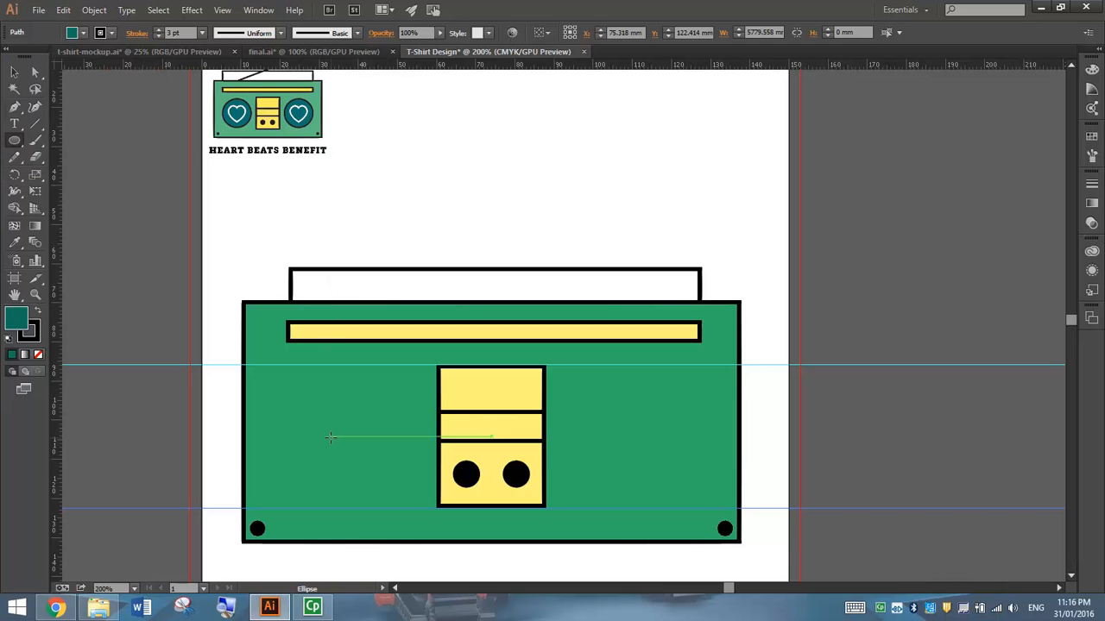
# Draw a large teal circle and position it on the boombox body's left side
pyautogui.moveTo(331, 435); pyautogui.dragTo(342, 449)
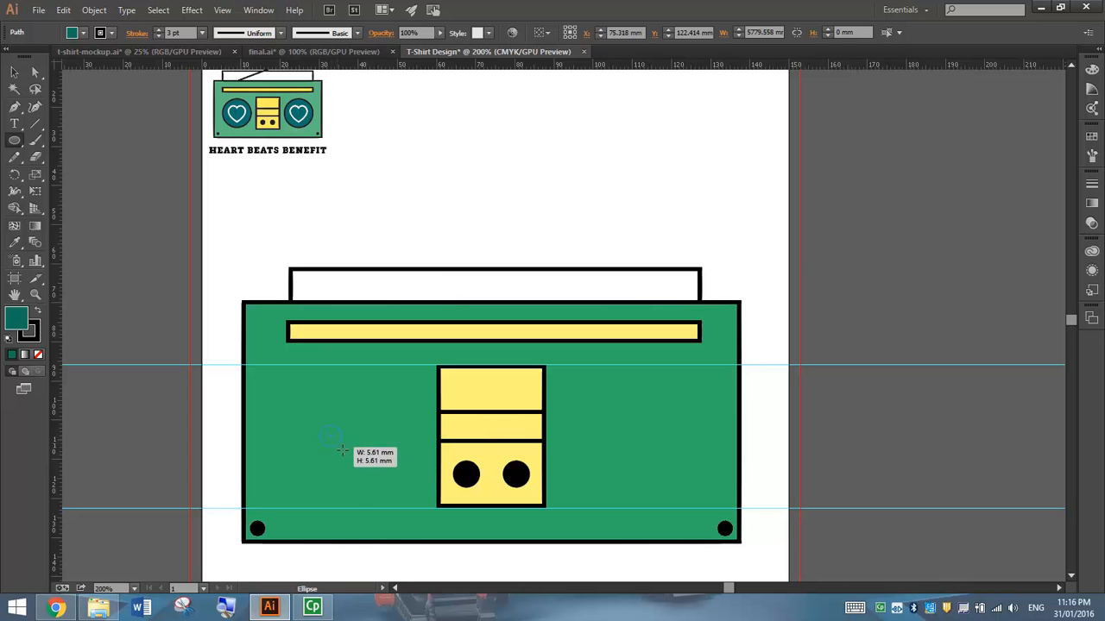
pyautogui.moveTo(332, 435); pyautogui.dragTo(384, 504)
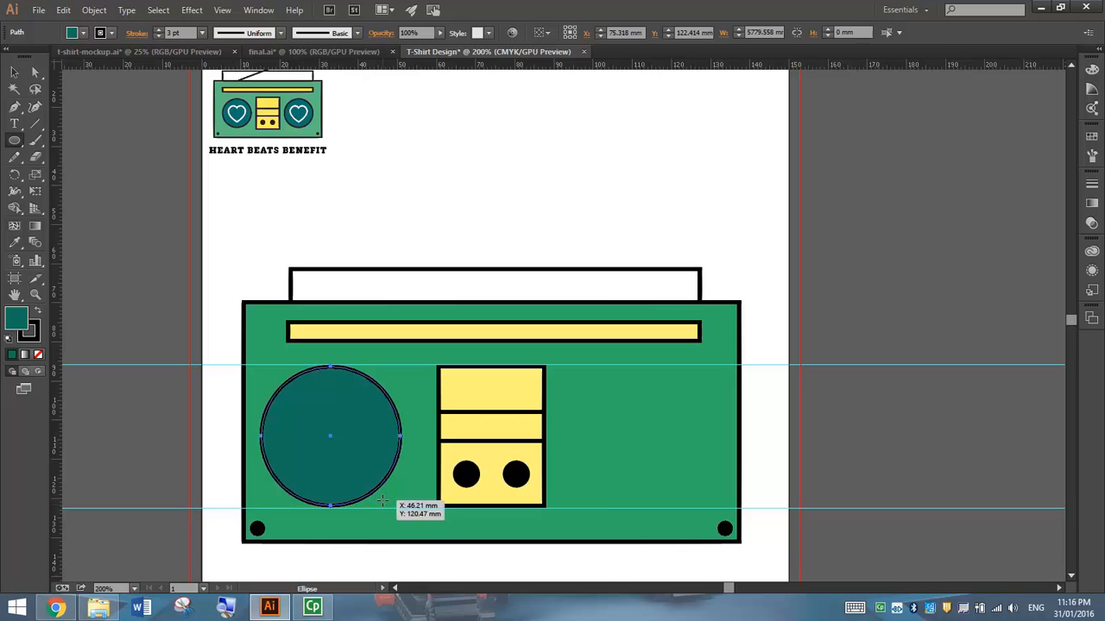
pyautogui.click(14, 72)
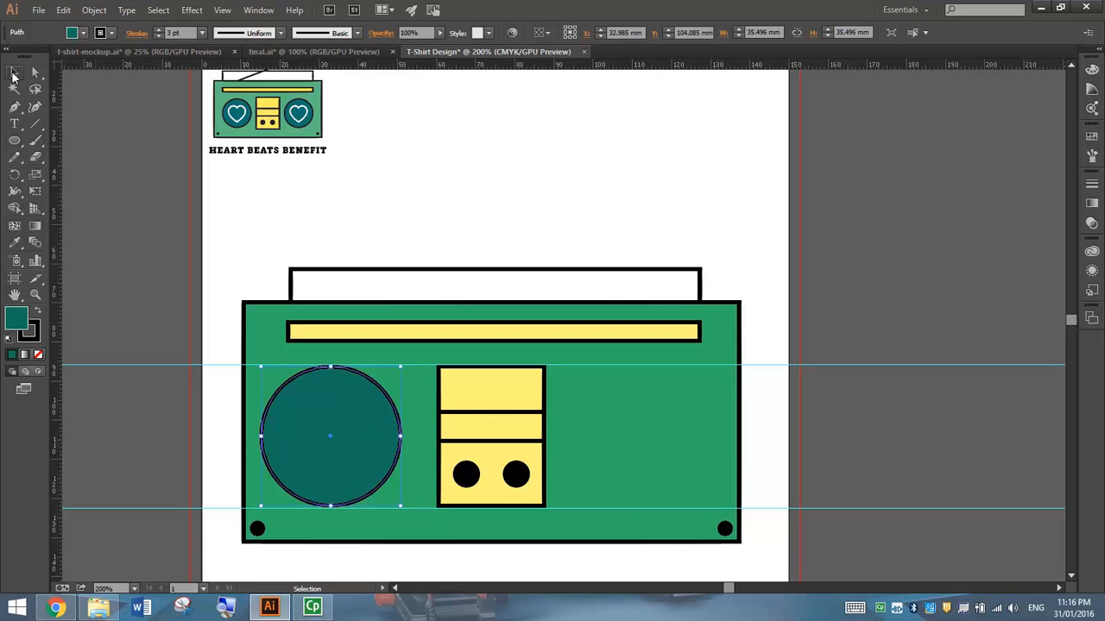
pyautogui.click(143, 245)
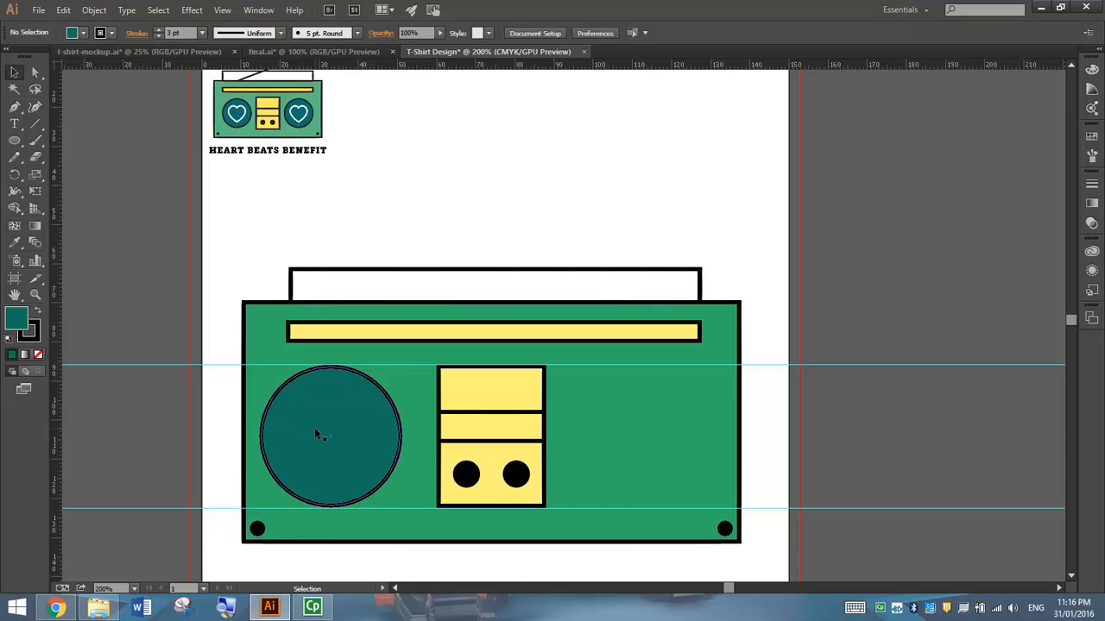
pyautogui.moveTo(314, 435); pyautogui.dragTo(364, 431)
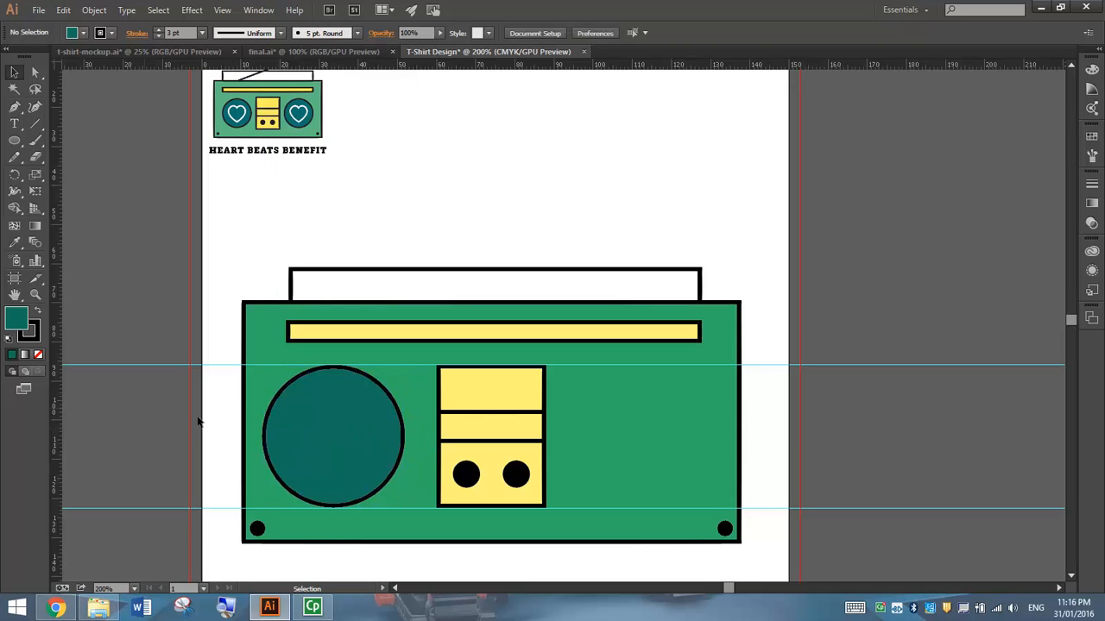
pyautogui.click(338, 435)
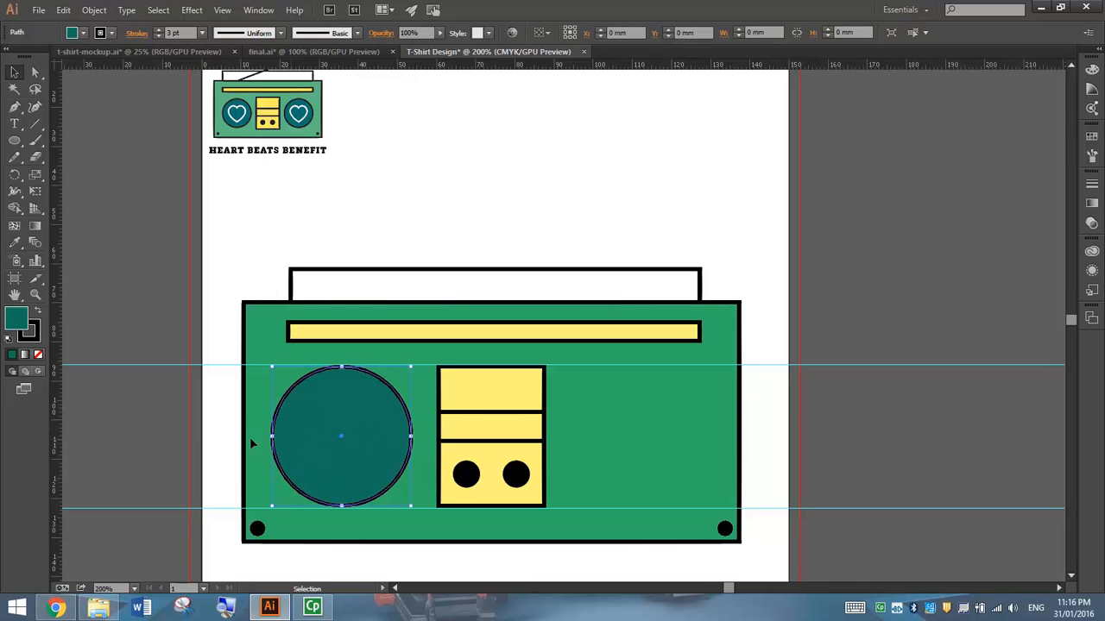
pyautogui.click(147, 445)
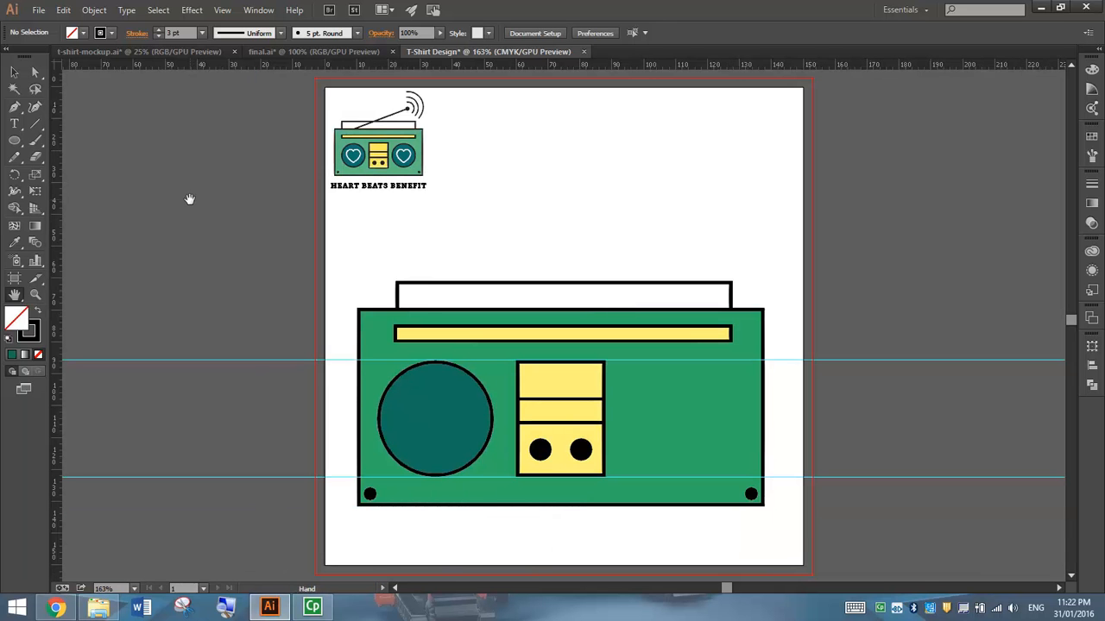
pyautogui.moveTo(354, 159)
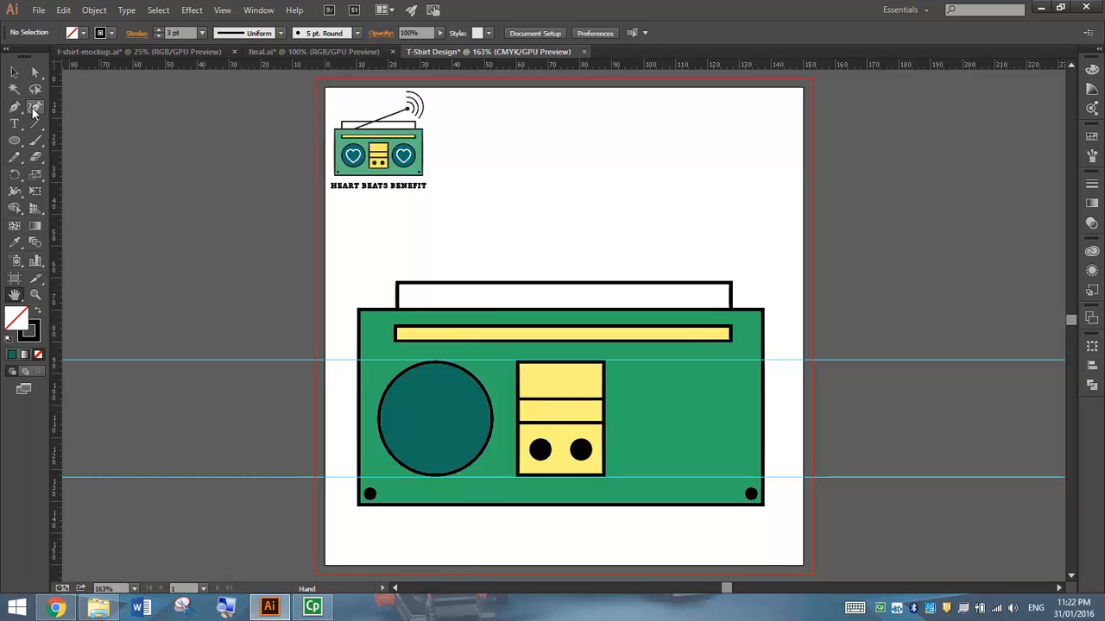
pyautogui.moveTo(35, 107)
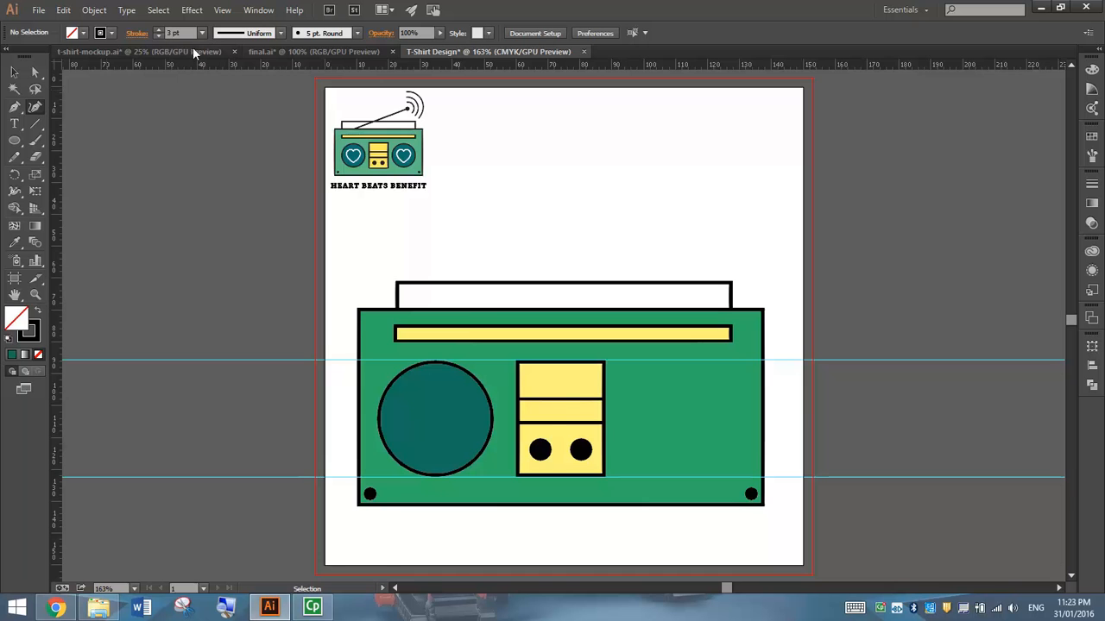
pyautogui.moveTo(734, 135)
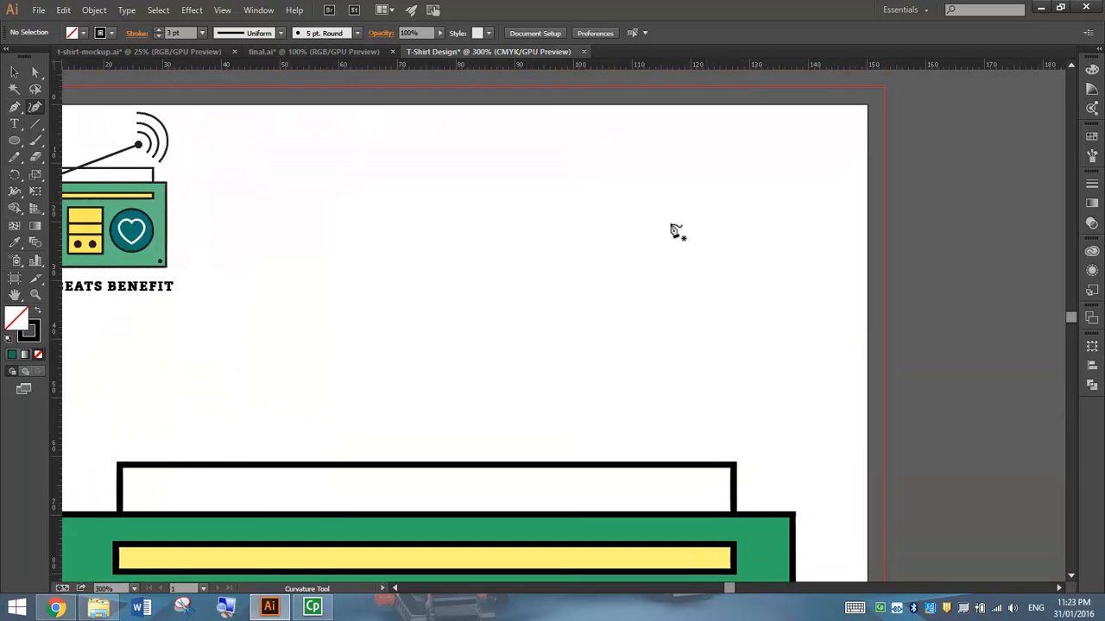
pyautogui.moveTo(538, 188)
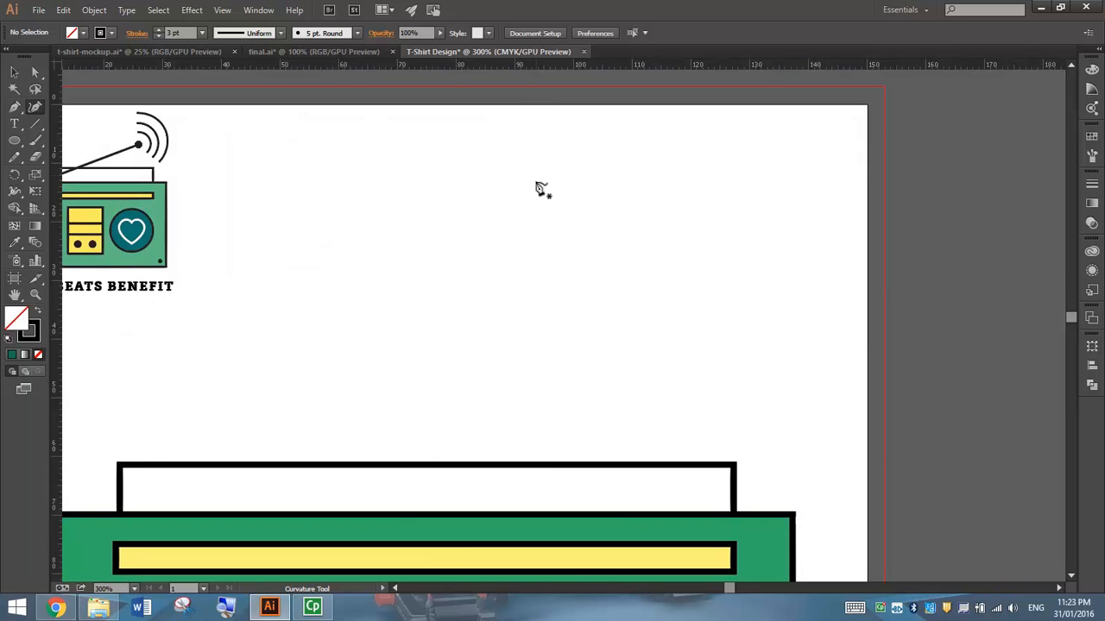
pyautogui.moveTo(552, 193)
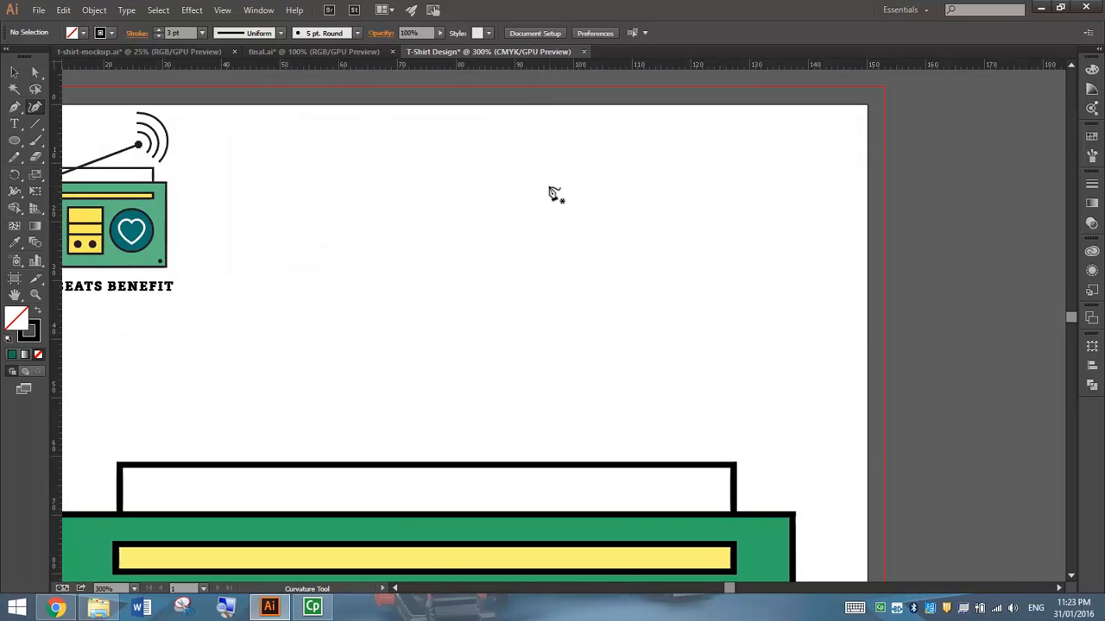
pyautogui.moveTo(561, 214)
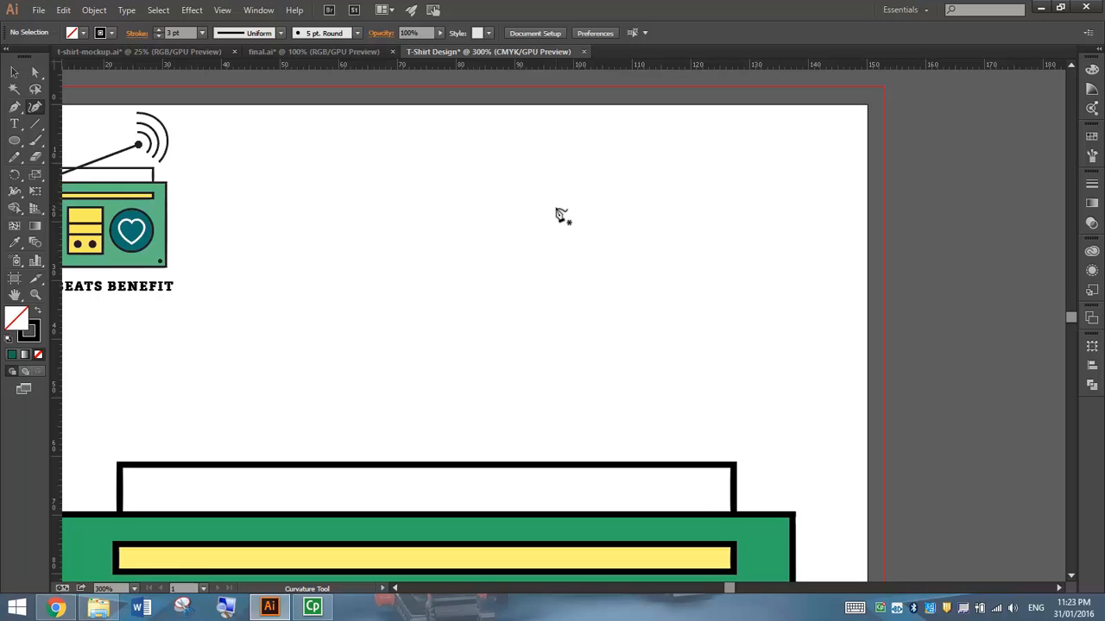
# Place four curve points tracing the top arc down to the heart's bottom tip
pyautogui.click(553, 201)
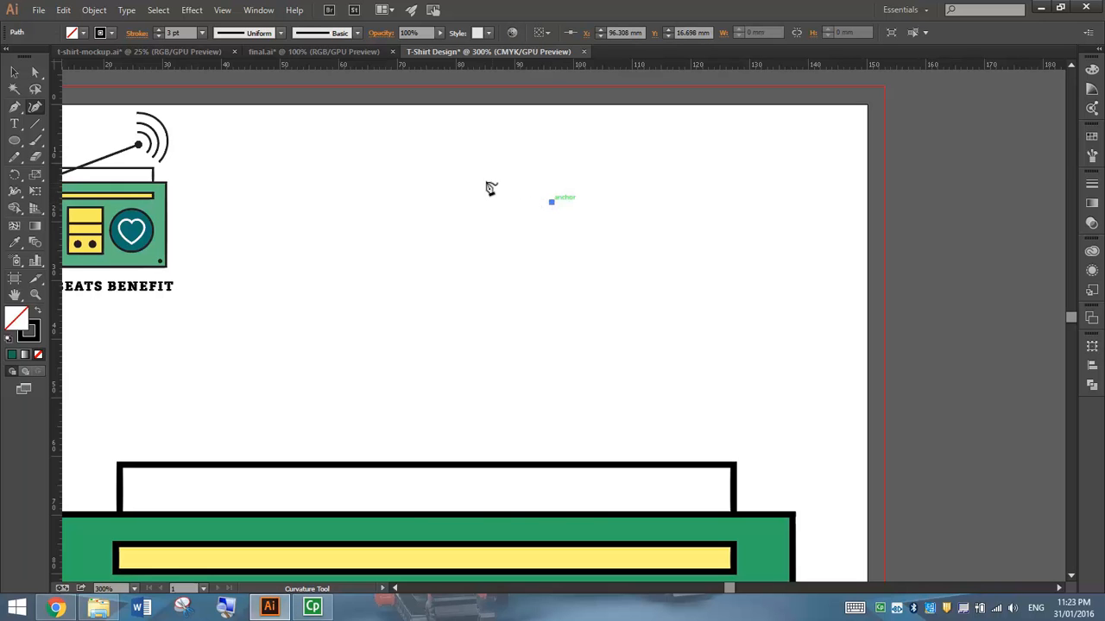
pyautogui.moveTo(468, 171)
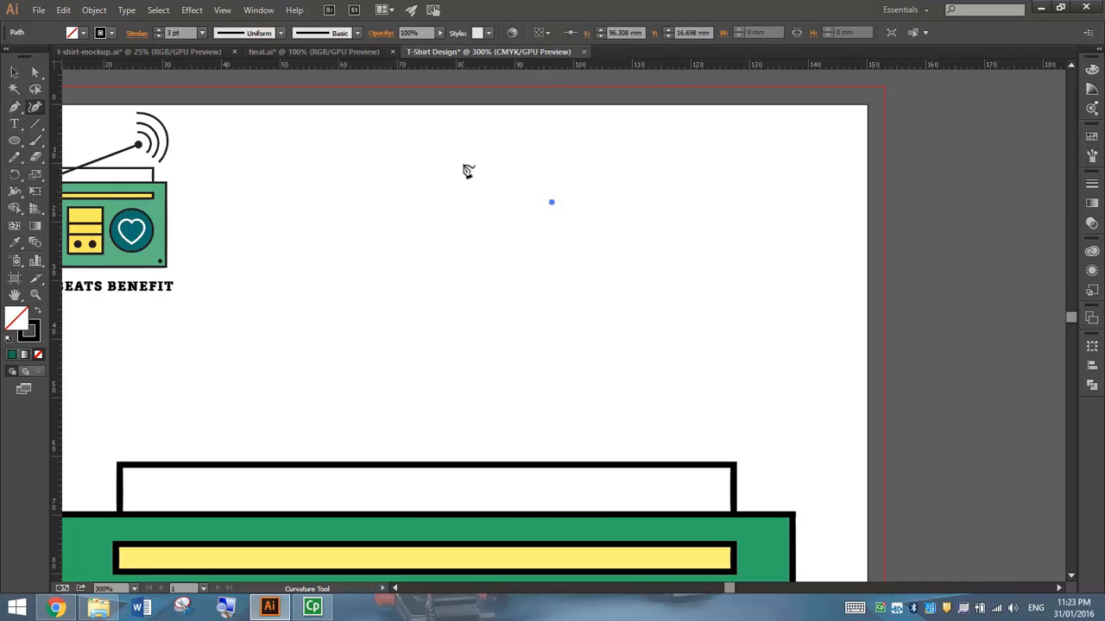
pyautogui.moveTo(475, 171)
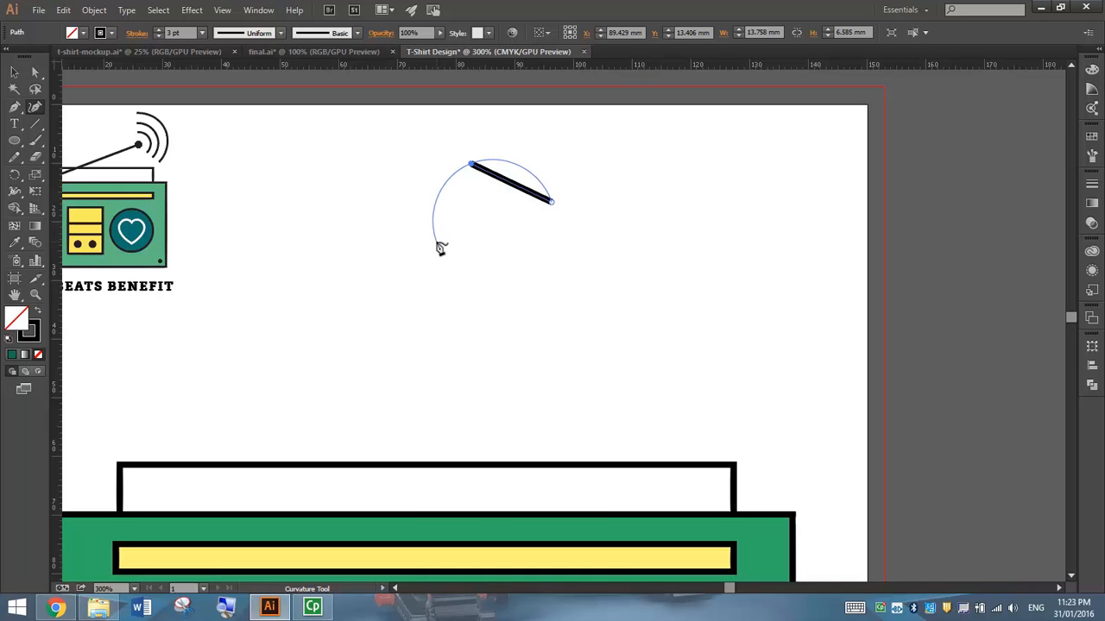
pyautogui.click(440, 245)
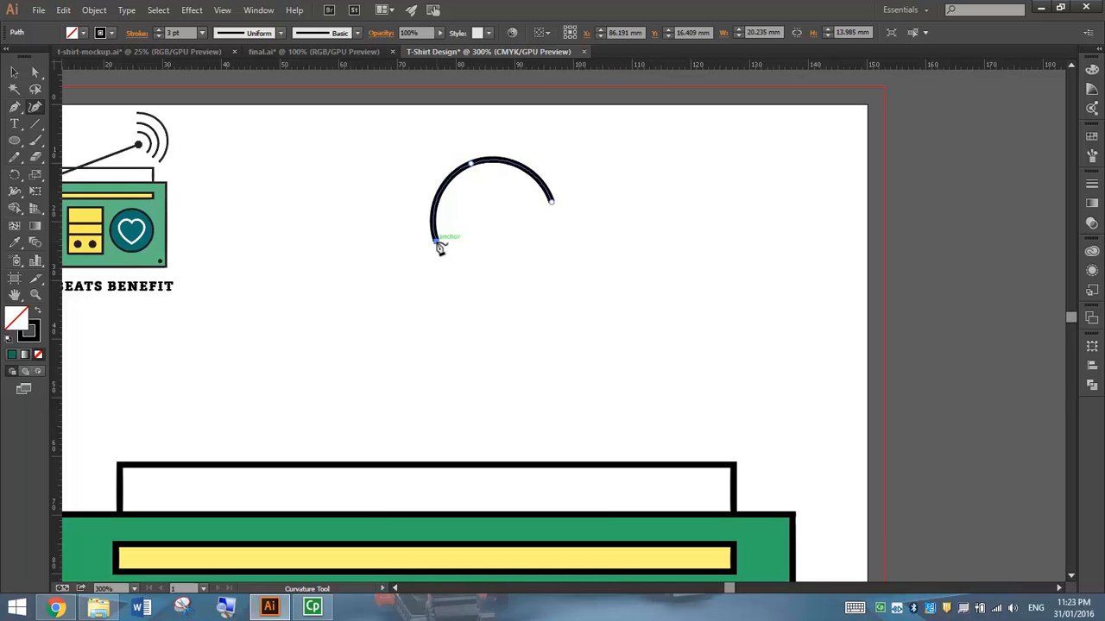
pyautogui.click(507, 323)
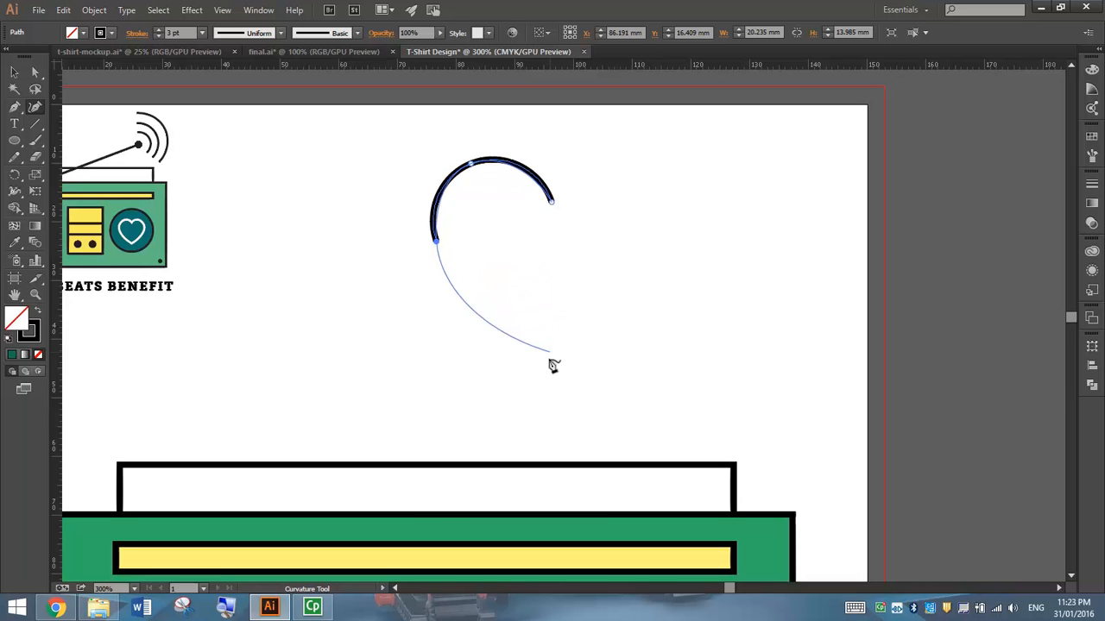
pyautogui.moveTo(553, 382)
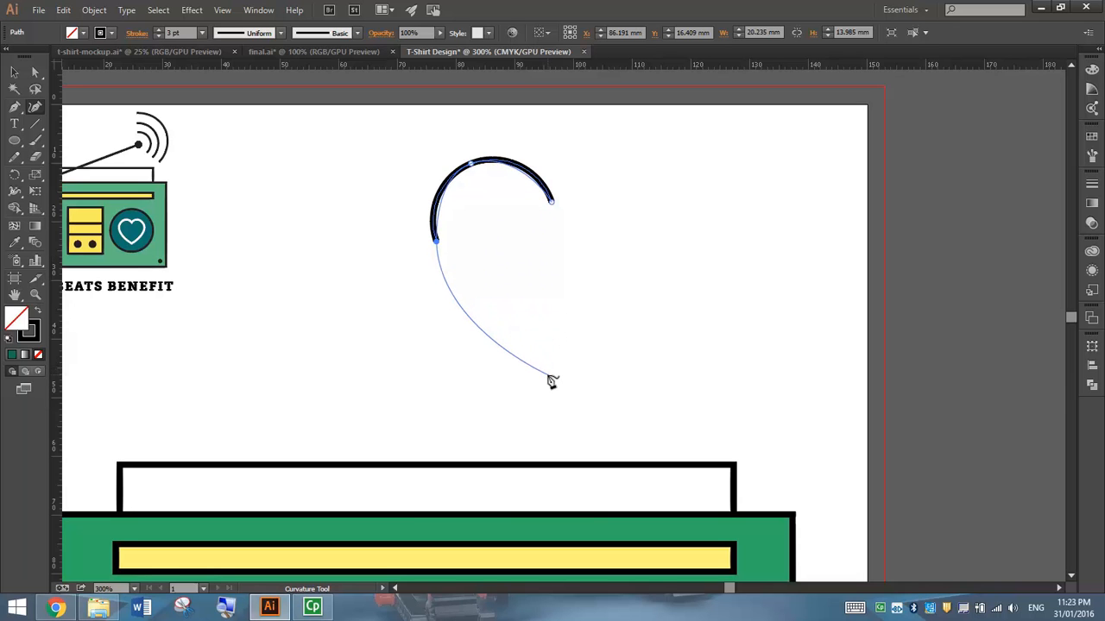
pyautogui.click(551, 382)
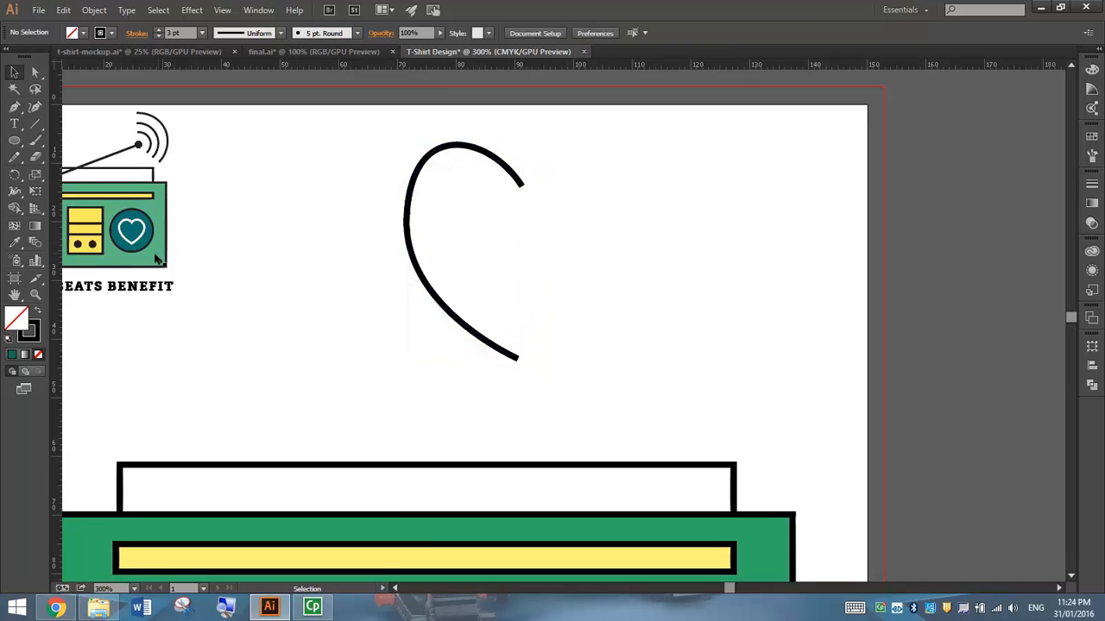
pyautogui.moveTo(55, 102)
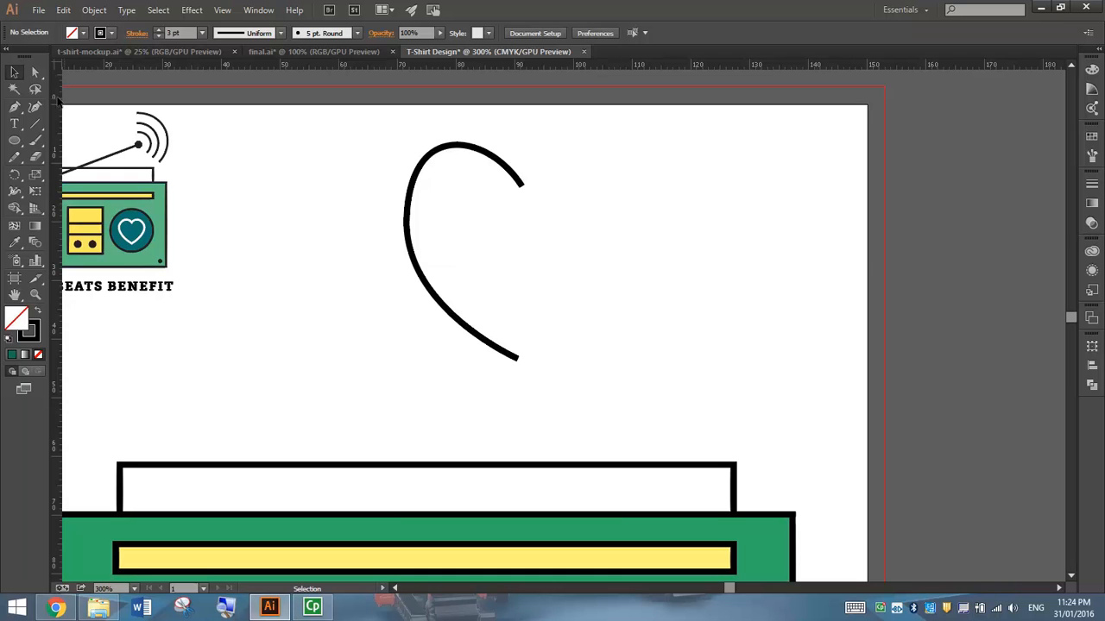
pyautogui.moveTo(55, 113)
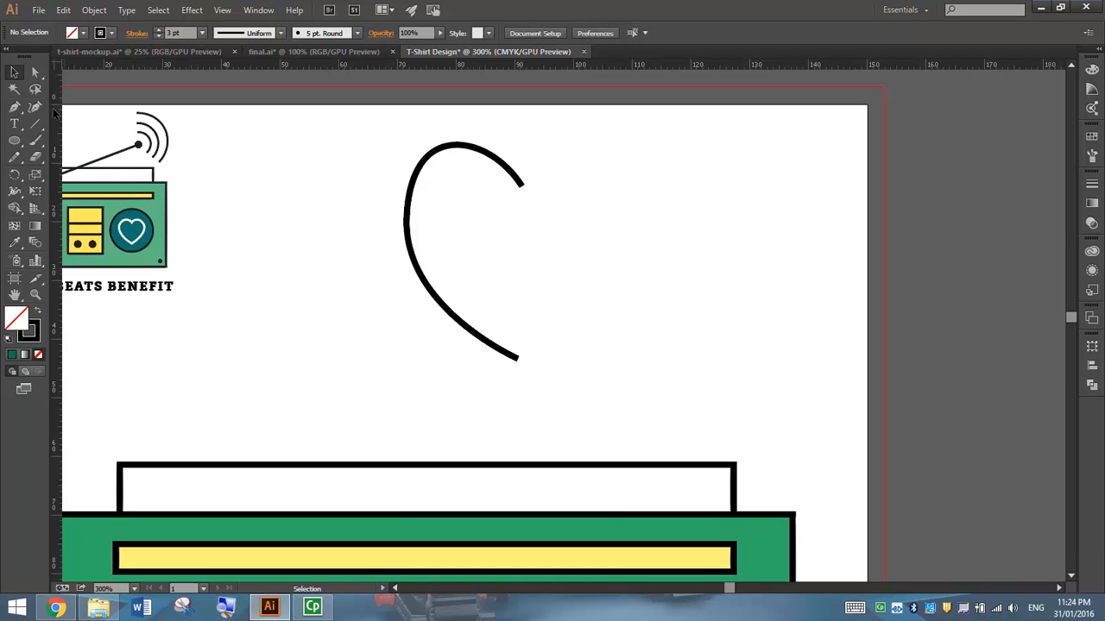
# Hide the rulers and align the curve's bottom and top end anchors to the guide
pyautogui.click(221, 10)
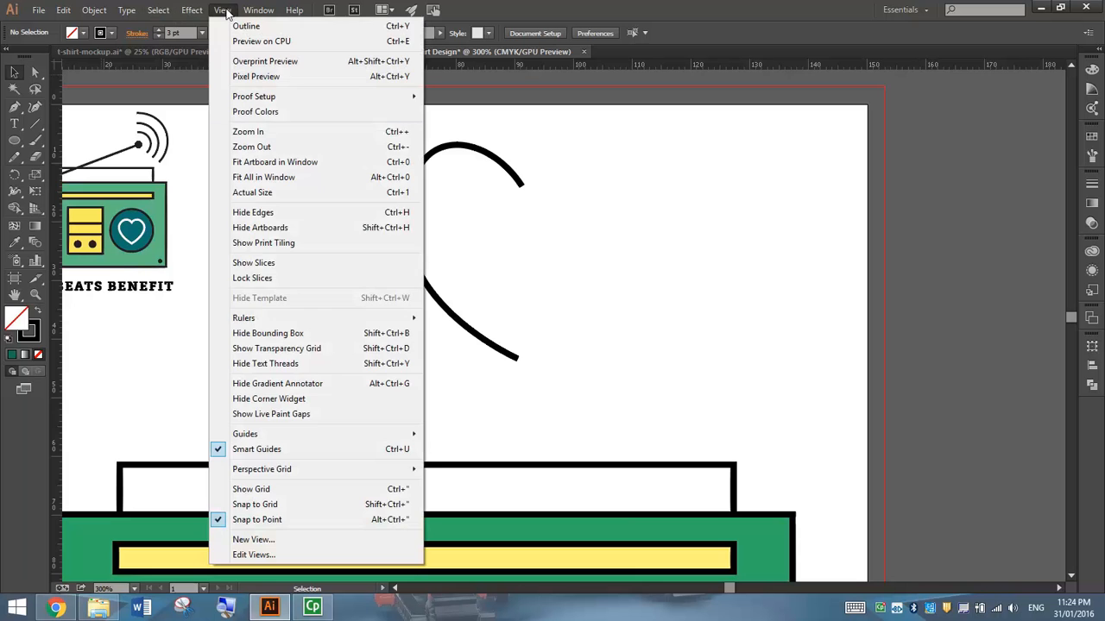
pyautogui.moveTo(244, 317)
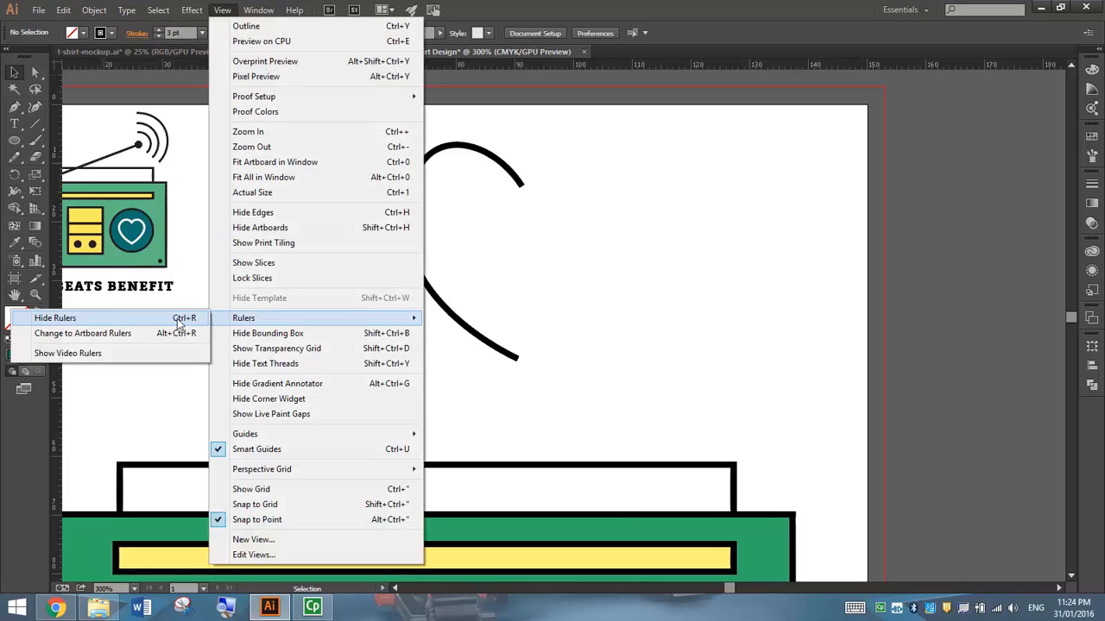
pyautogui.click(55, 318)
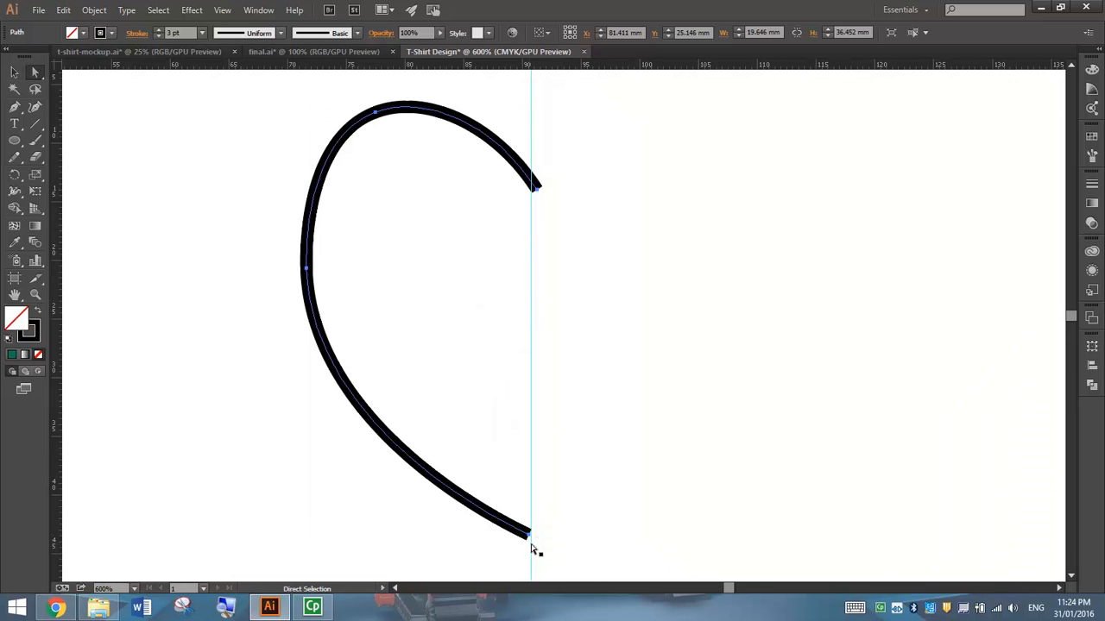
pyautogui.click(528, 532)
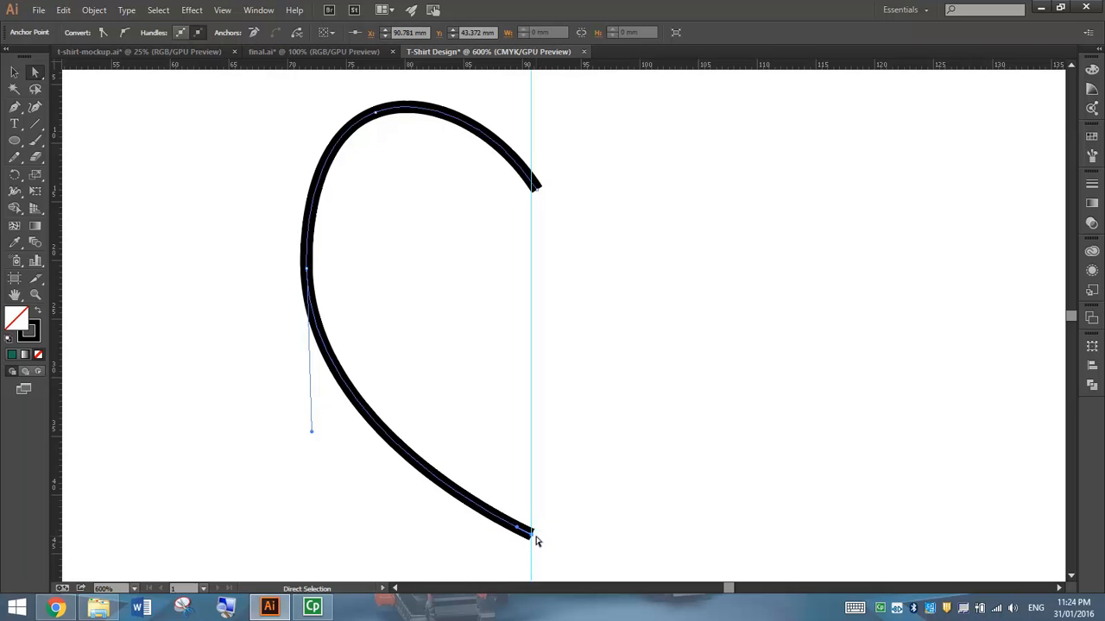
pyautogui.moveTo(532, 181); pyautogui.dragTo(535, 186)
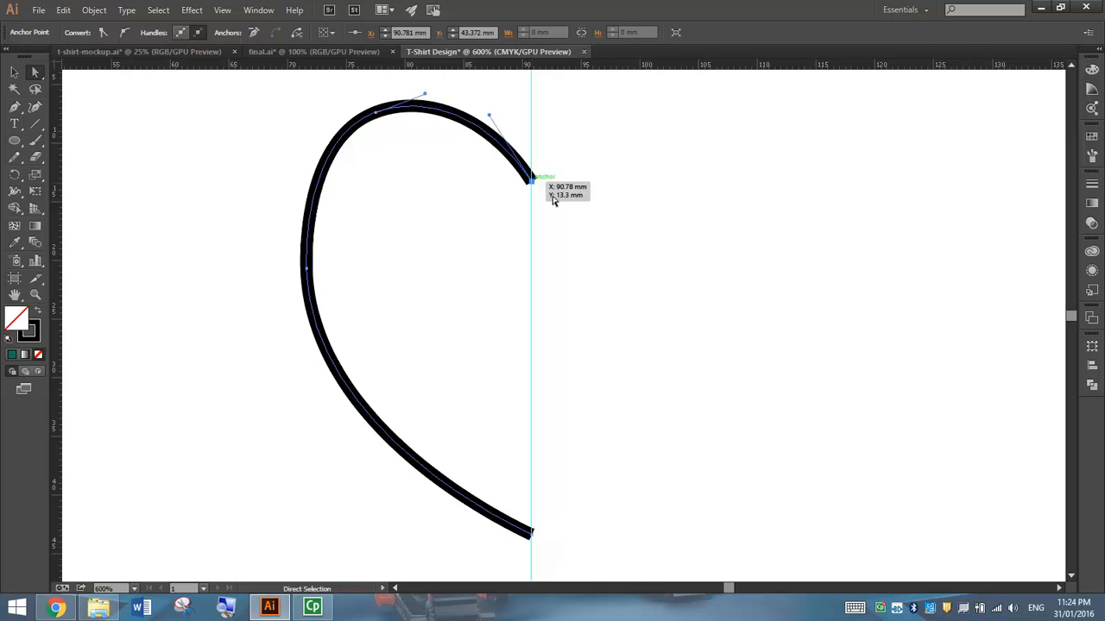
pyautogui.click(532, 310)
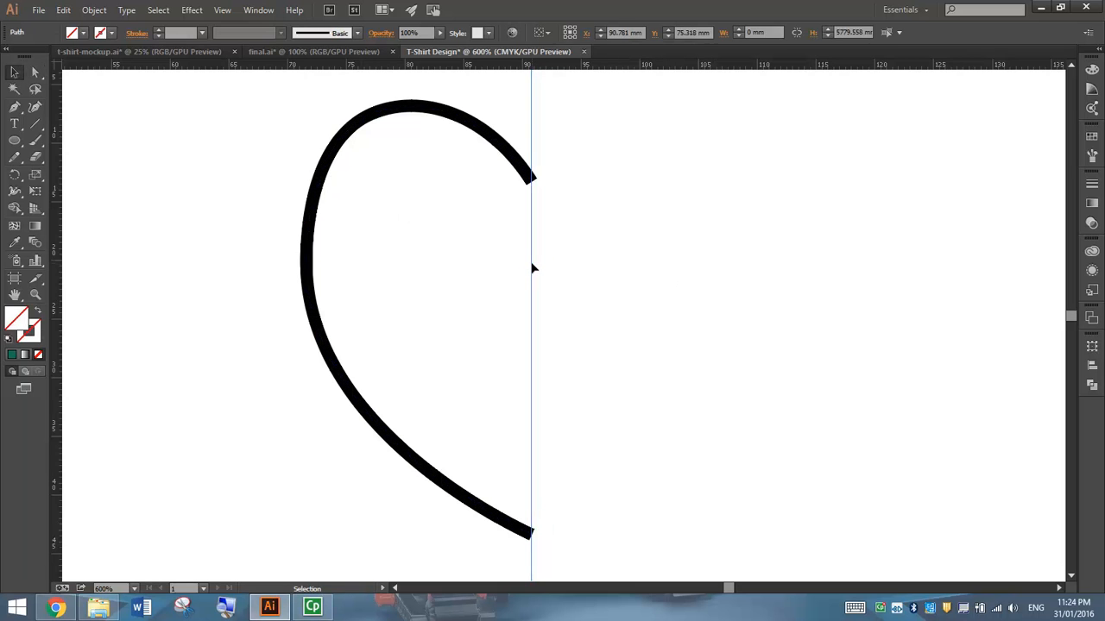
# Reflect the curve vertically as a copy so the two halves cross
pyautogui.click(560, 280)
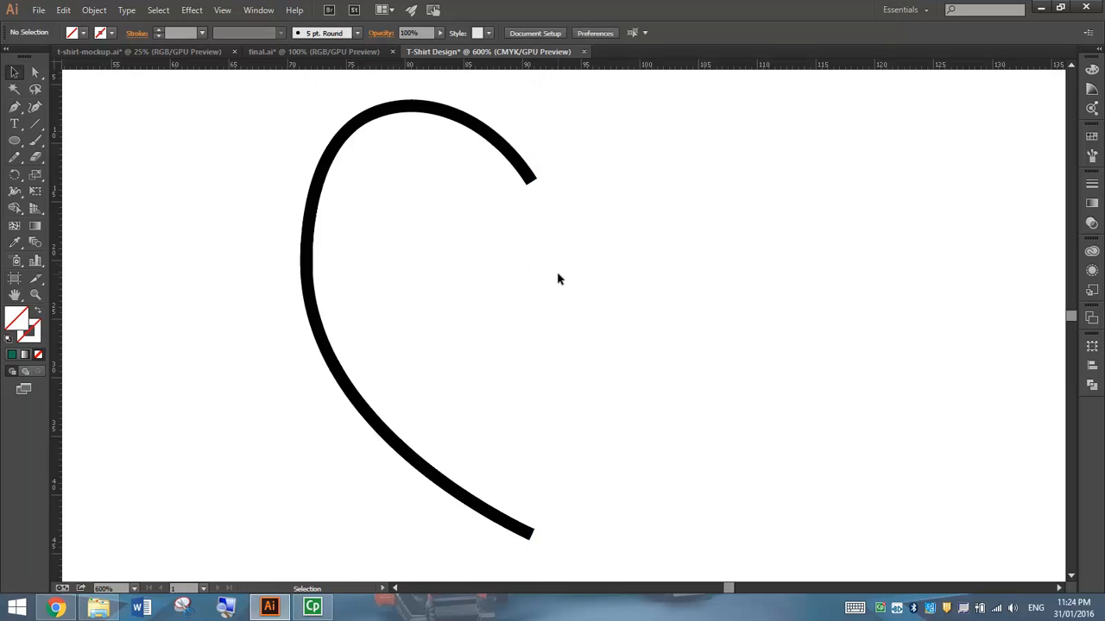
pyautogui.click(466, 124)
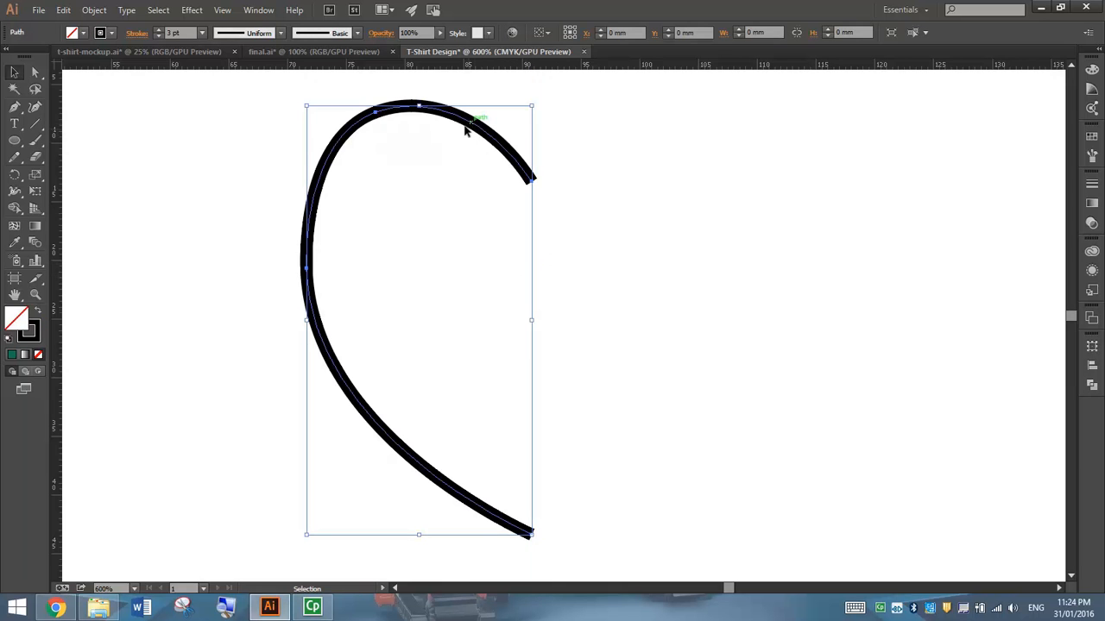
pyautogui.click(466, 128)
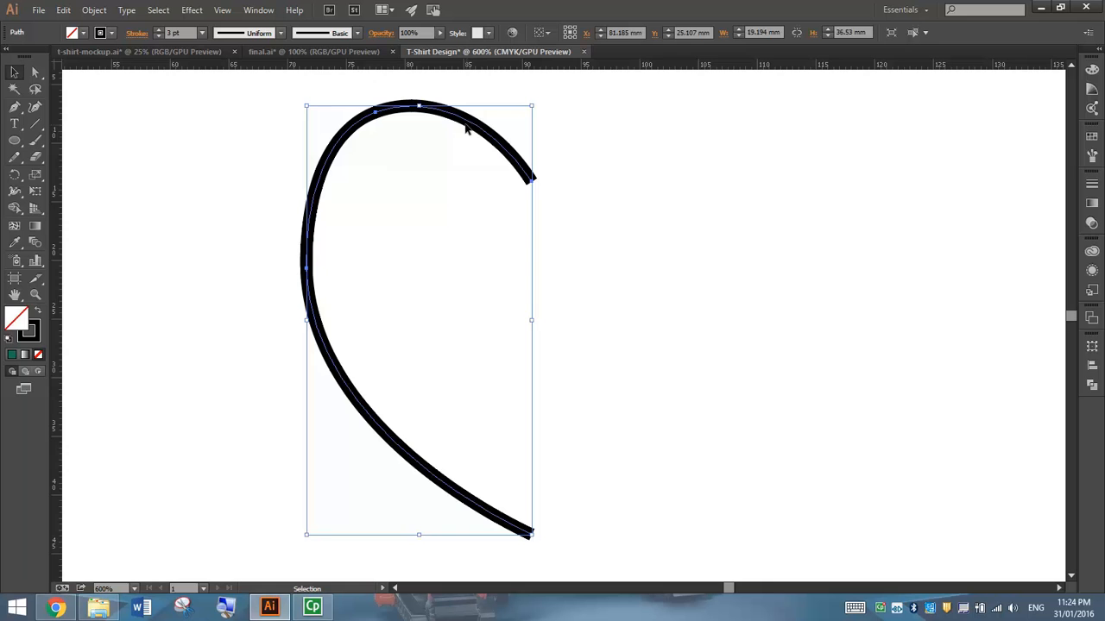
pyautogui.rightClick(466, 121)
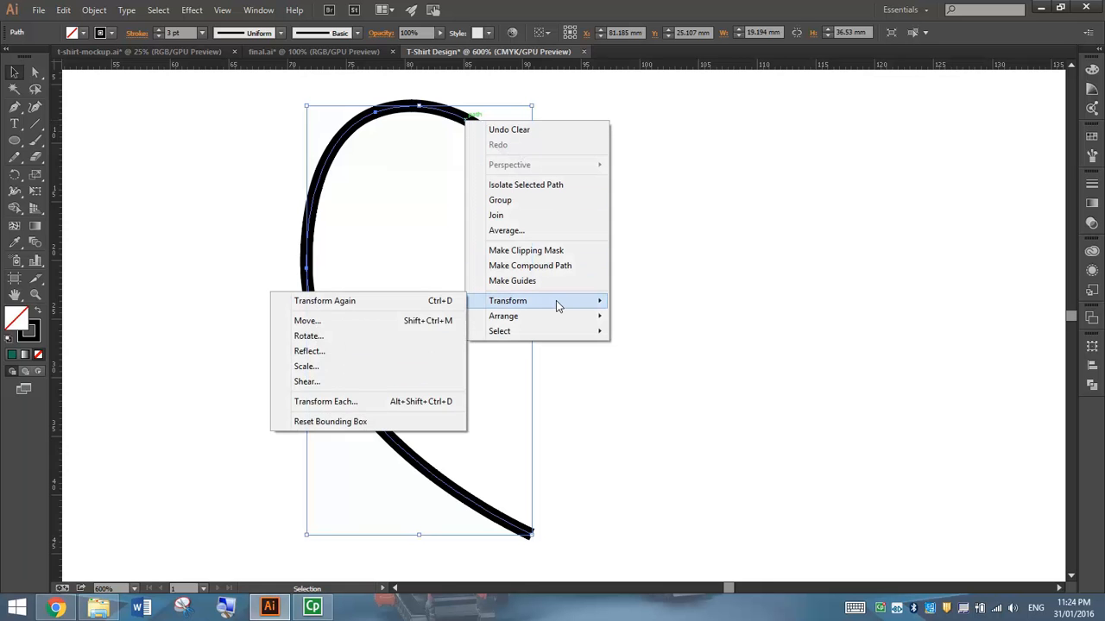
pyautogui.moveTo(342, 352)
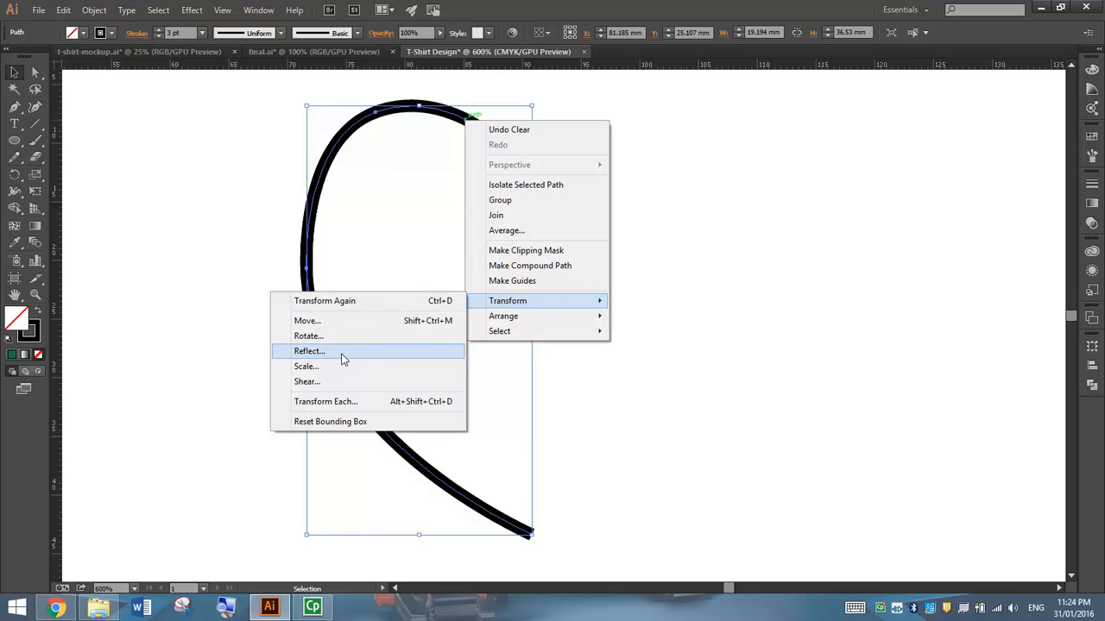
pyautogui.click(309, 352)
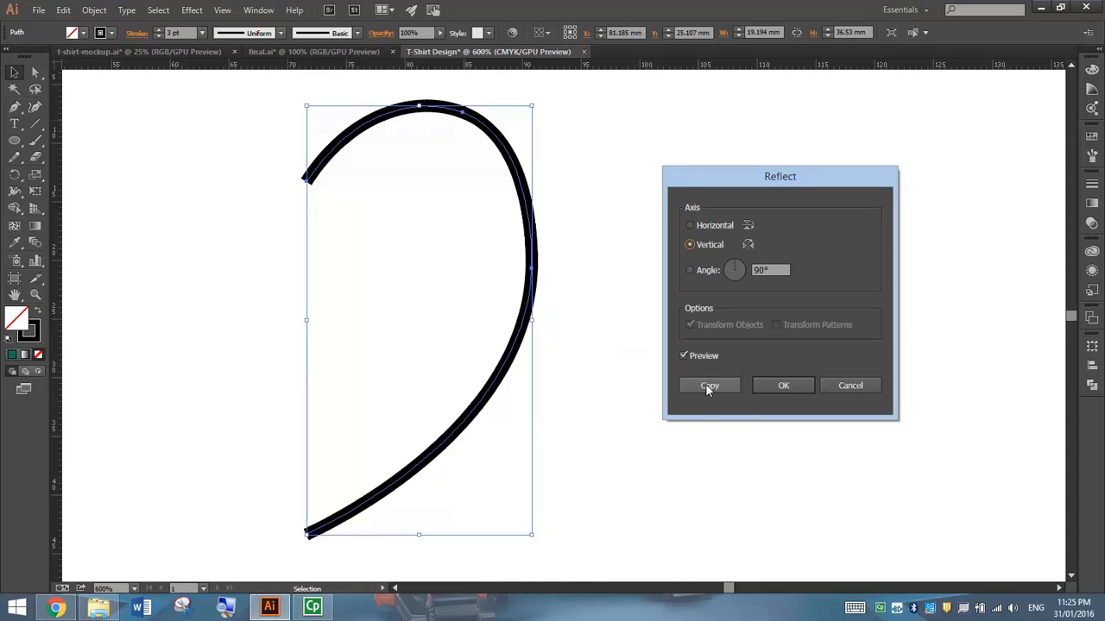
pyautogui.click(707, 385)
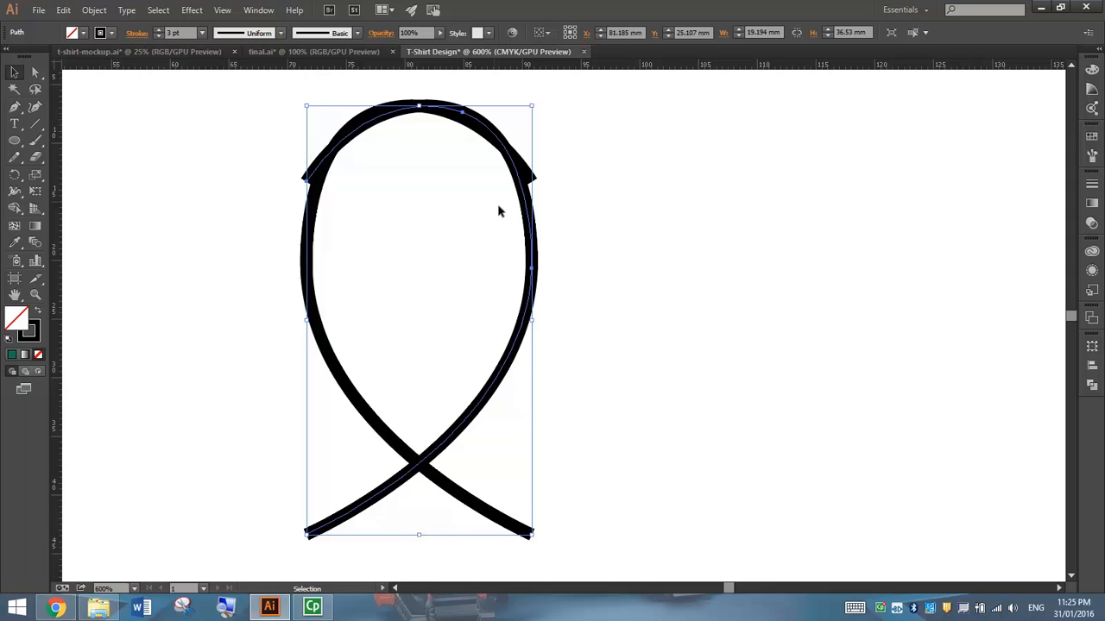
pyautogui.moveTo(568, 264)
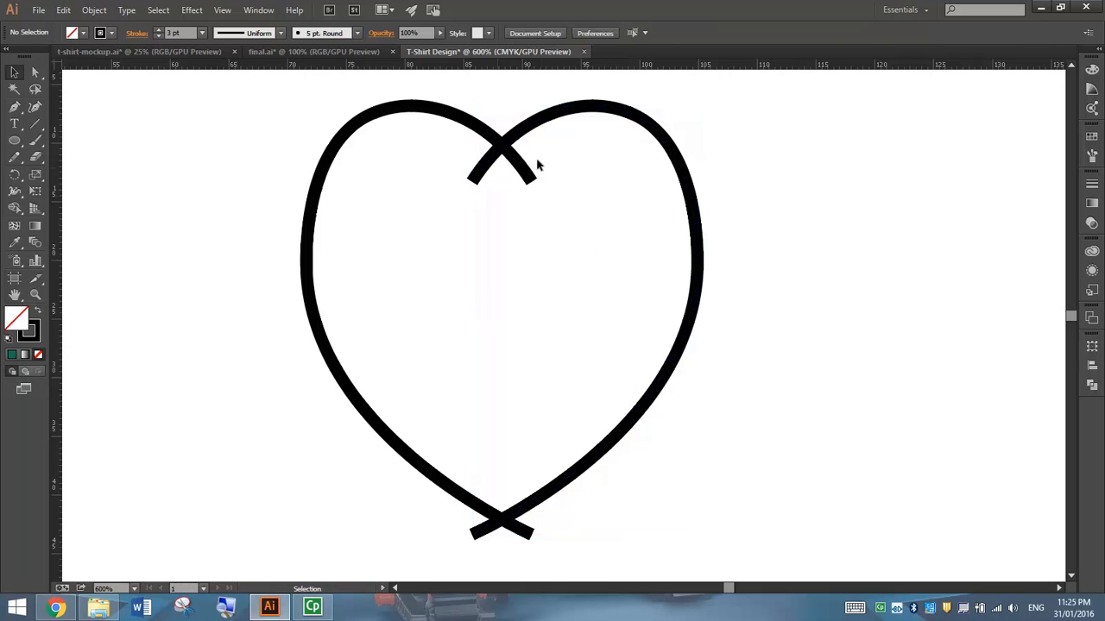
pyautogui.moveTo(577, 228)
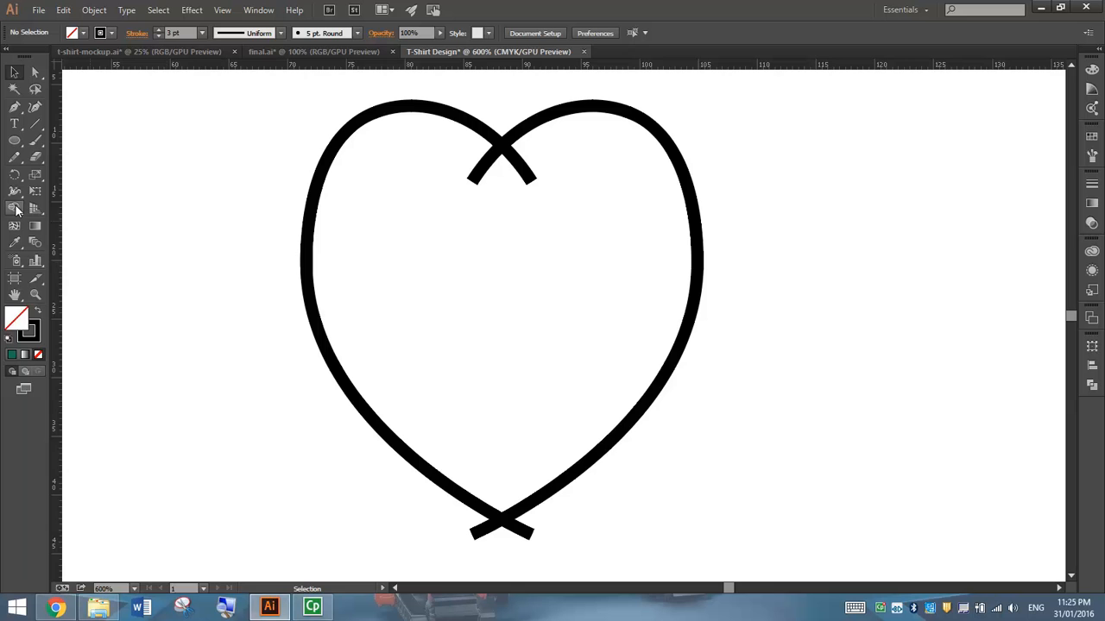
# Use Shape Builder on the crossings to join both halves into one closed heart
pyautogui.click(14, 208)
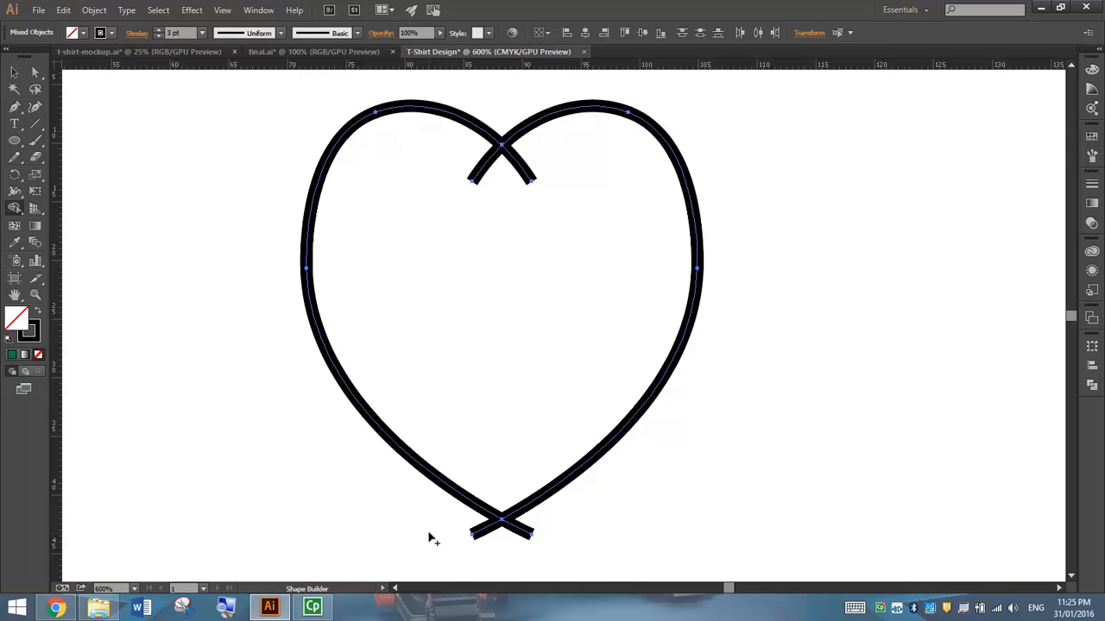
pyautogui.moveTo(497, 535)
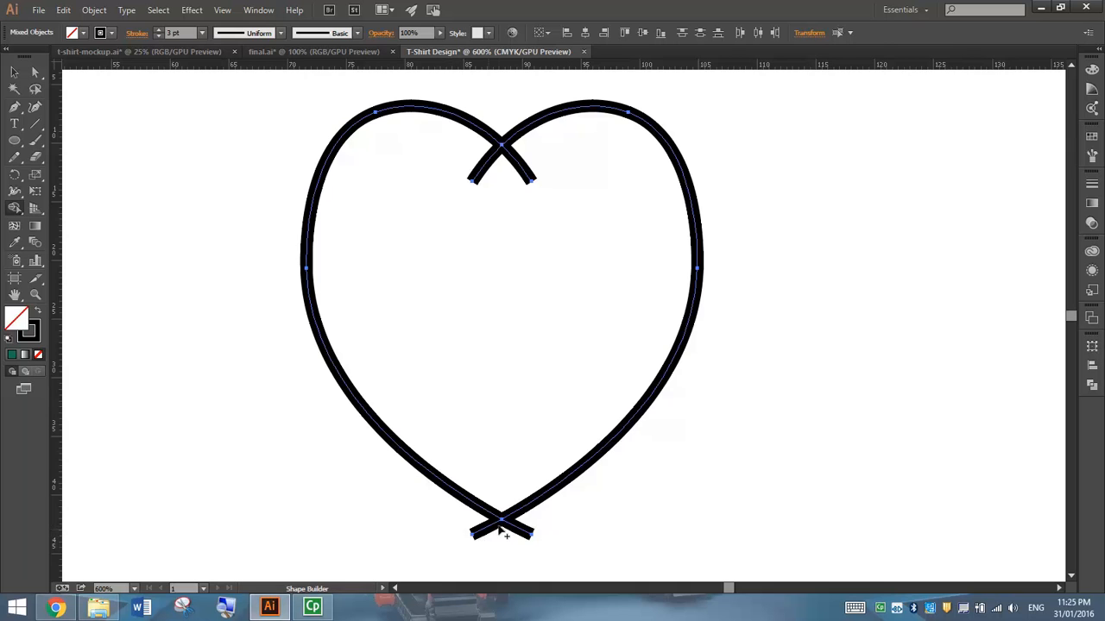
pyautogui.click(14, 72)
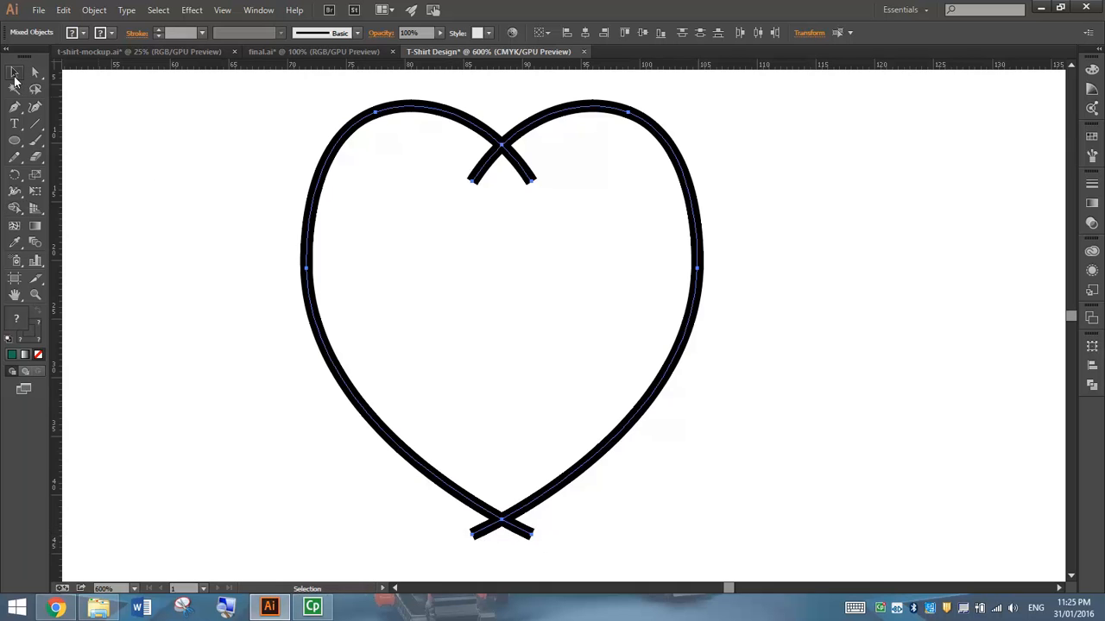
pyautogui.click(197, 138)
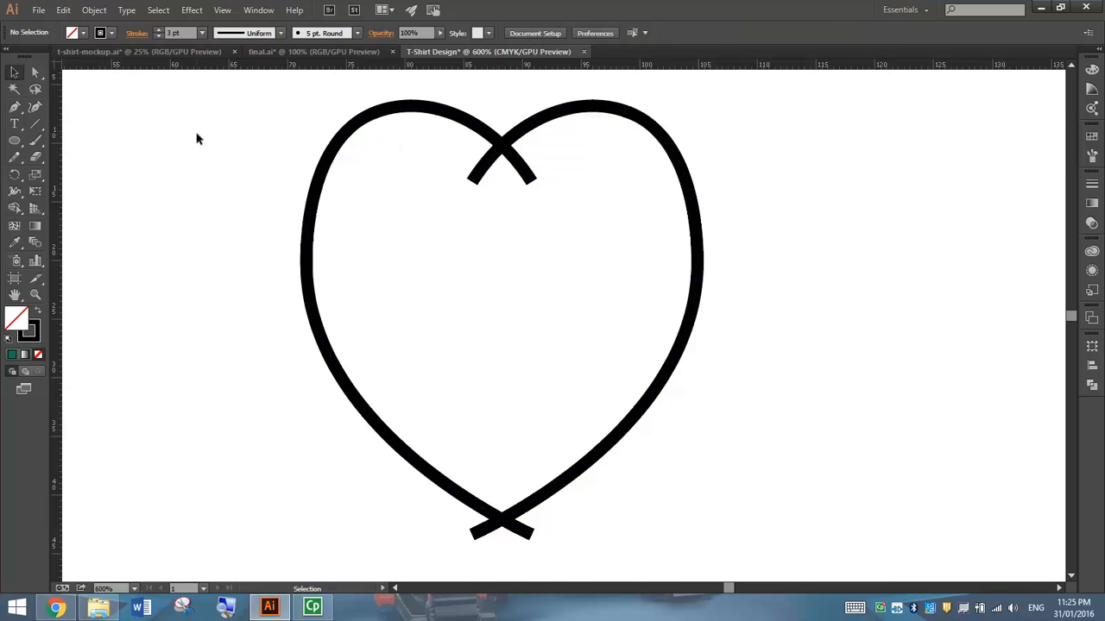
pyautogui.moveTo(389, 166)
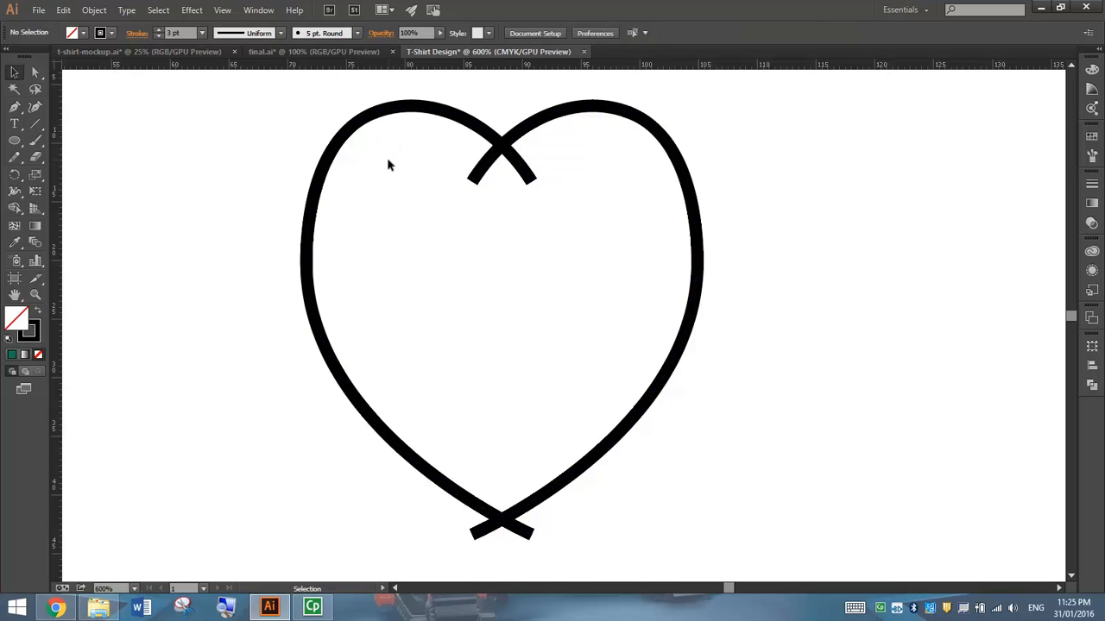
pyautogui.moveTo(390, 166); pyautogui.dragTo(578, 204)
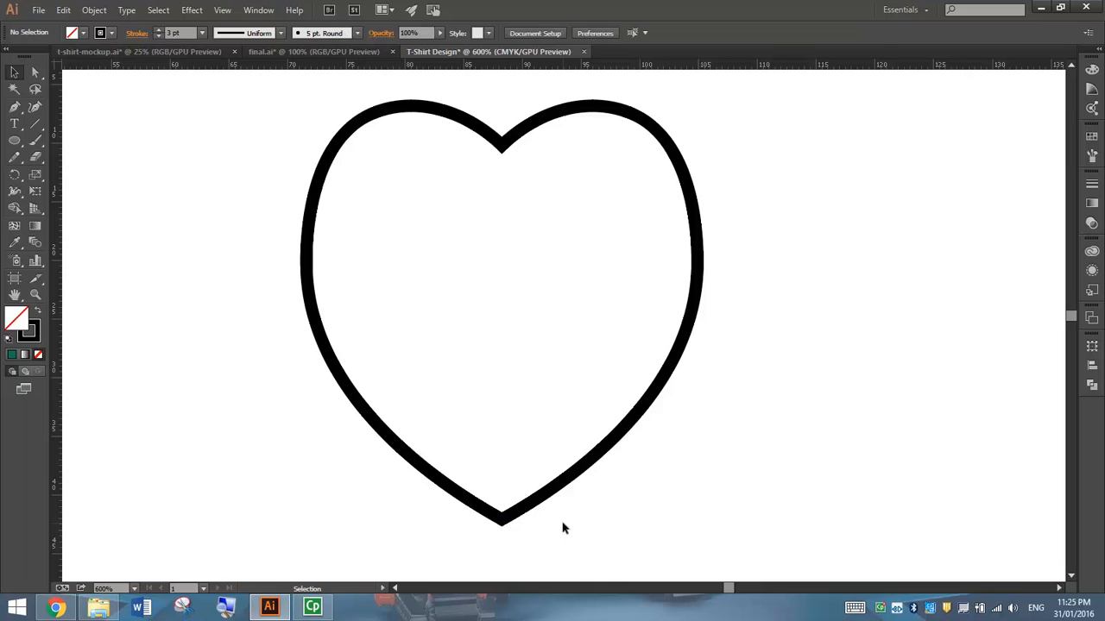
pyautogui.click(35, 72)
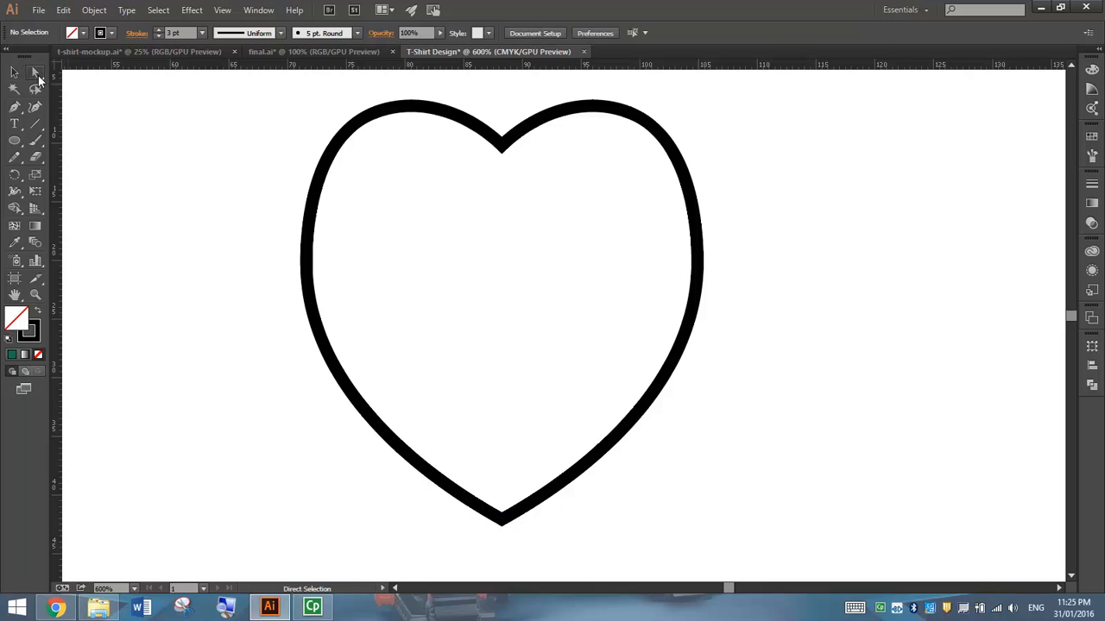
# Drag the heart's top notch anchor down to deepen the dip
pyautogui.click(500, 140)
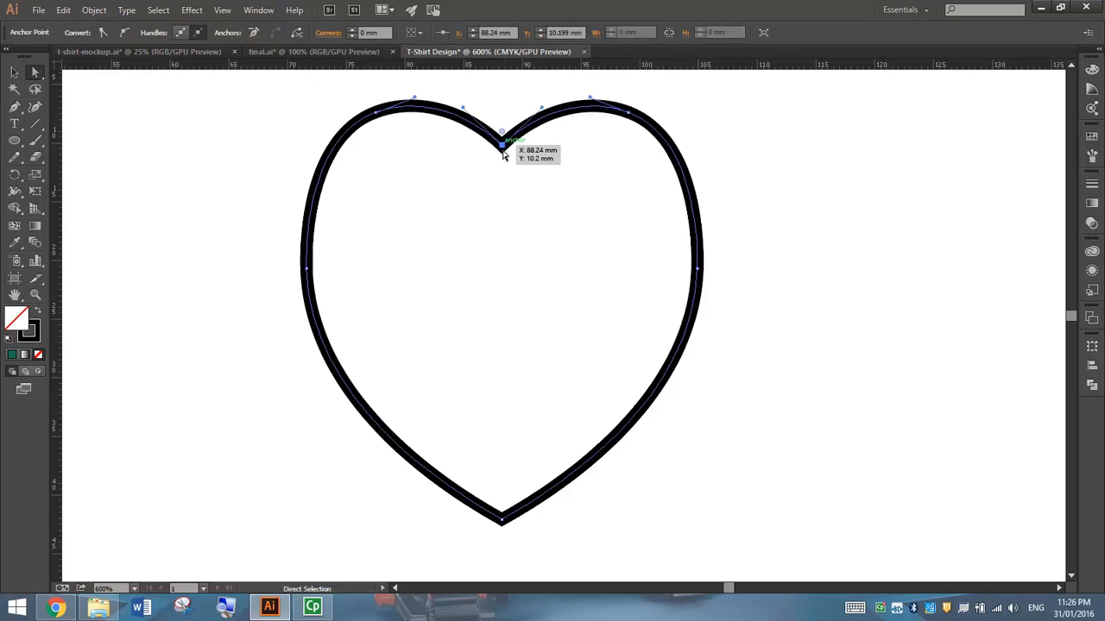
pyautogui.moveTo(501, 138); pyautogui.dragTo(501, 170)
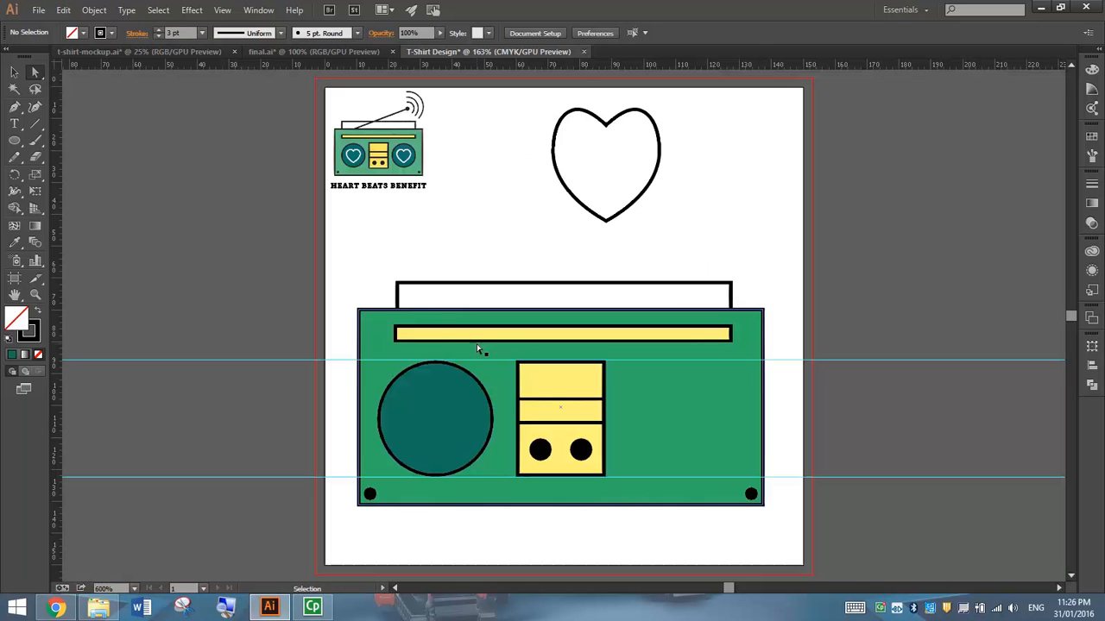
# Move the scaled heart into the left speaker circle and give it a white stroke
pyautogui.click(14, 73)
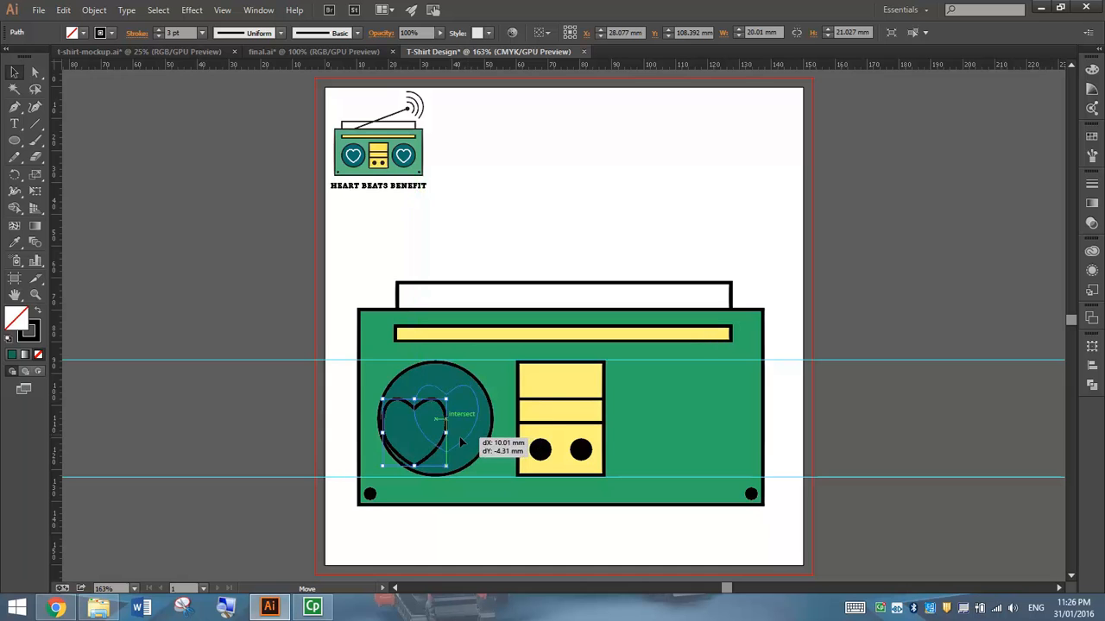
pyautogui.moveTo(463, 423); pyautogui.dragTo(435, 419)
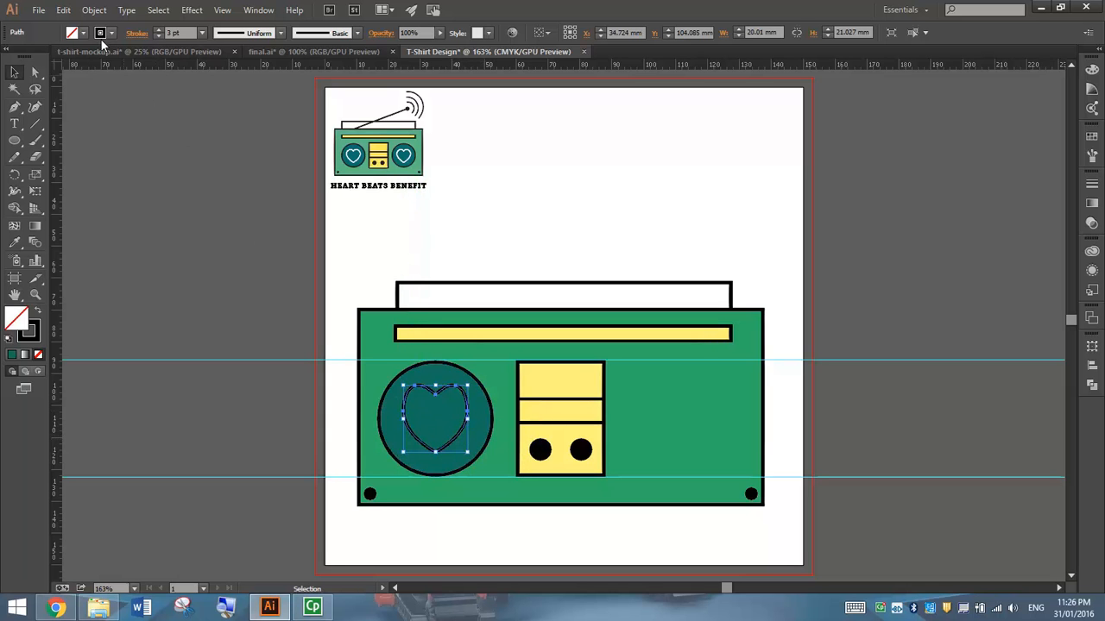
pyautogui.click(100, 33)
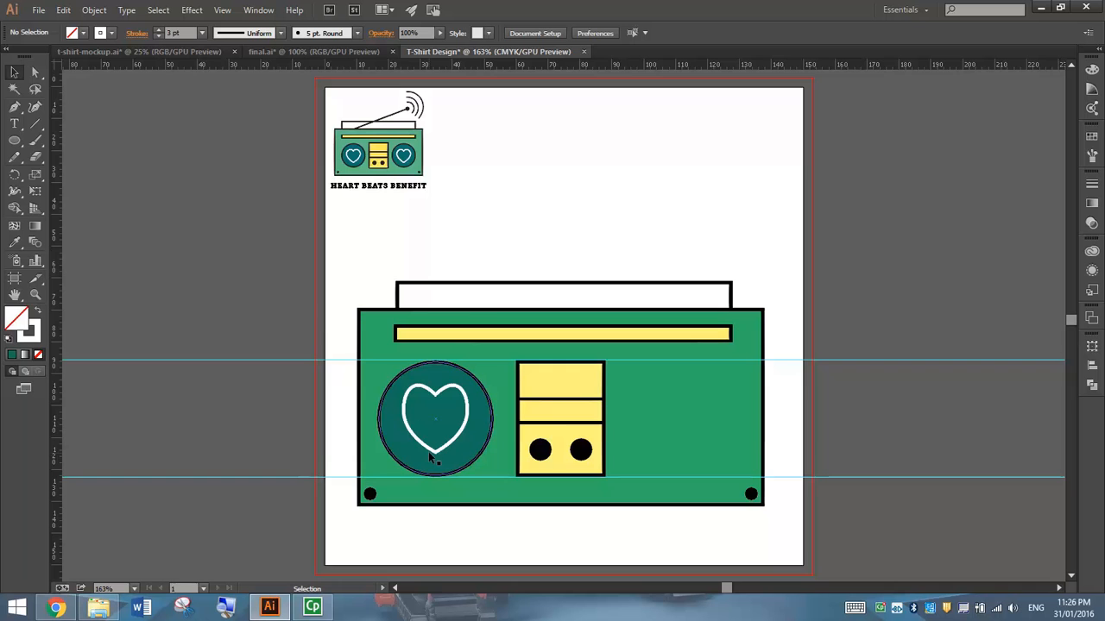
pyautogui.click(435, 421)
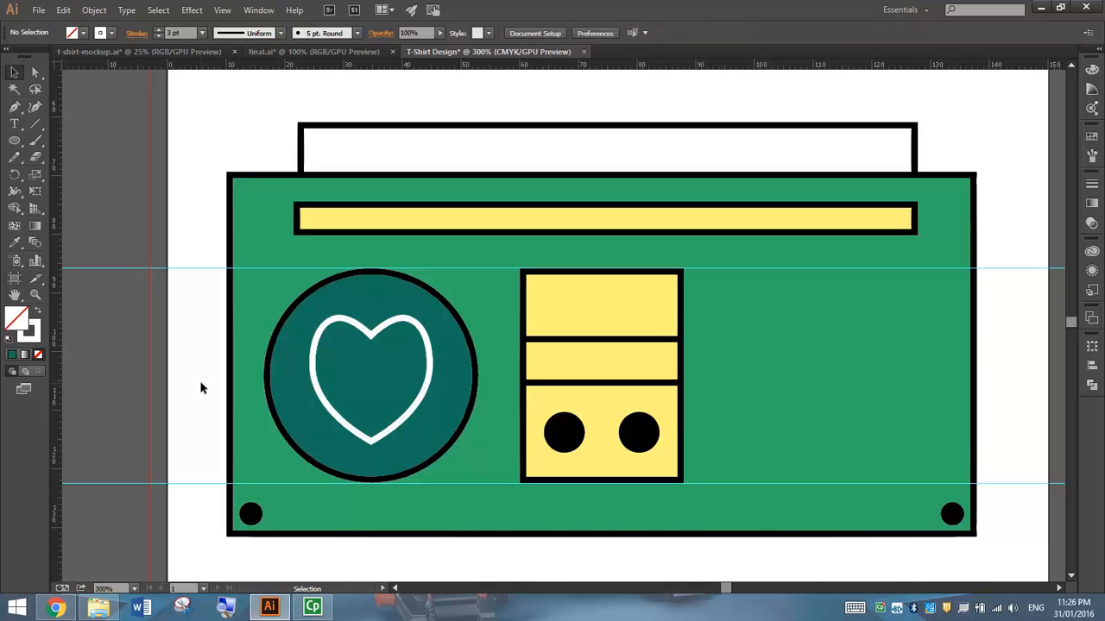
pyautogui.moveTo(266, 349)
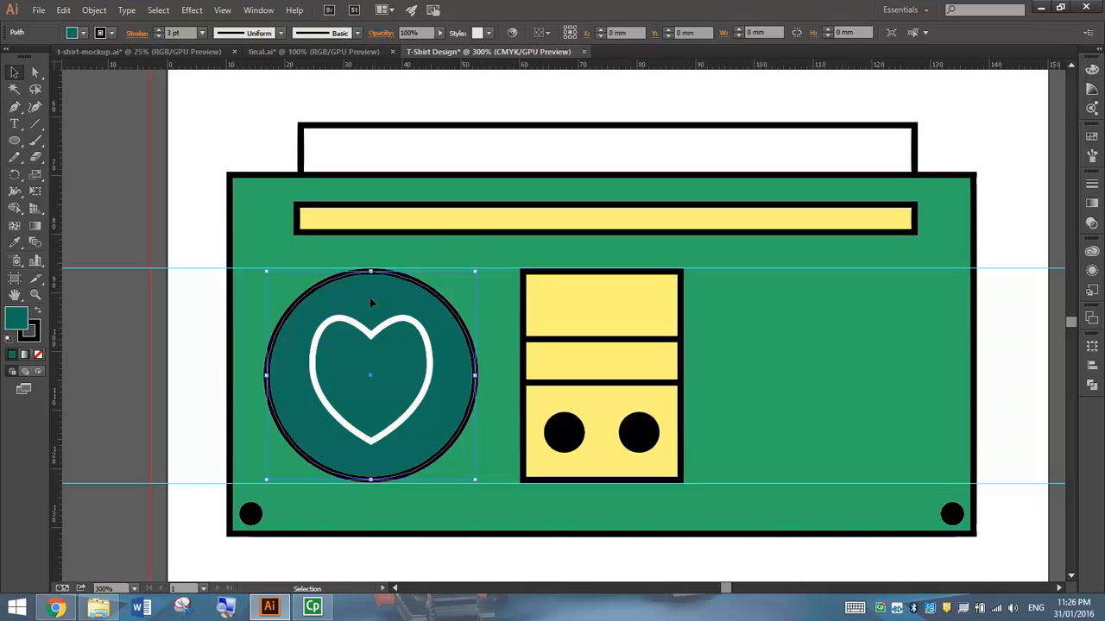
# Duplicate the grouped speaker with heart across to the boombox's right side
pyautogui.click(338, 315)
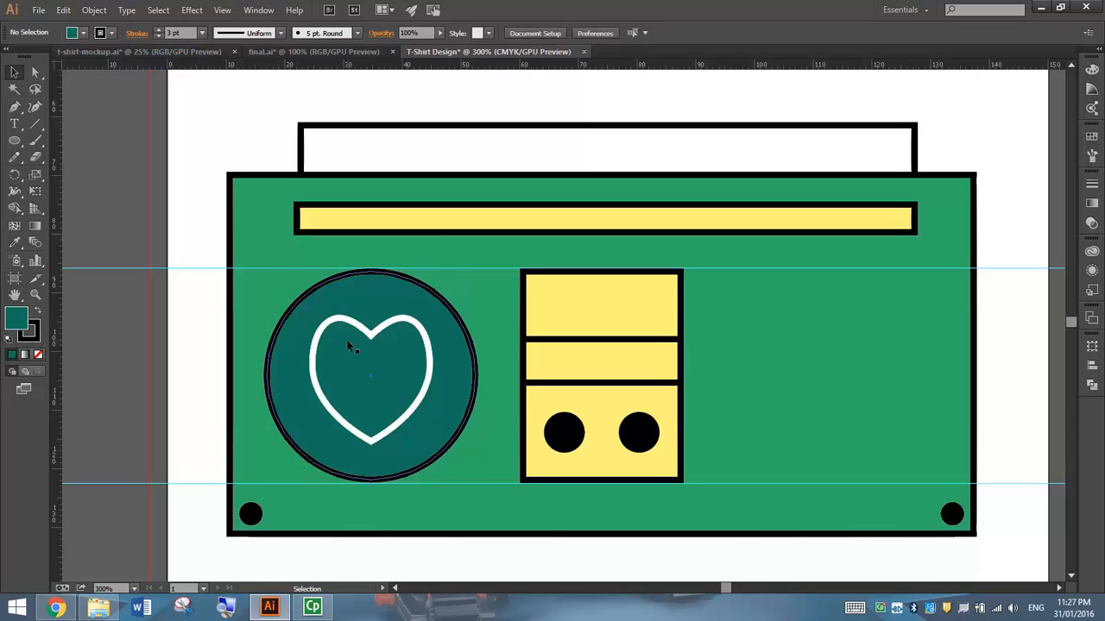
pyautogui.click(369, 345)
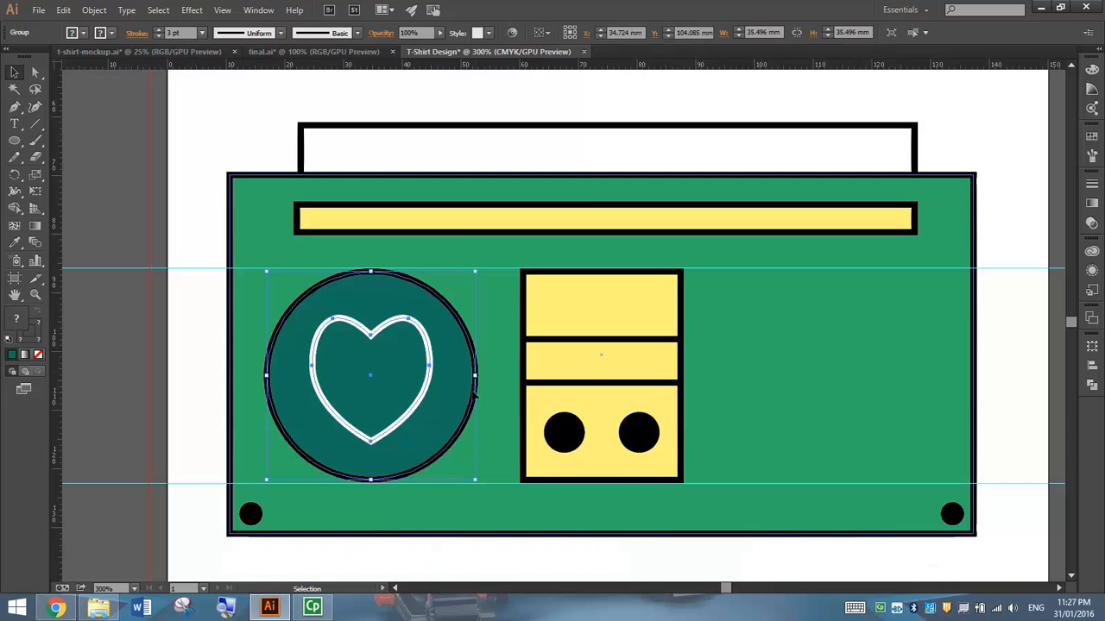
pyautogui.moveTo(463, 390)
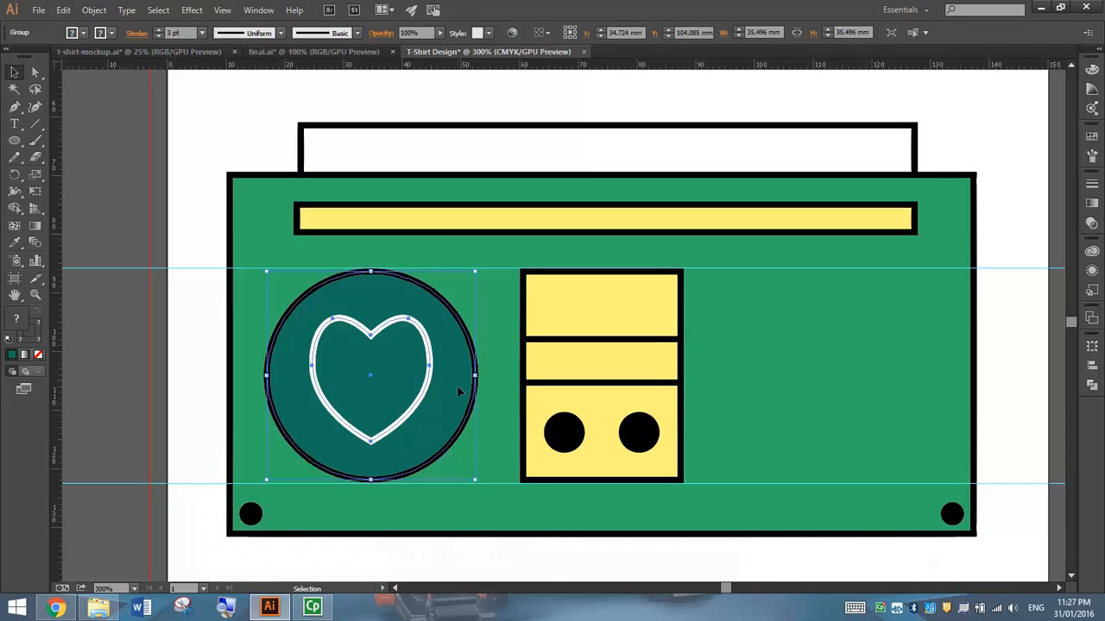
pyautogui.moveTo(446, 371)
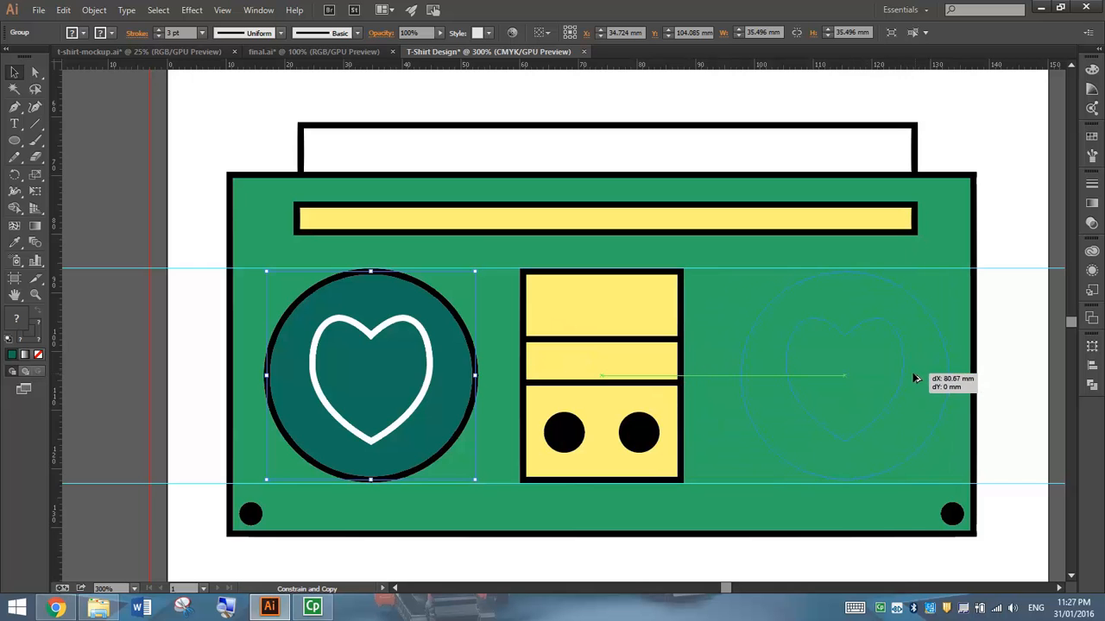
pyautogui.moveTo(371, 376); pyautogui.dragTo(835, 376)
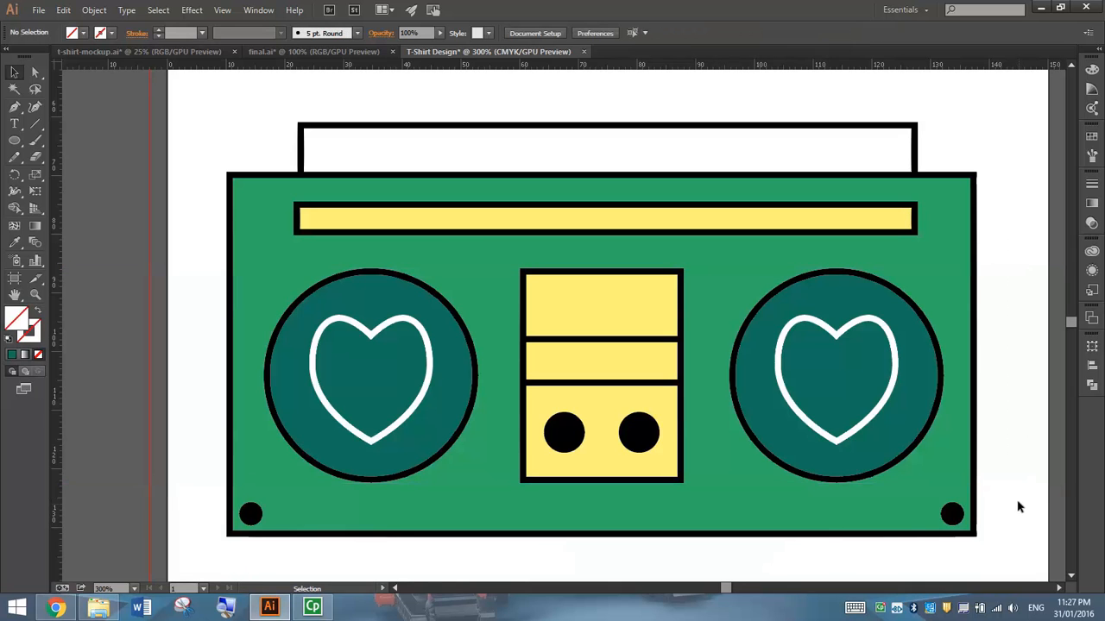
pyautogui.moveTo(1001, 407)
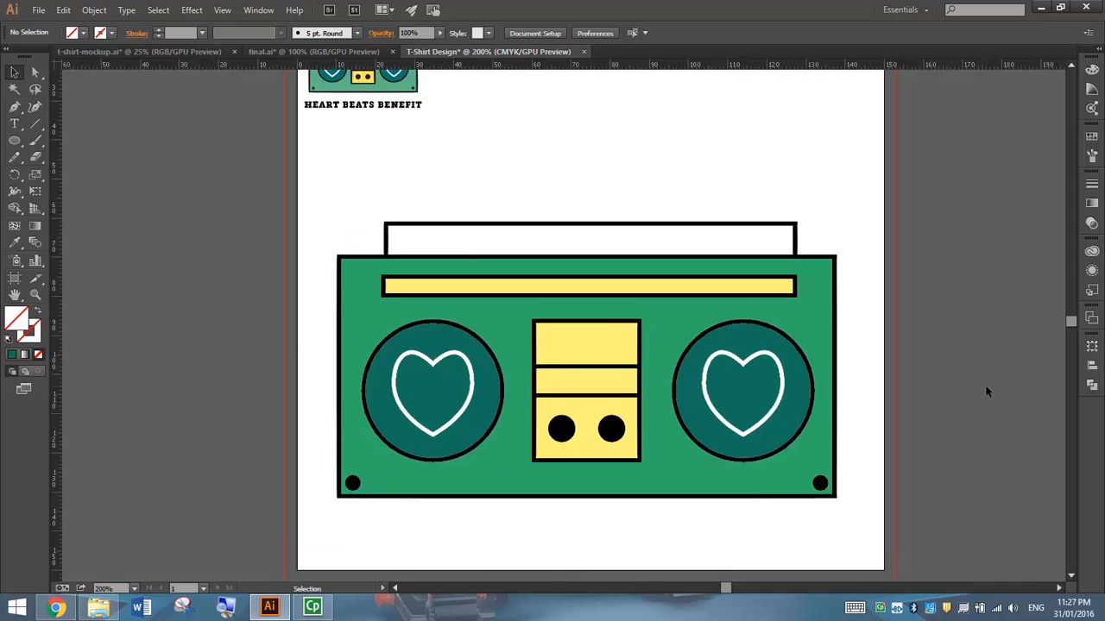
# Draw a 3pt black diagonal antenna line rising from the boombox top
pyautogui.scroll(-3)
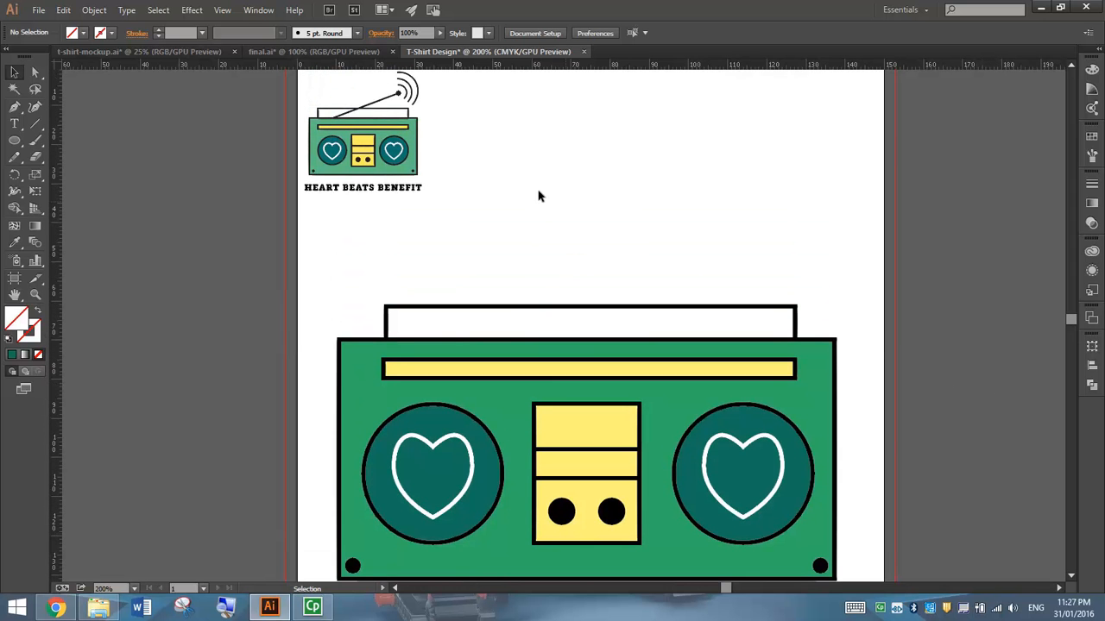
pyautogui.moveTo(417, 89)
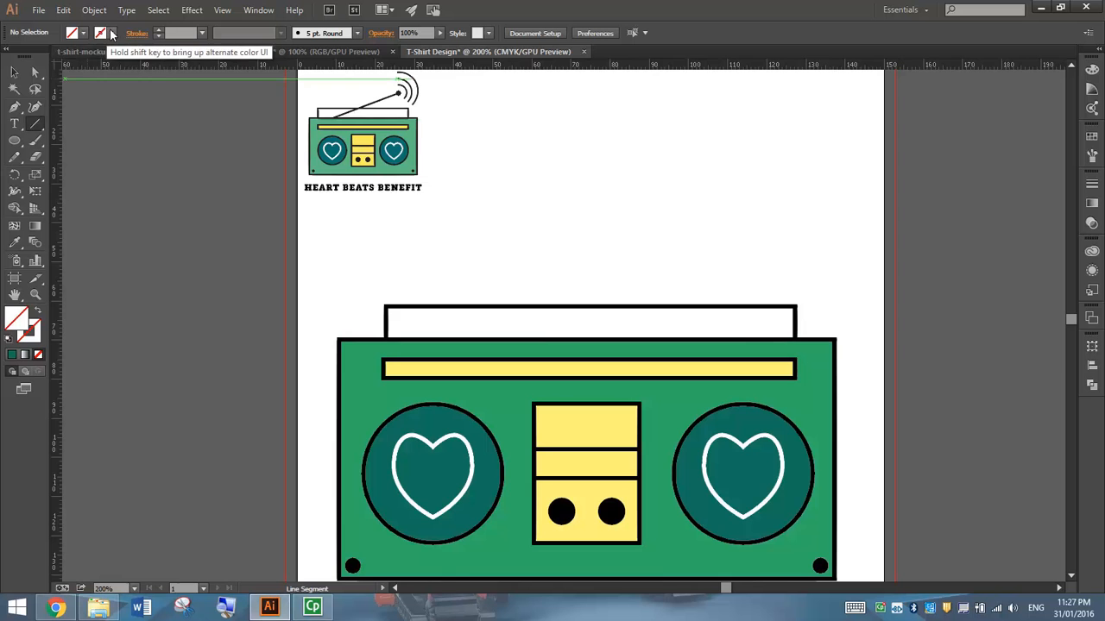
pyautogui.click(83, 33)
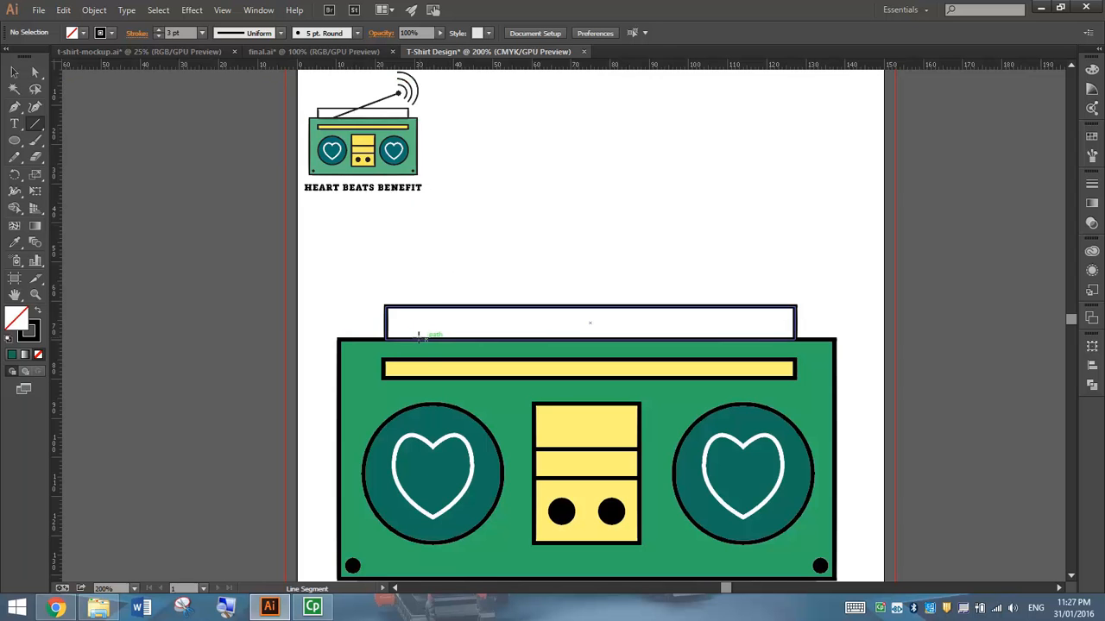
pyautogui.moveTo(418, 338); pyautogui.dragTo(701, 259)
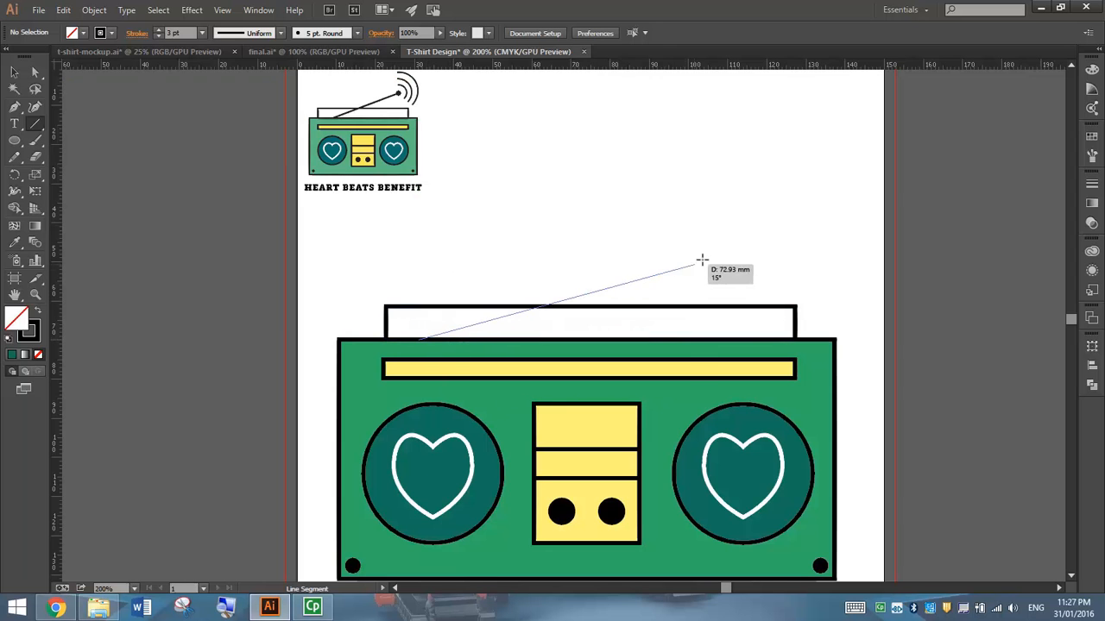
pyautogui.moveTo(701, 259); pyautogui.dragTo(721, 240)
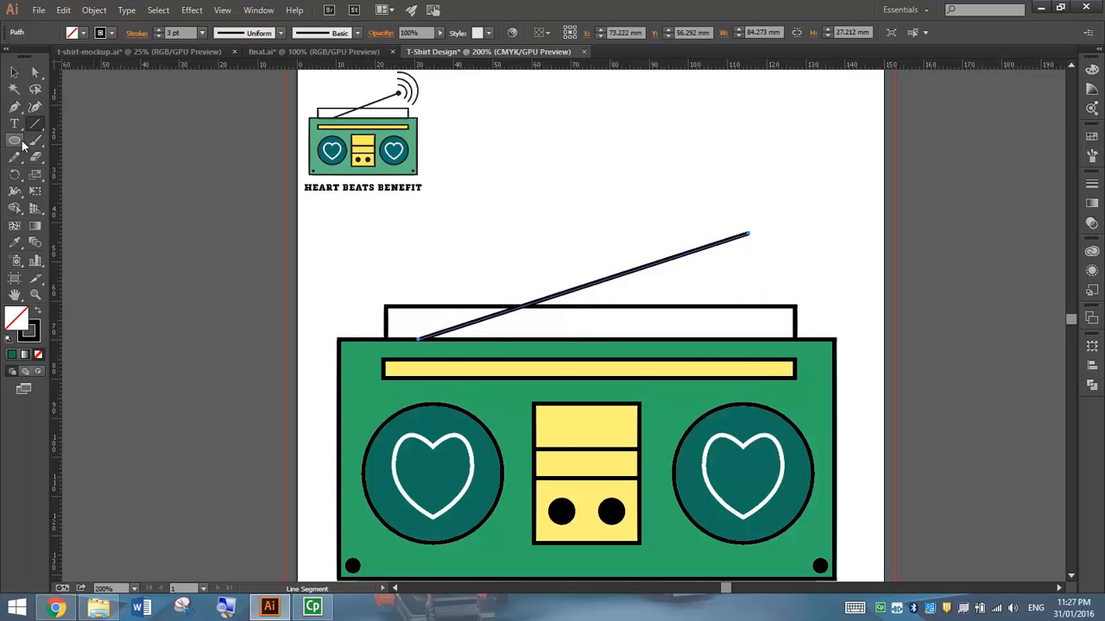
pyautogui.click(73, 33)
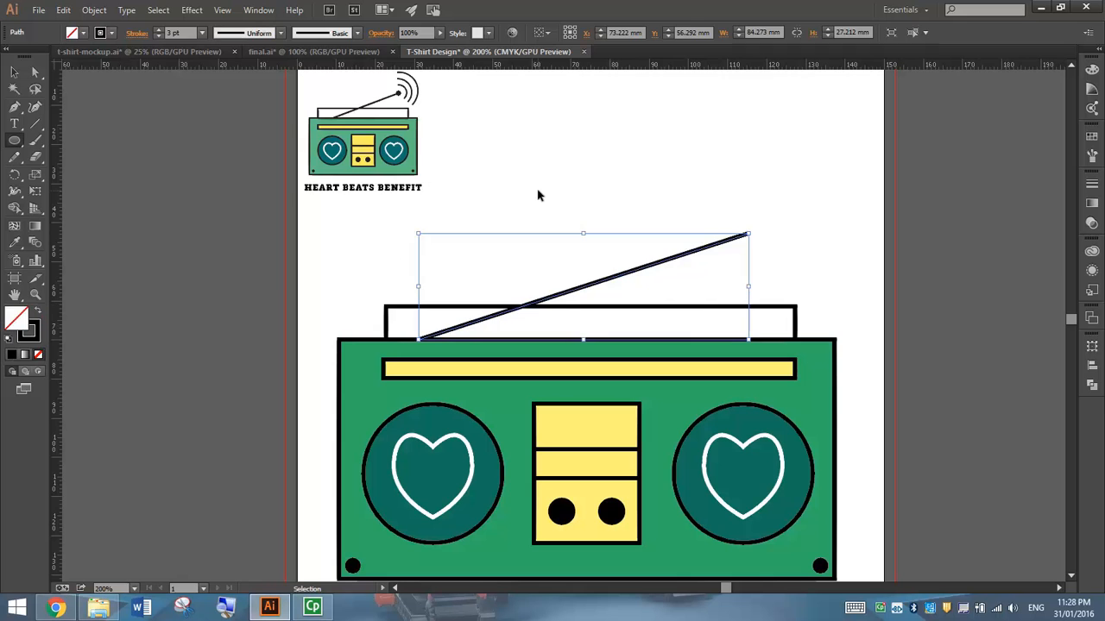
# Add a small black circle at the antenna's end as its tip
pyautogui.click(539, 197)
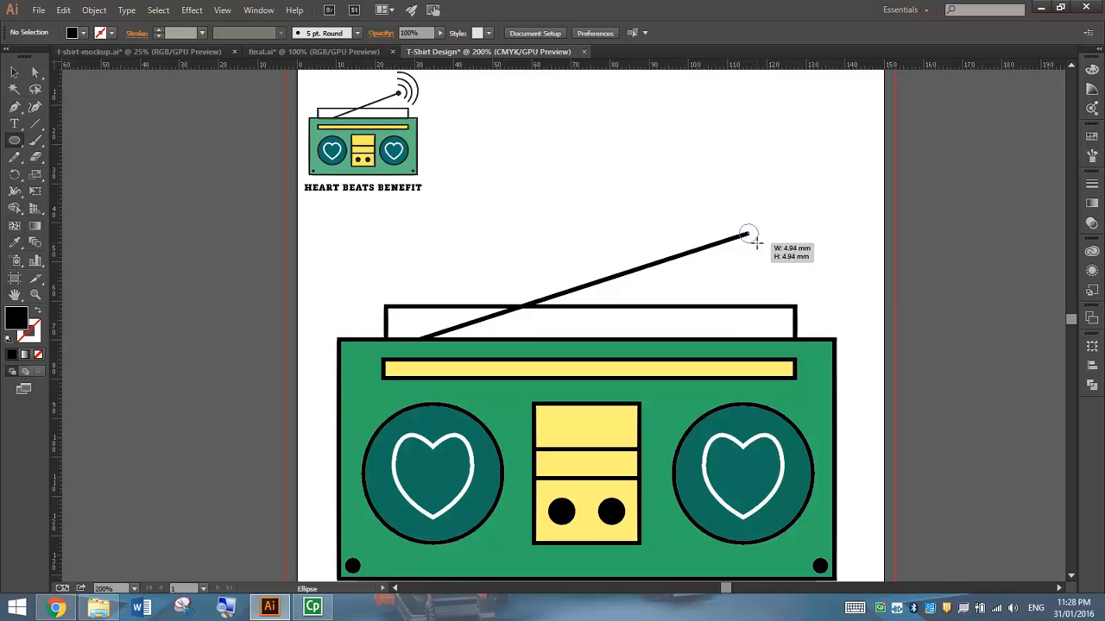
pyautogui.click(748, 233)
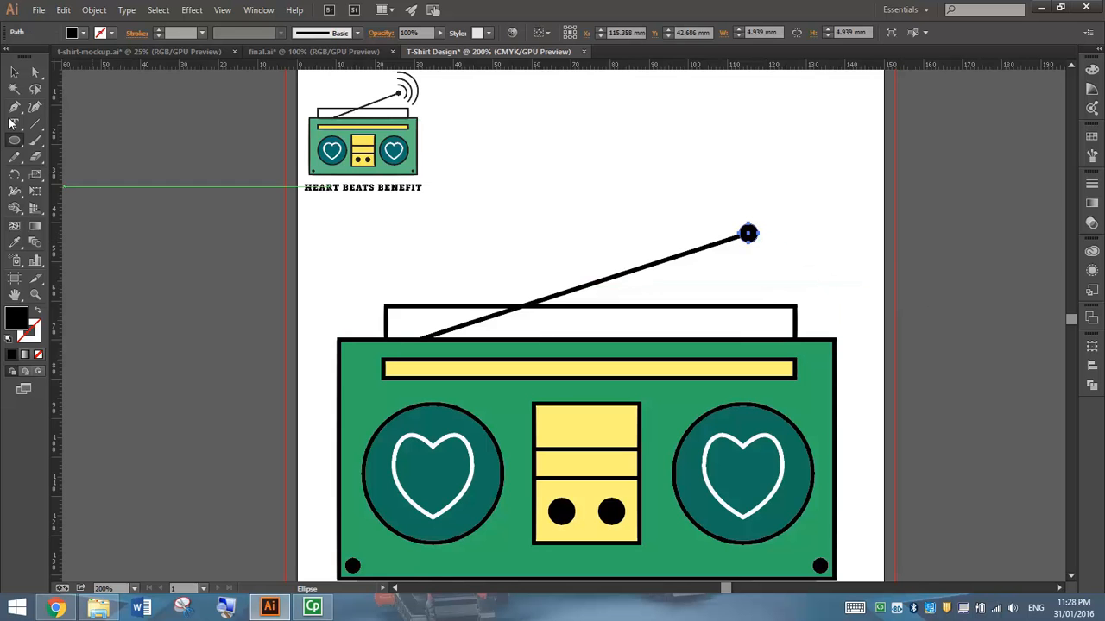
pyautogui.click(145, 186)
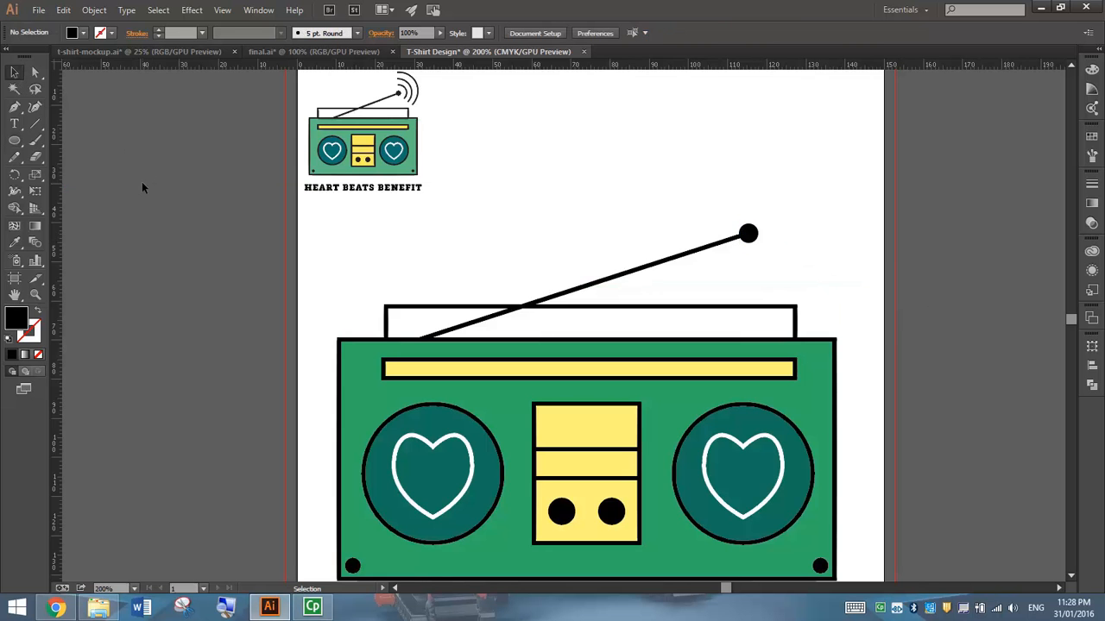
pyautogui.moveTo(406, 86)
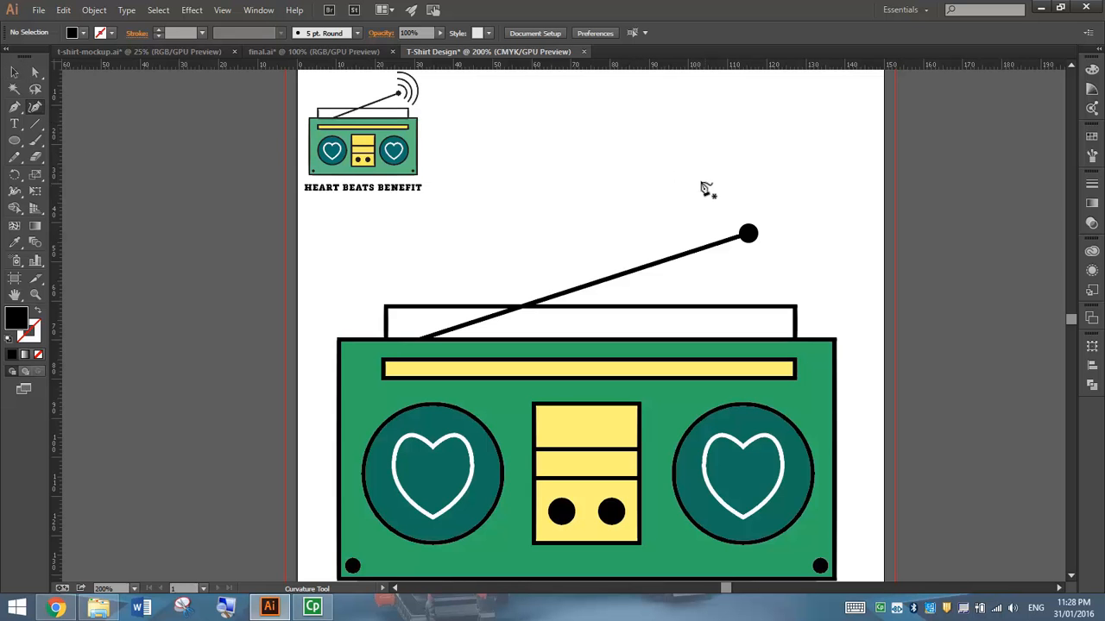
pyautogui.moveTo(734, 207)
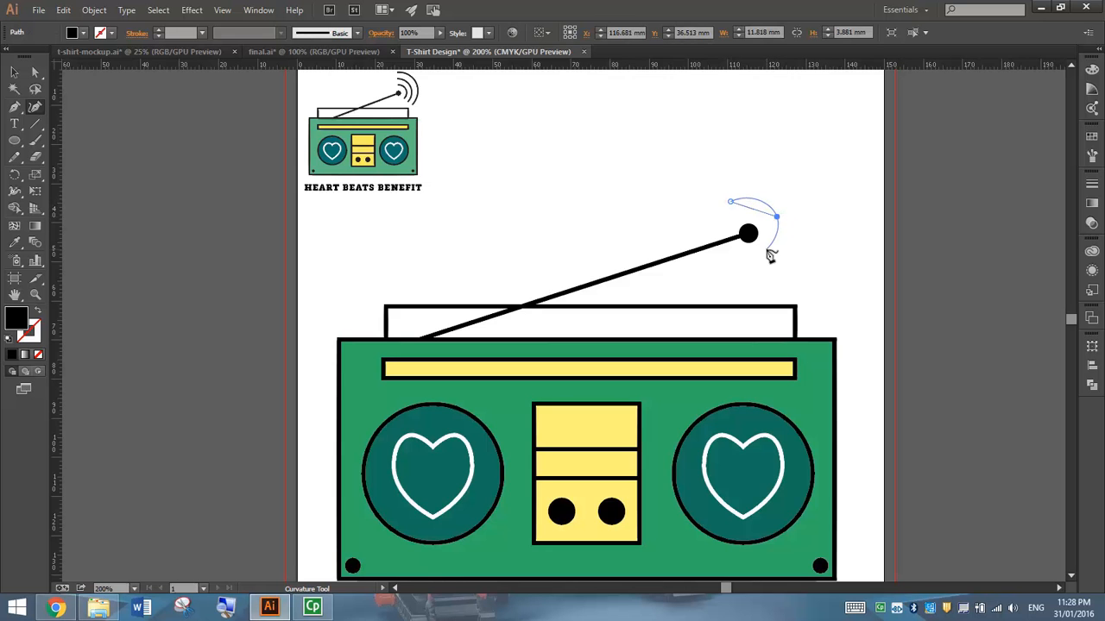
pyautogui.moveTo(769, 263)
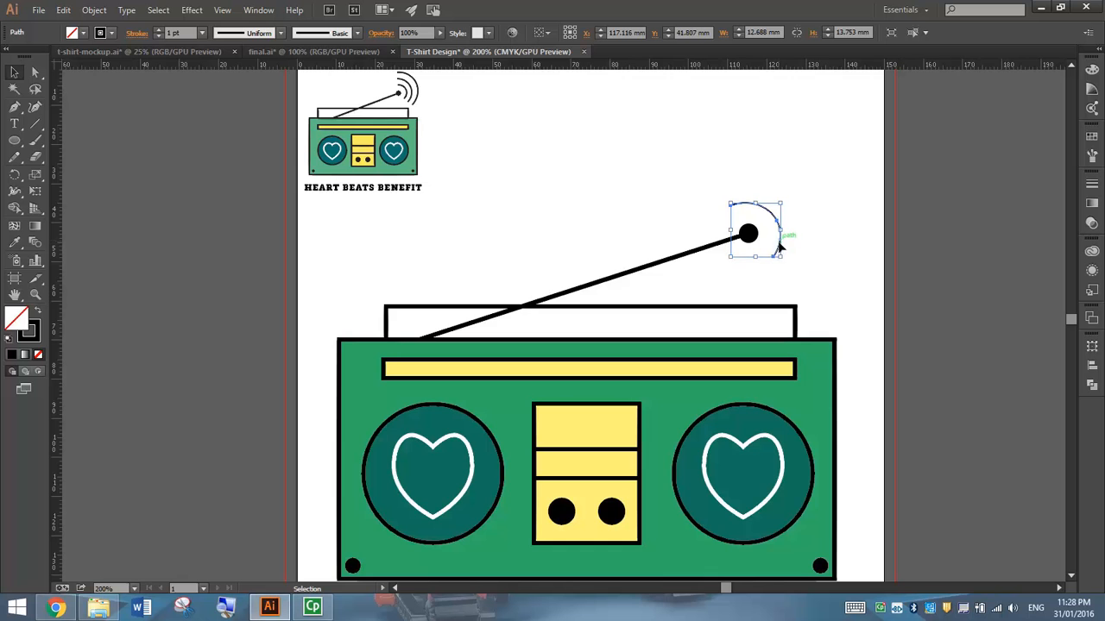
# Reselect and adjust the first signal arc's stroke, then ready the Curvature tool for more arcs
pyautogui.click(785, 266)
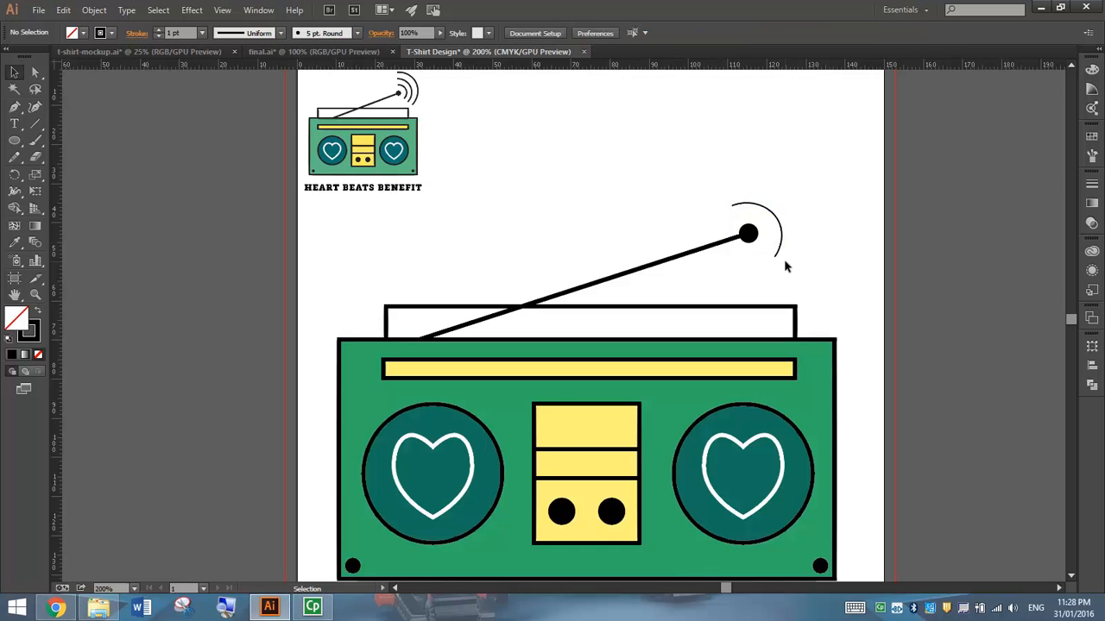
pyautogui.click(758, 221)
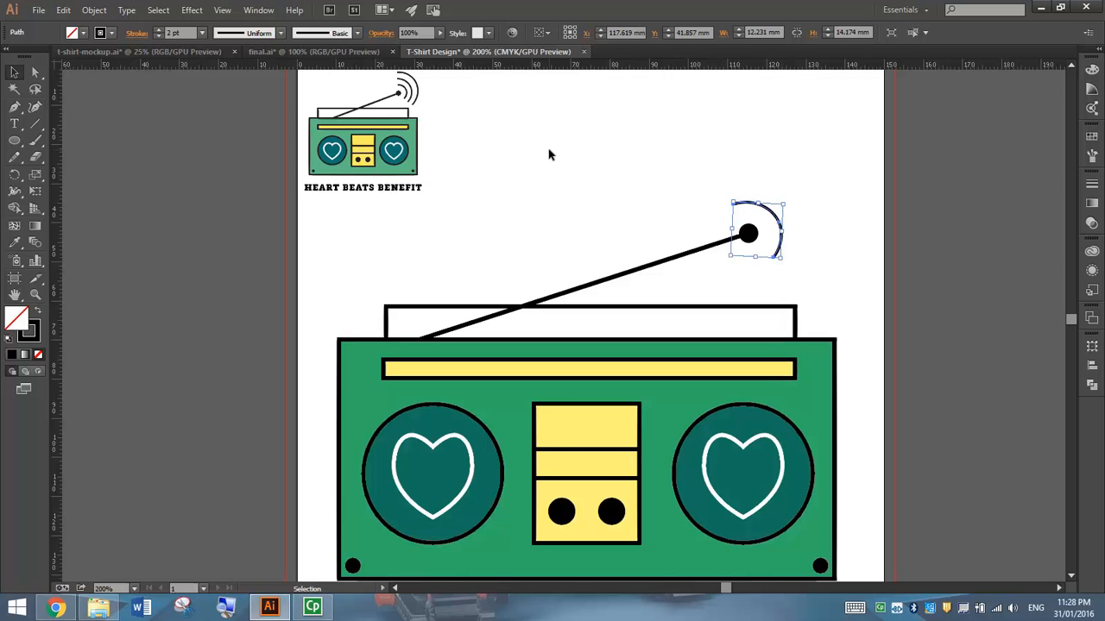
pyautogui.click(549, 156)
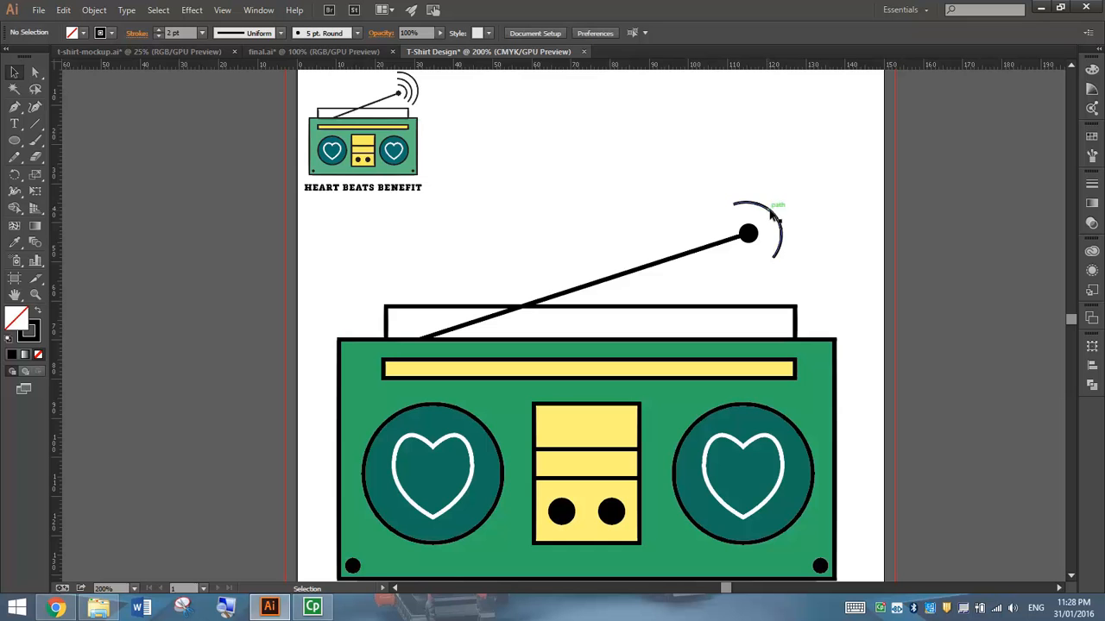
pyautogui.click(35, 107)
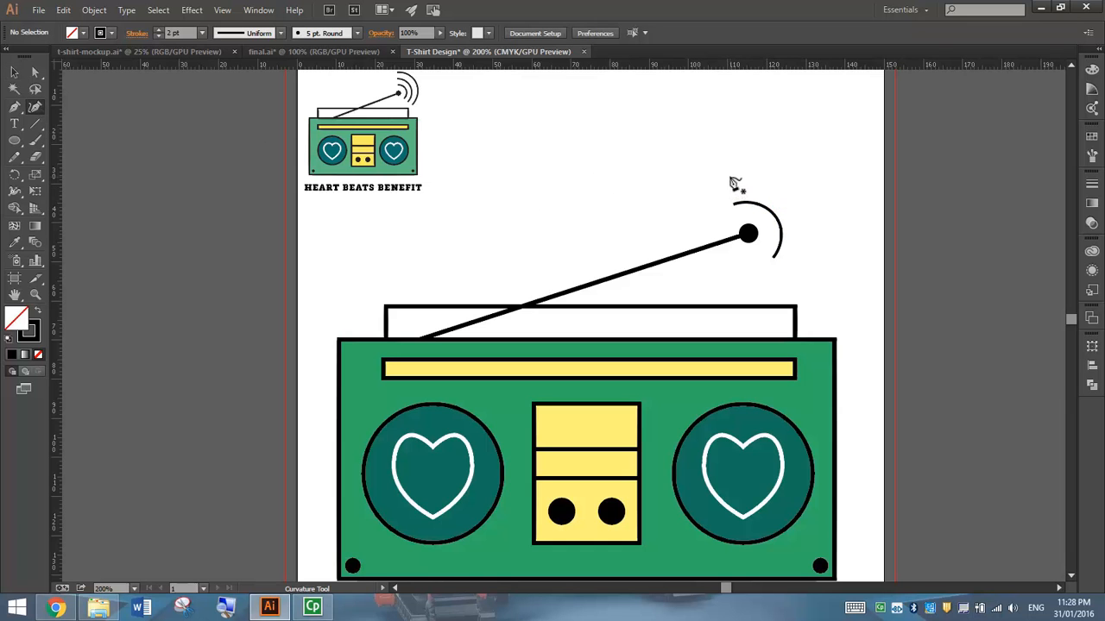
# Draw the second and third larger black arcs curving around the antenna tip
pyautogui.click(729, 176)
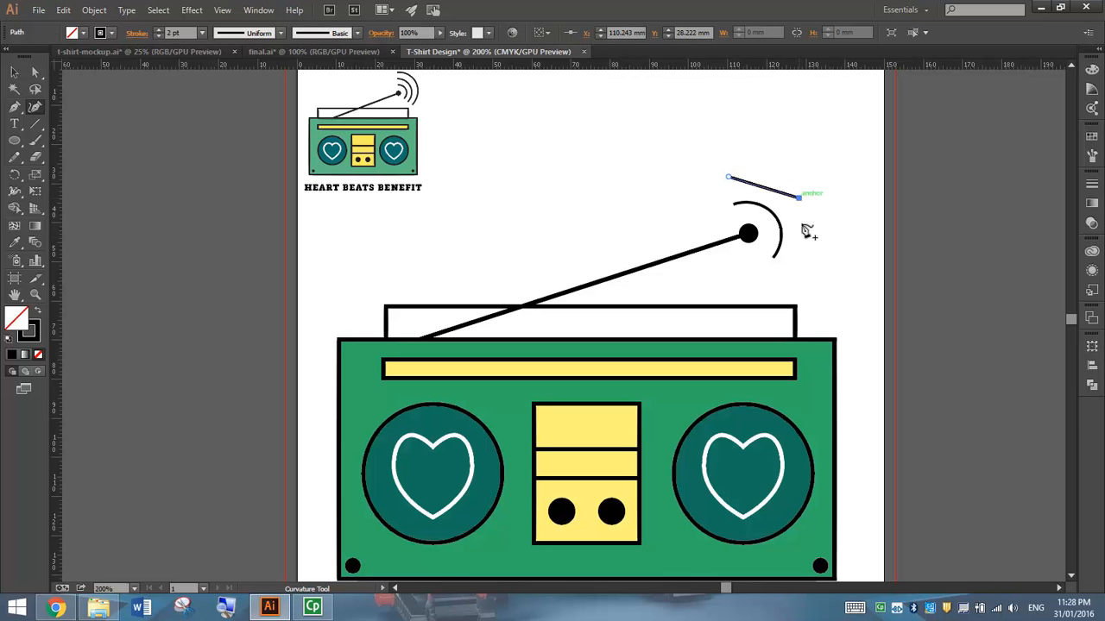
pyautogui.click(797, 272)
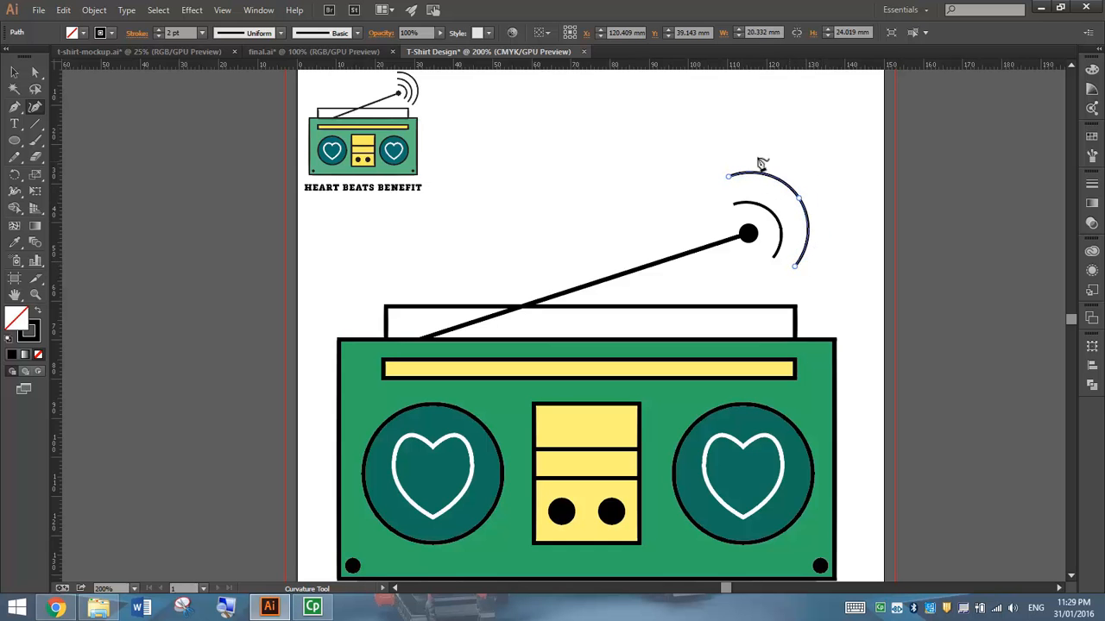
pyautogui.moveTo(729, 154)
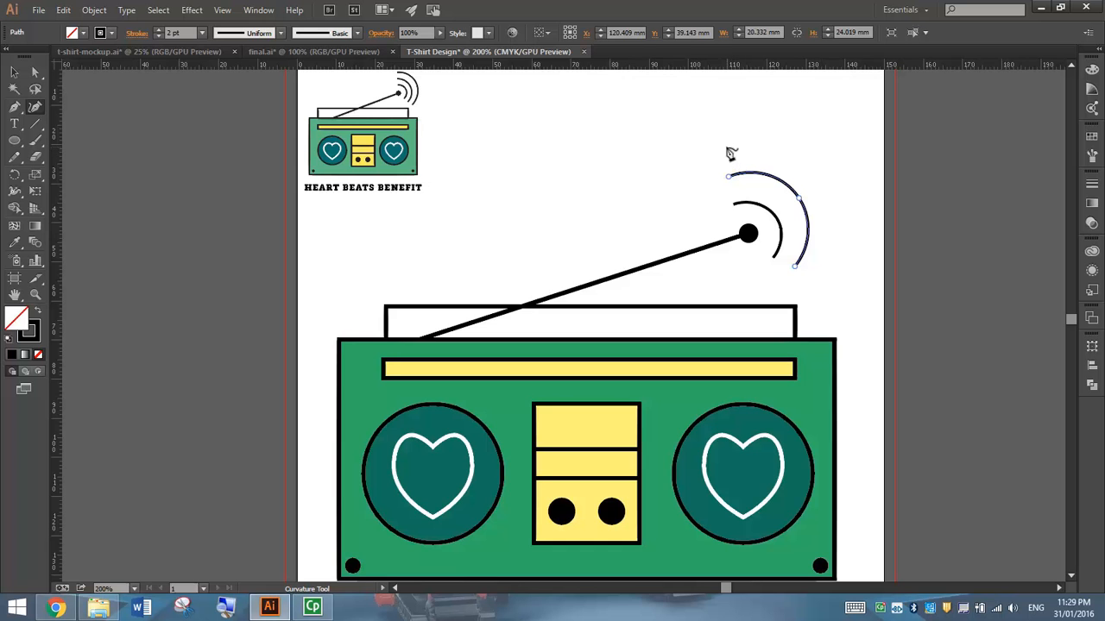
pyautogui.click(820, 176)
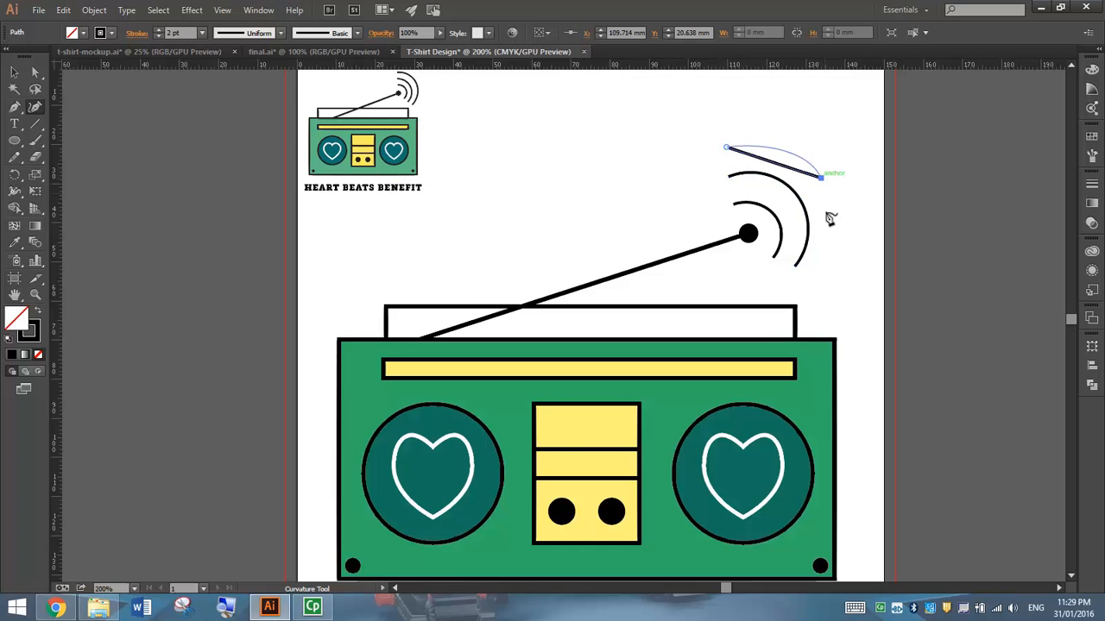
pyautogui.click(820, 285)
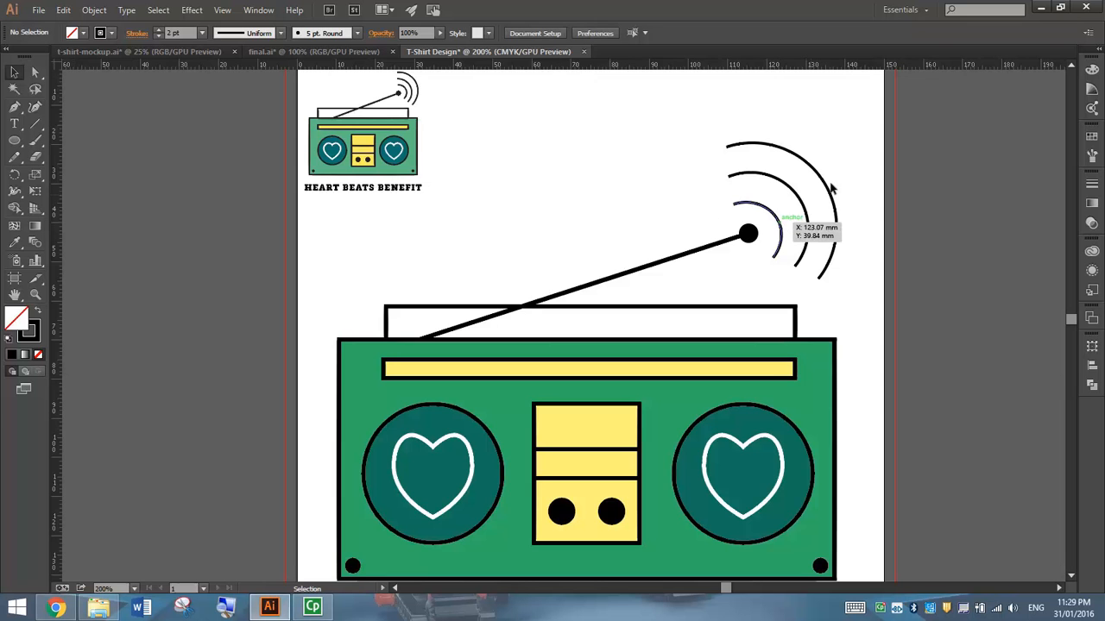
pyautogui.moveTo(463, 187)
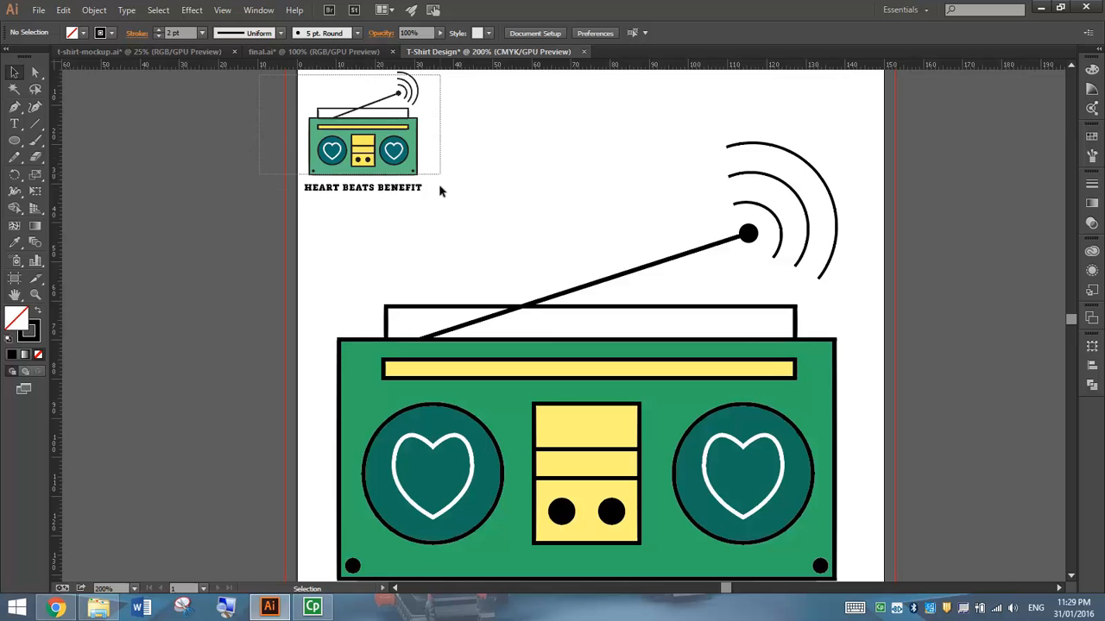
# Select the small reference boombox so it can be deleted from the artboard
pyautogui.click(362, 129)
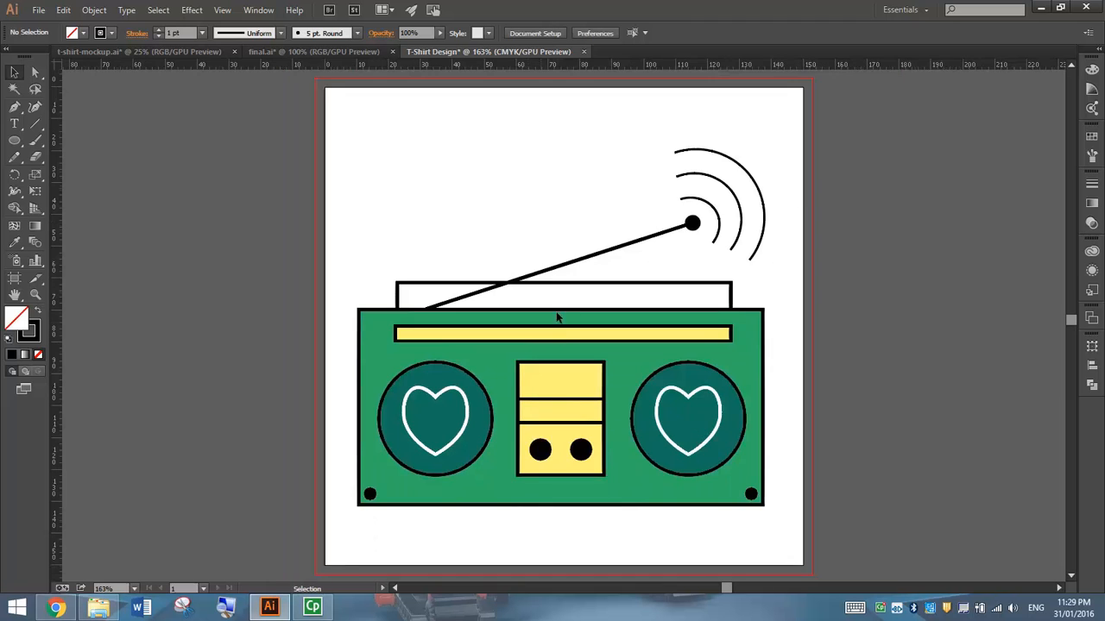
pyautogui.moveTo(329, 147)
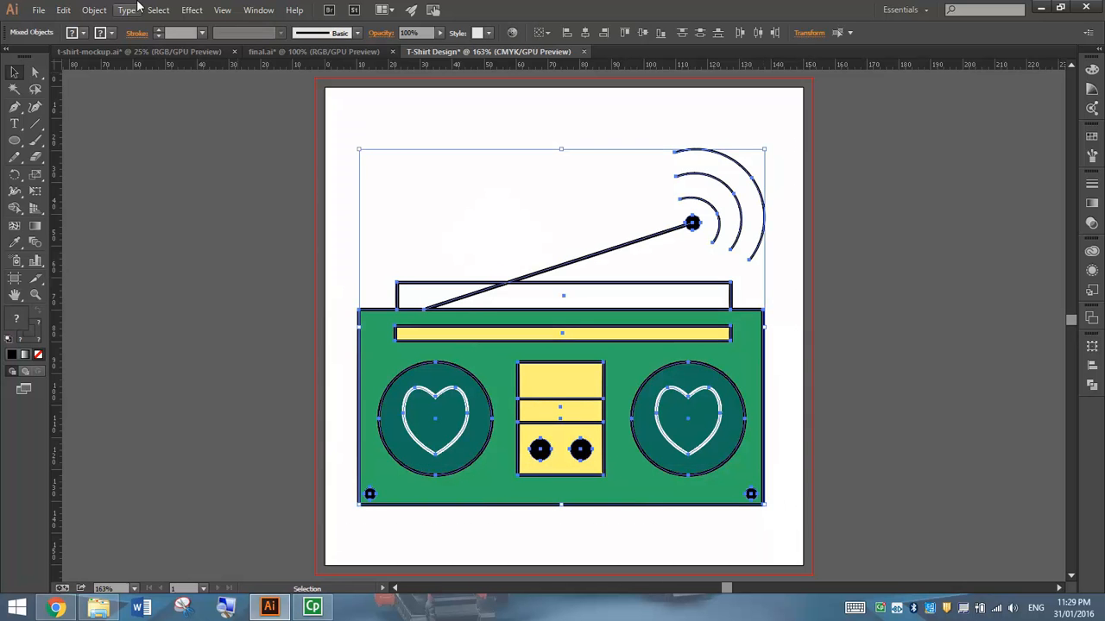
# Group the whole boombox, copy it, and switch to the t-shirt-mockup.ai document
pyautogui.click(93, 11)
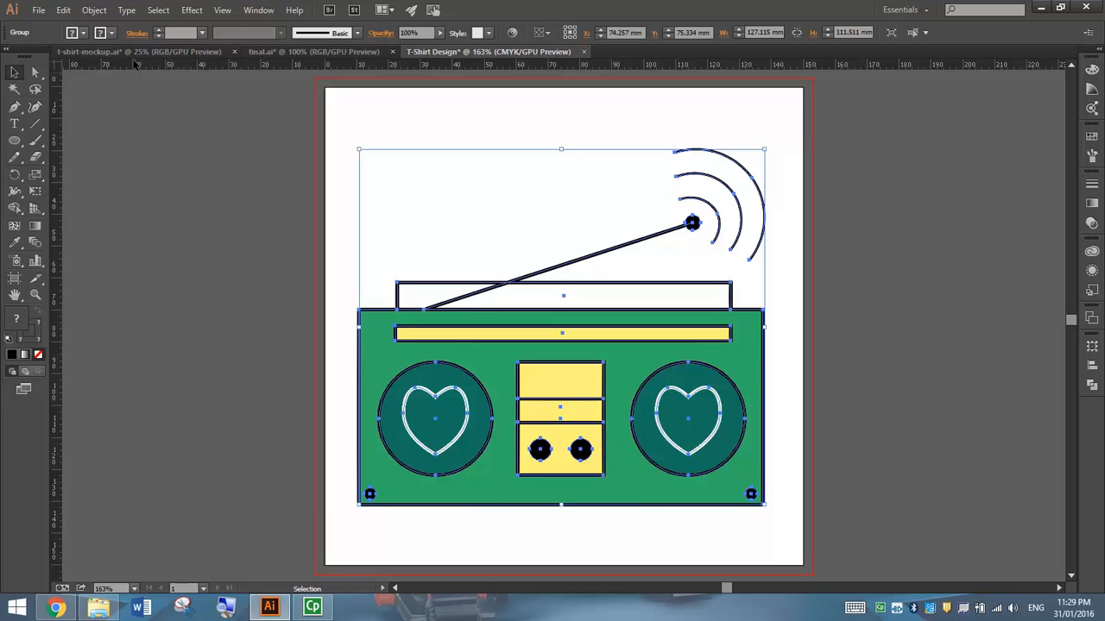
pyautogui.click(62, 10)
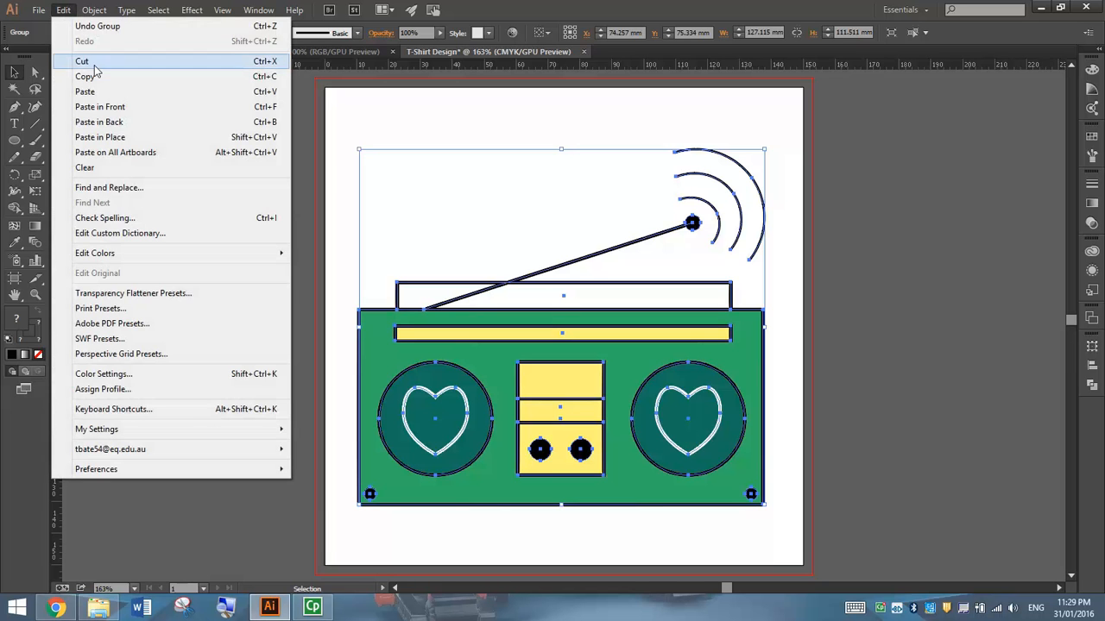
pyautogui.click(83, 61)
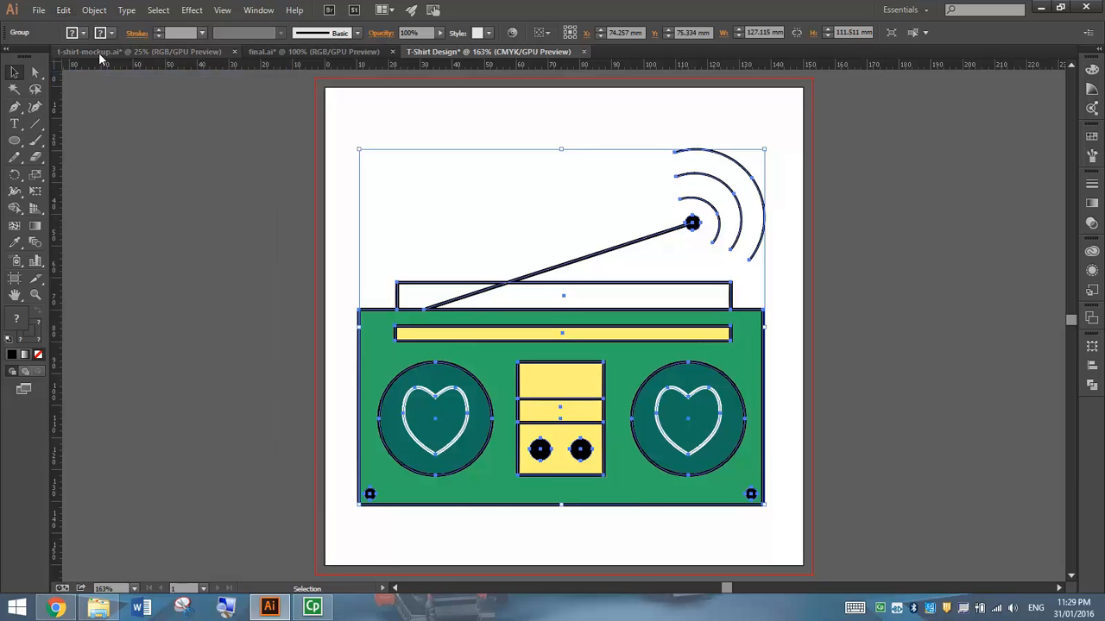
pyautogui.click(138, 52)
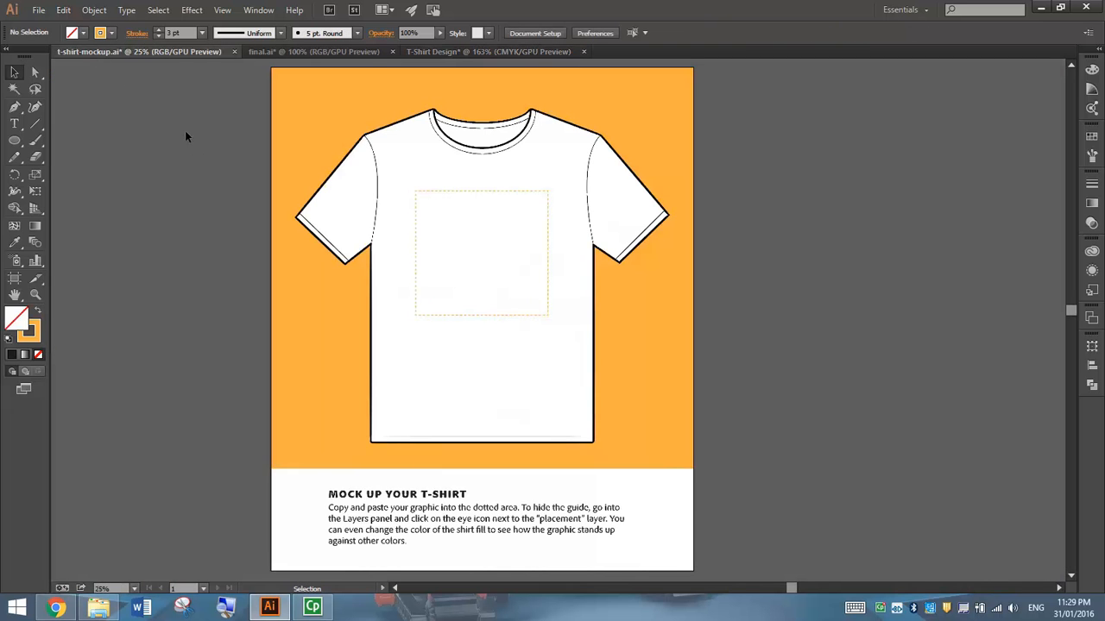
# Paste the boombox into the mockup and move it into the dotted placement area
pyautogui.click(62, 10)
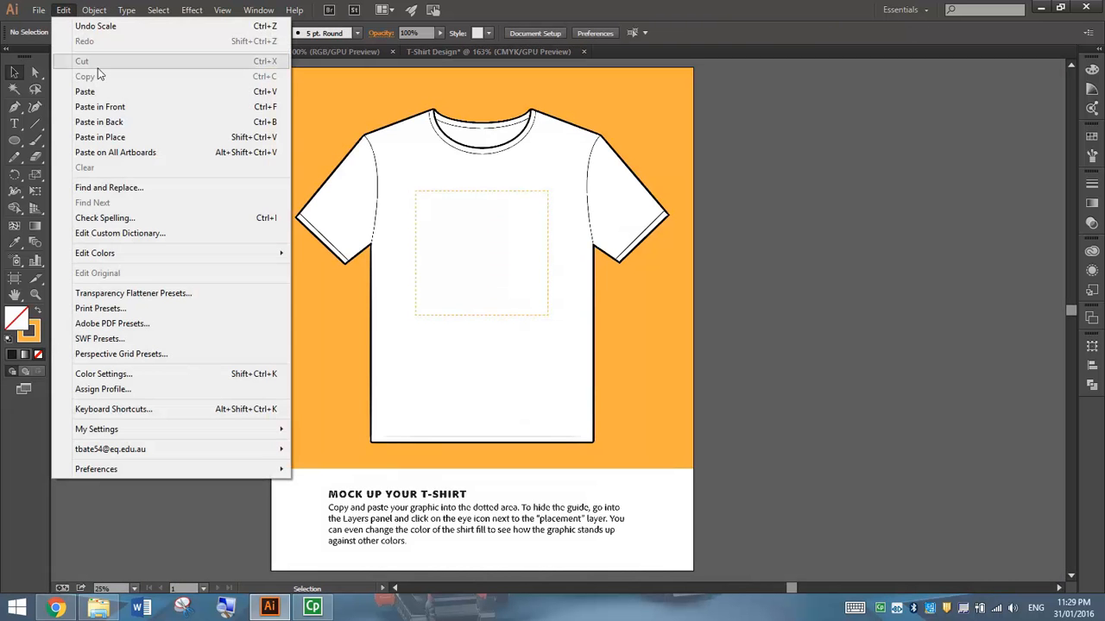
pyautogui.click(84, 89)
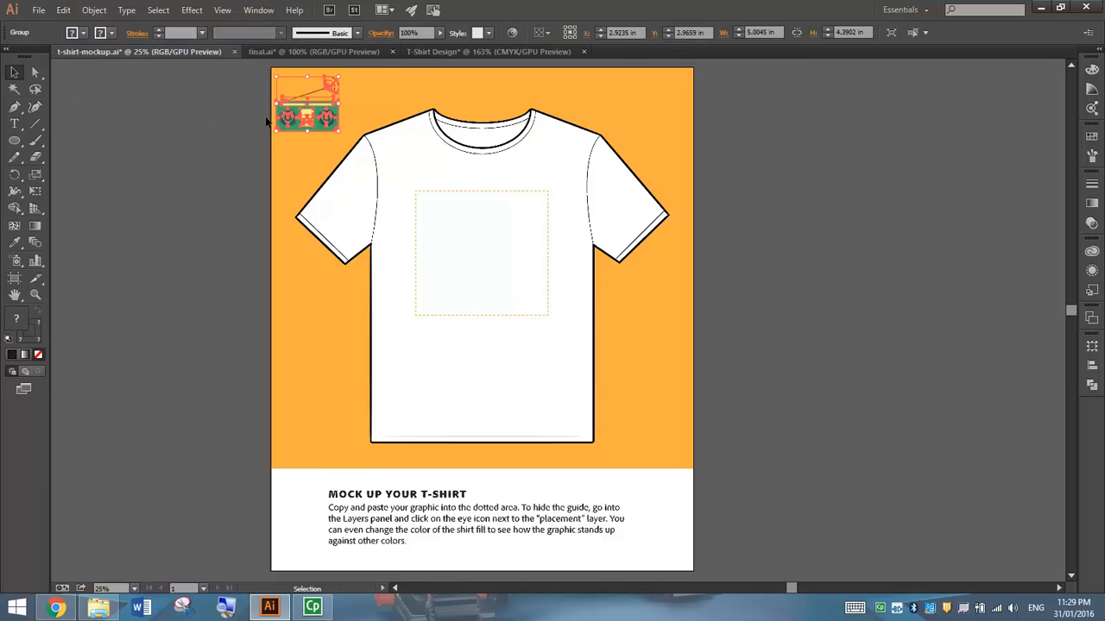
pyautogui.moveTo(307, 104); pyautogui.dragTo(445, 210)
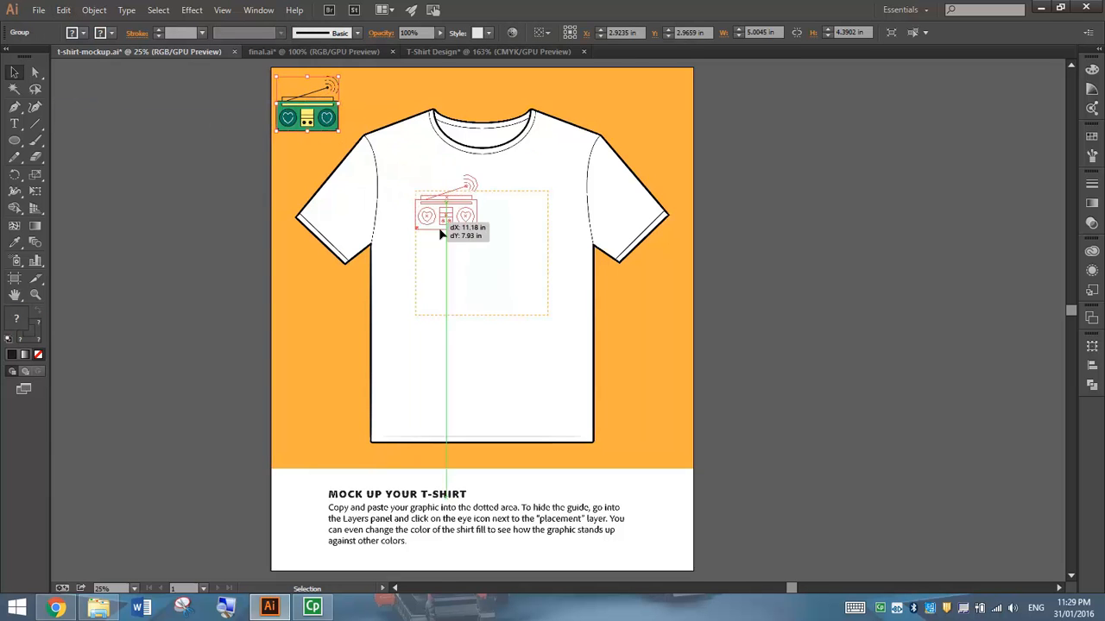
# Scale the boombox group up until it fills the shirt's chest placement area
pyautogui.moveTo(446, 215); pyautogui.dragTo(440, 238)
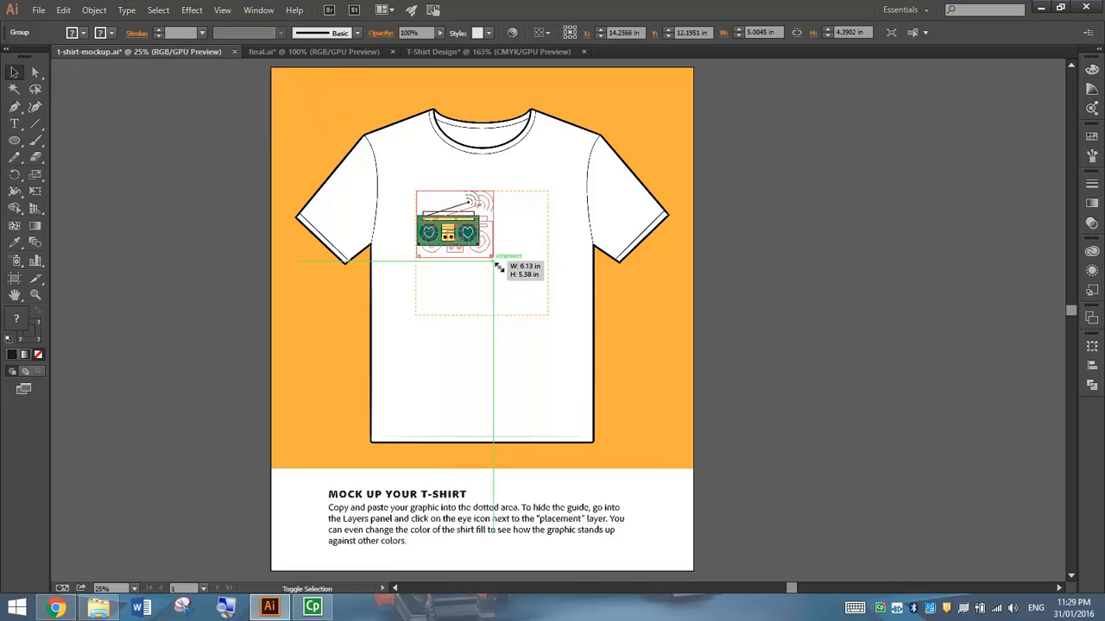
pyautogui.moveTo(497, 267); pyautogui.dragTo(535, 307)
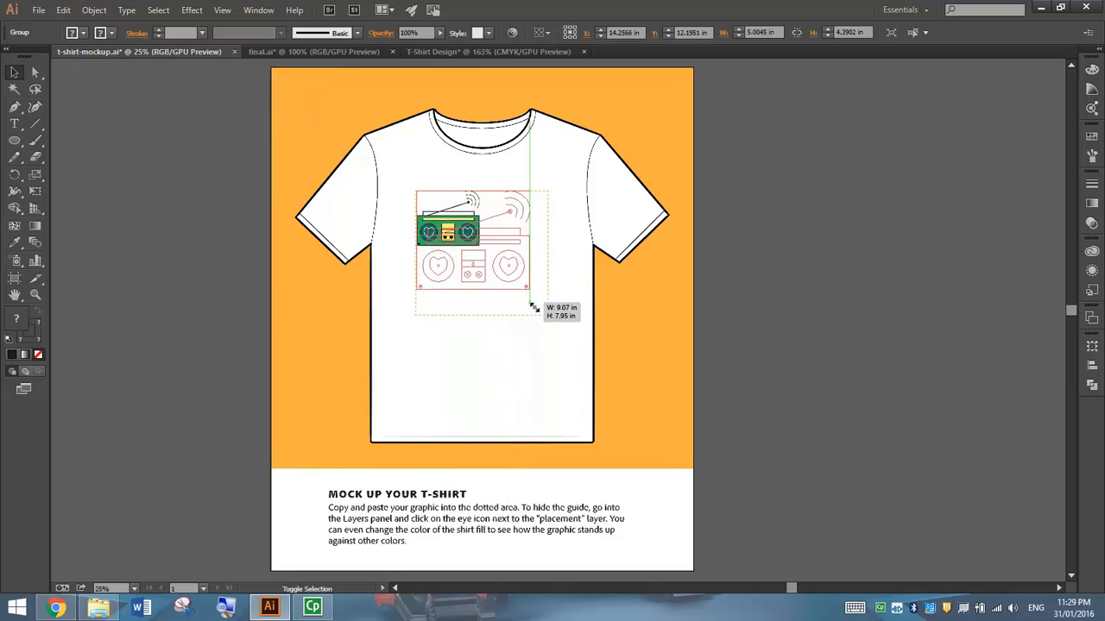
pyautogui.moveTo(532, 307); pyautogui.dragTo(546, 319)
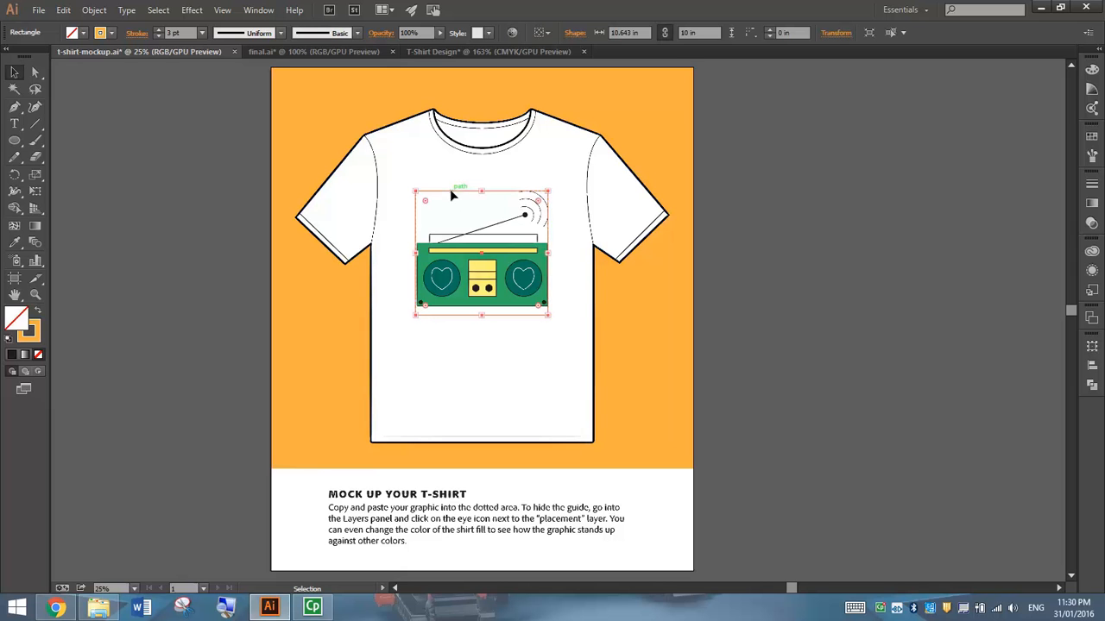
pyautogui.click(859, 249)
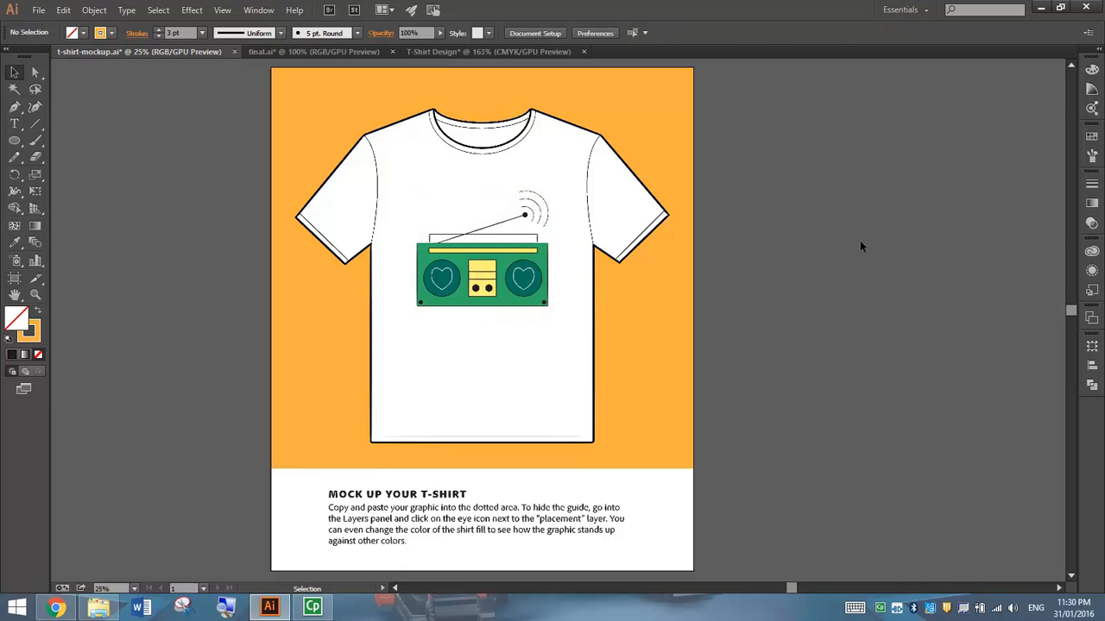
pyautogui.moveTo(654, 266)
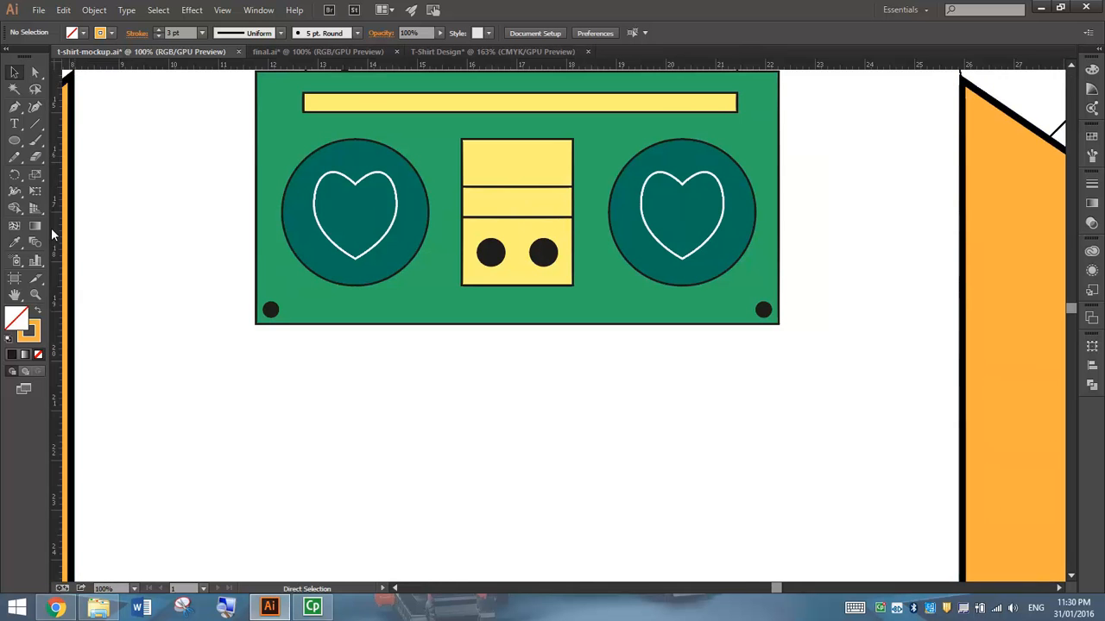
# Add guides at the boombox edges and an area type box below reading HEART BEATS BENEFIT
pyautogui.moveTo(55, 259); pyautogui.dragTo(260, 259)
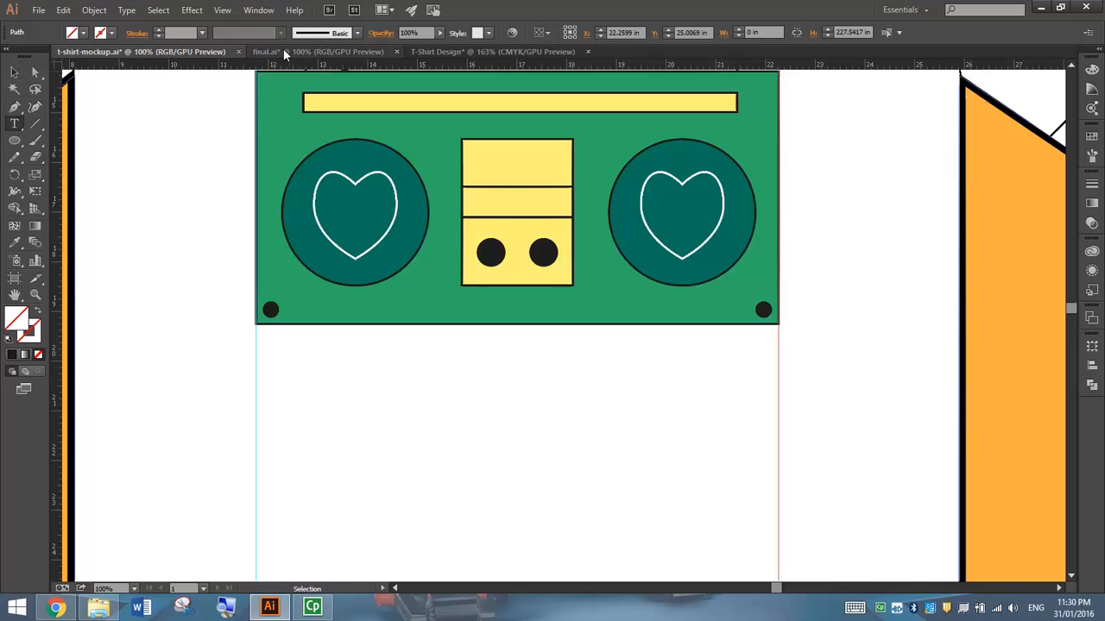
pyautogui.moveTo(256, 335); pyautogui.dragTo(331, 355)
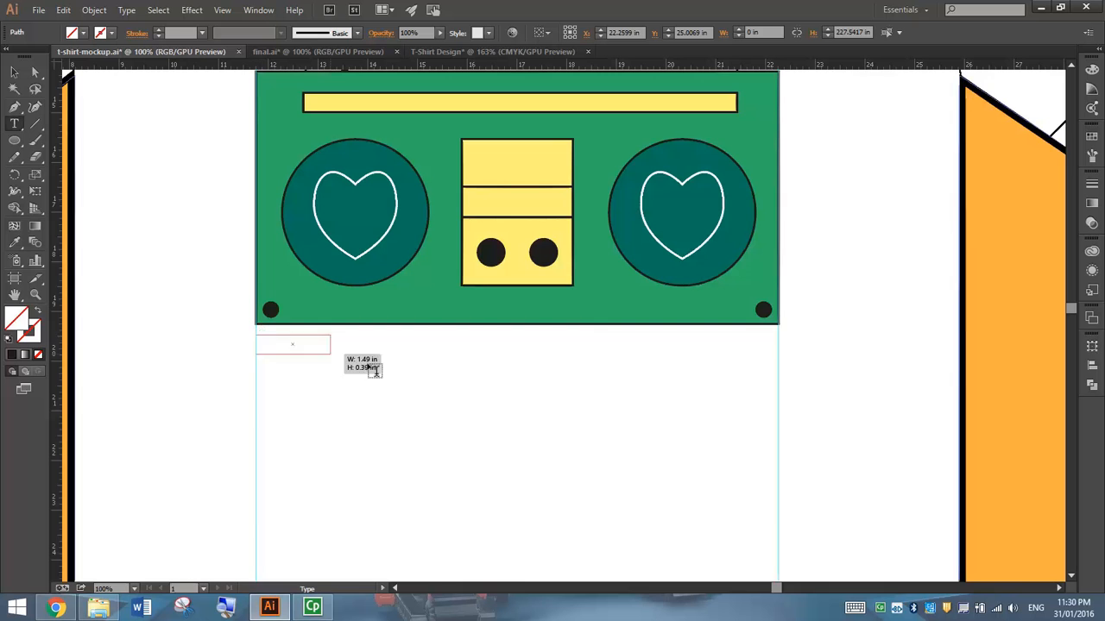
pyautogui.moveTo(294, 344); pyautogui.dragTo(785, 380)
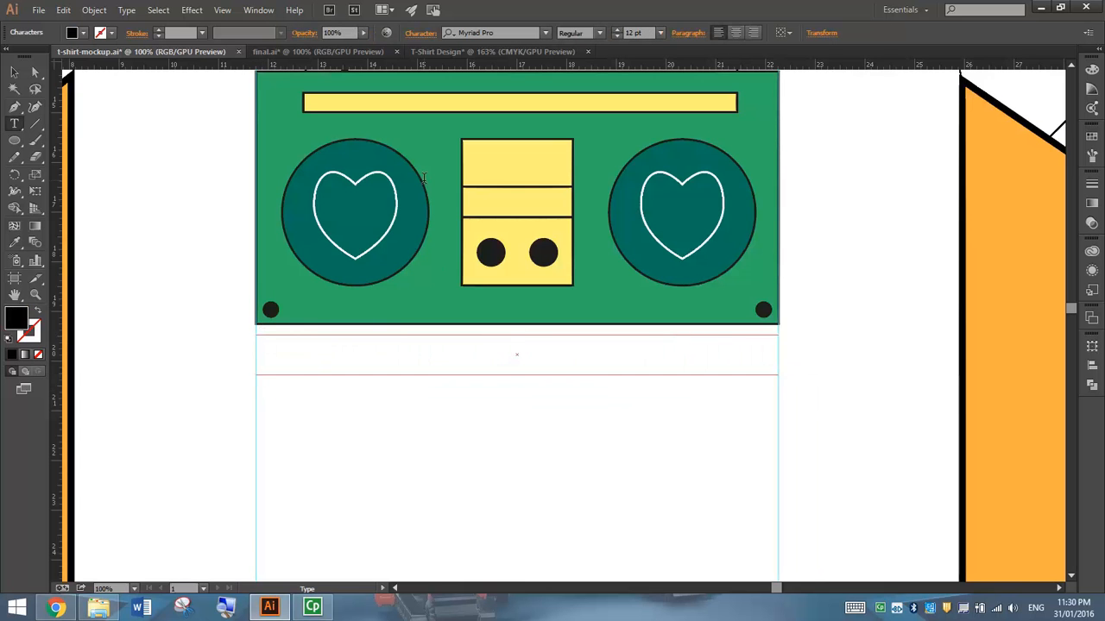
pyautogui.write('HEART')
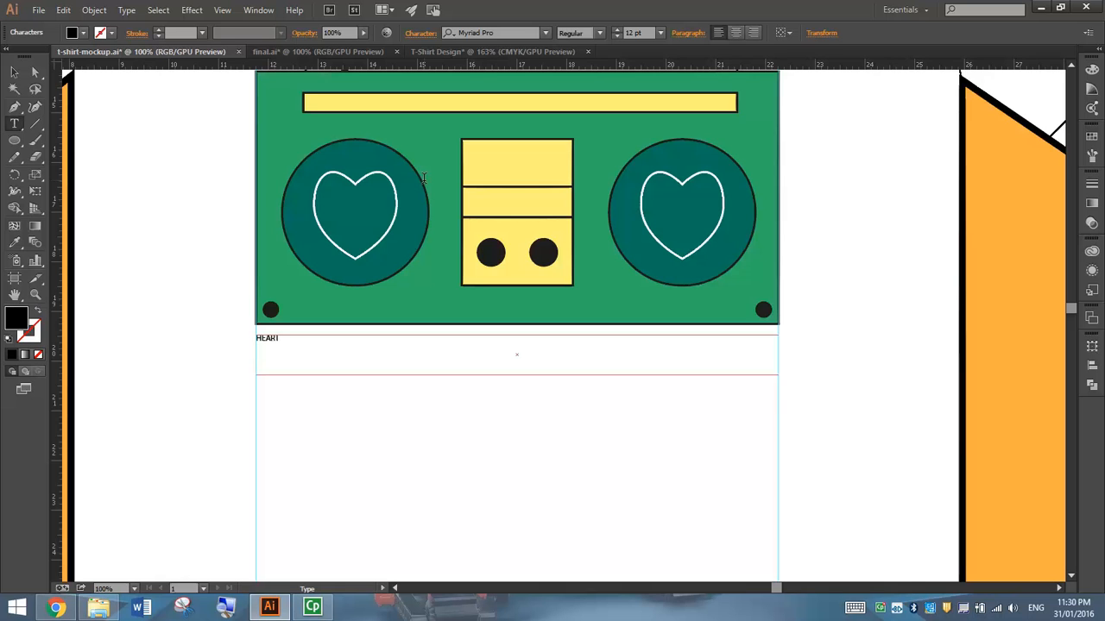
pyautogui.write('BEATS BENE')
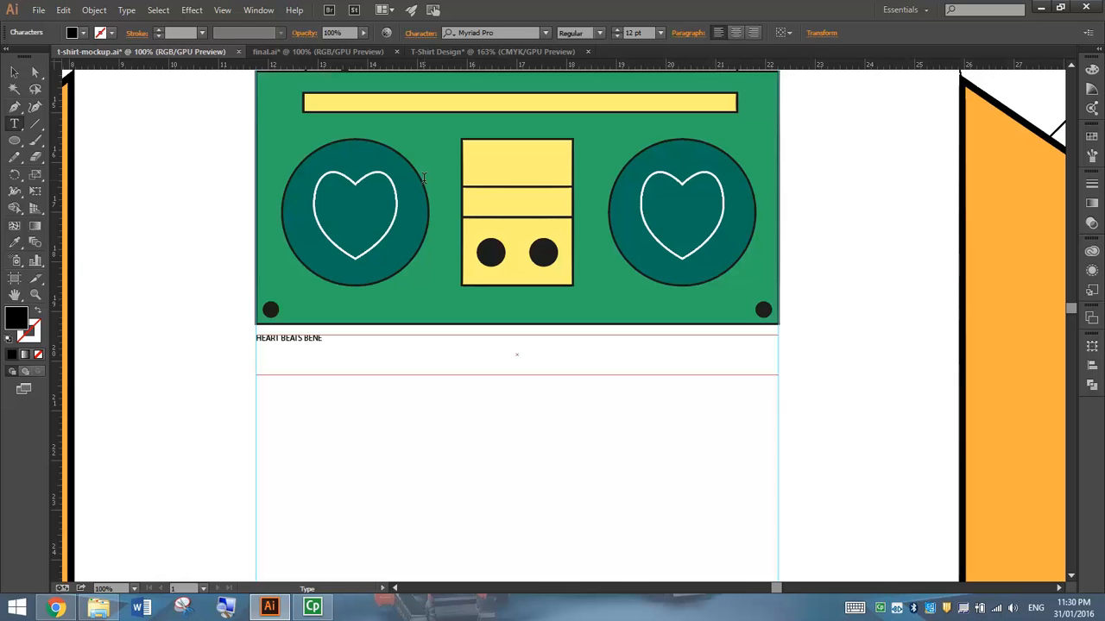
pyautogui.write('FIT')
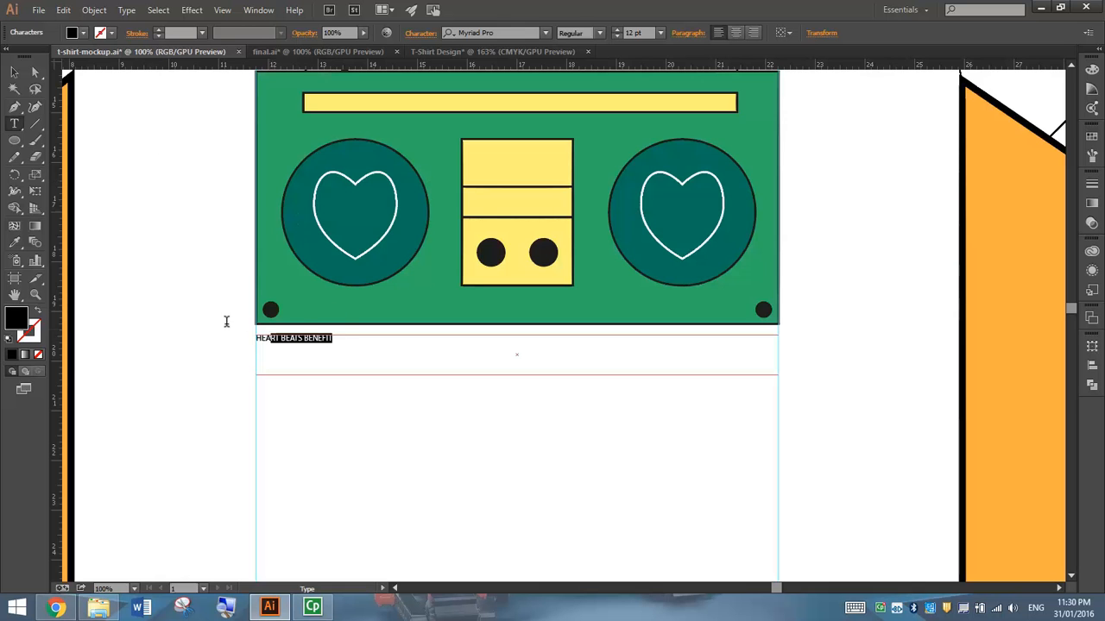
# Centre the text, set it to 36 pt and widen its tracking in the Character panel
pyautogui.click(736, 33)
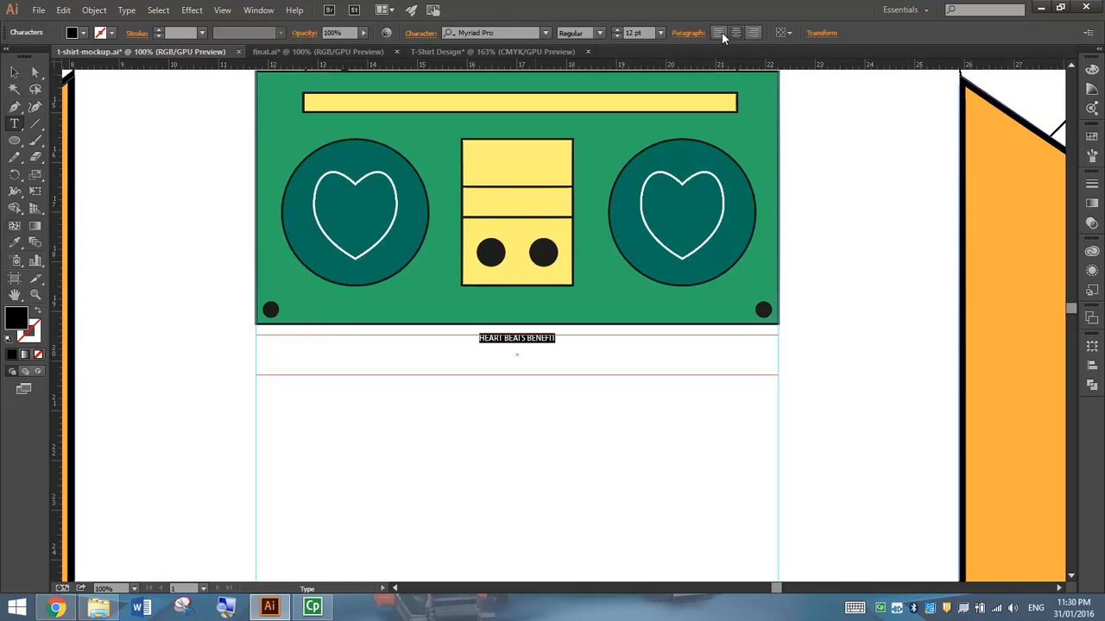
pyautogui.click(660, 32)
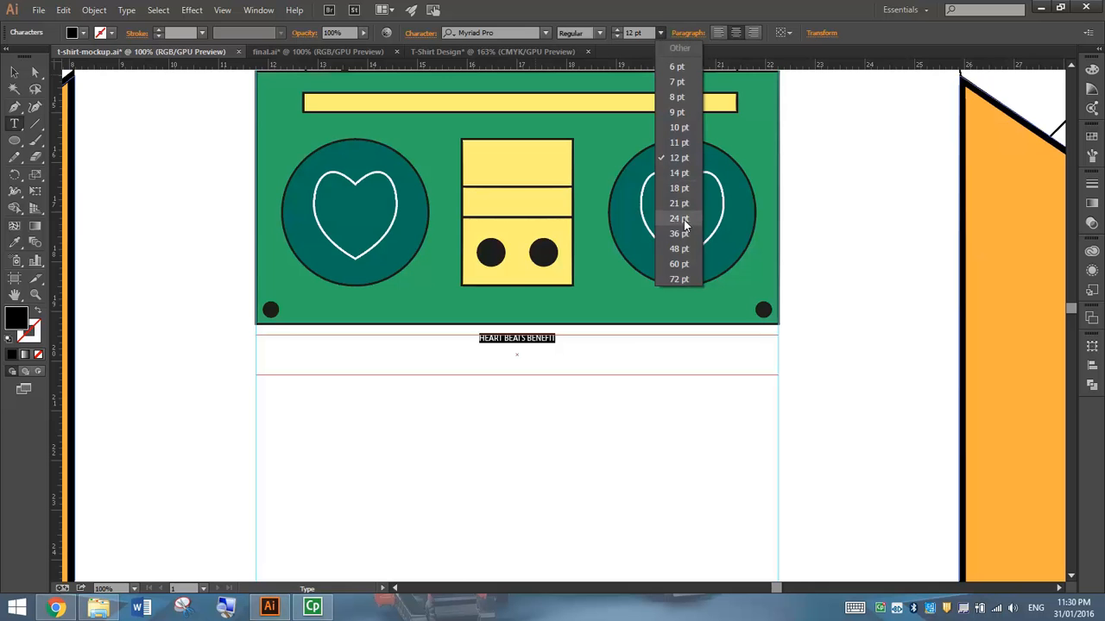
pyautogui.click(680, 233)
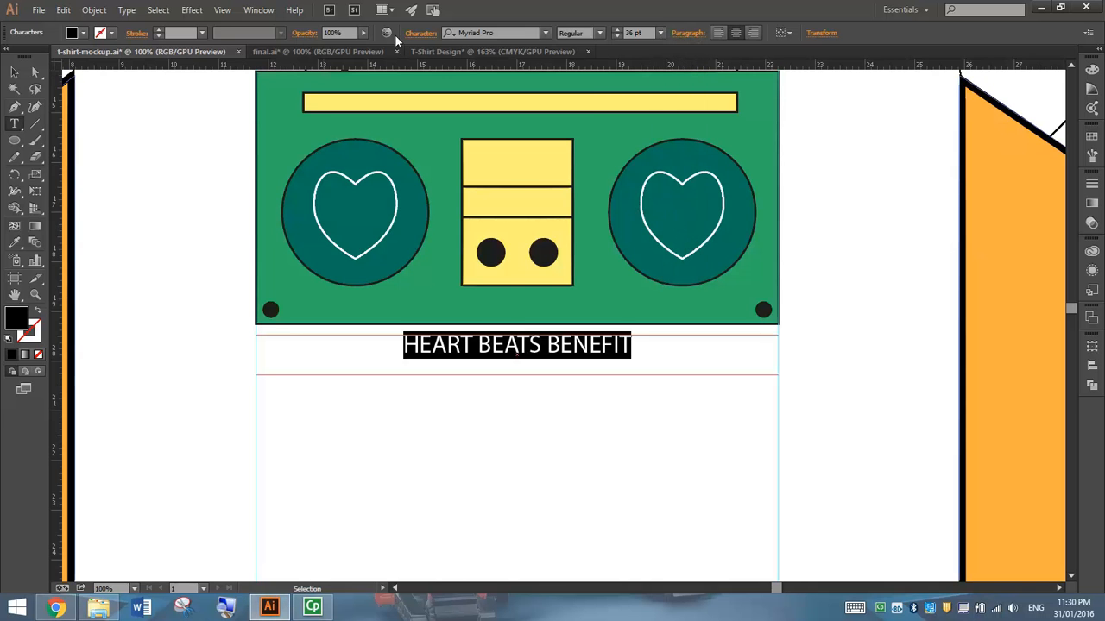
pyautogui.click(422, 31)
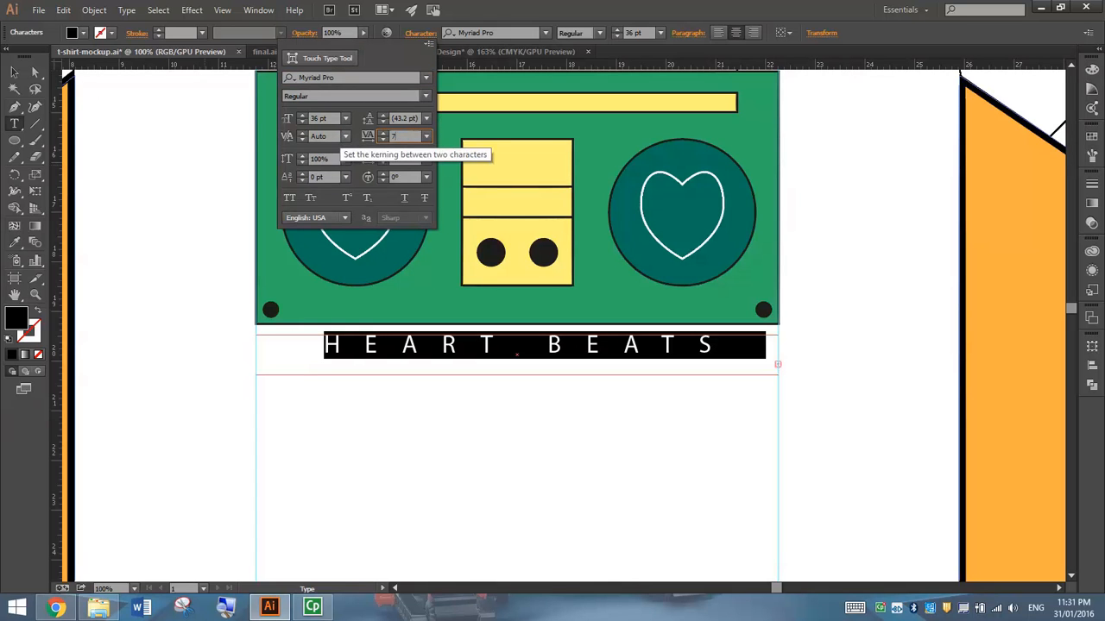
pyautogui.write('BENE-')
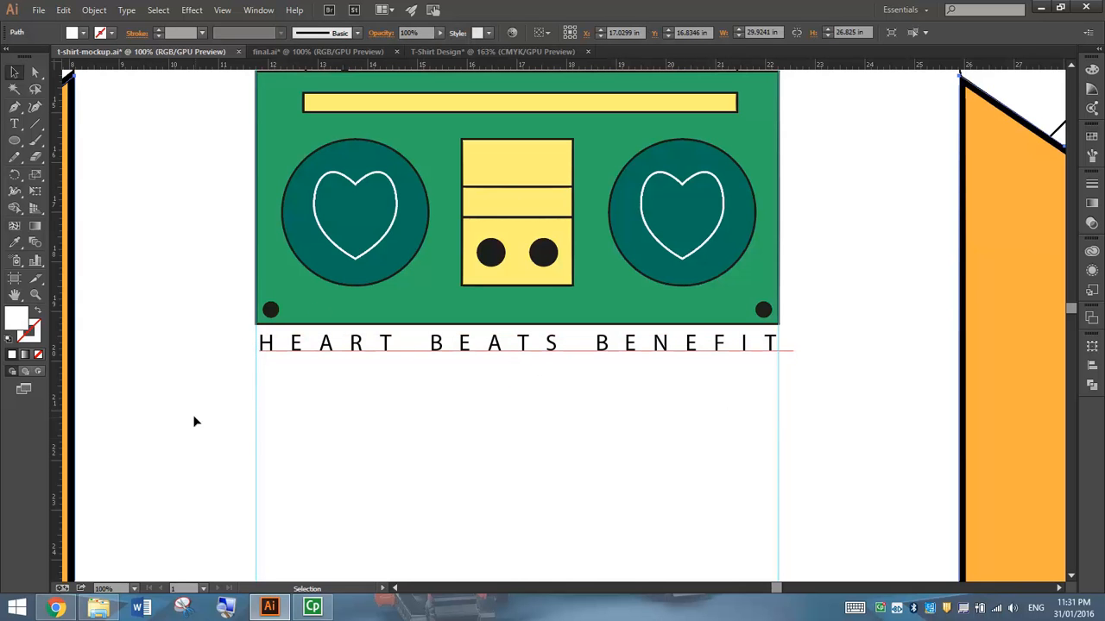
# Hide the guides and zoom out to preview the whole shirt with boombox and spaced text
pyautogui.click(293, 112)
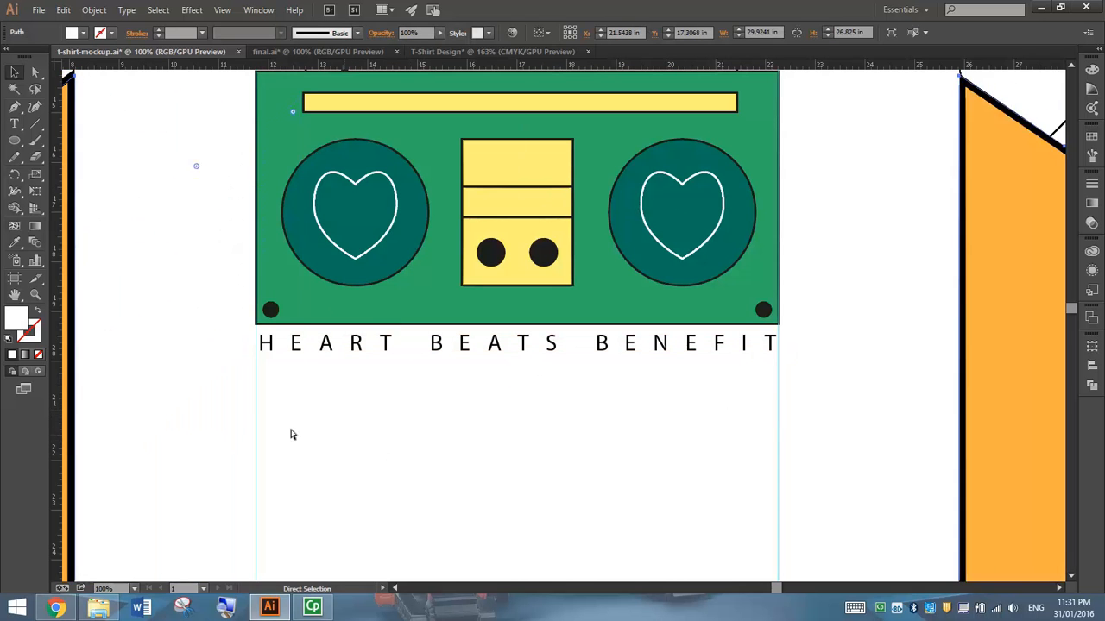
pyautogui.click(262, 406)
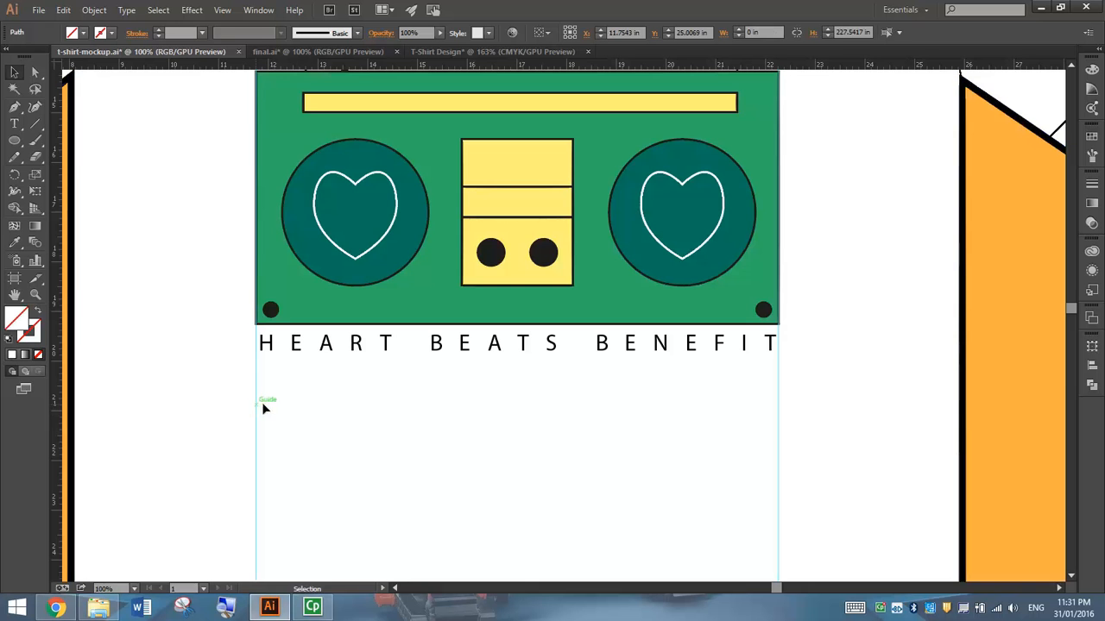
pyautogui.click(780, 430)
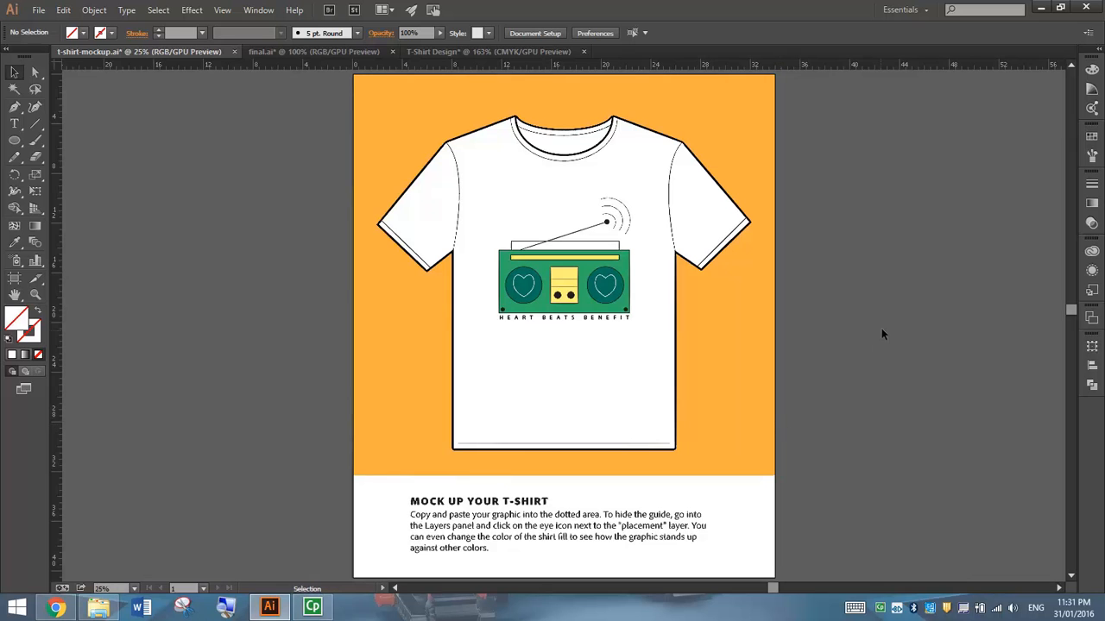
pyautogui.click(562, 318)
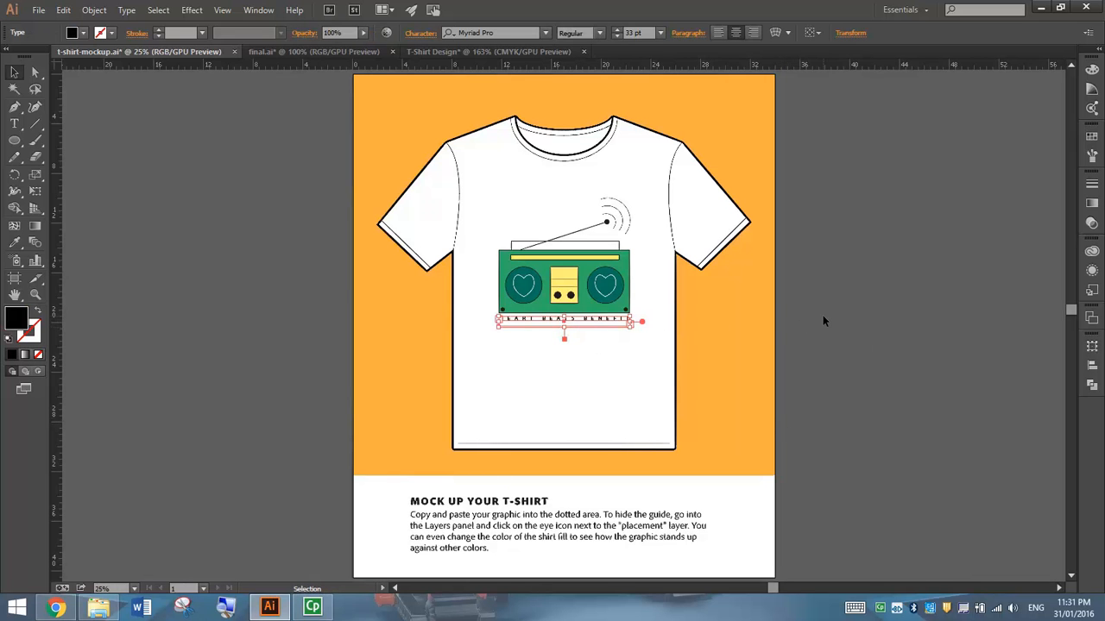
pyautogui.click(677, 164)
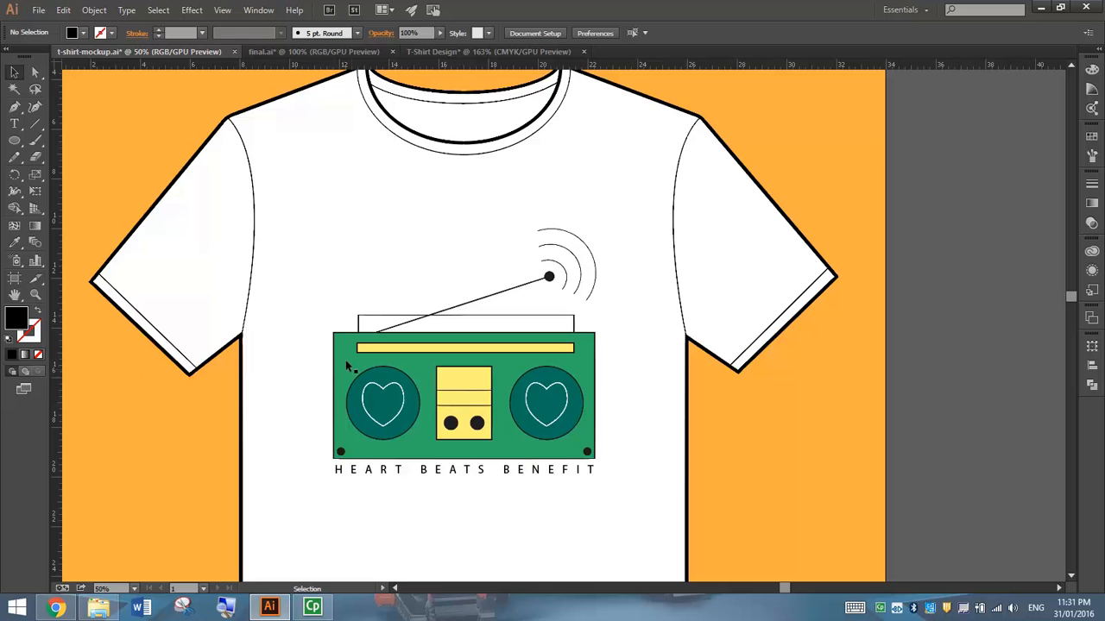
pyautogui.moveTo(673, 487)
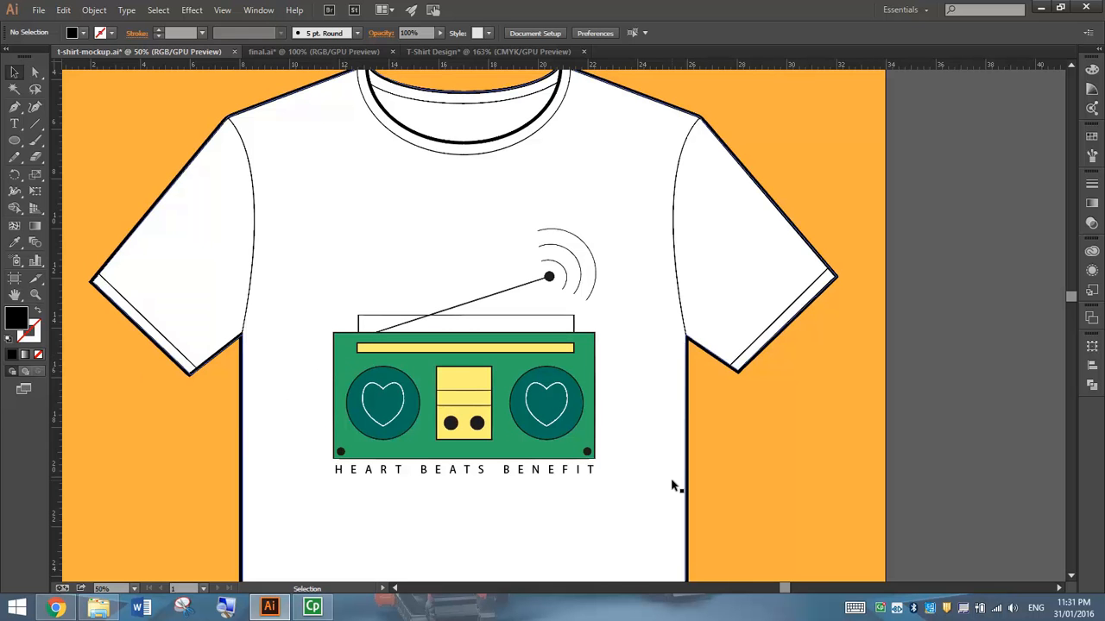
pyautogui.moveTo(863, 406)
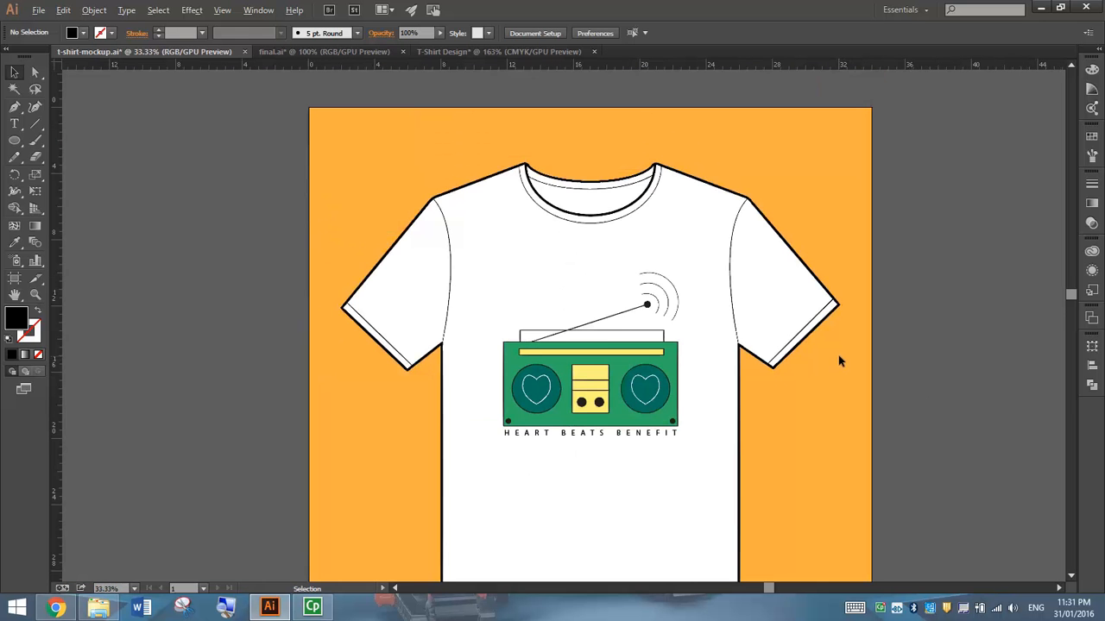
pyautogui.scroll(3)
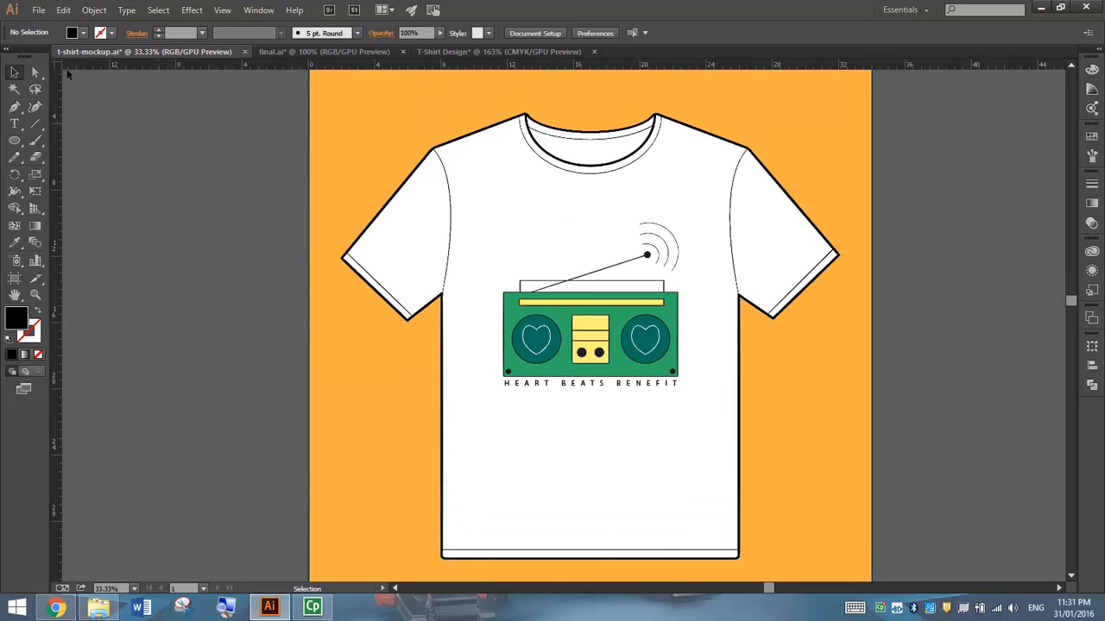
# Save the mockup as an Adobe Illustrator (*.AI) file named T-Shirt Design in Documents
pyautogui.click(38, 10)
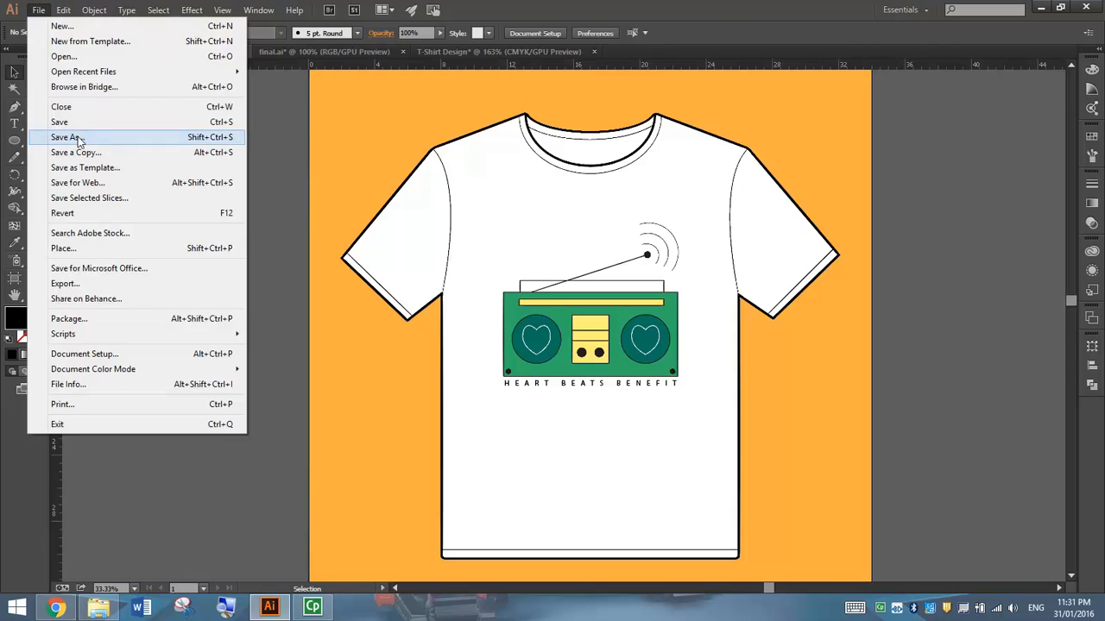
pyautogui.click(66, 139)
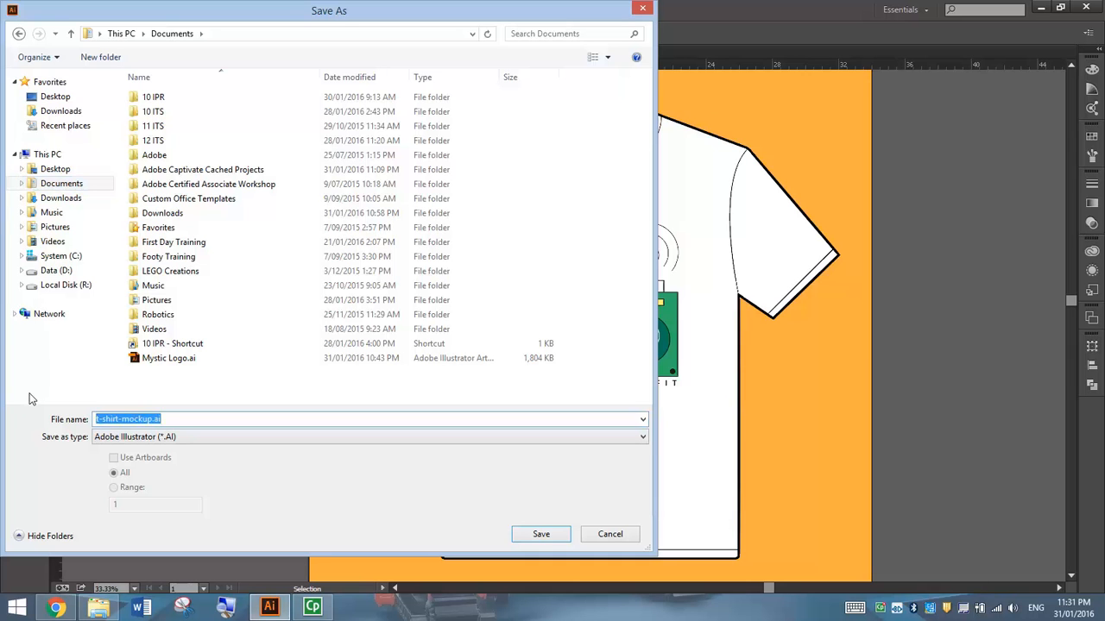
pyautogui.write('t-sHIR')
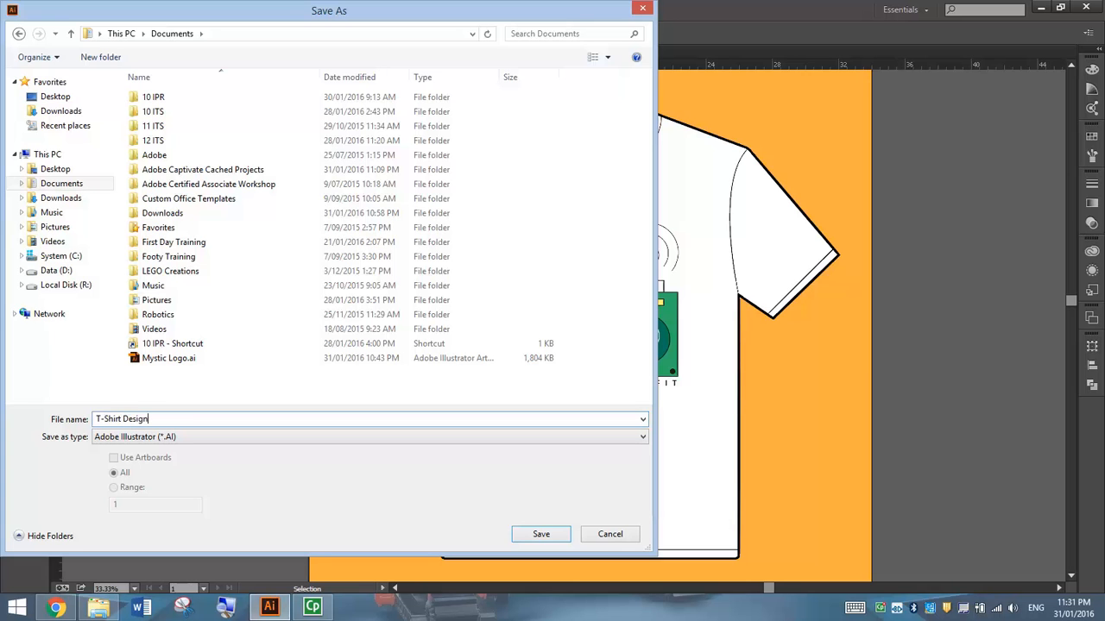
pyautogui.click(169, 435)
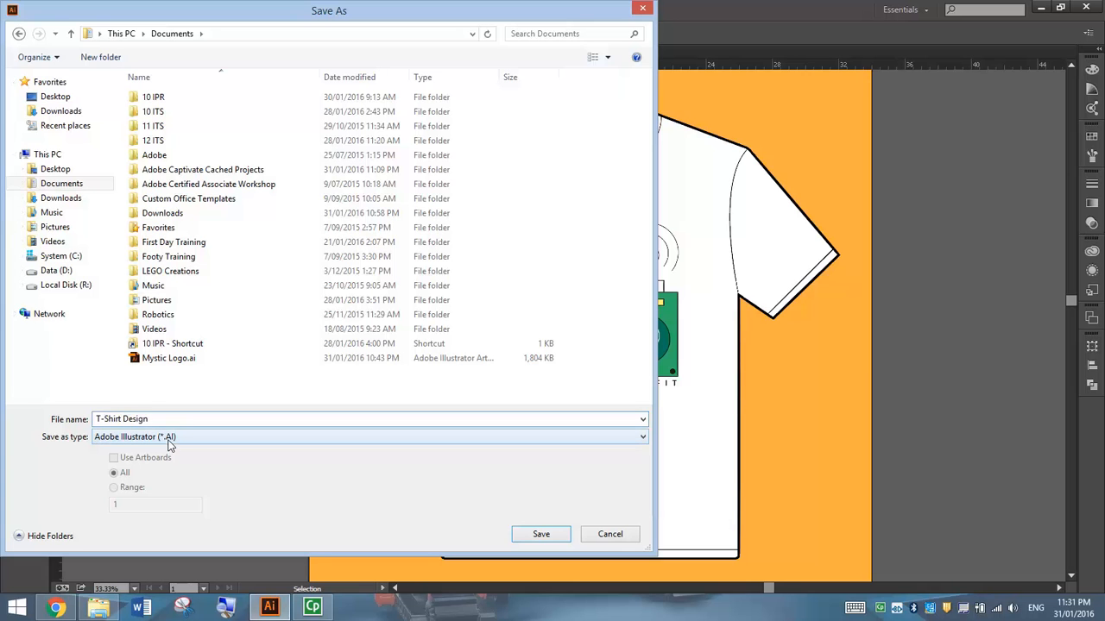
pyautogui.click(542, 534)
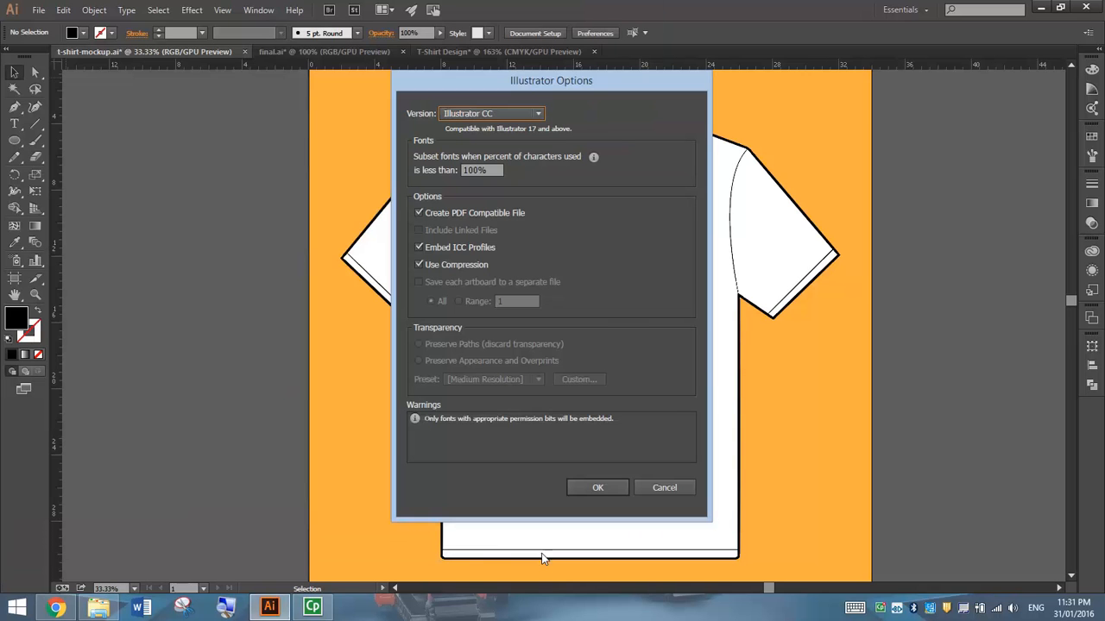
pyautogui.click(597, 486)
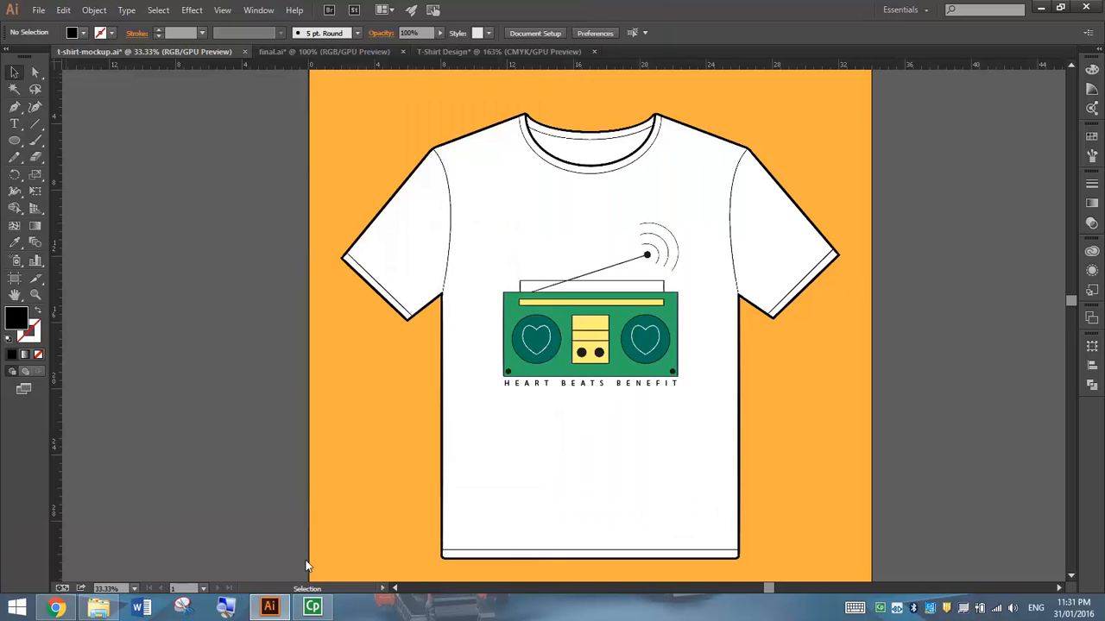